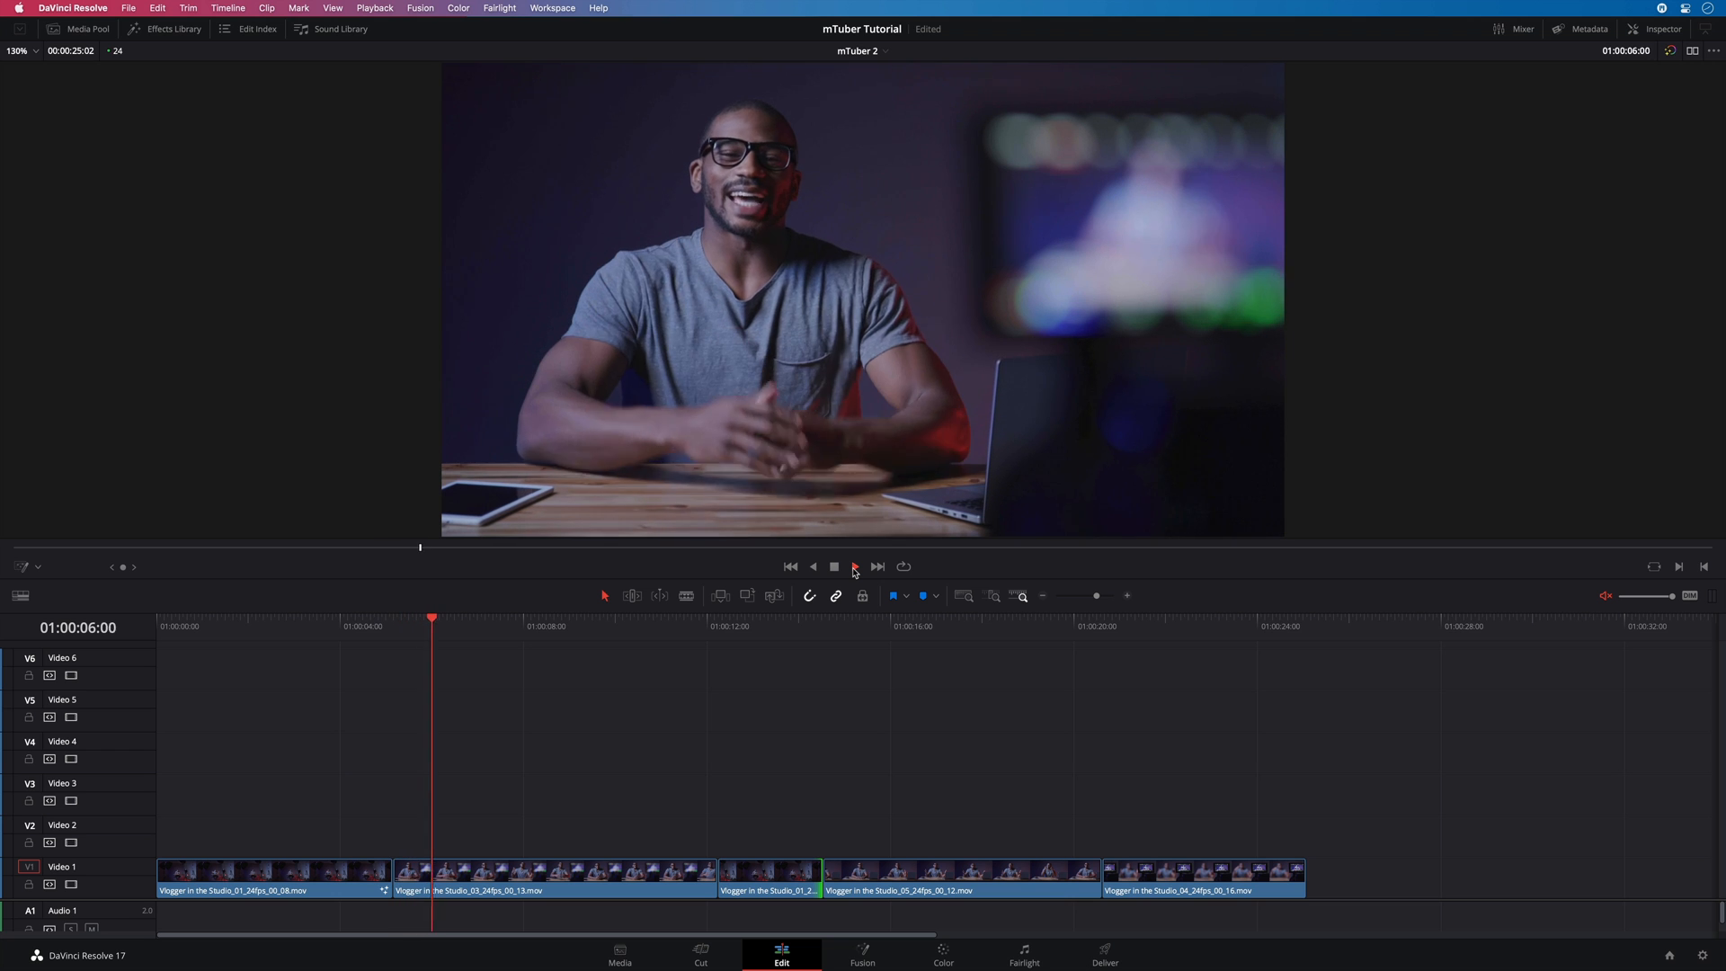
- Play back the vlog edit, then show the title effects in the Effects Library
click(854, 565)
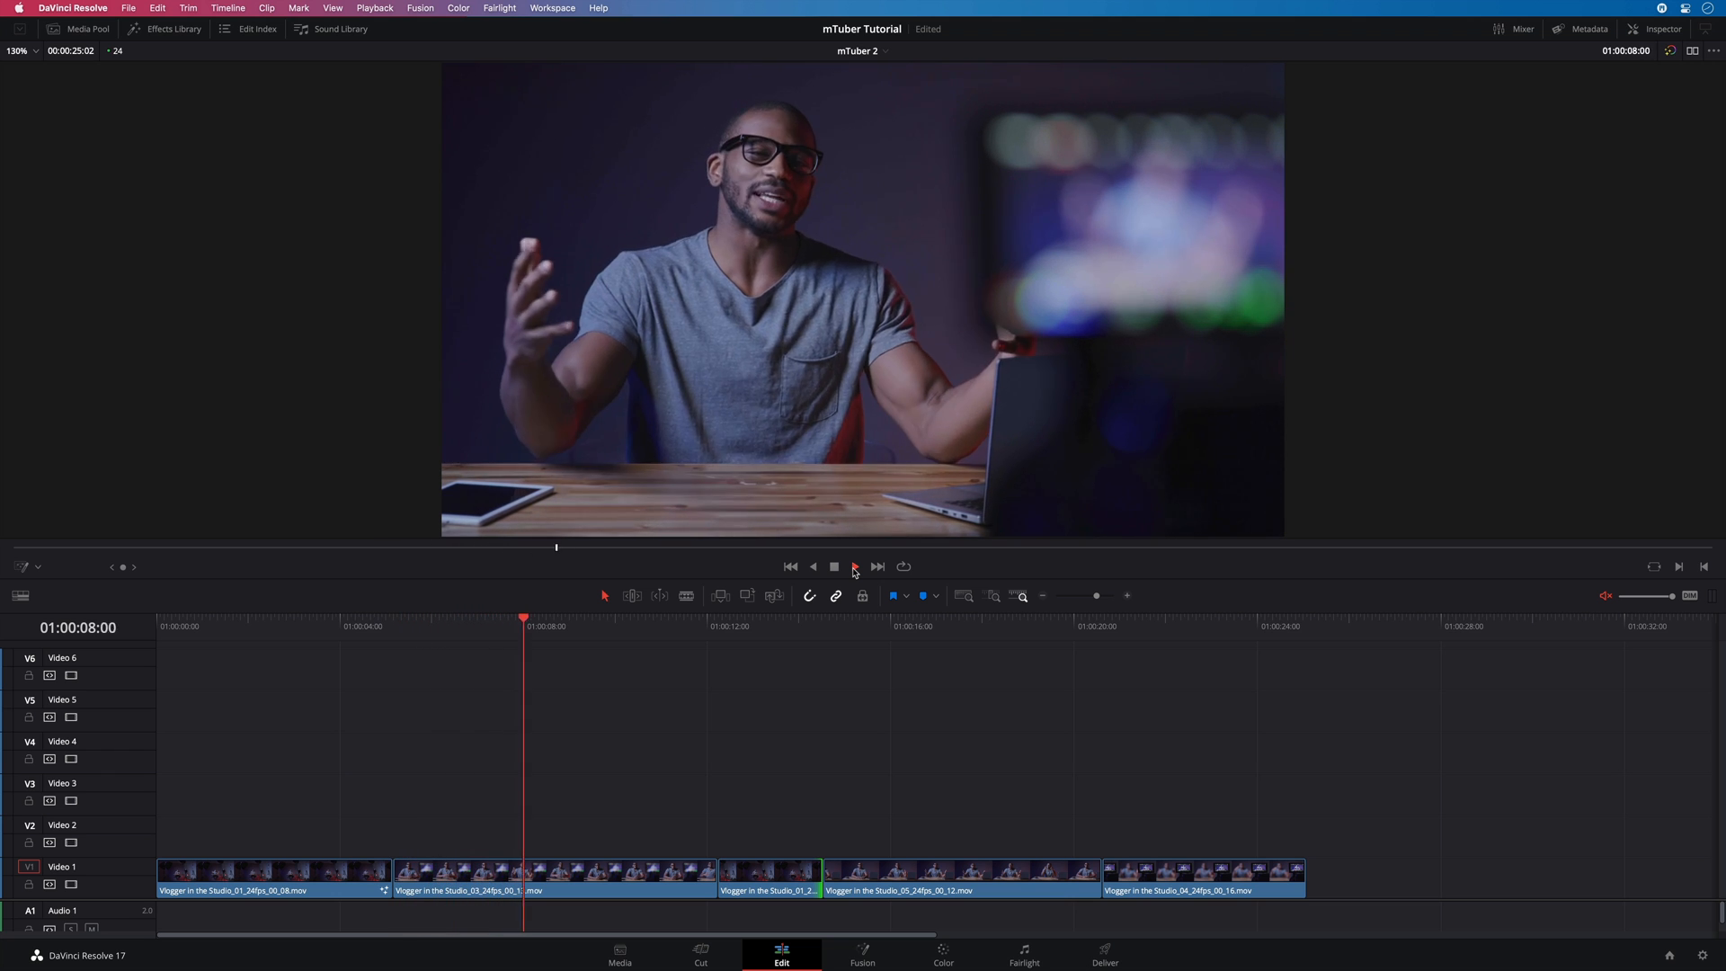
click(853, 566)
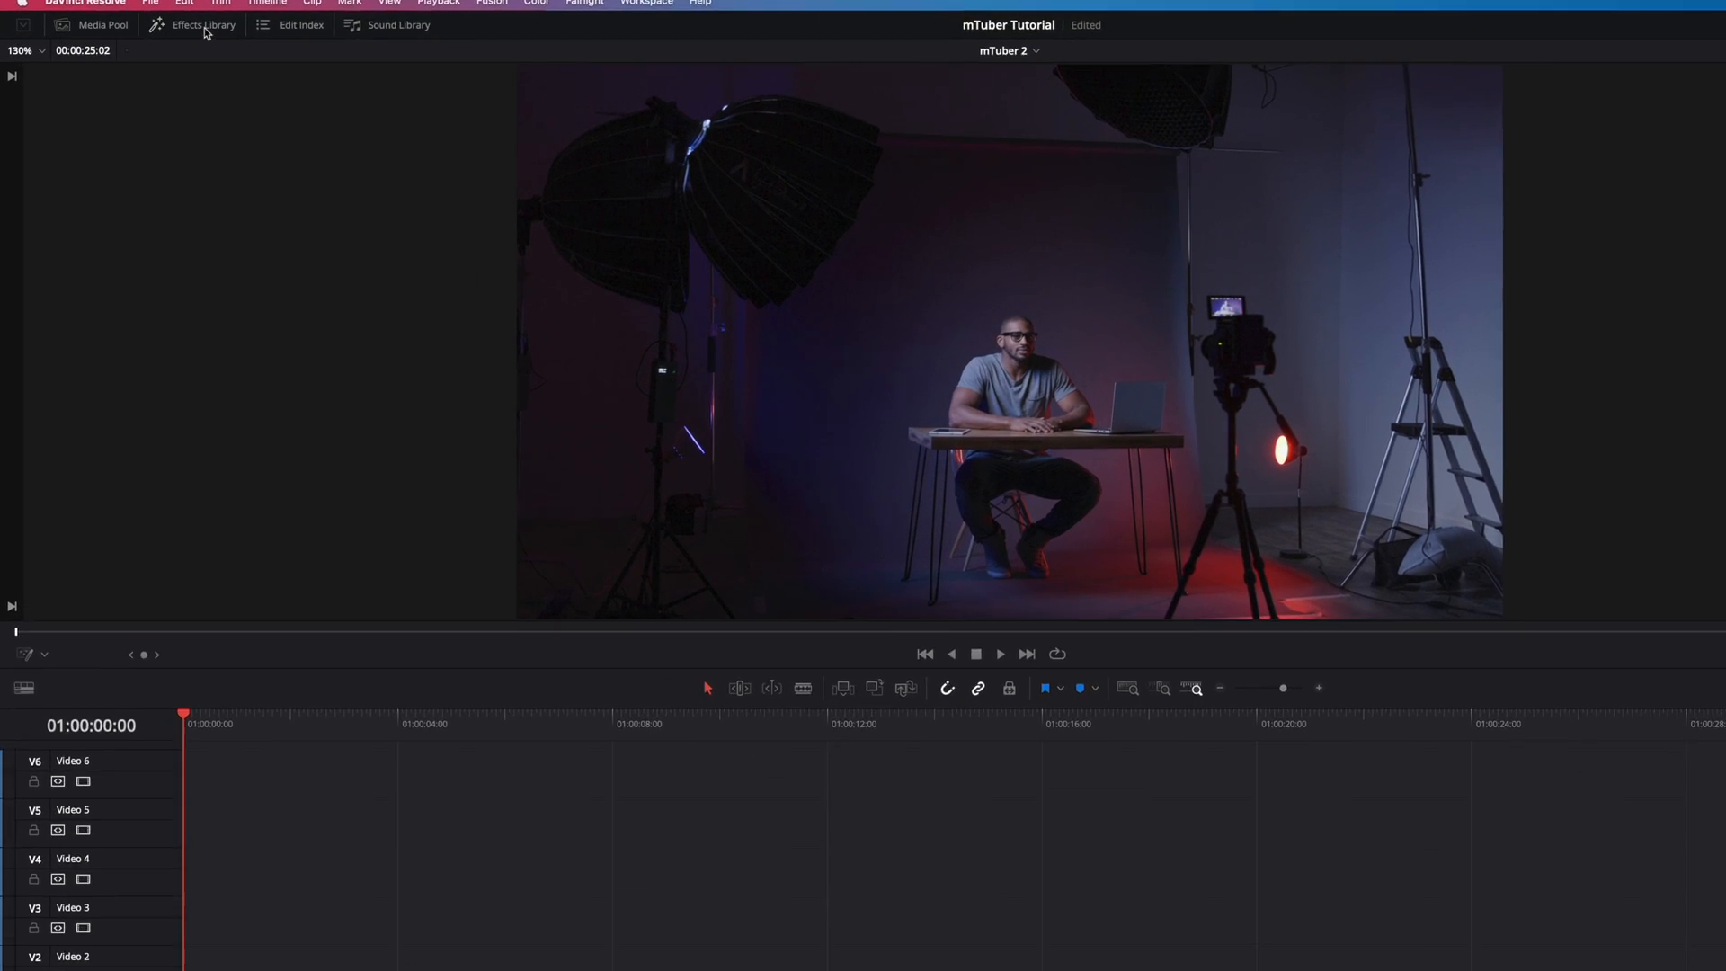
click(202, 24)
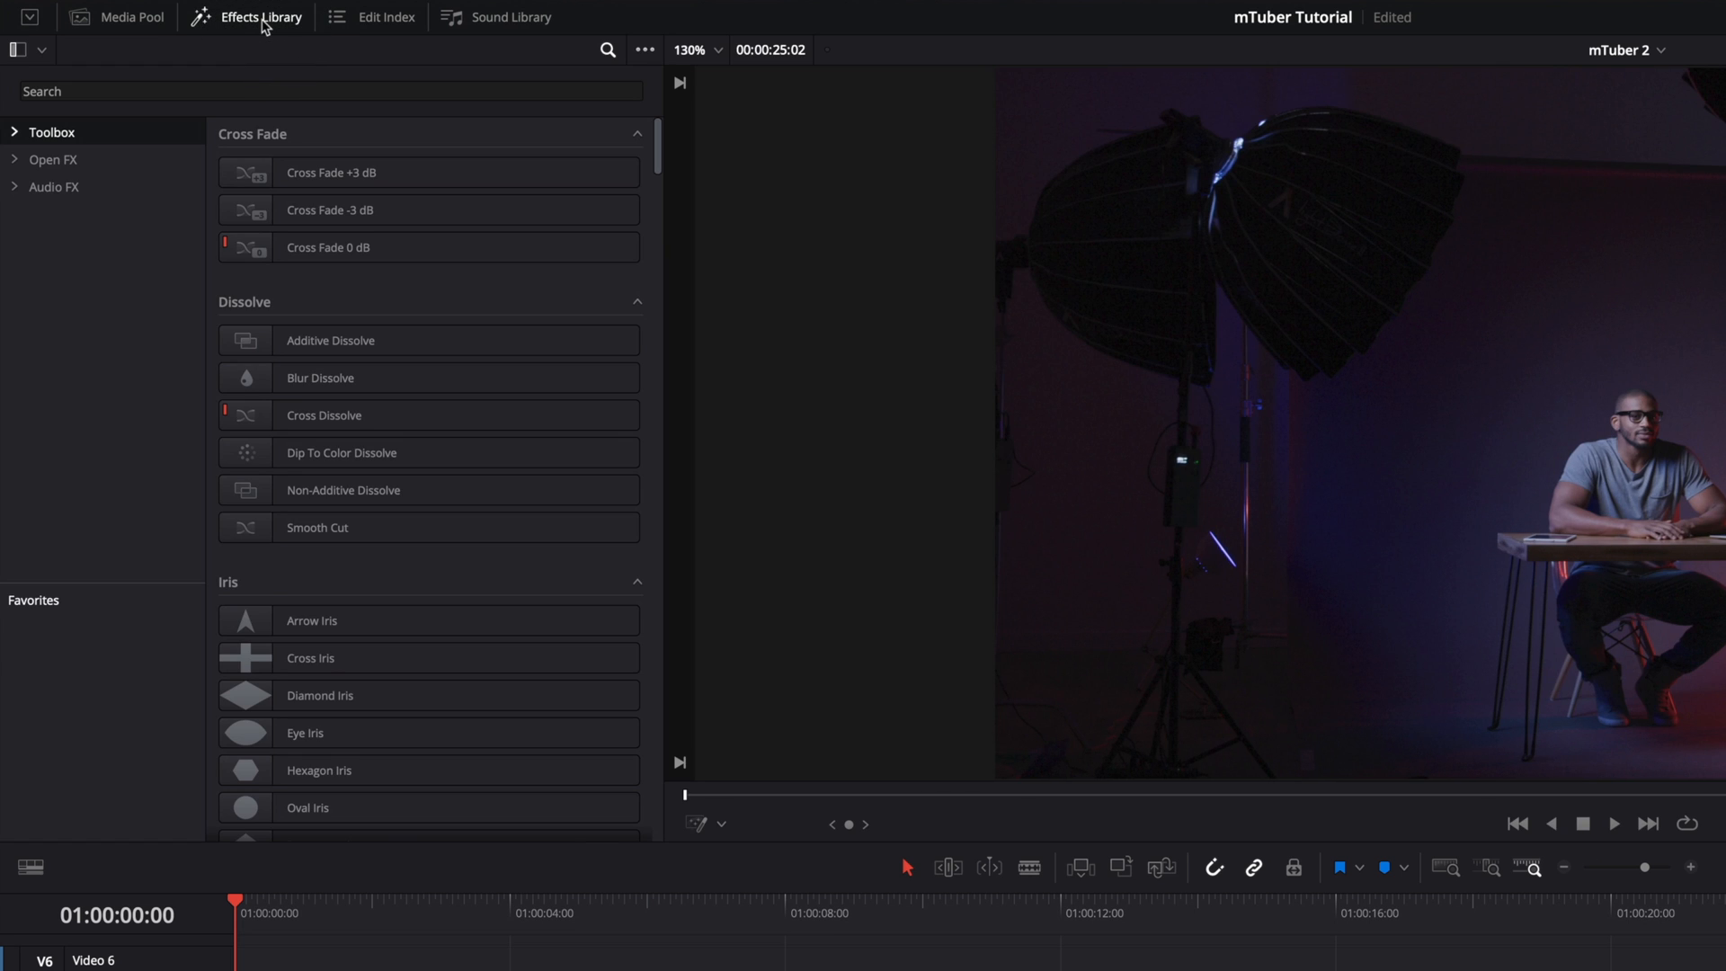
click(54, 213)
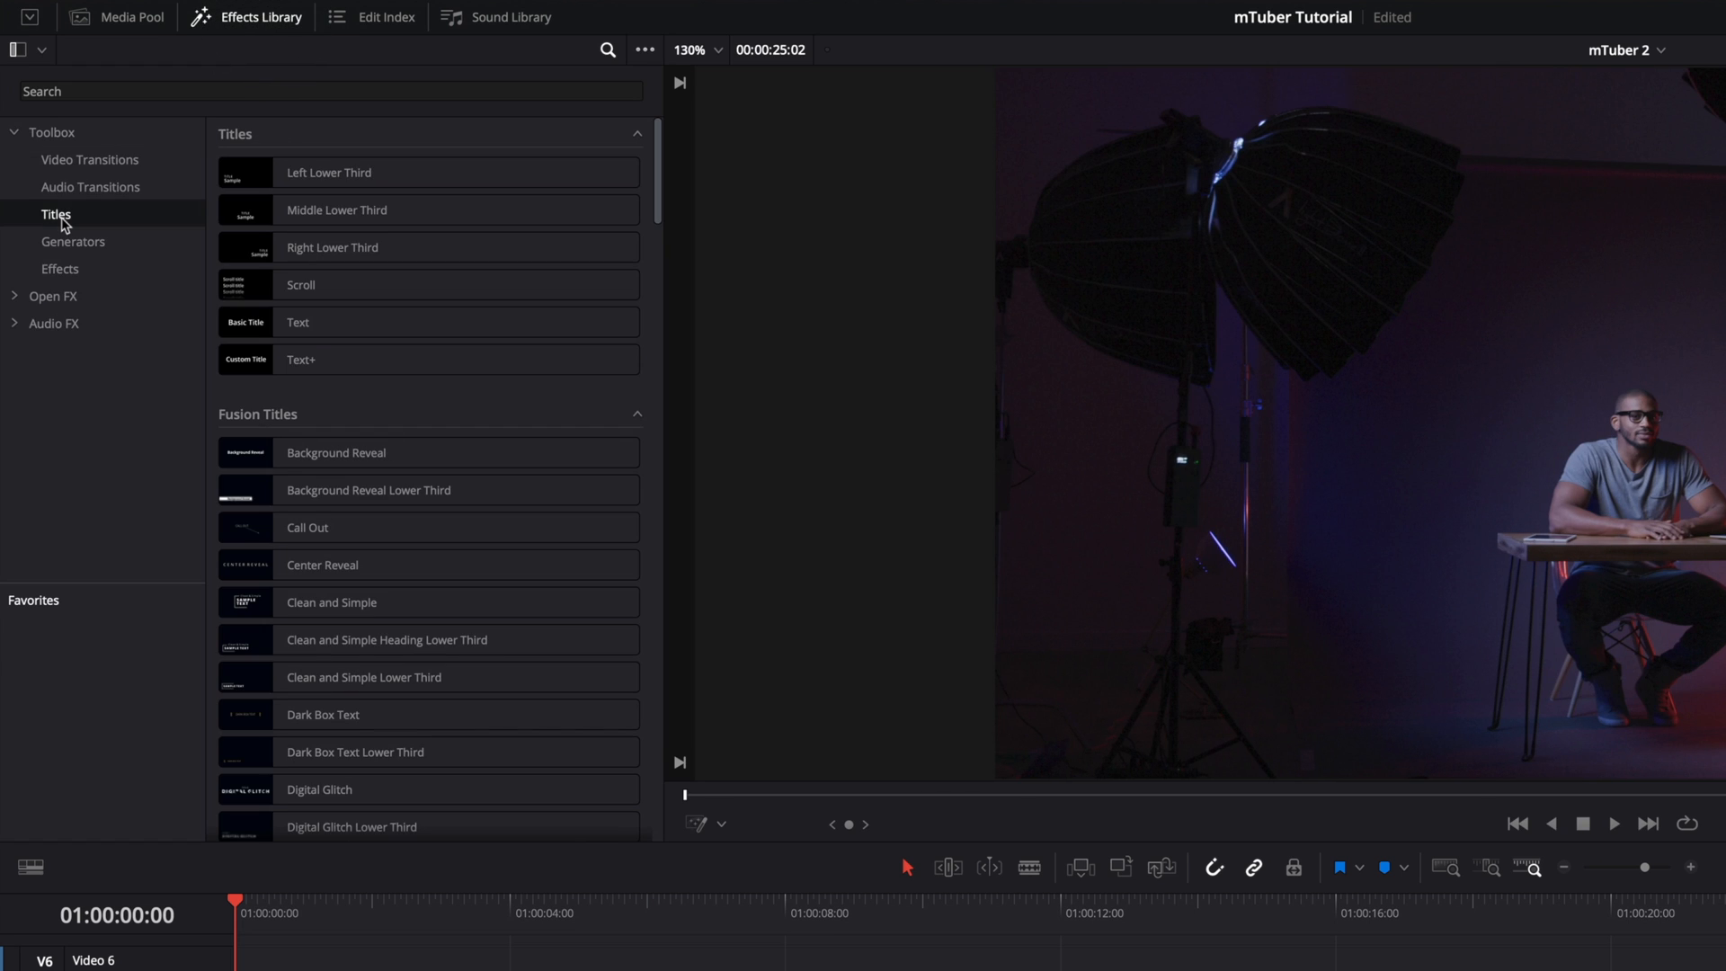
scroll(down, 3)
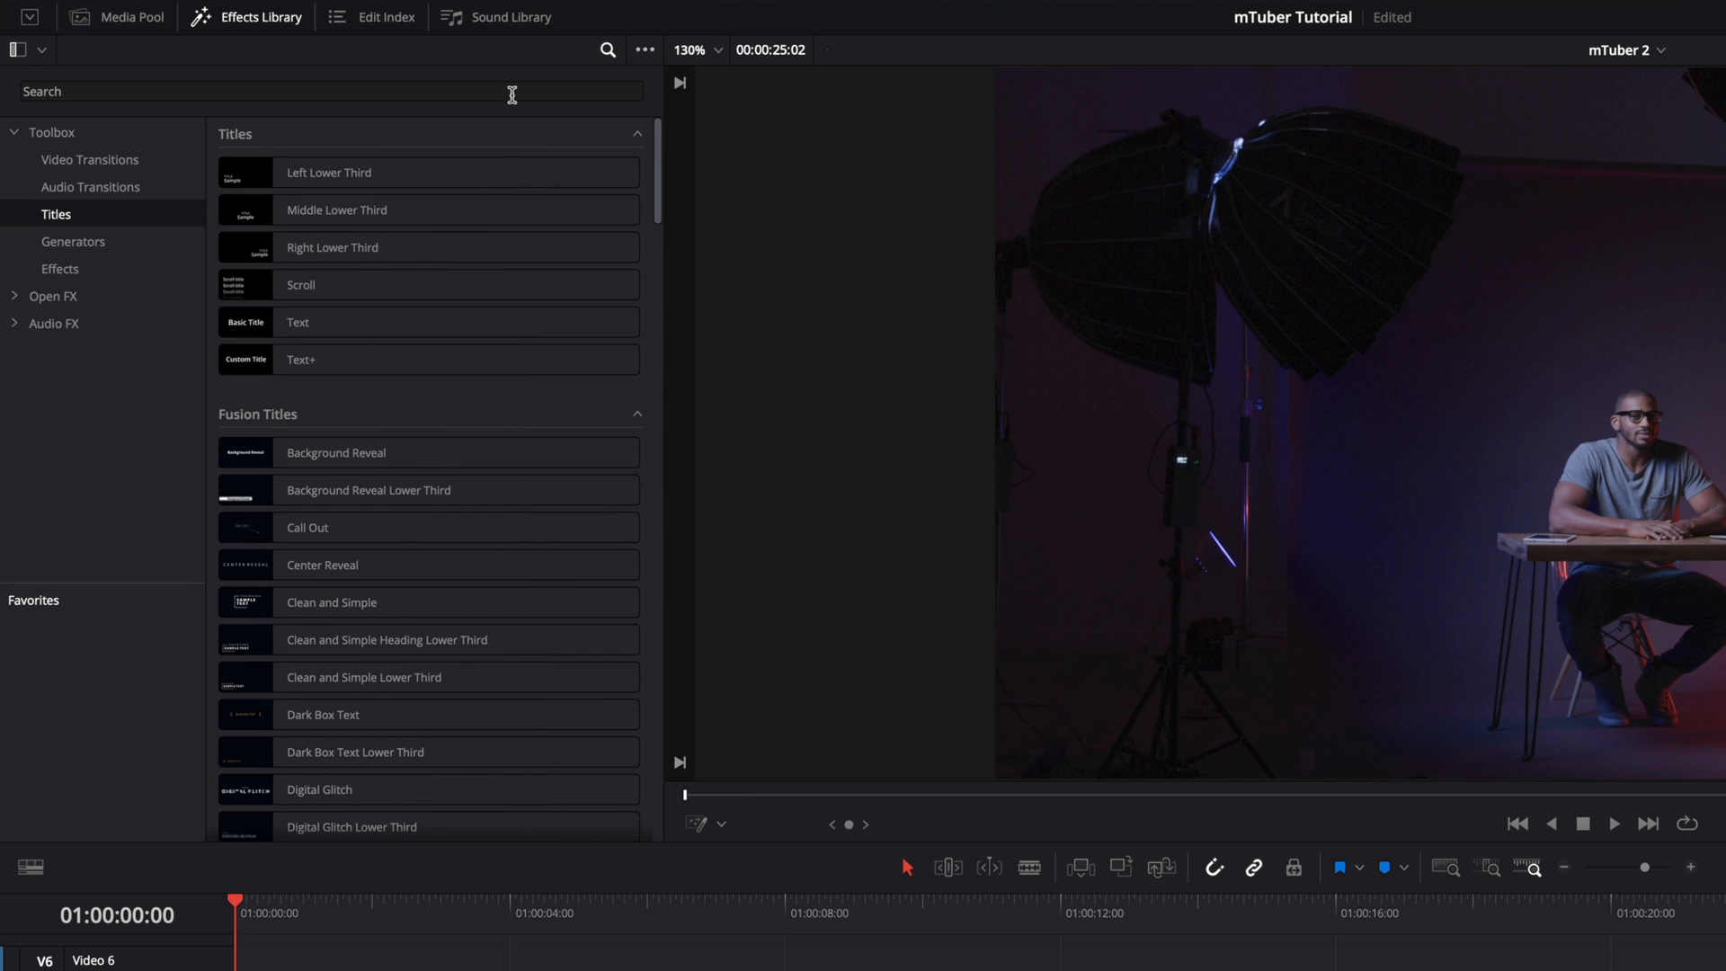
- Filter the titles by 'mtuber 2' and preview the Background Abstract title
text(m)
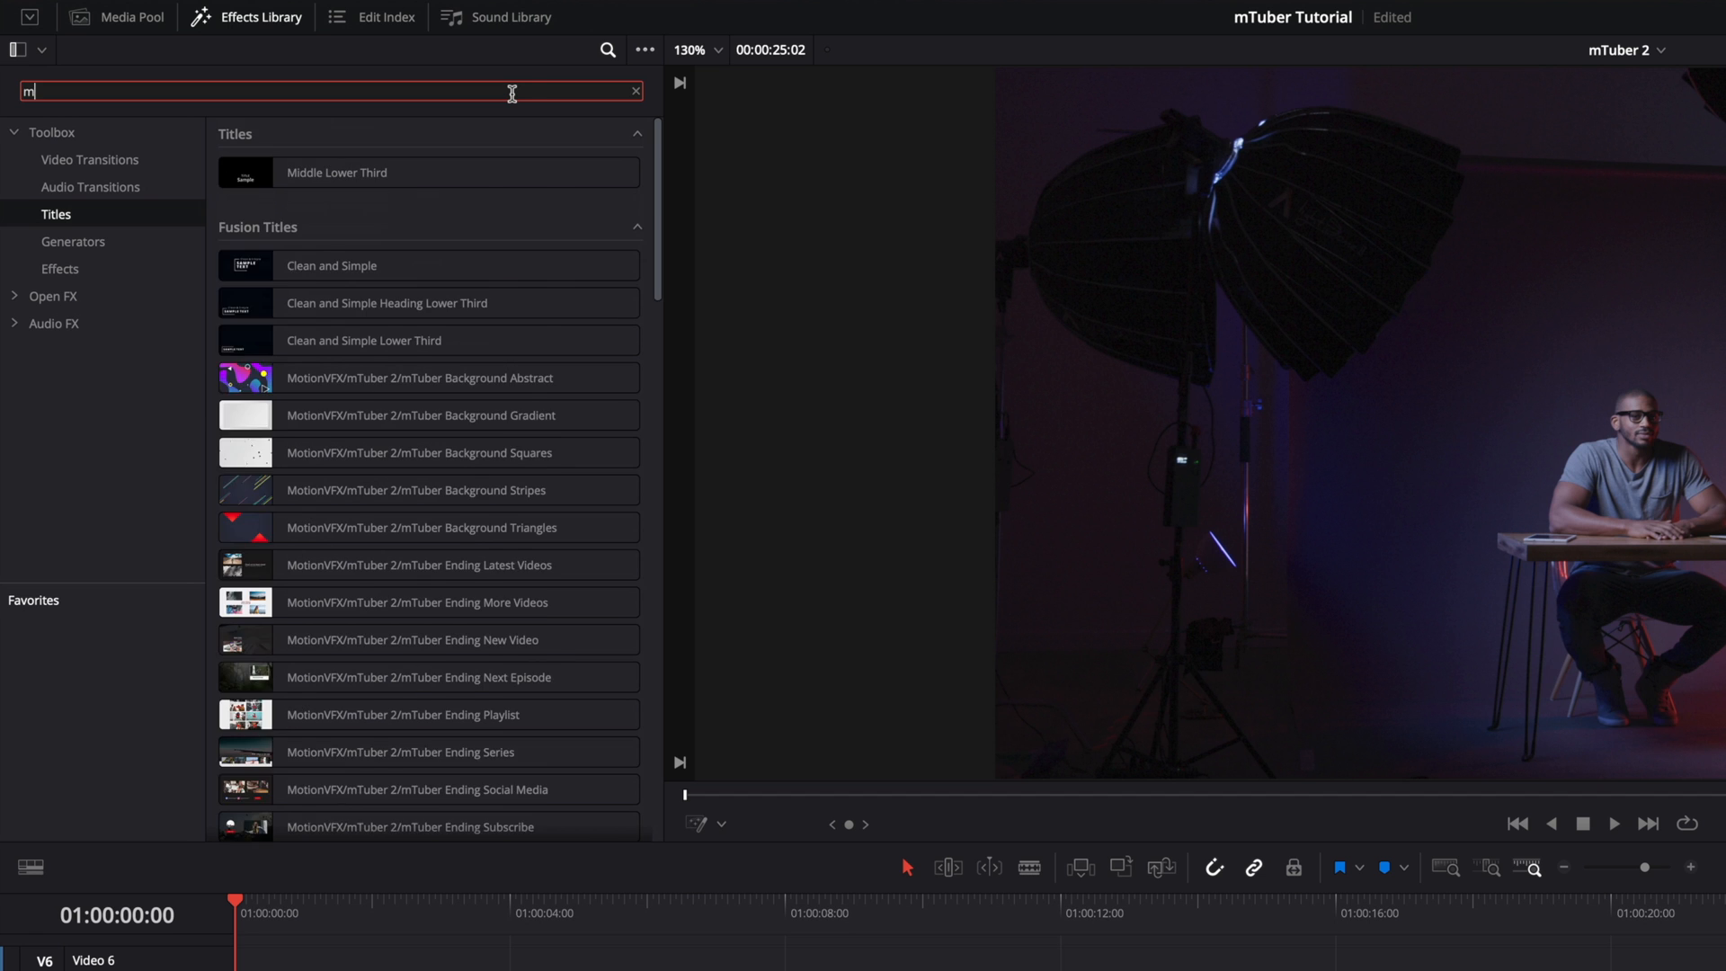
text(tuber 2)
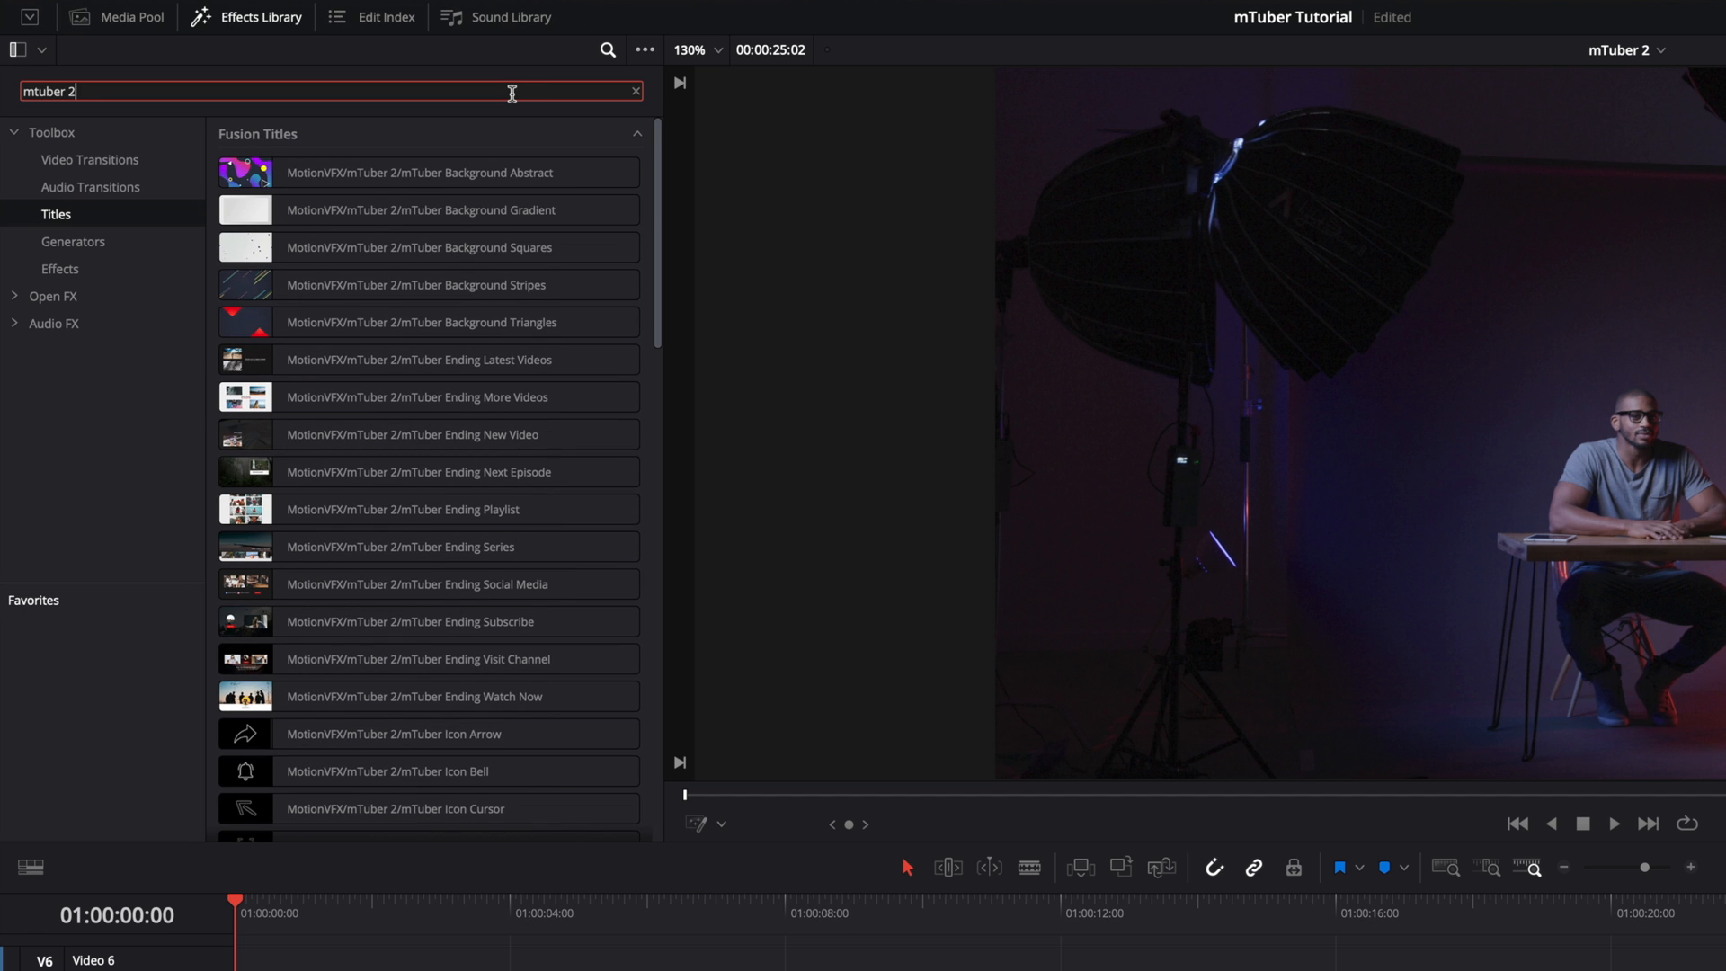
scroll(down, 3)
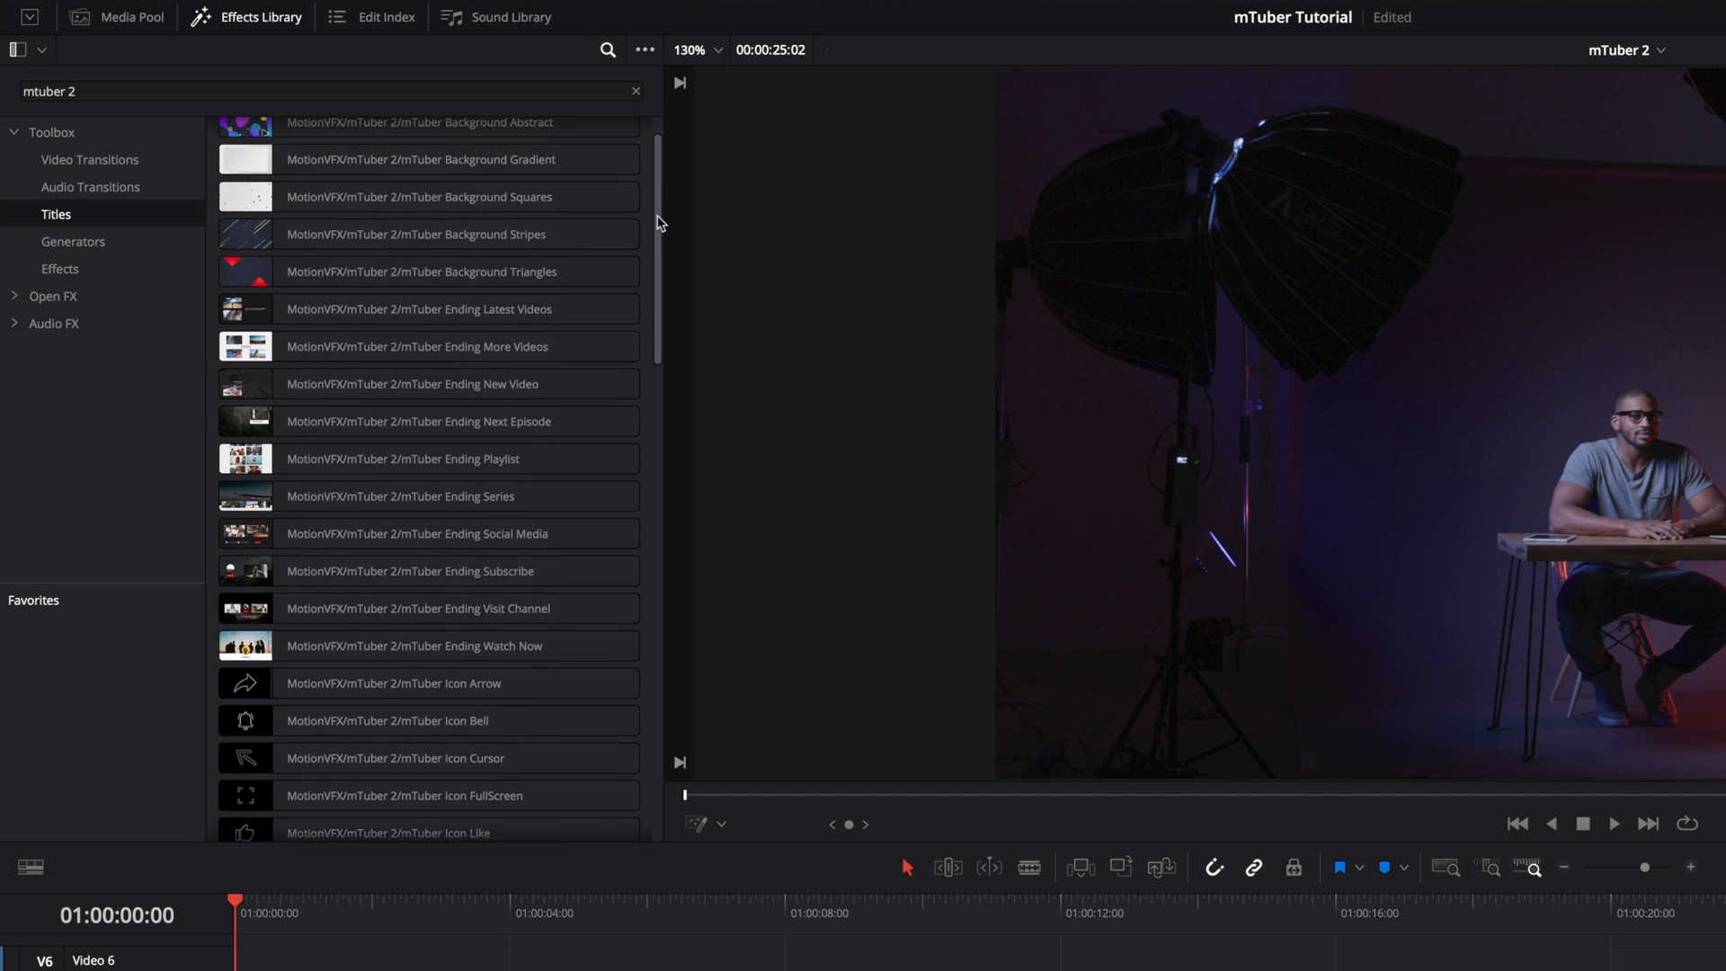
scroll(down, 3)
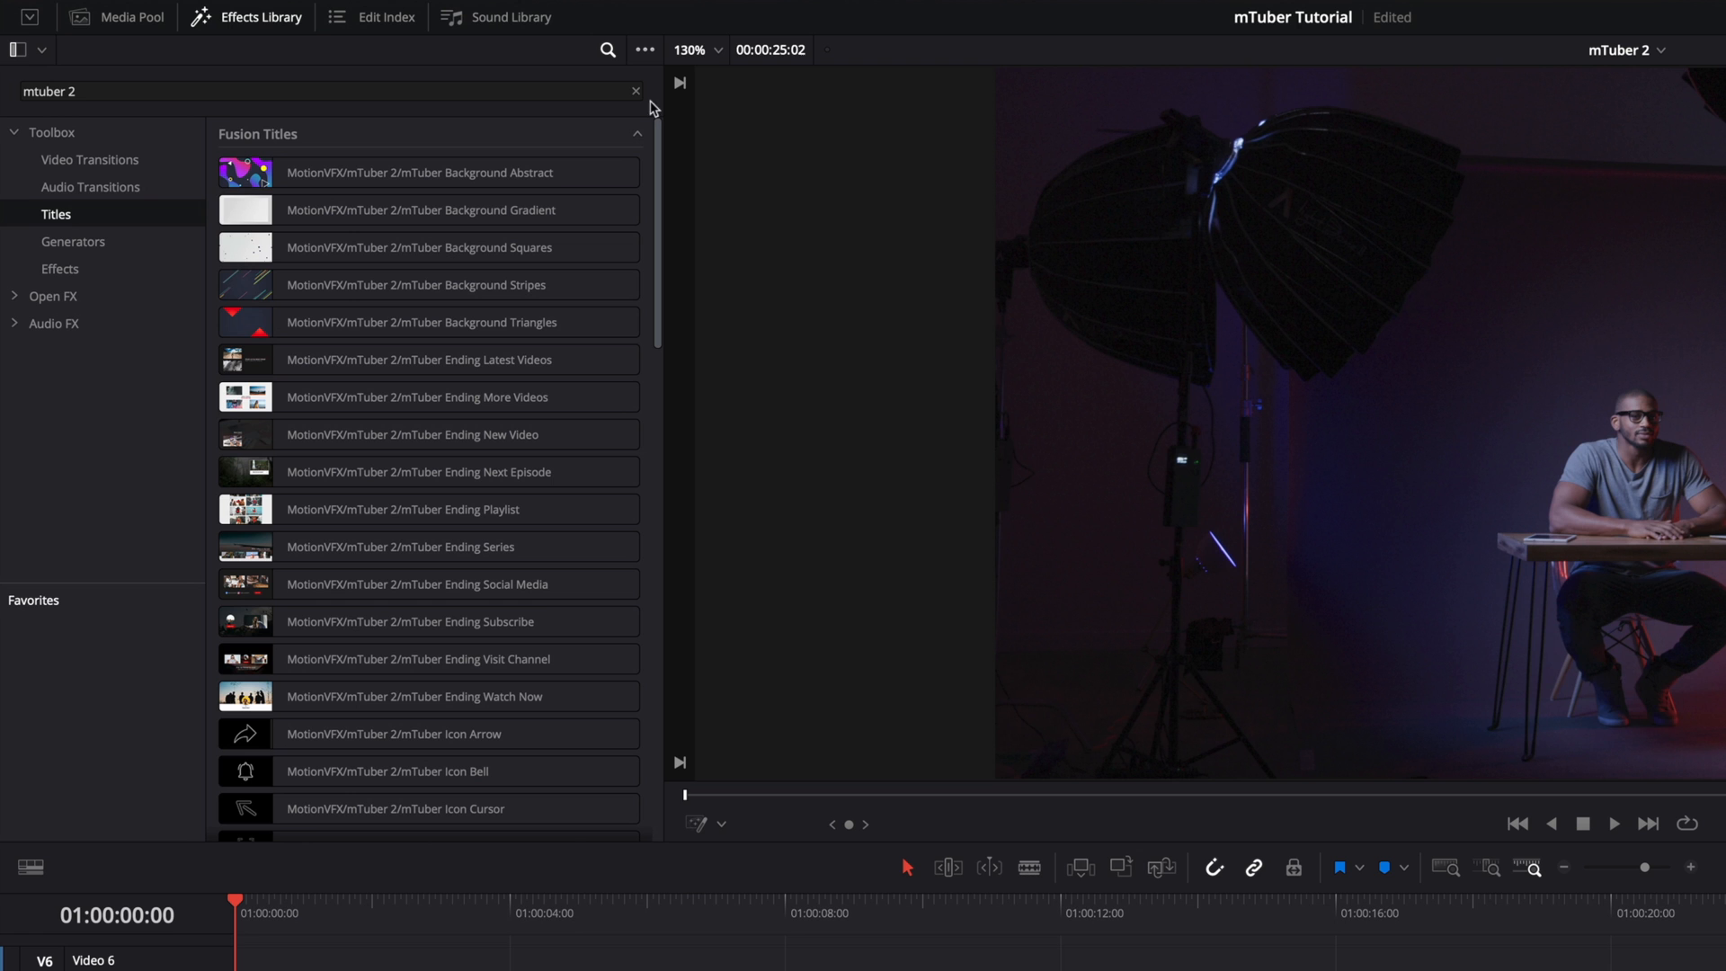
click(643, 50)
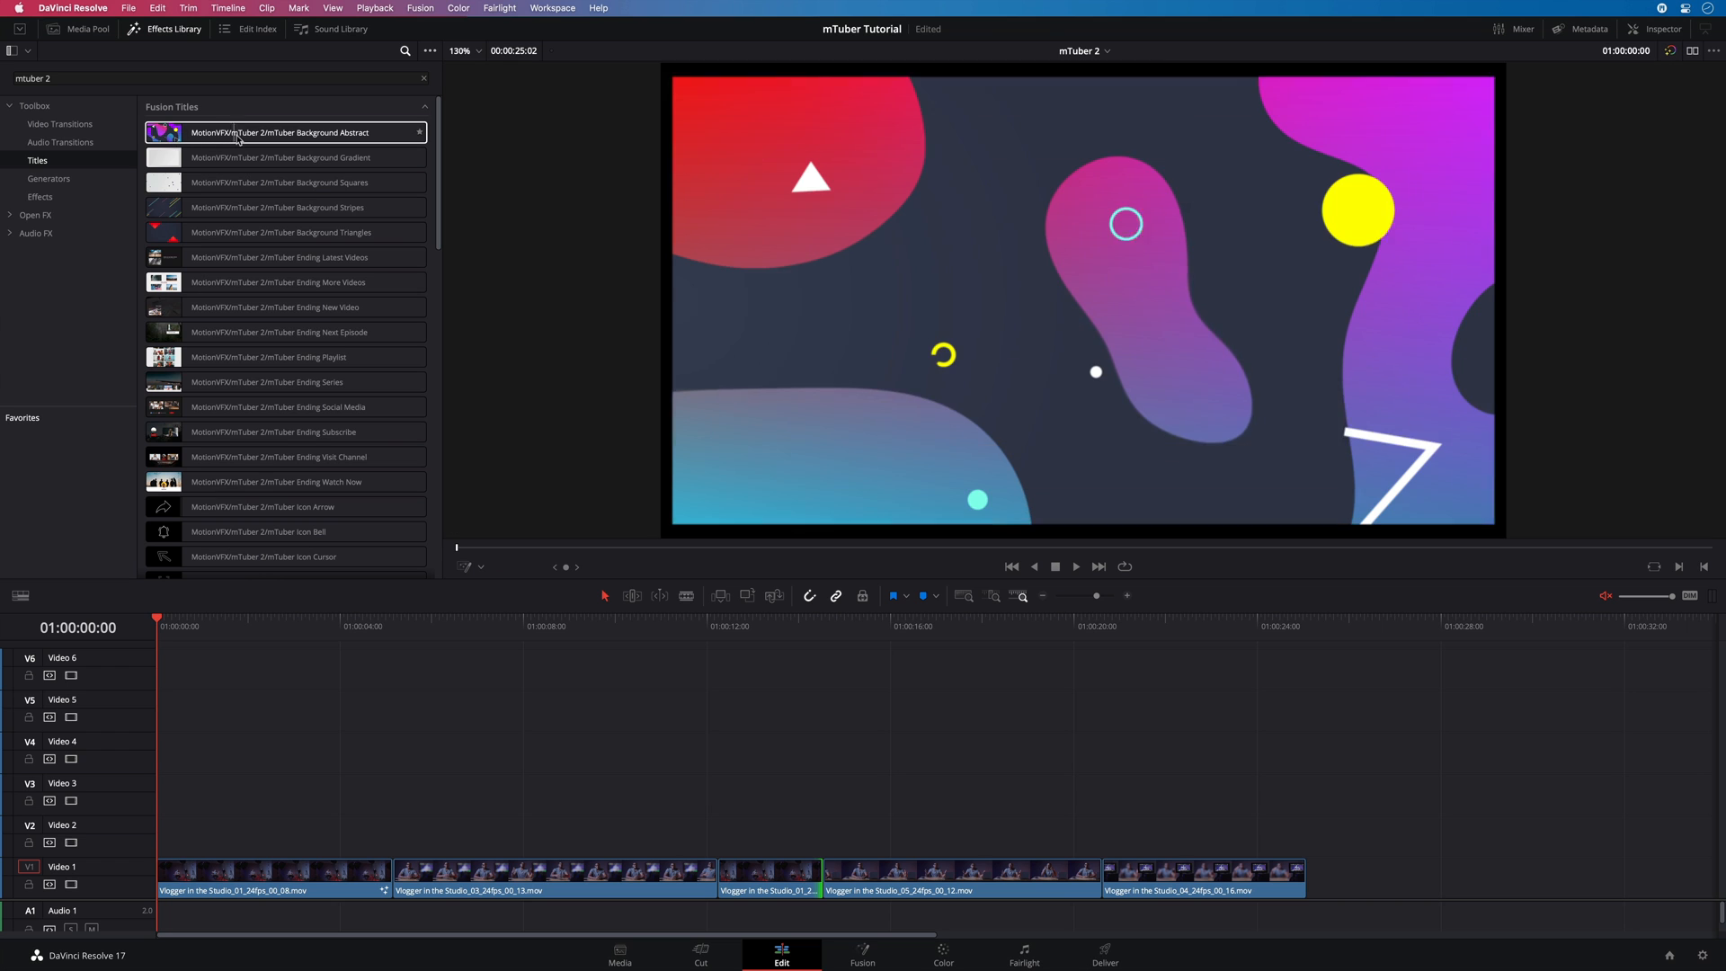
- Preview the Background Abstract, Background Stripes and Logo Trails mTuber 2 titles
click(281, 207)
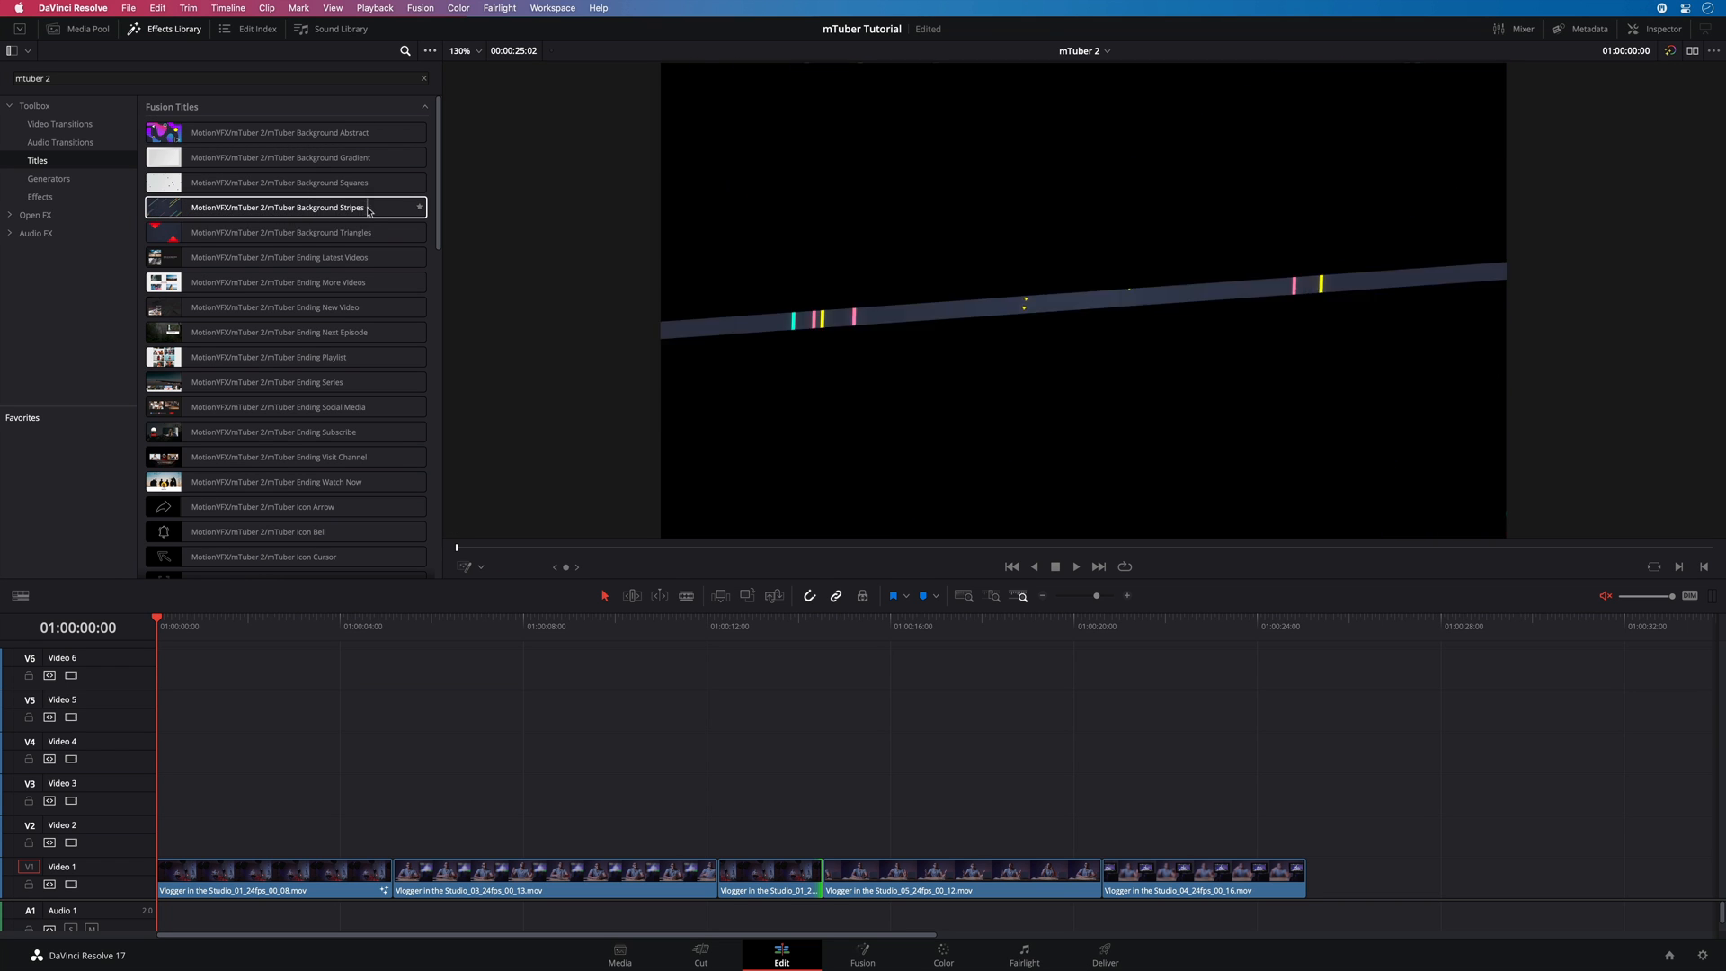
click(280, 232)
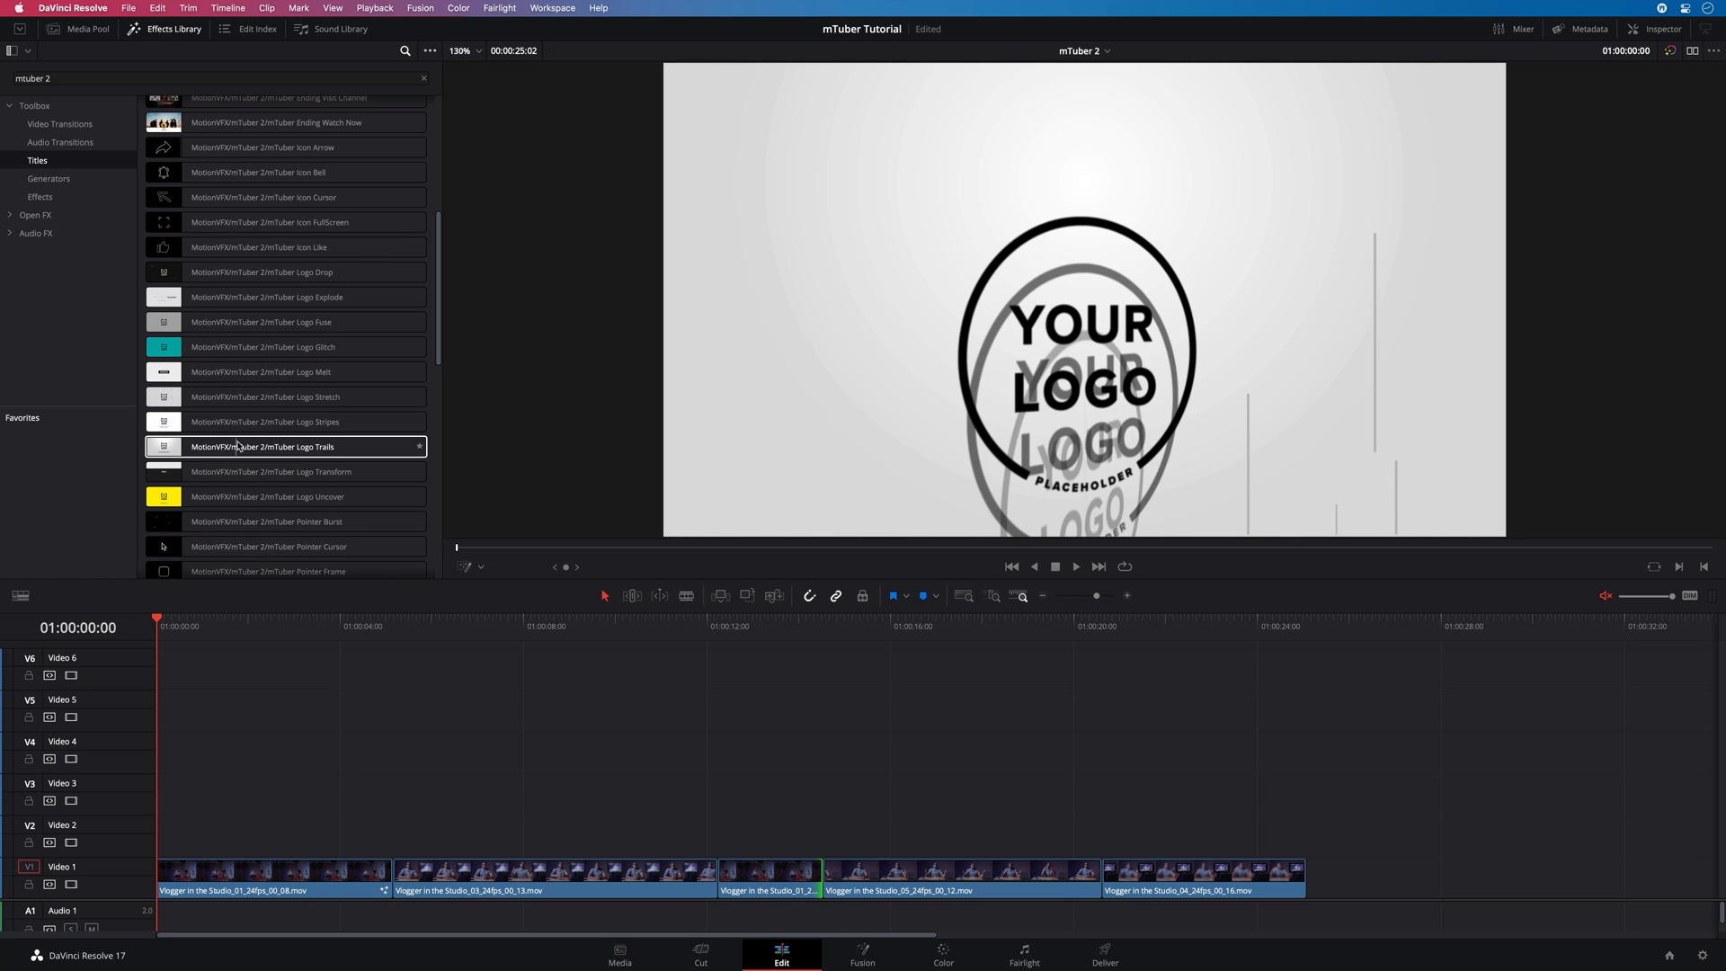
click(270, 496)
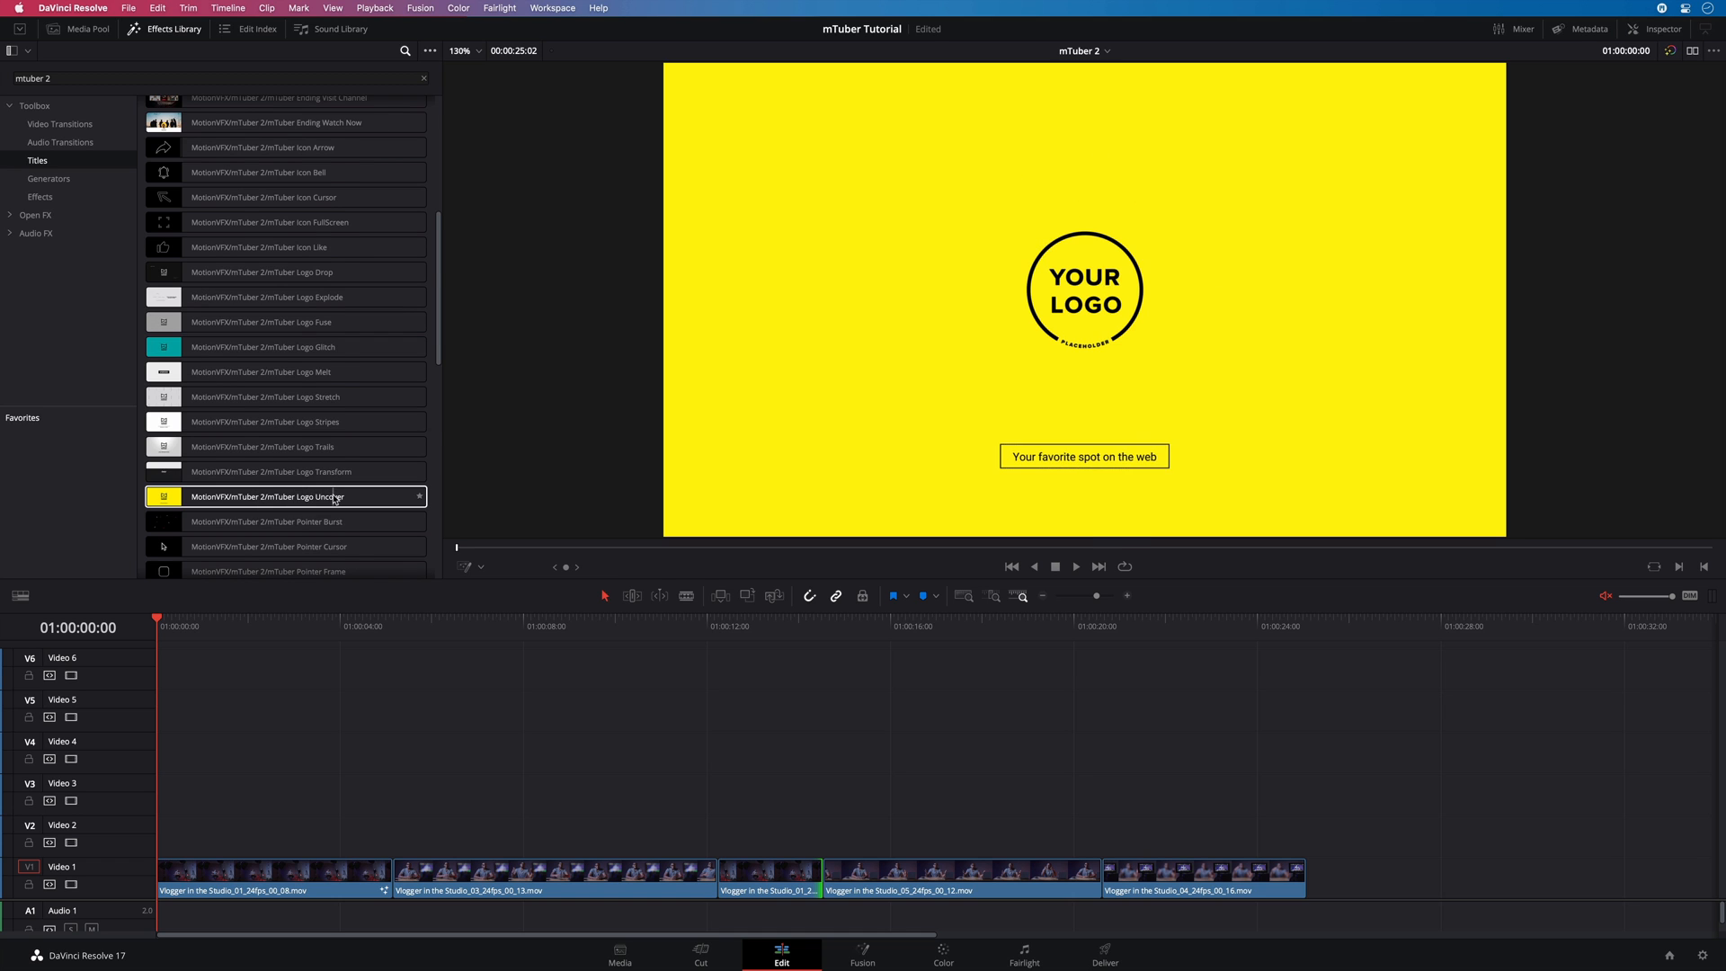
scroll(down, 3)
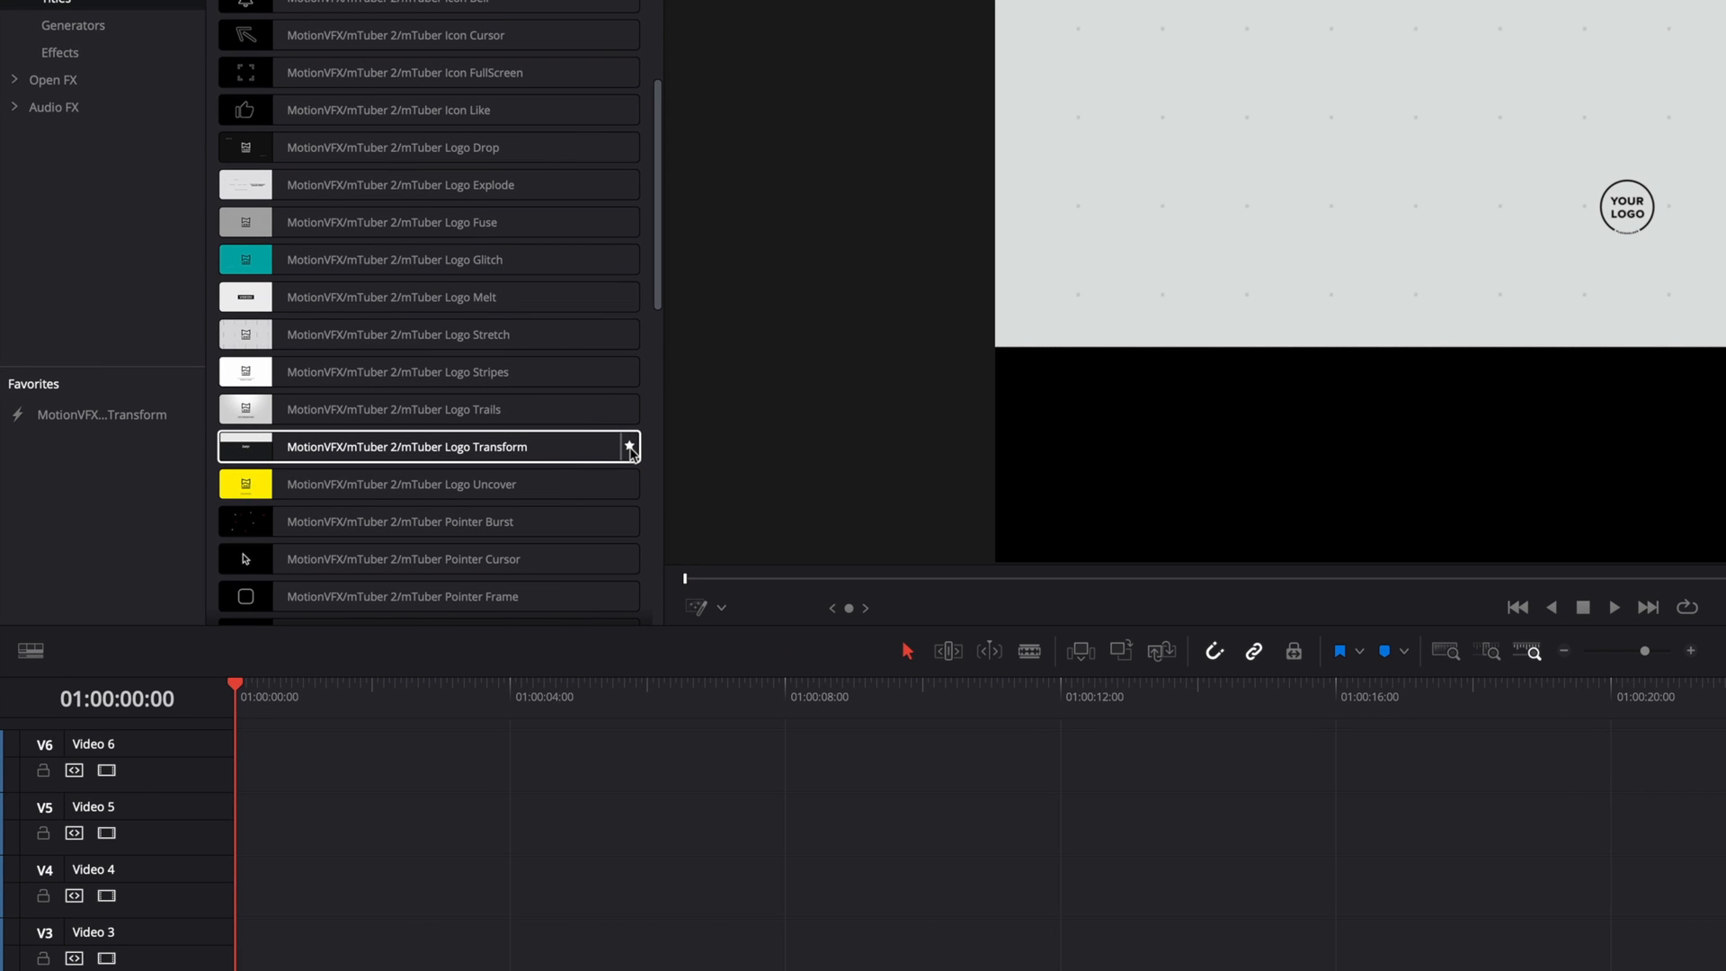
mouse_move(622, 460)
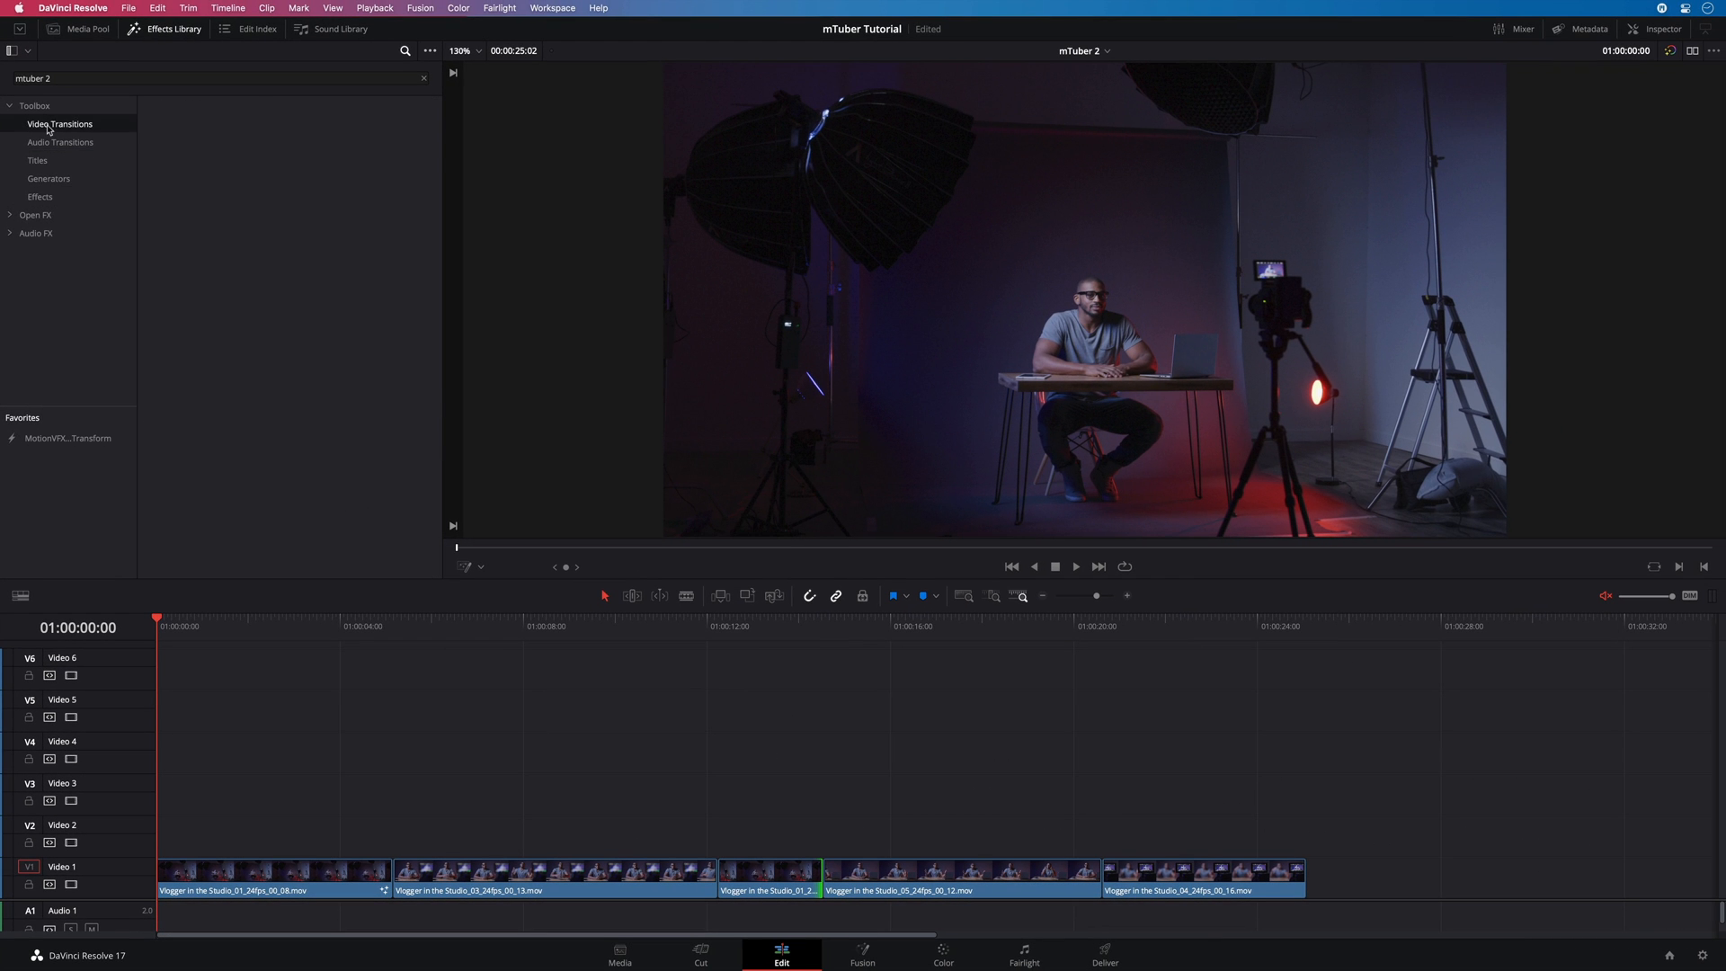
- Place Logo Transform on Video 2 at the timeline start, lengthened to about five seconds
click(38, 160)
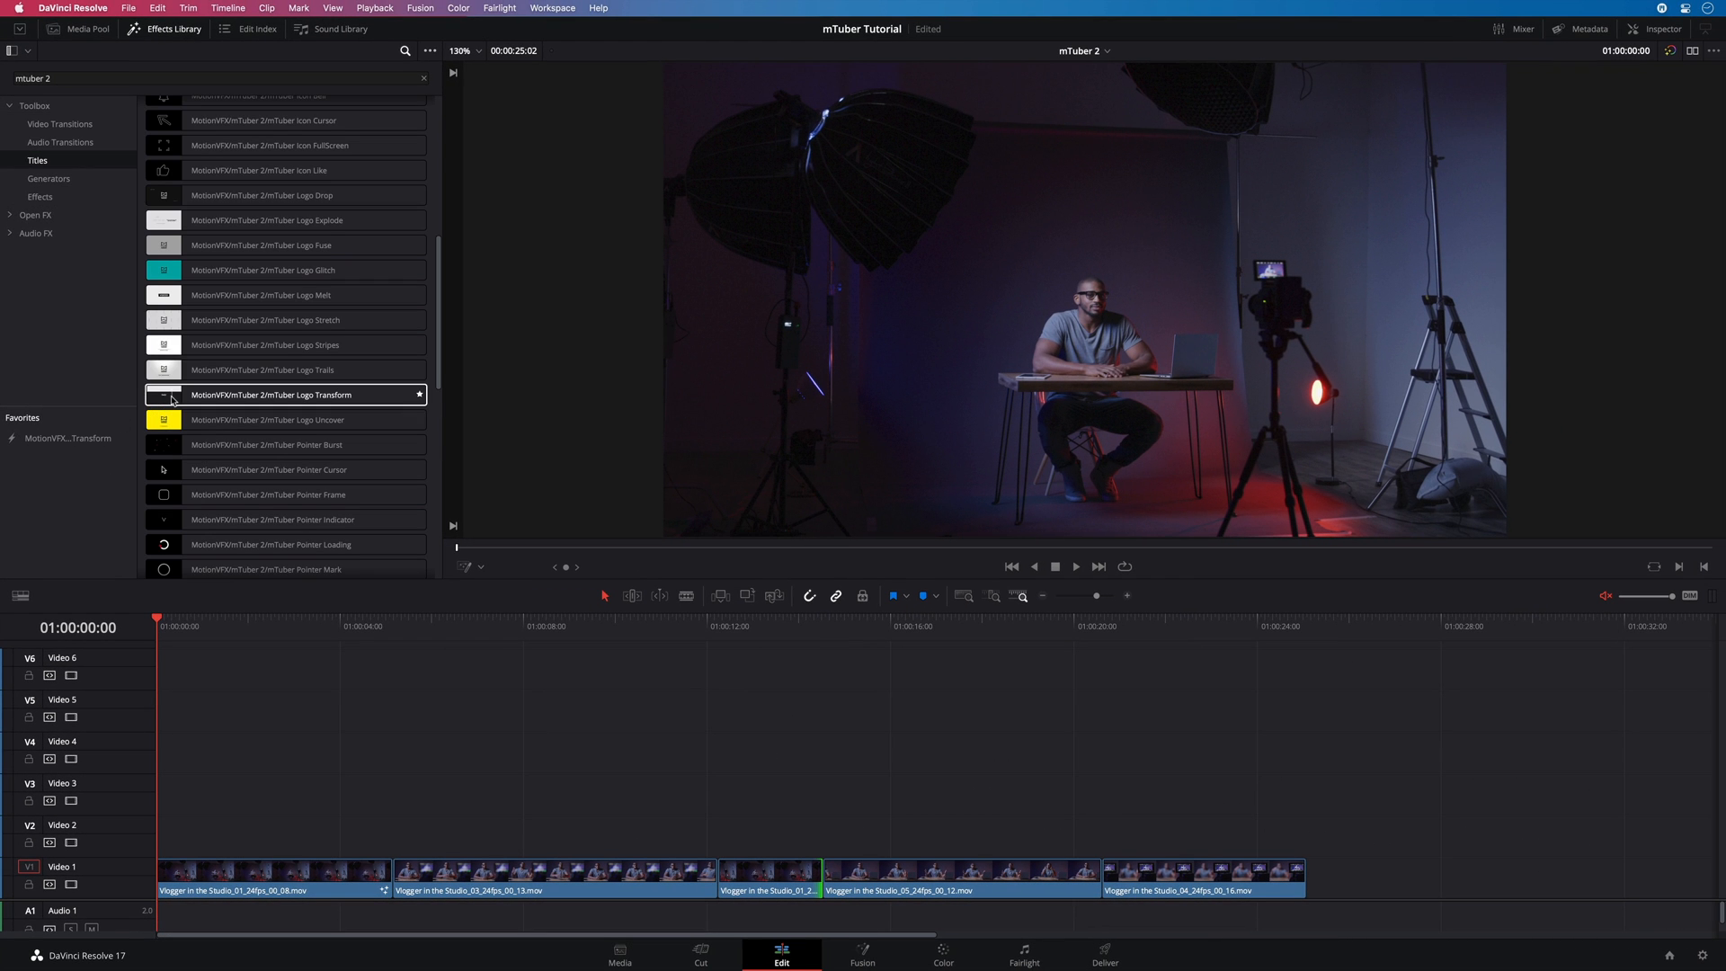
drag(269, 393, 319, 757)
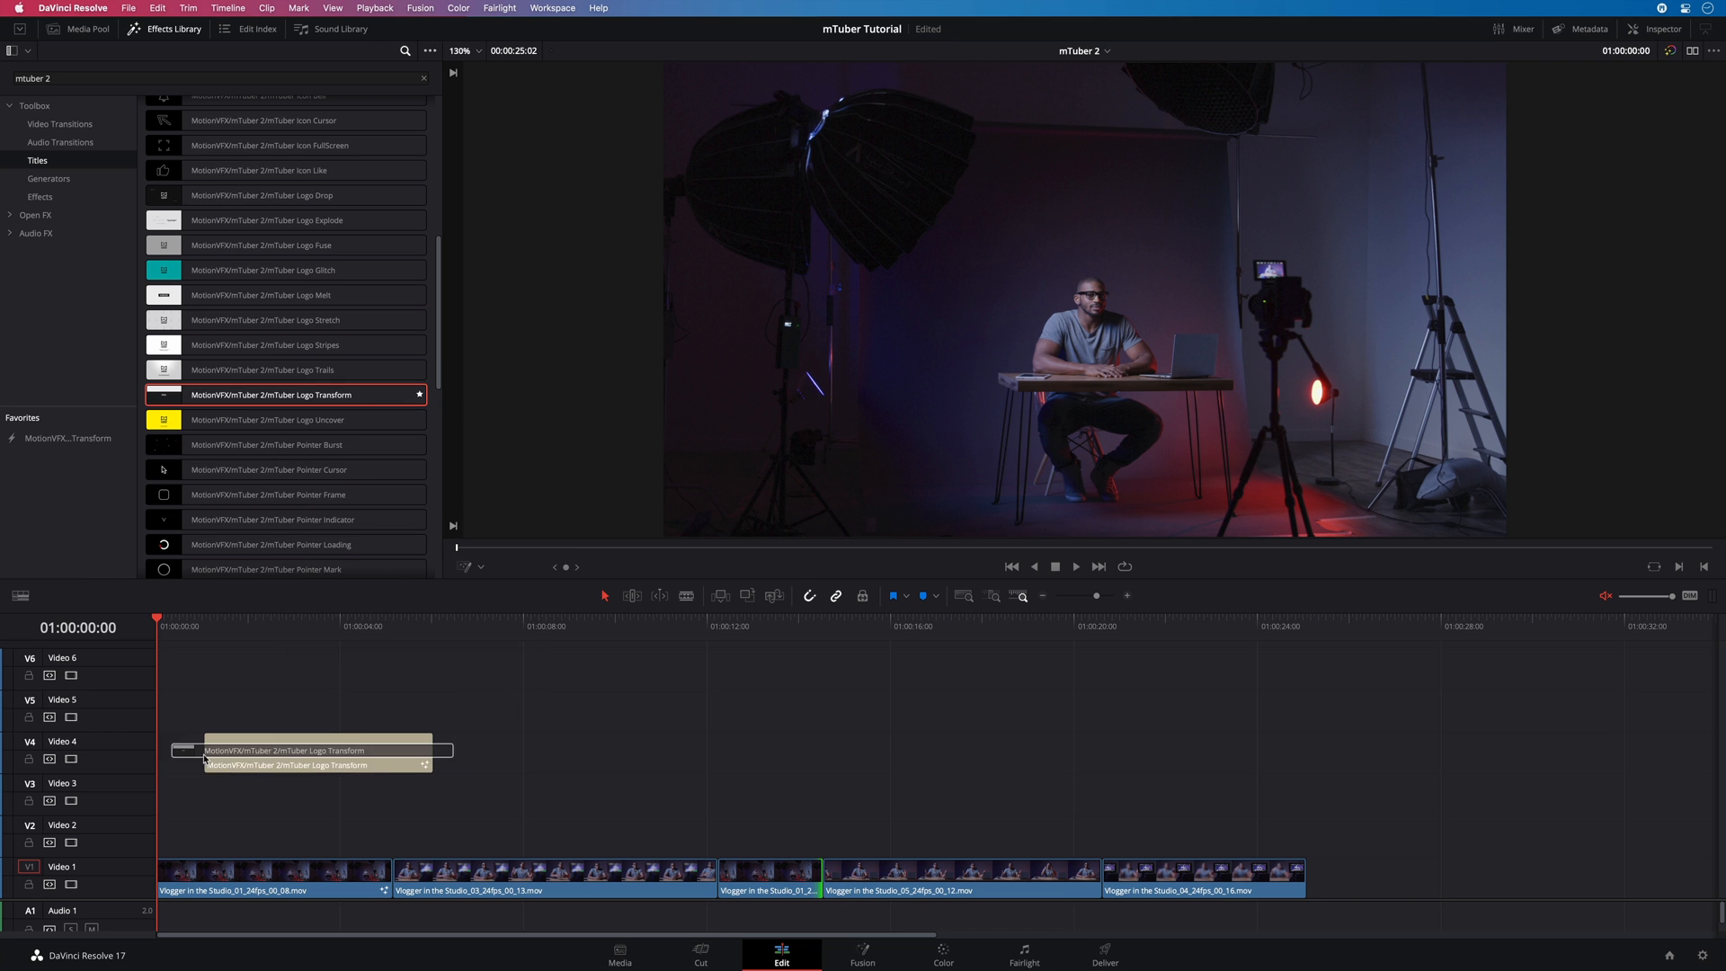
drag(319, 750, 394, 668)
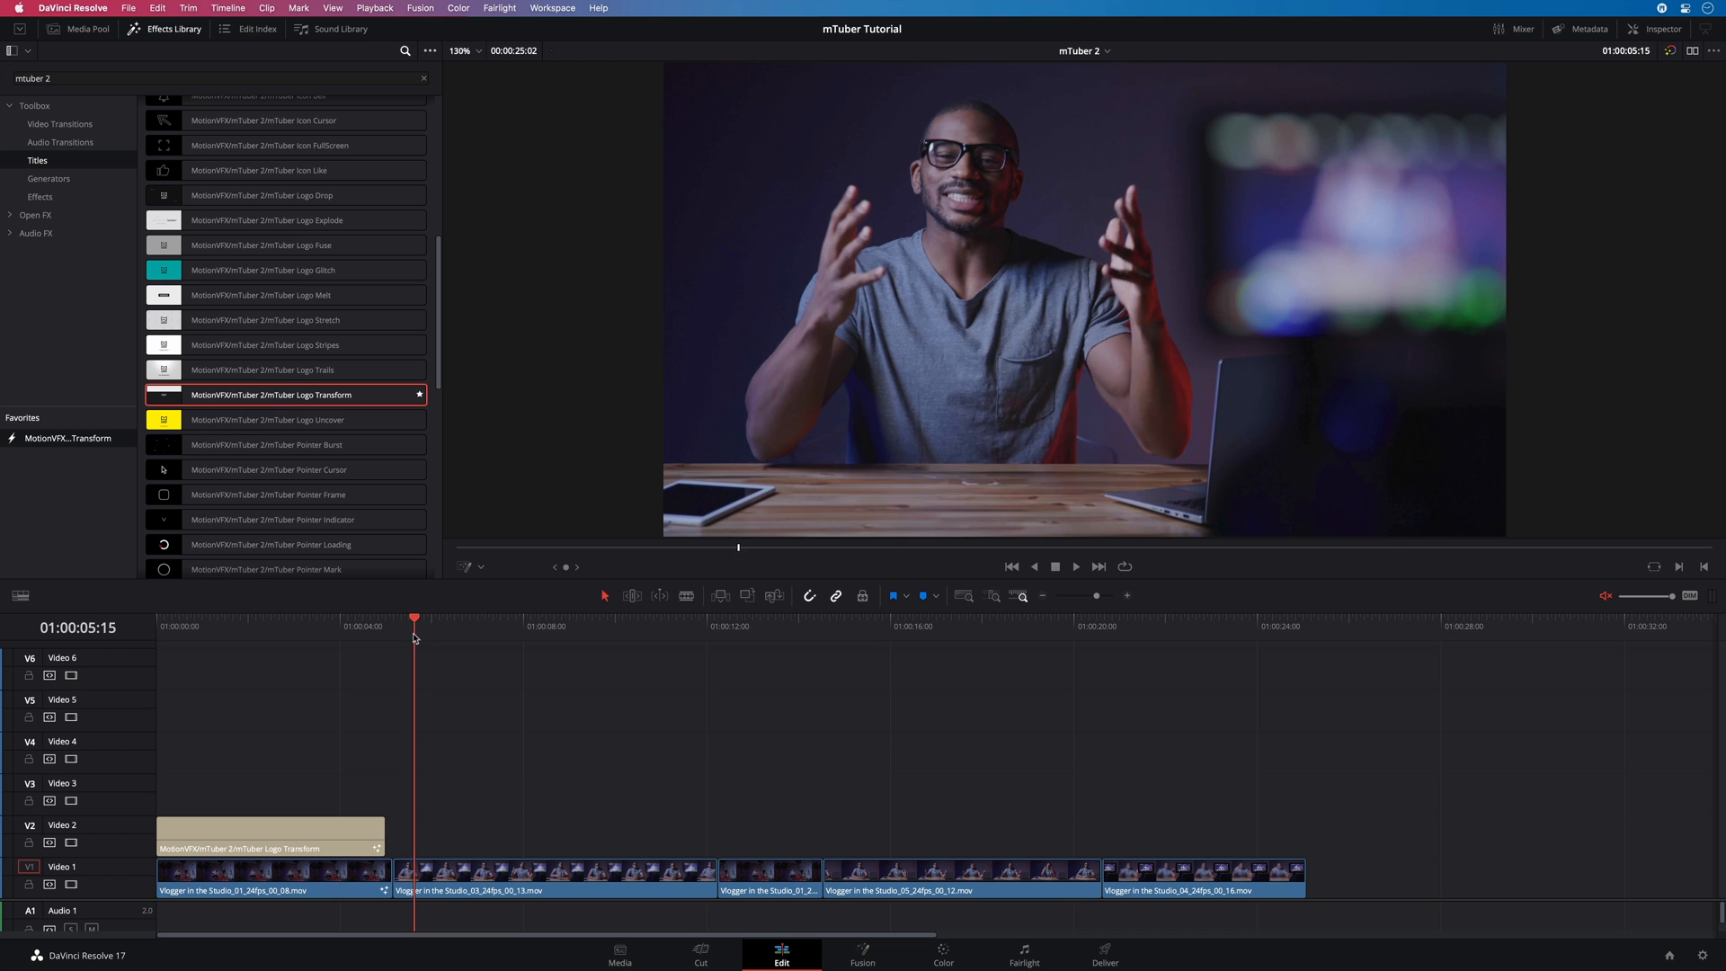
drag(412, 617, 394, 618)
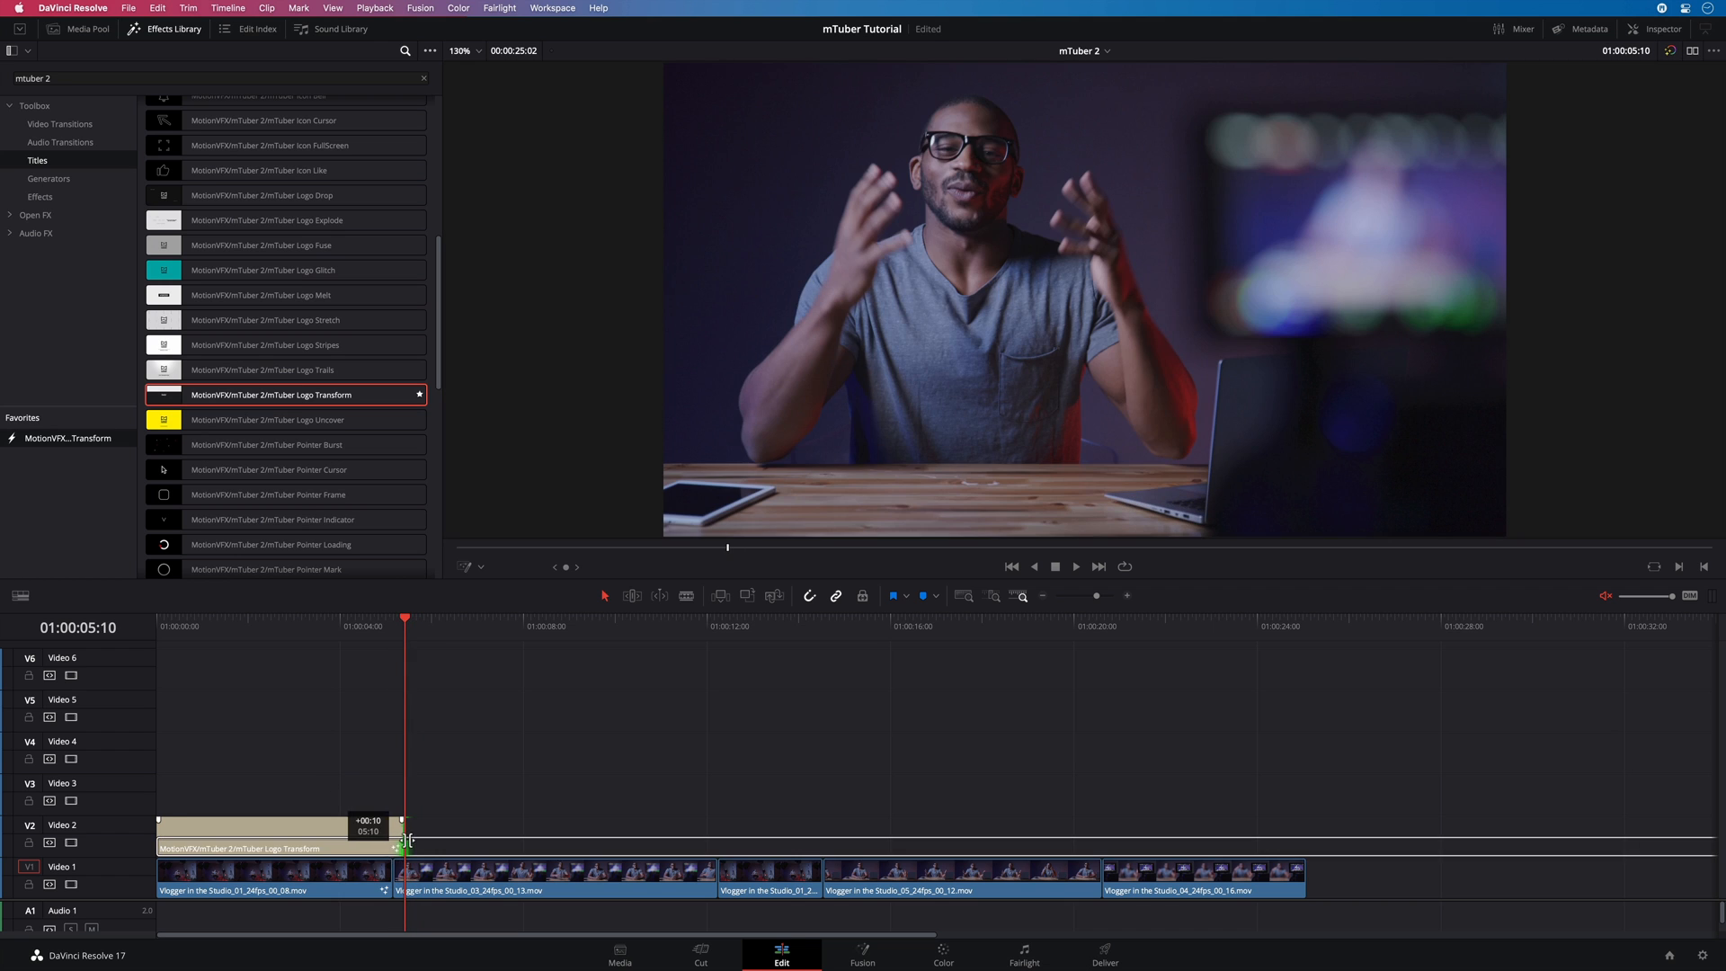
- Scrub through the logo title to preview several moments of it
click(158, 618)
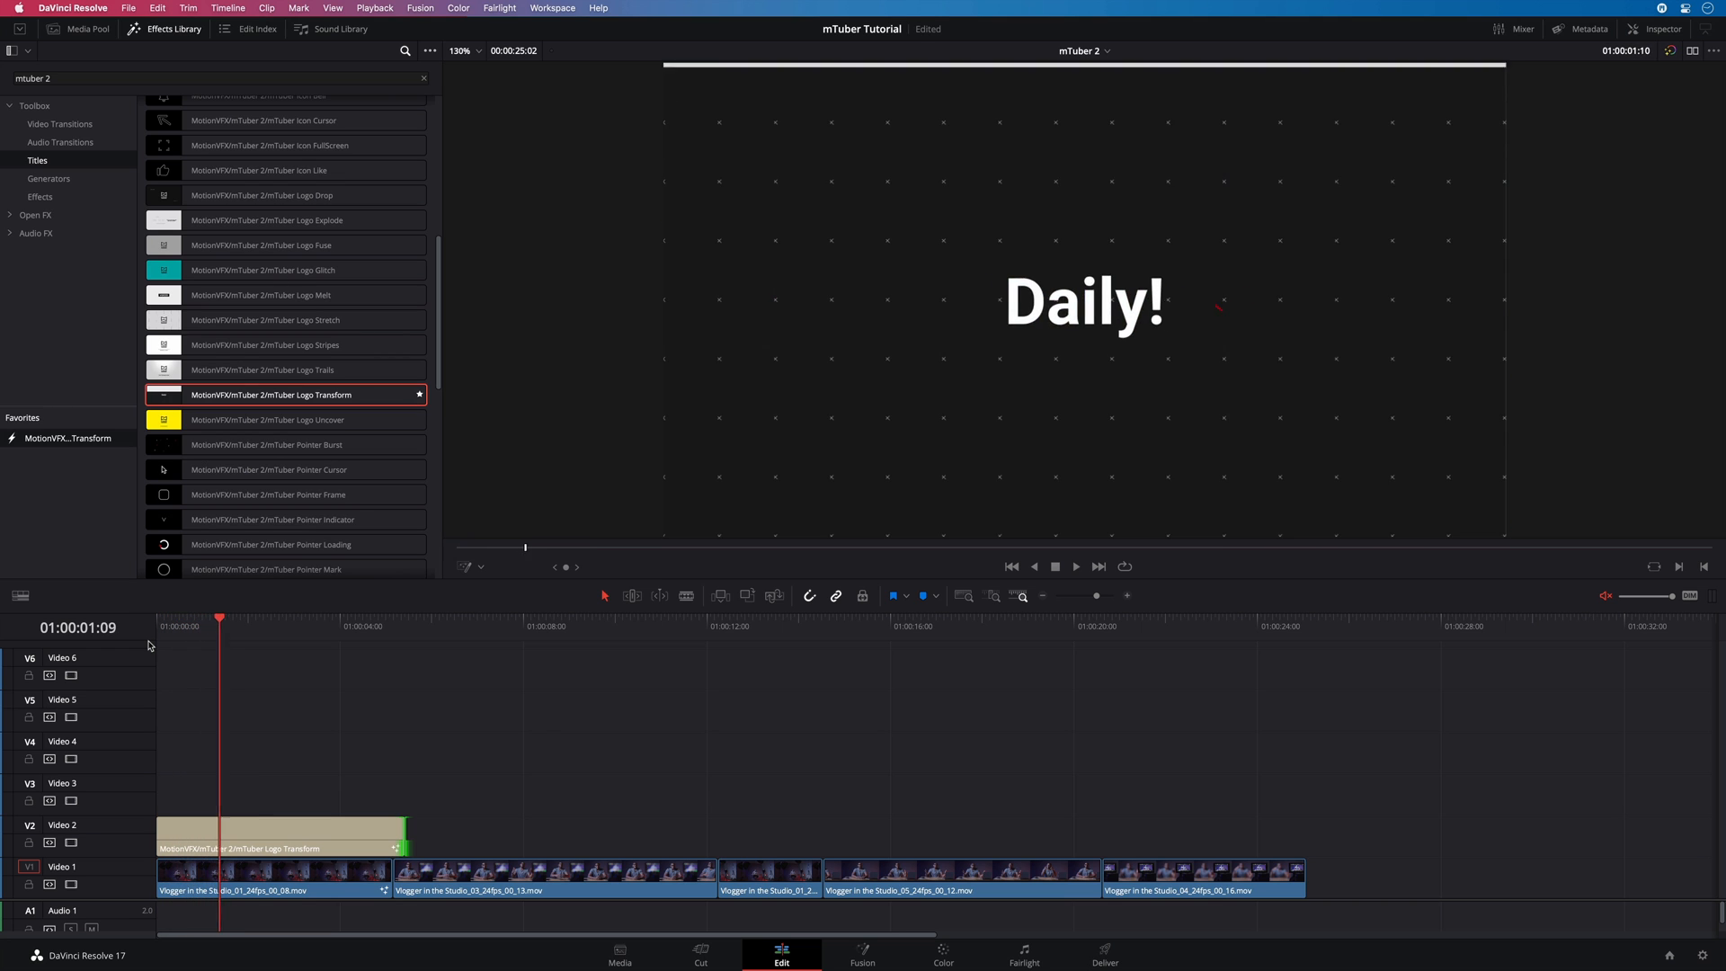
click(303, 625)
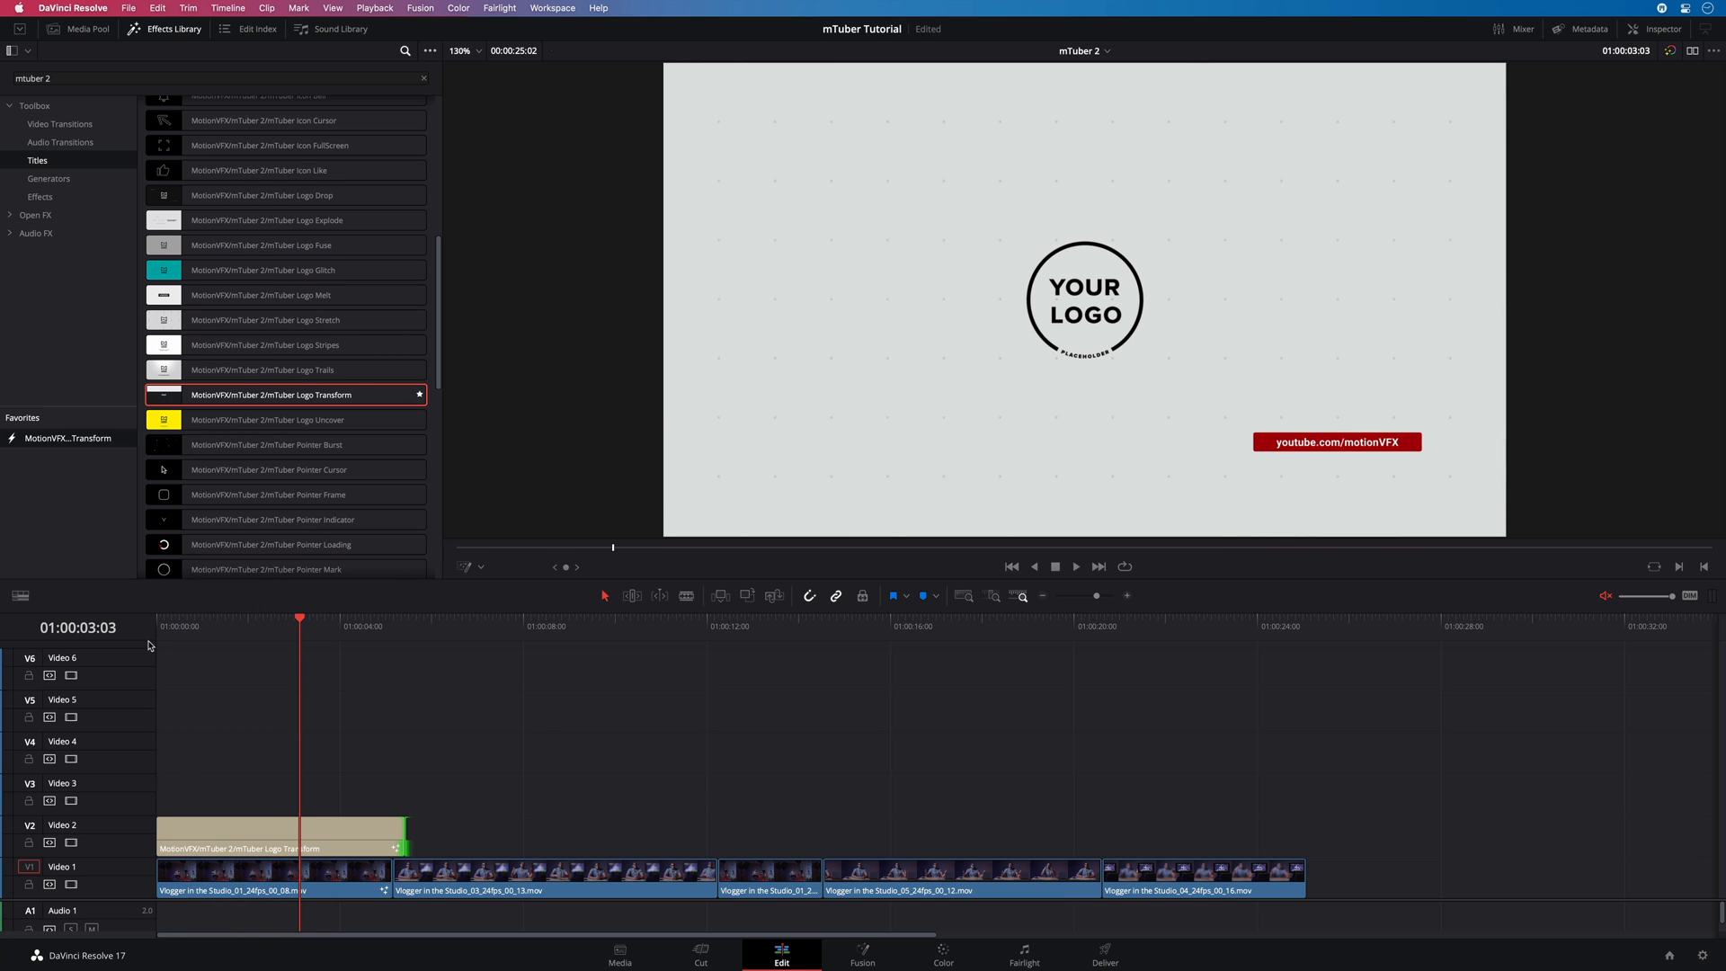
click(275, 831)
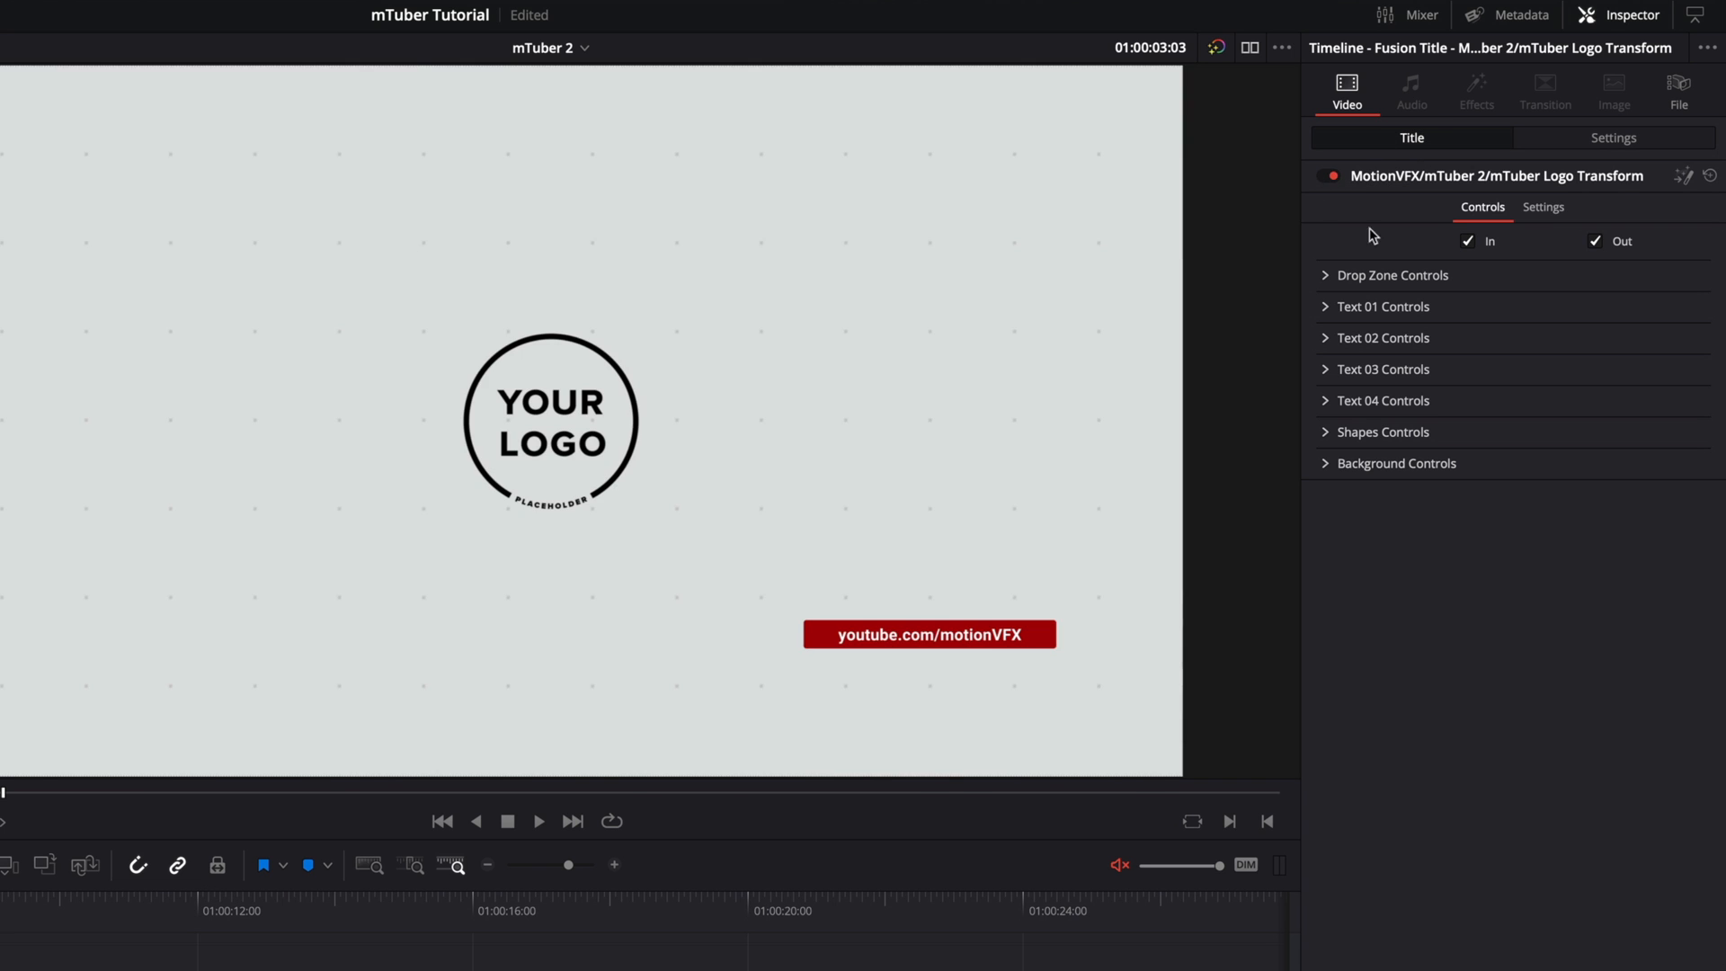
mouse_move(450, 677)
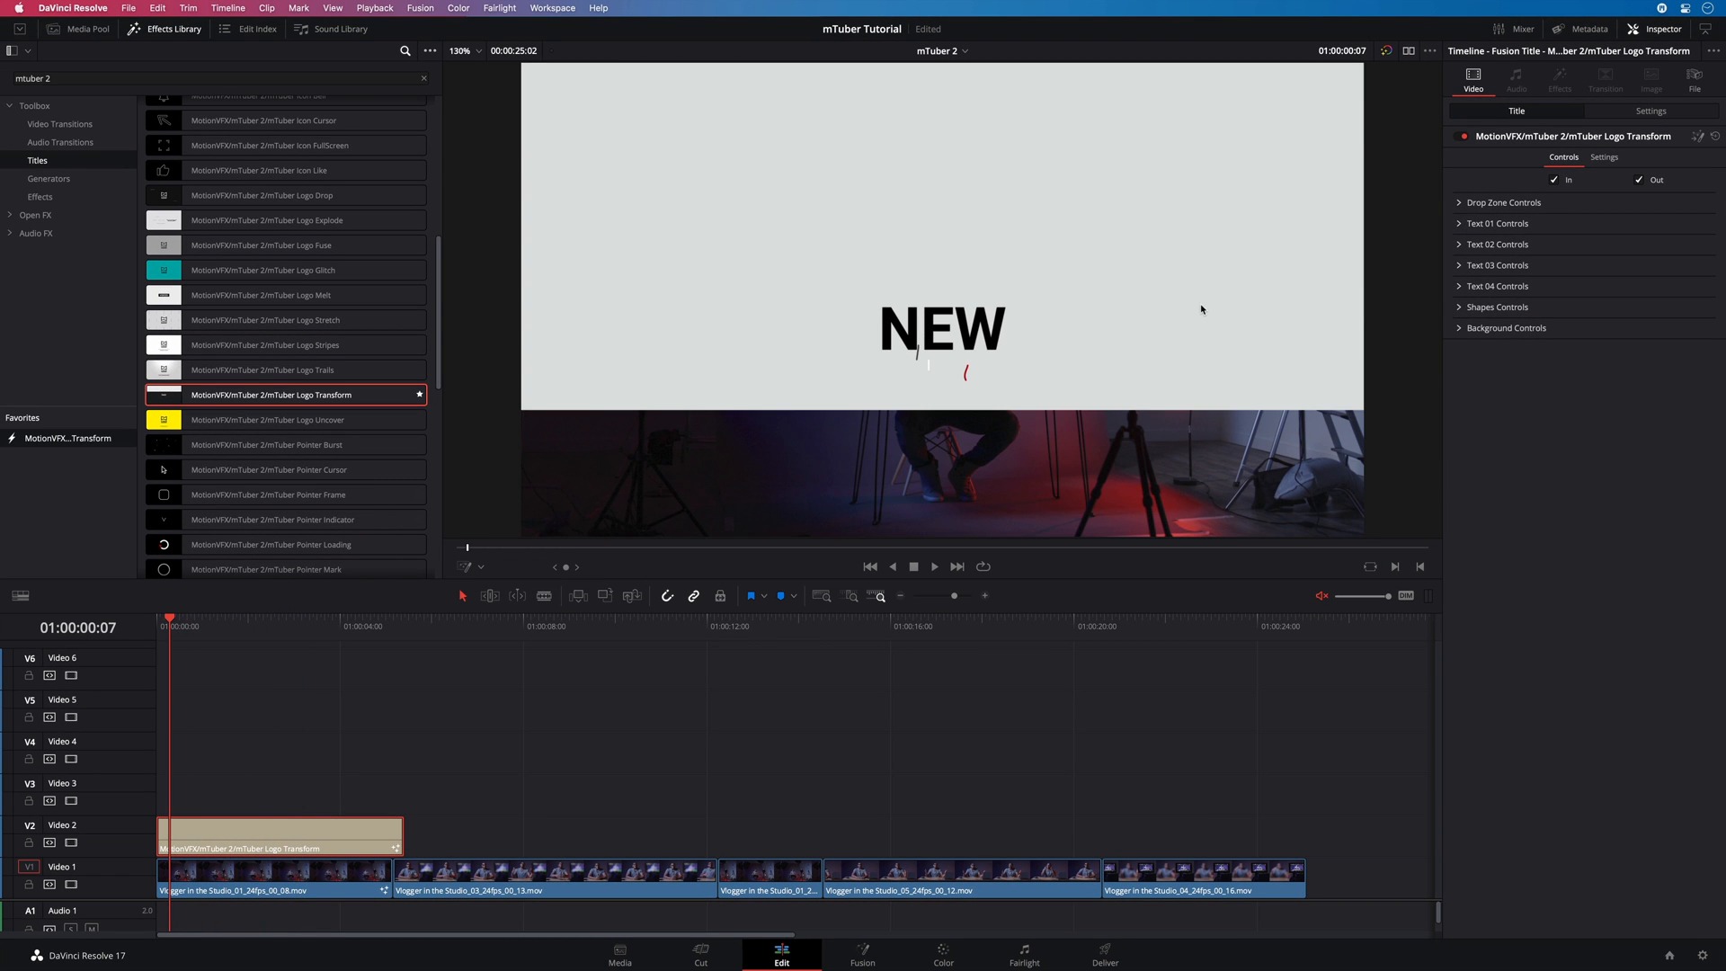
- Show the Logo Transform title in the Inspector with Drop Zone Controls expanded
click(1554, 179)
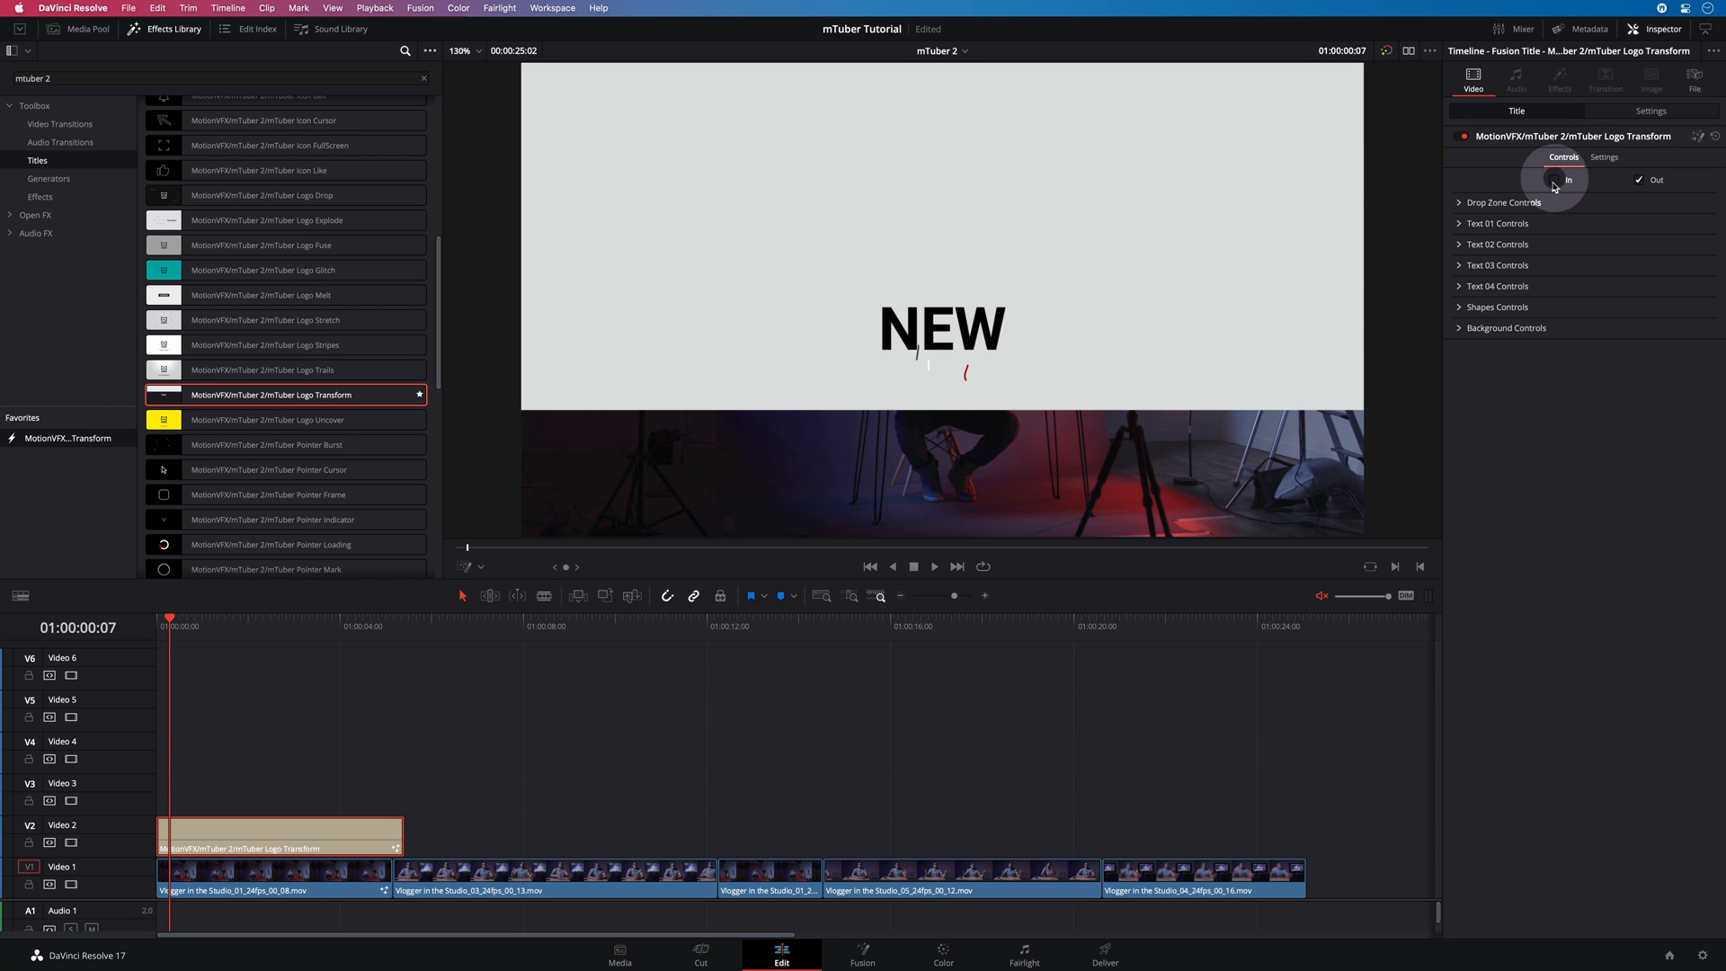
click(1555, 180)
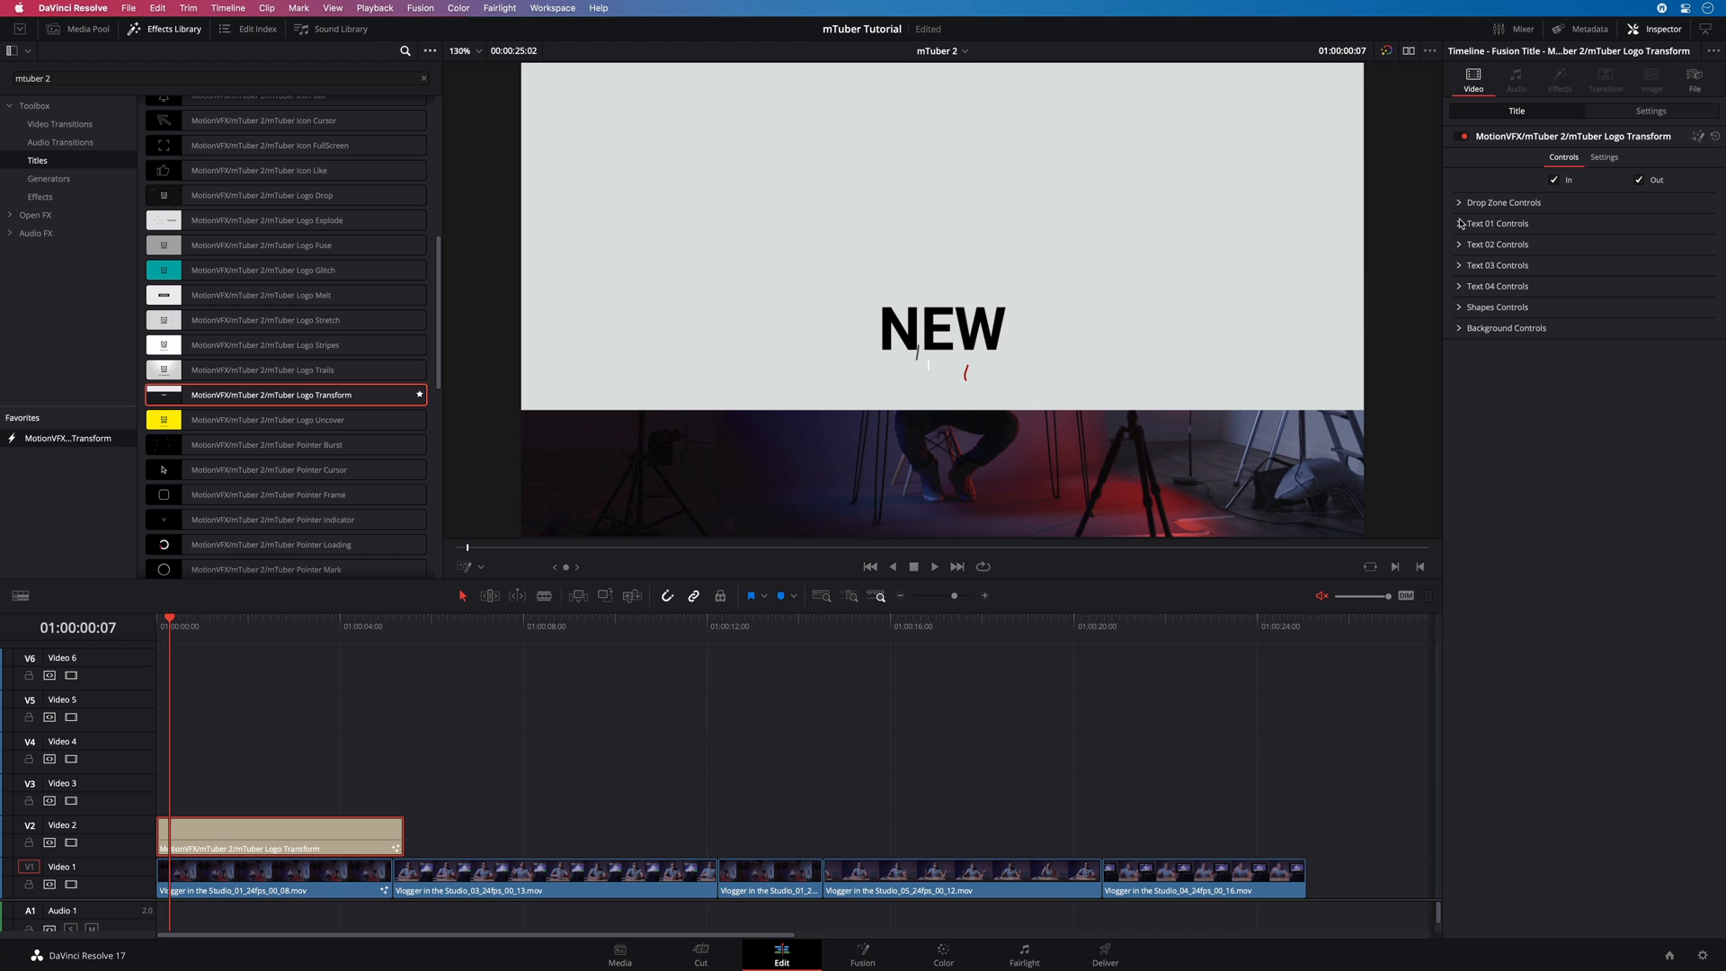
click(215, 621)
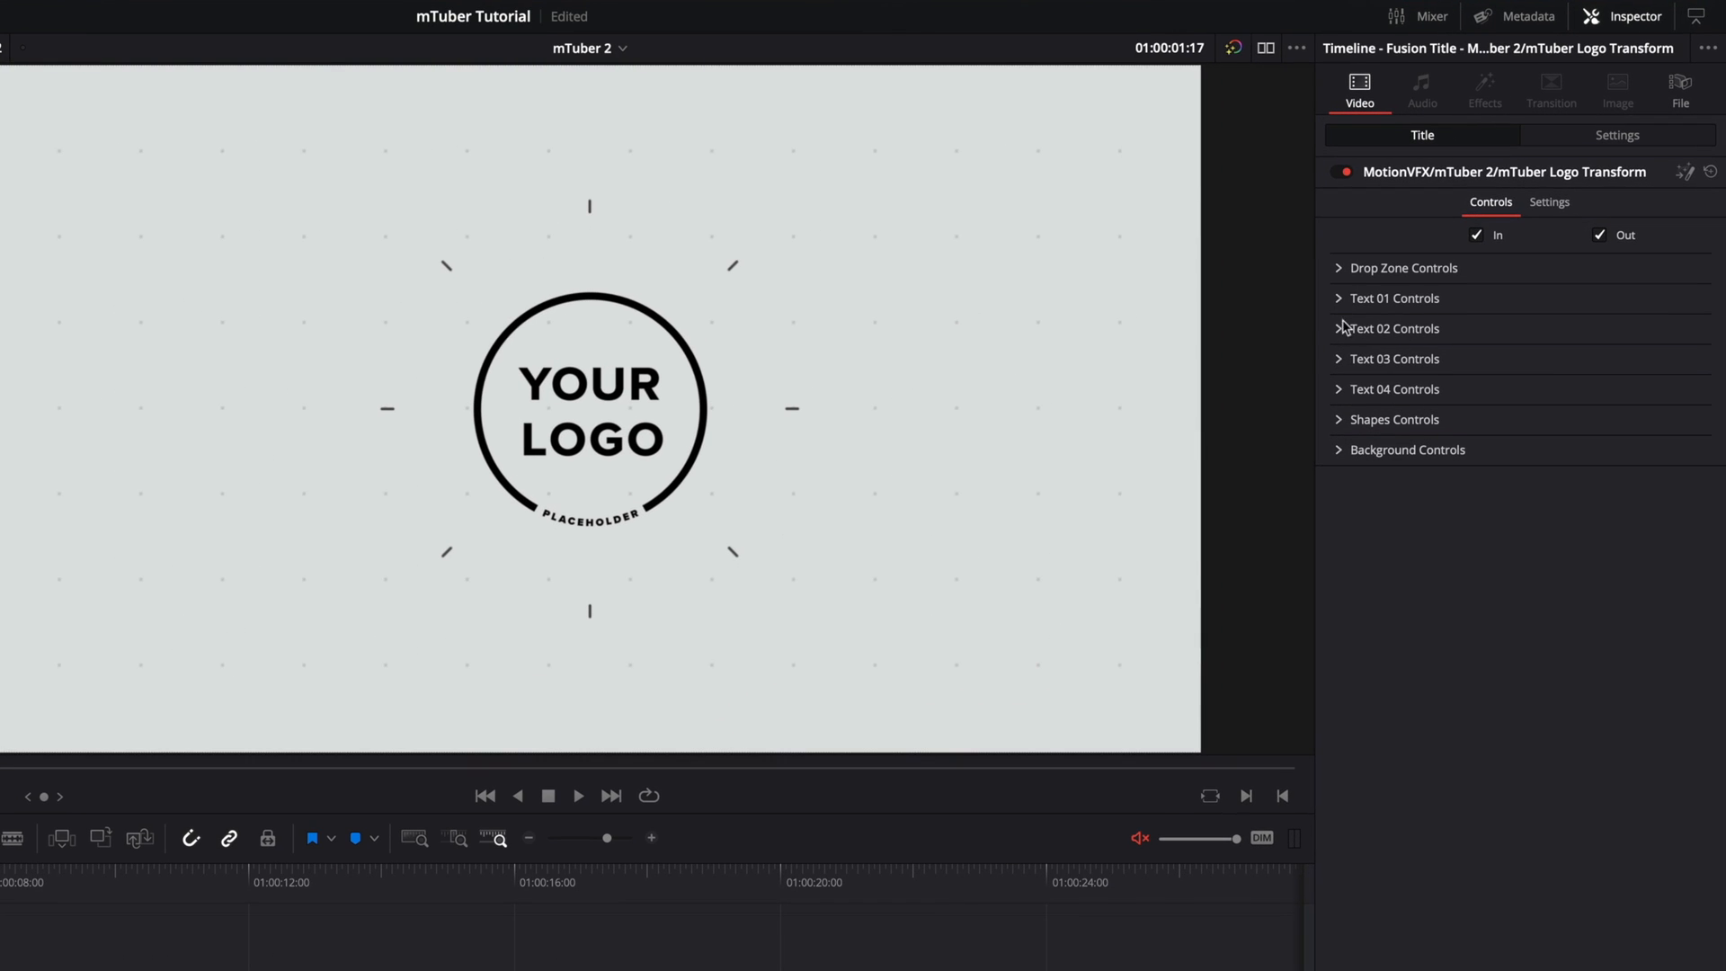
mouse_move(1332, 275)
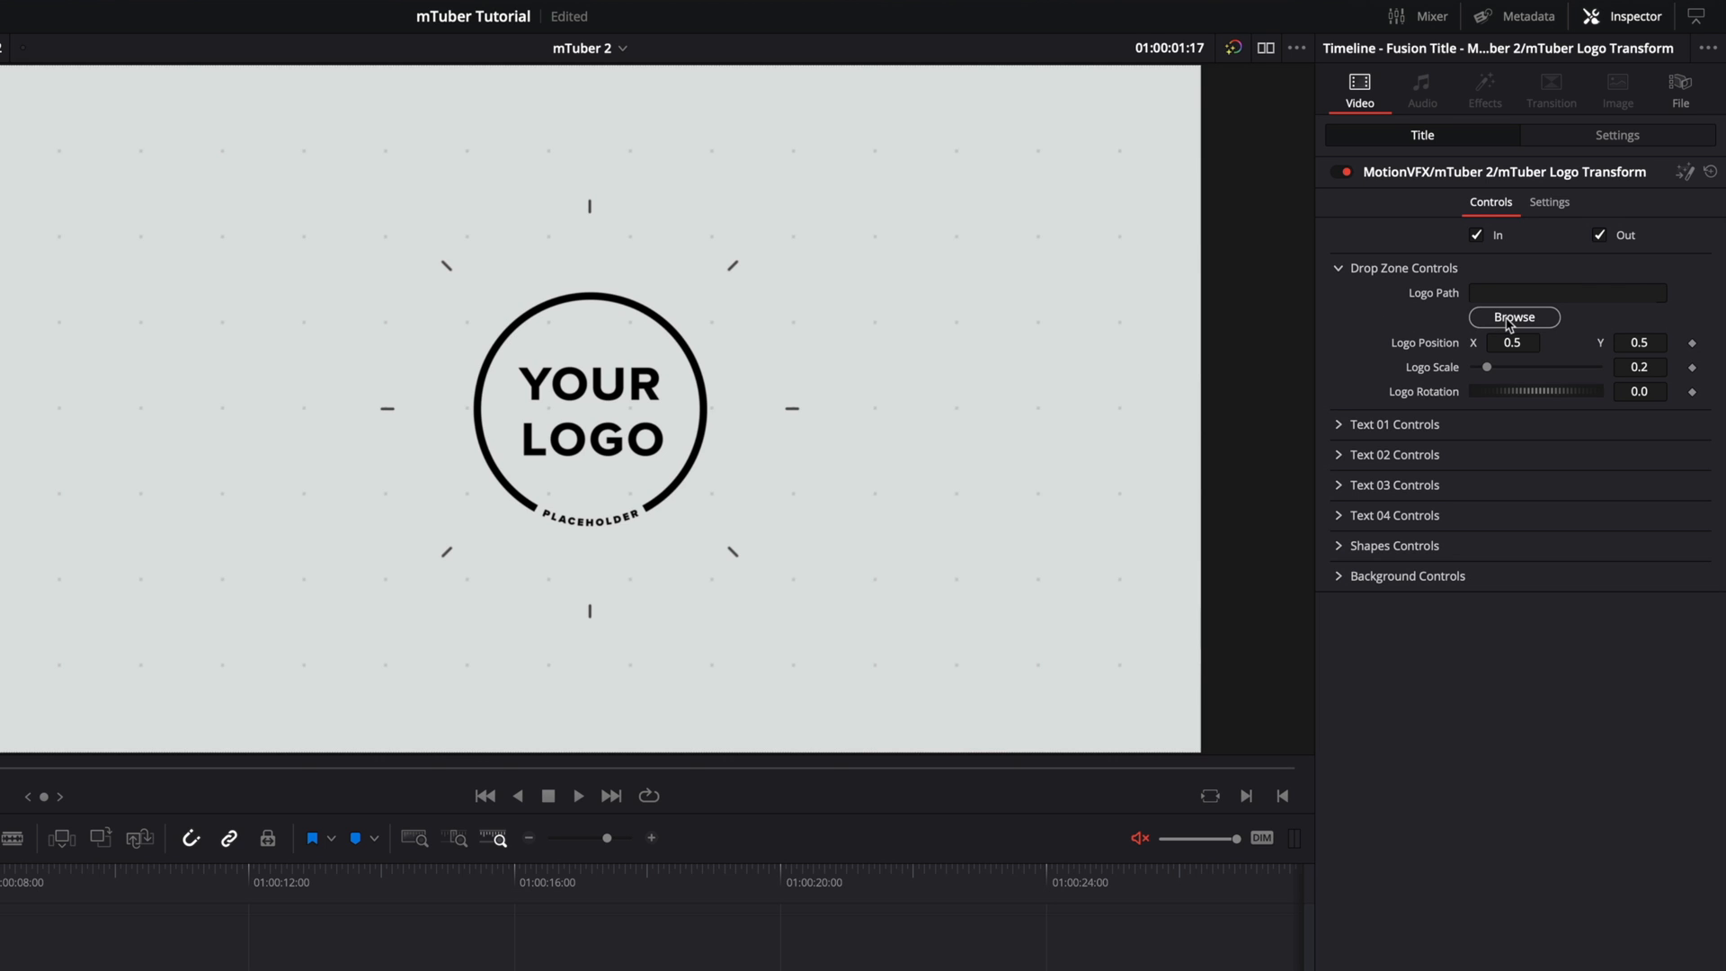
- Load acvlog.png from the mTuber Tutorial folder as the title's logo
click(1514, 317)
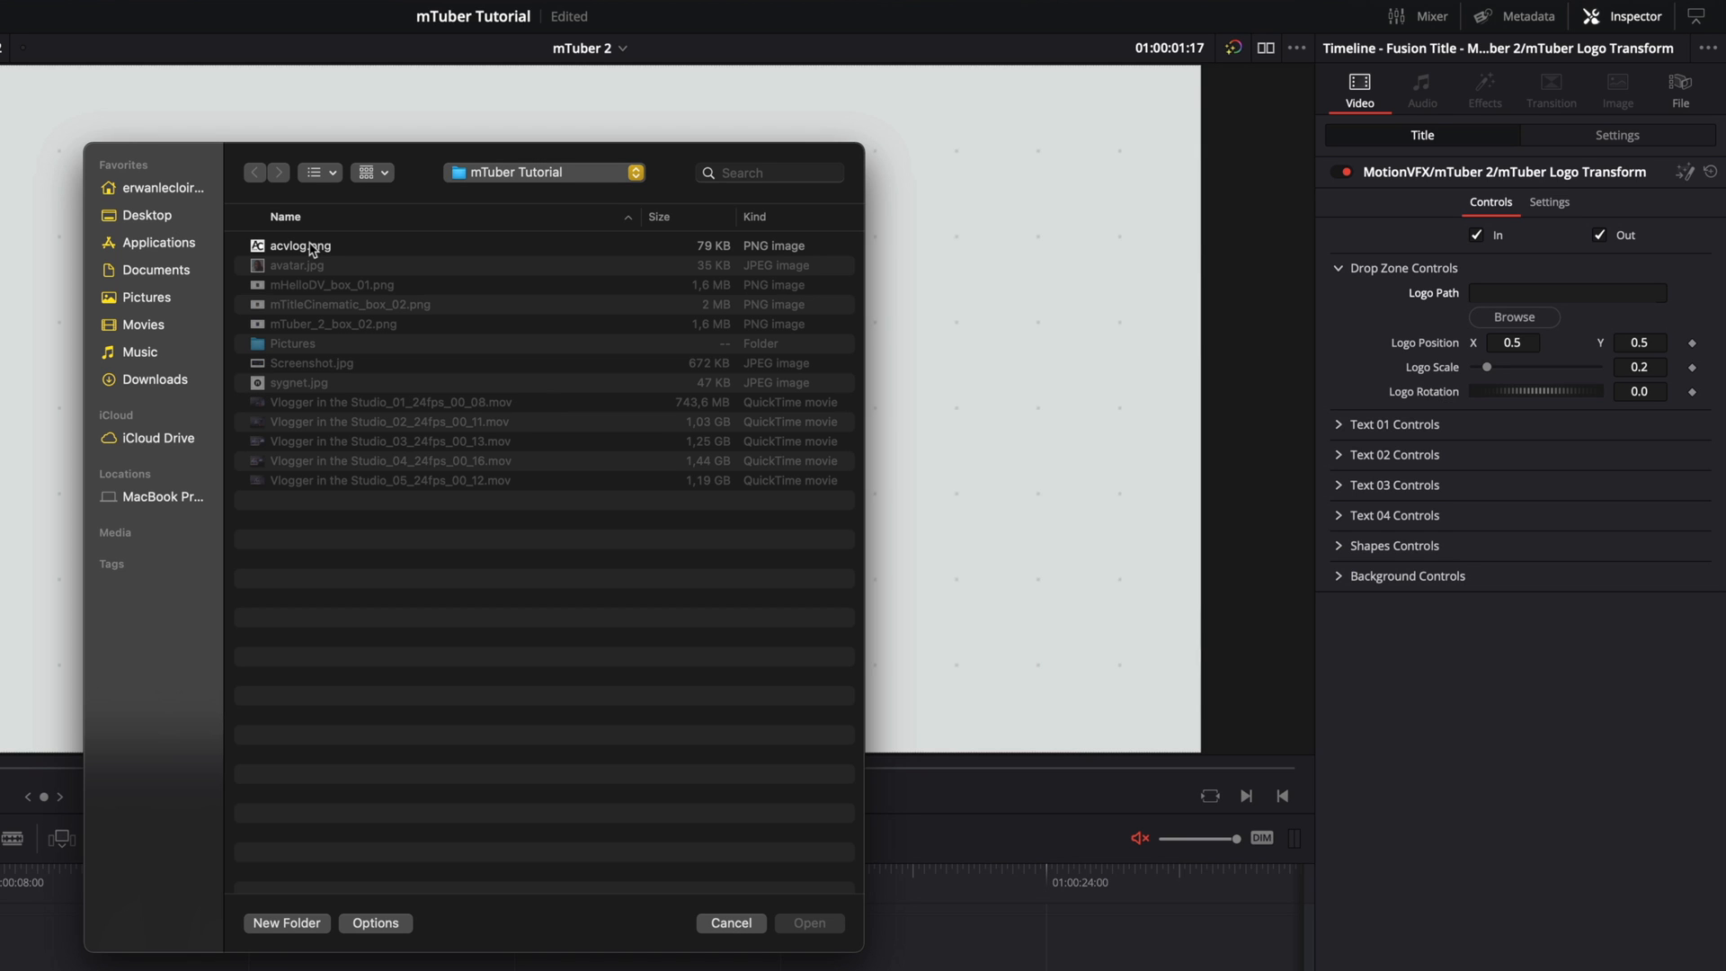
click(301, 245)
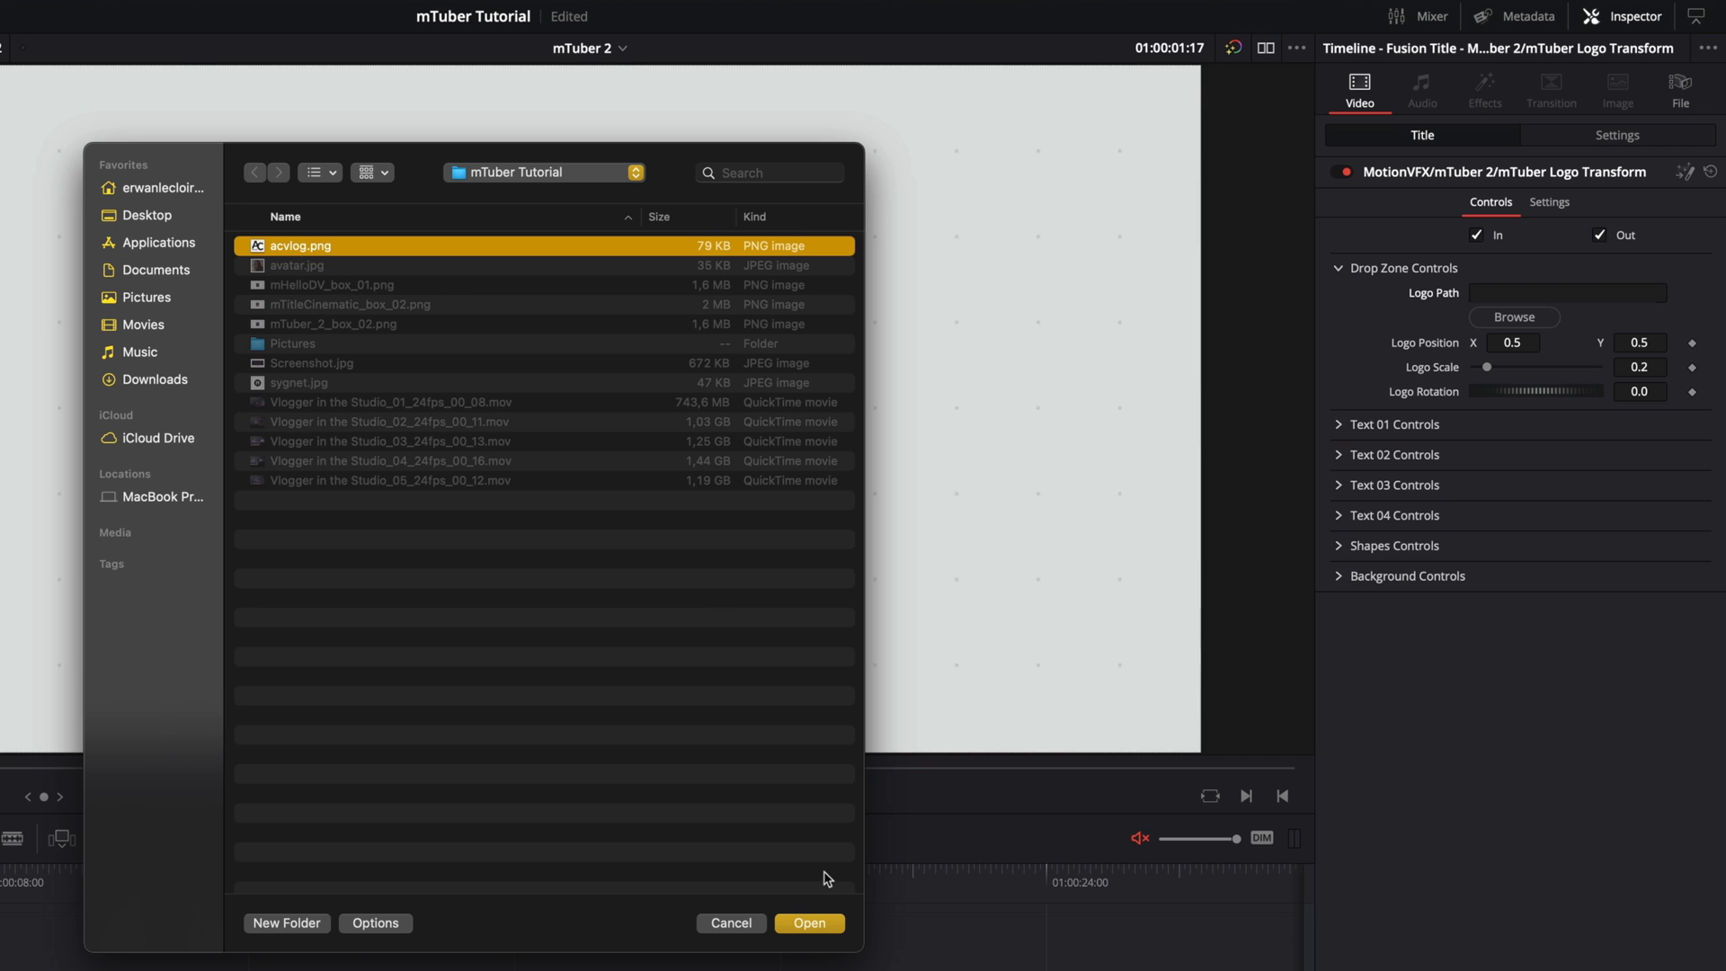
click(809, 923)
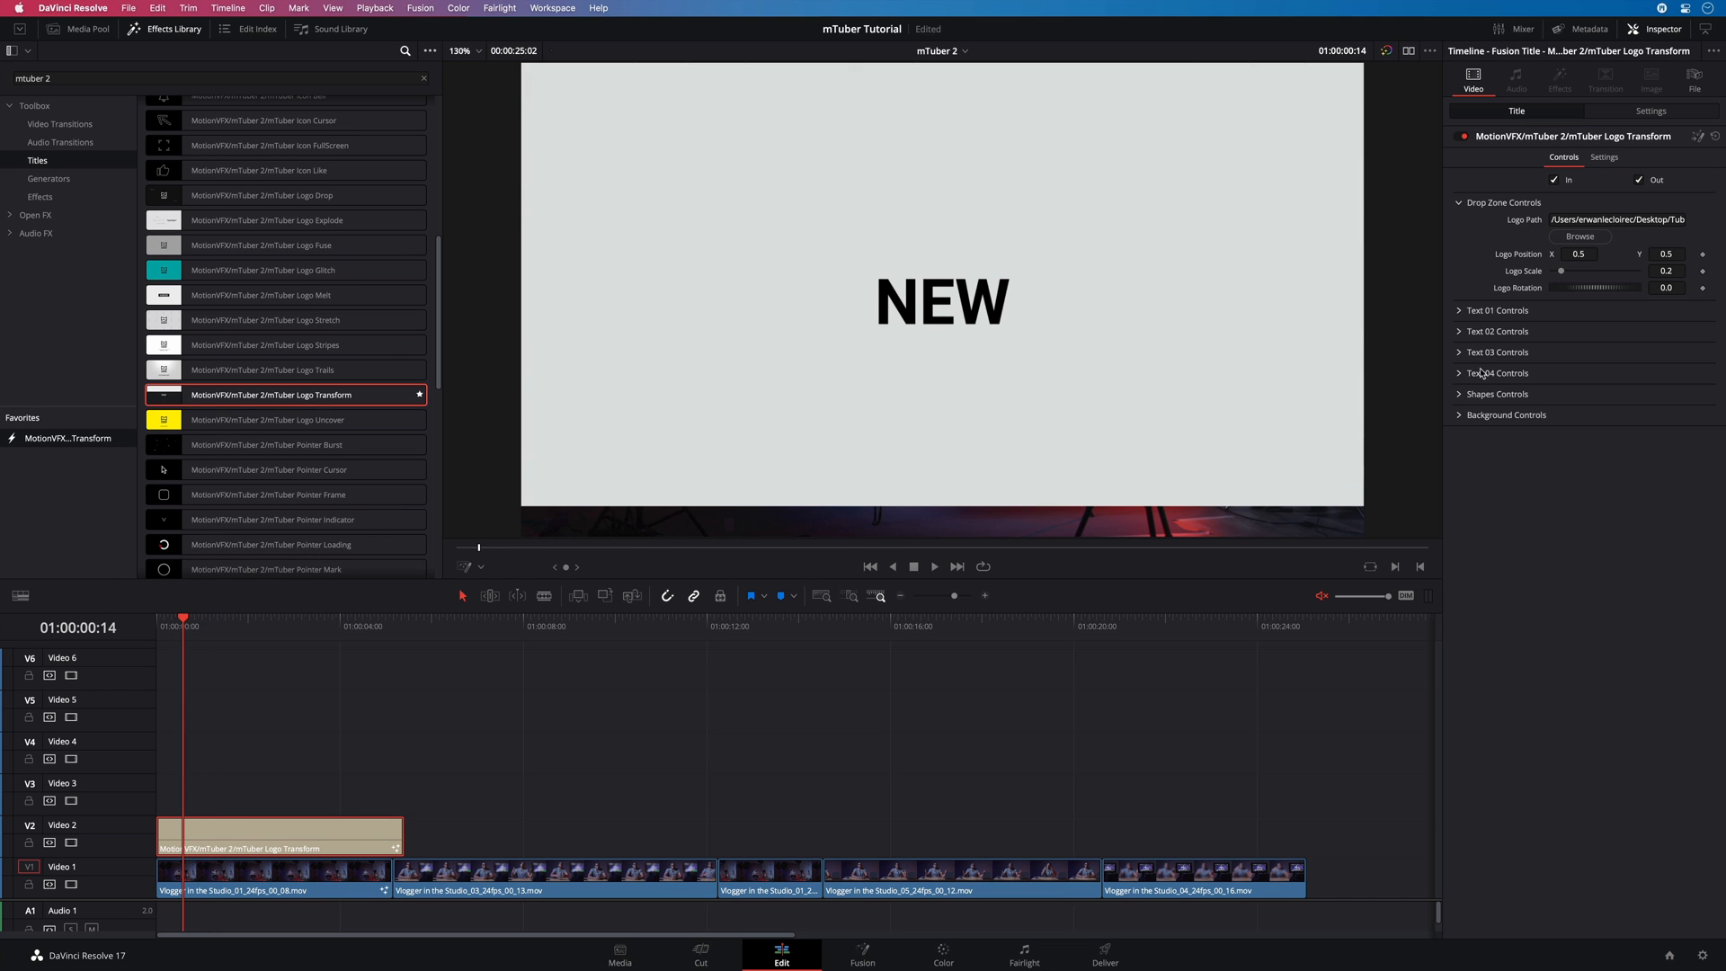
- Change Text 01 of the logo intro to 'Daily'
click(1495, 309)
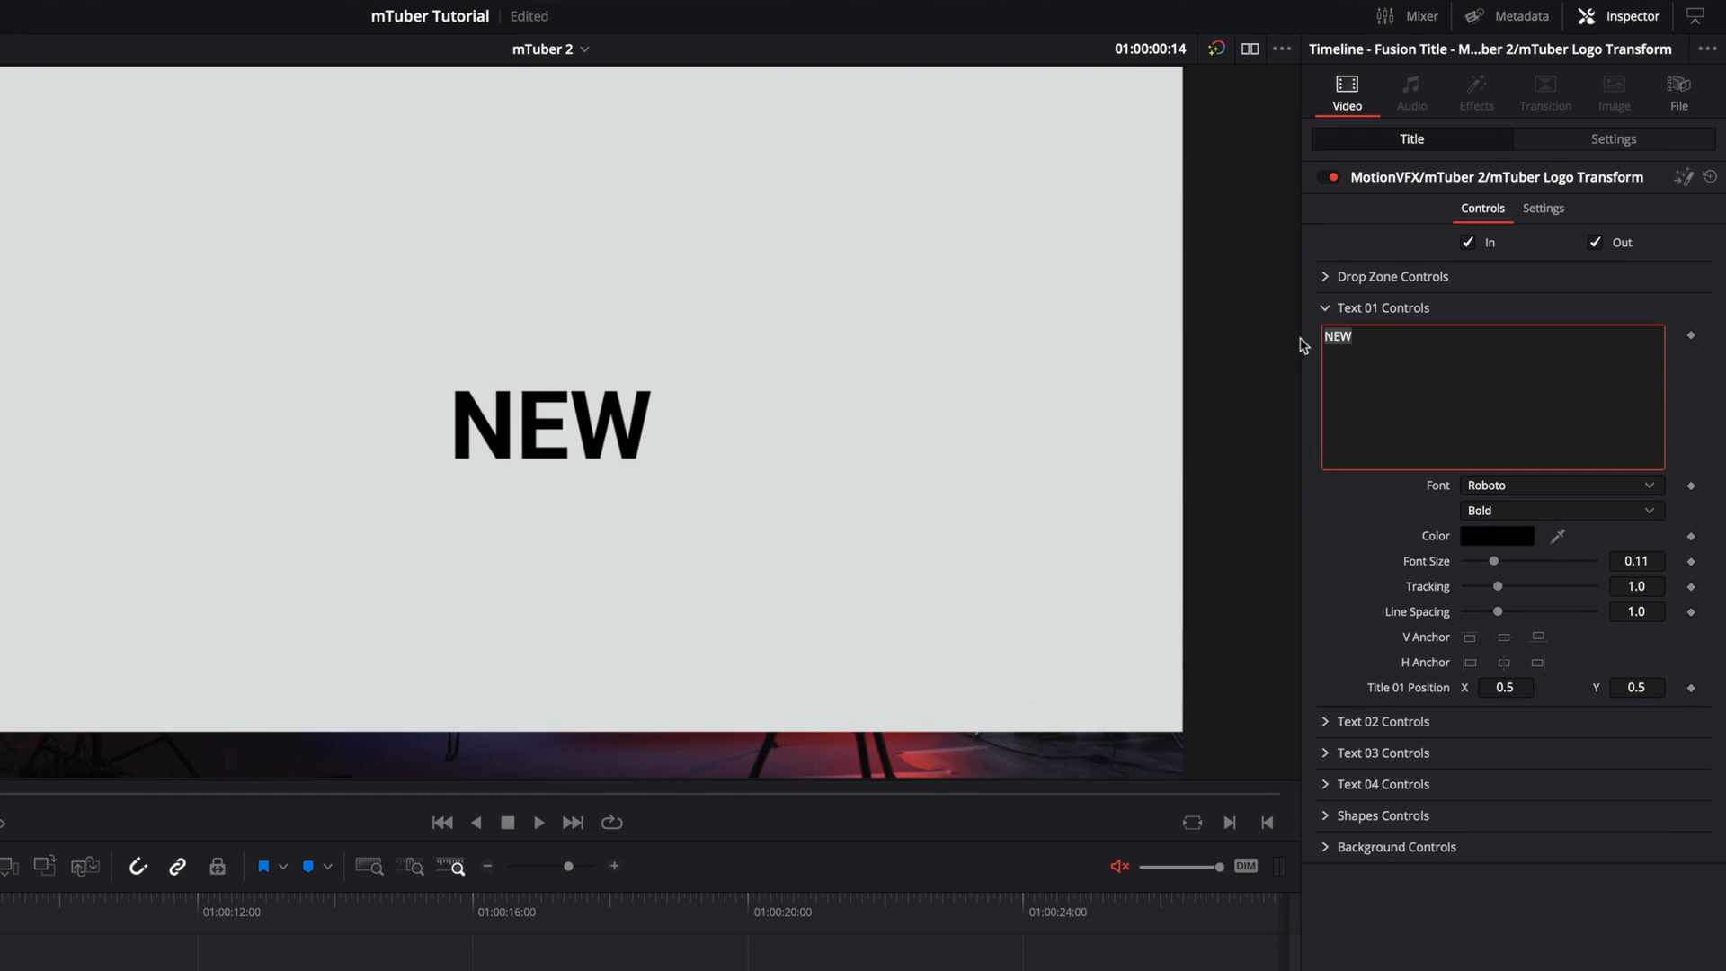
text(Daily)
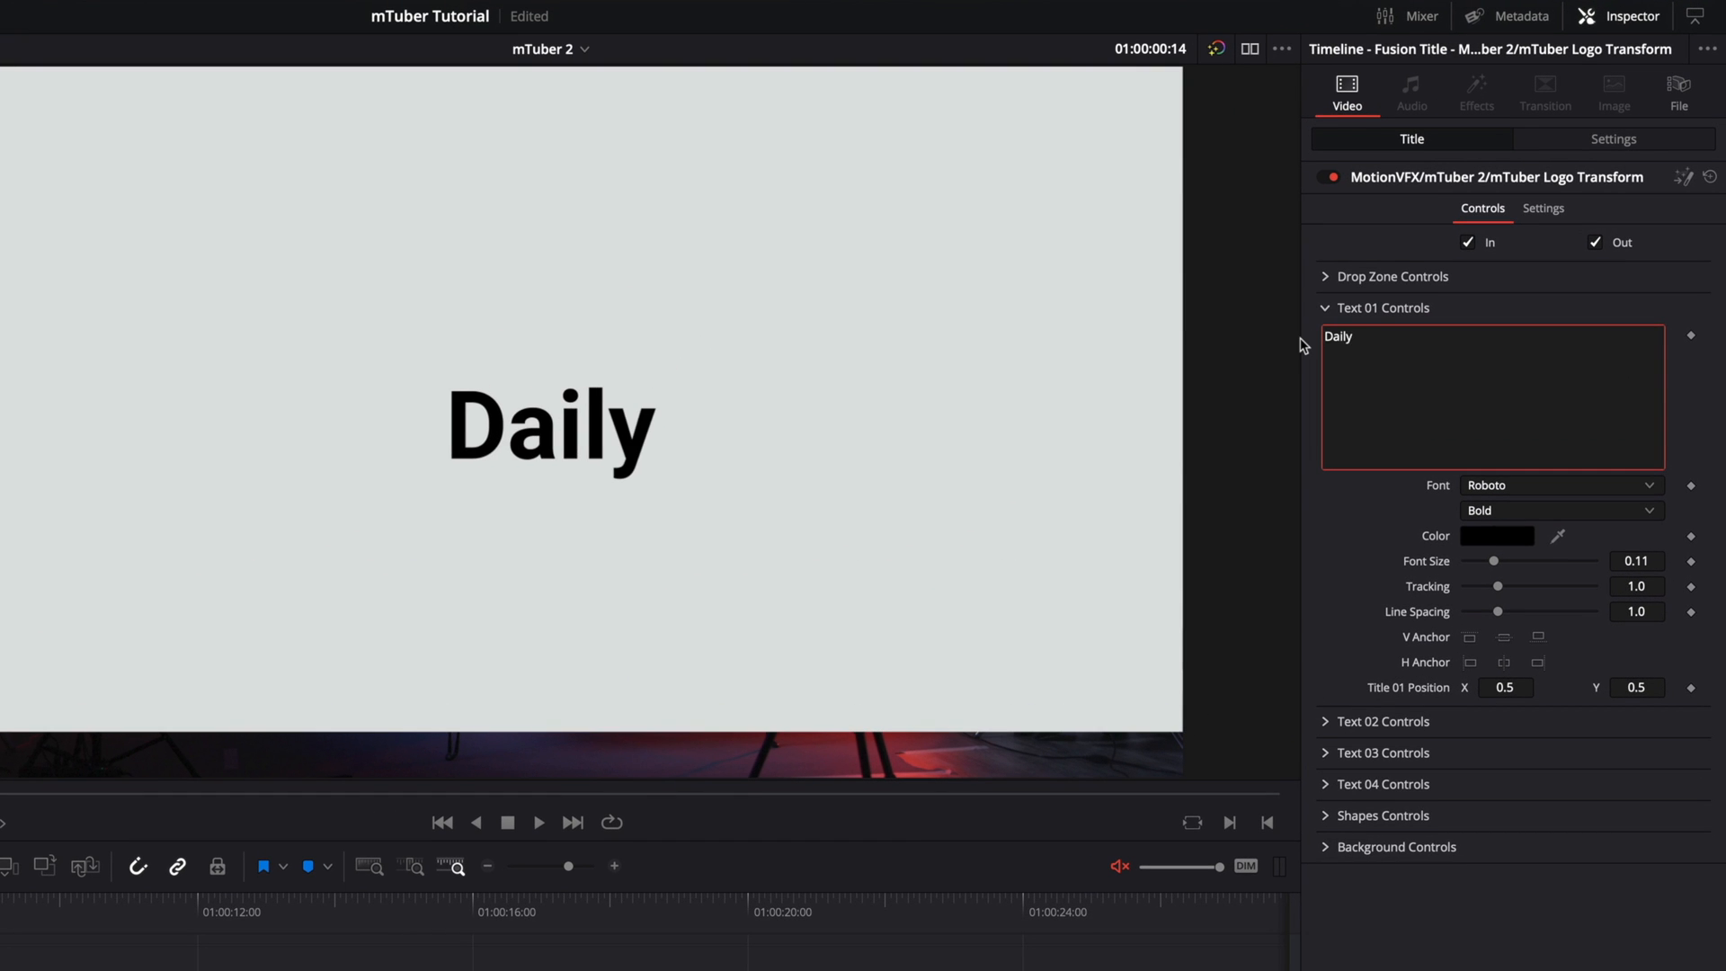
click(1382, 307)
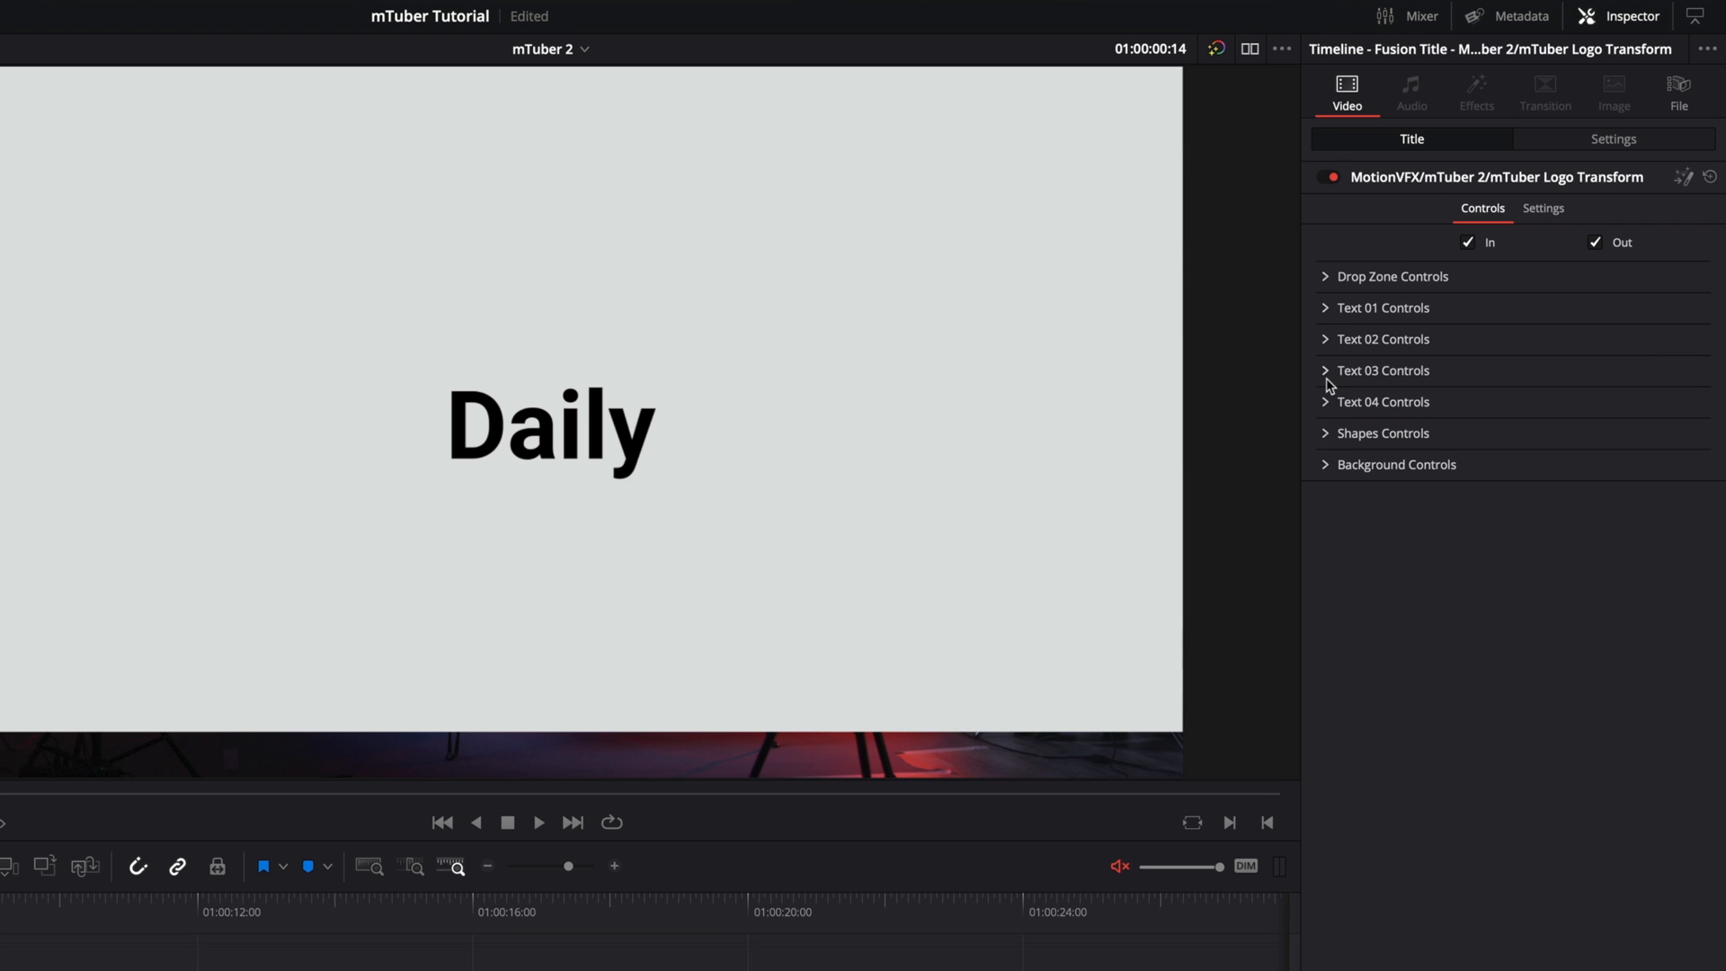
- Add '!' to Text 03 and set the URL to youtube.com/AntCoopVlog
click(1383, 370)
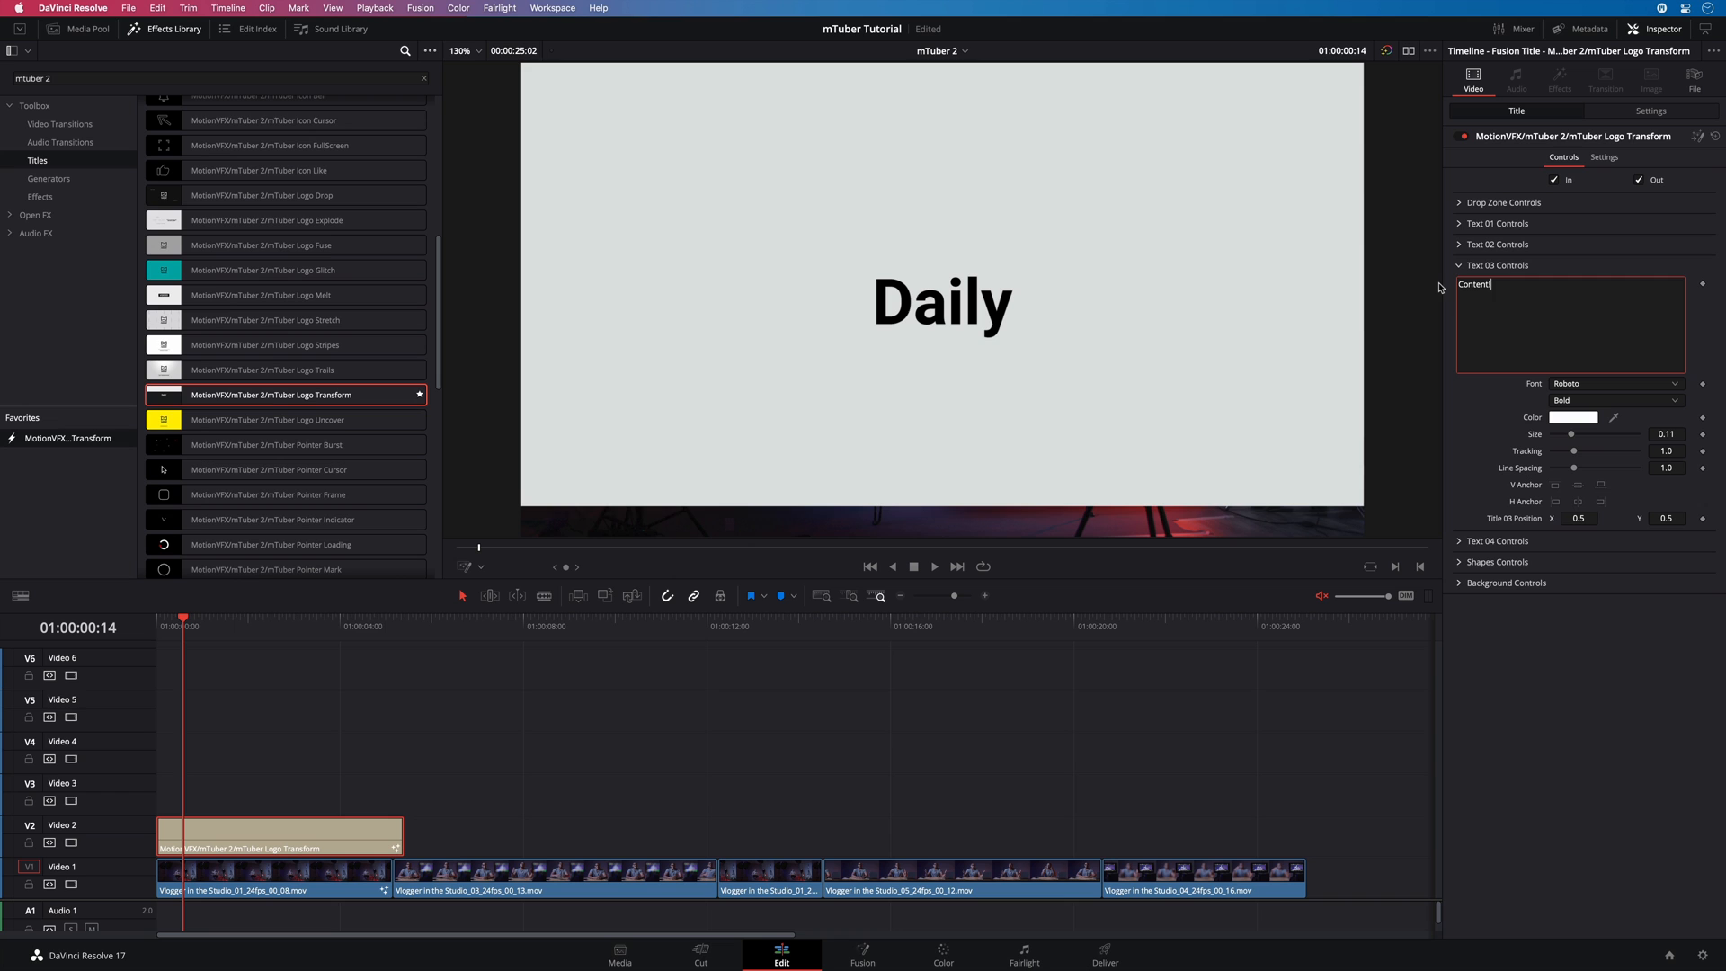
text(!)
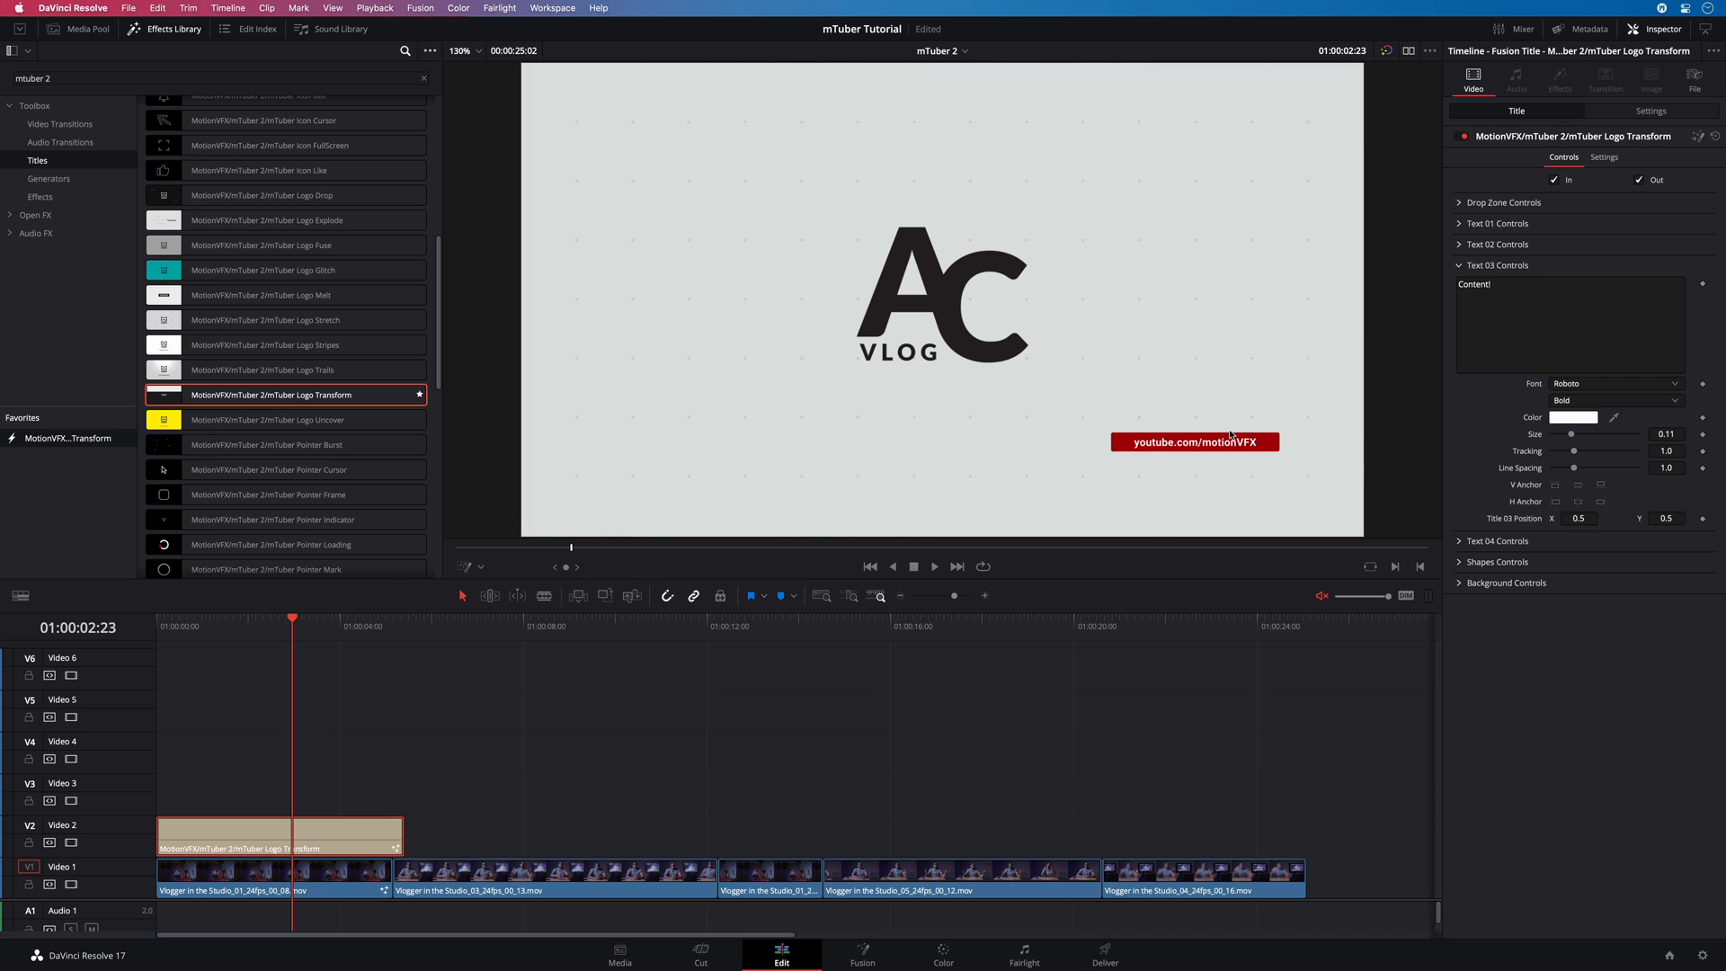
mouse_move(1340, 511)
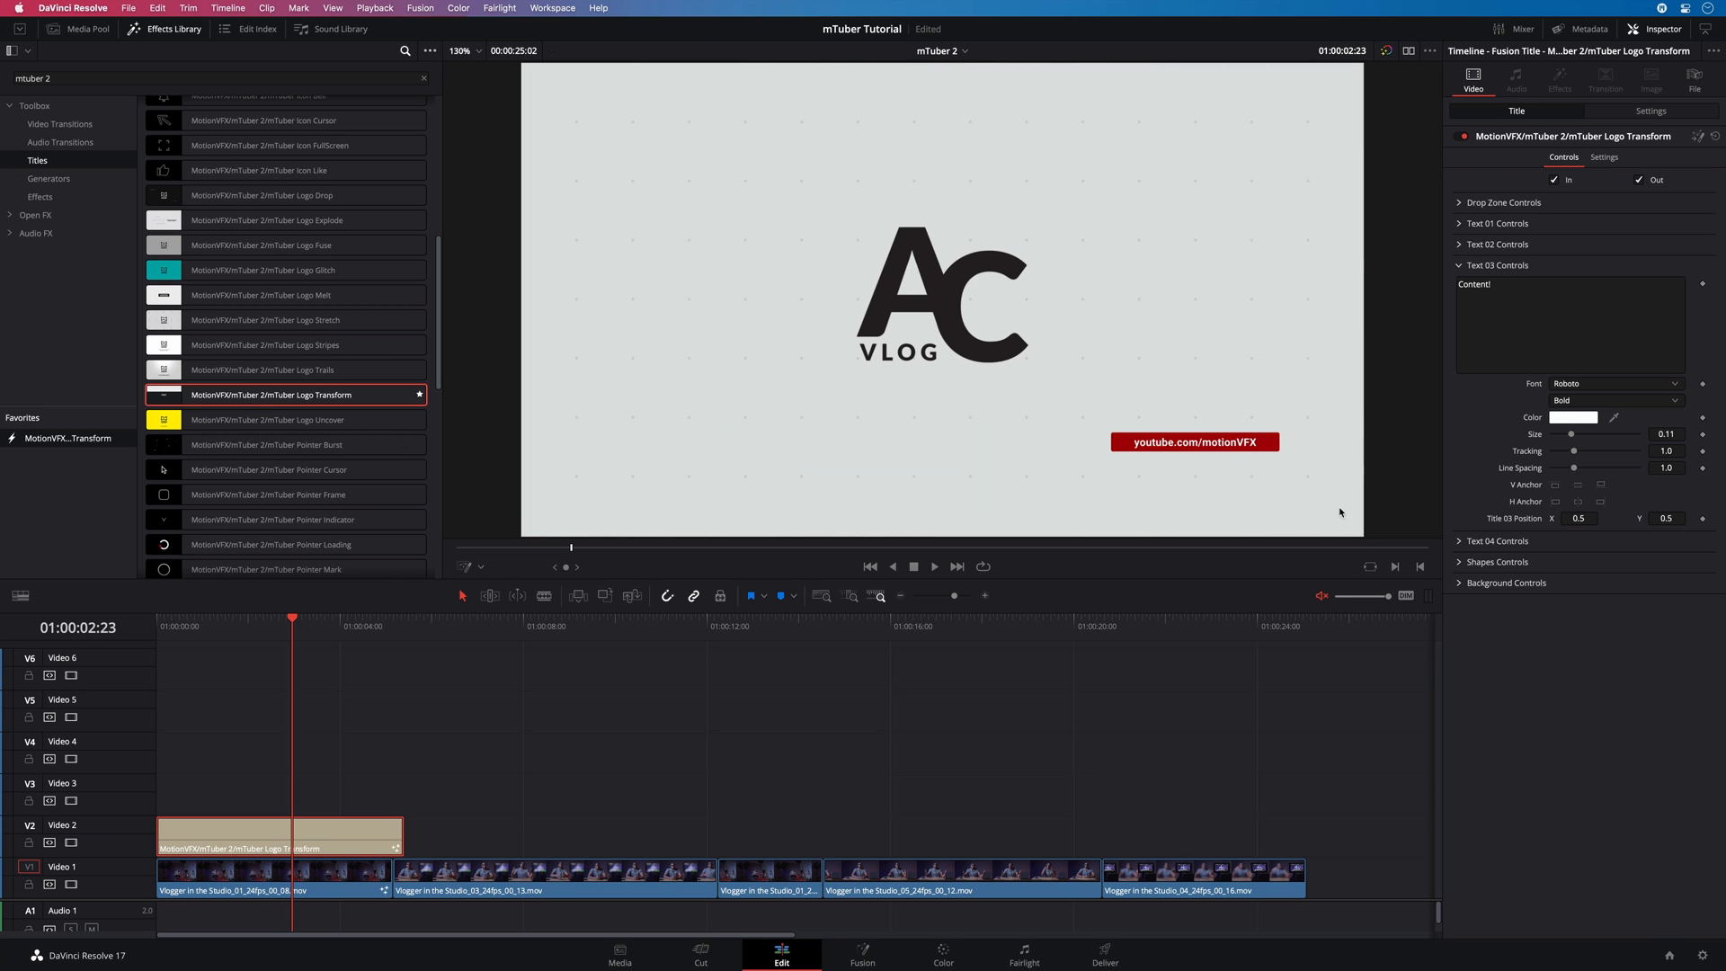
click(1496, 540)
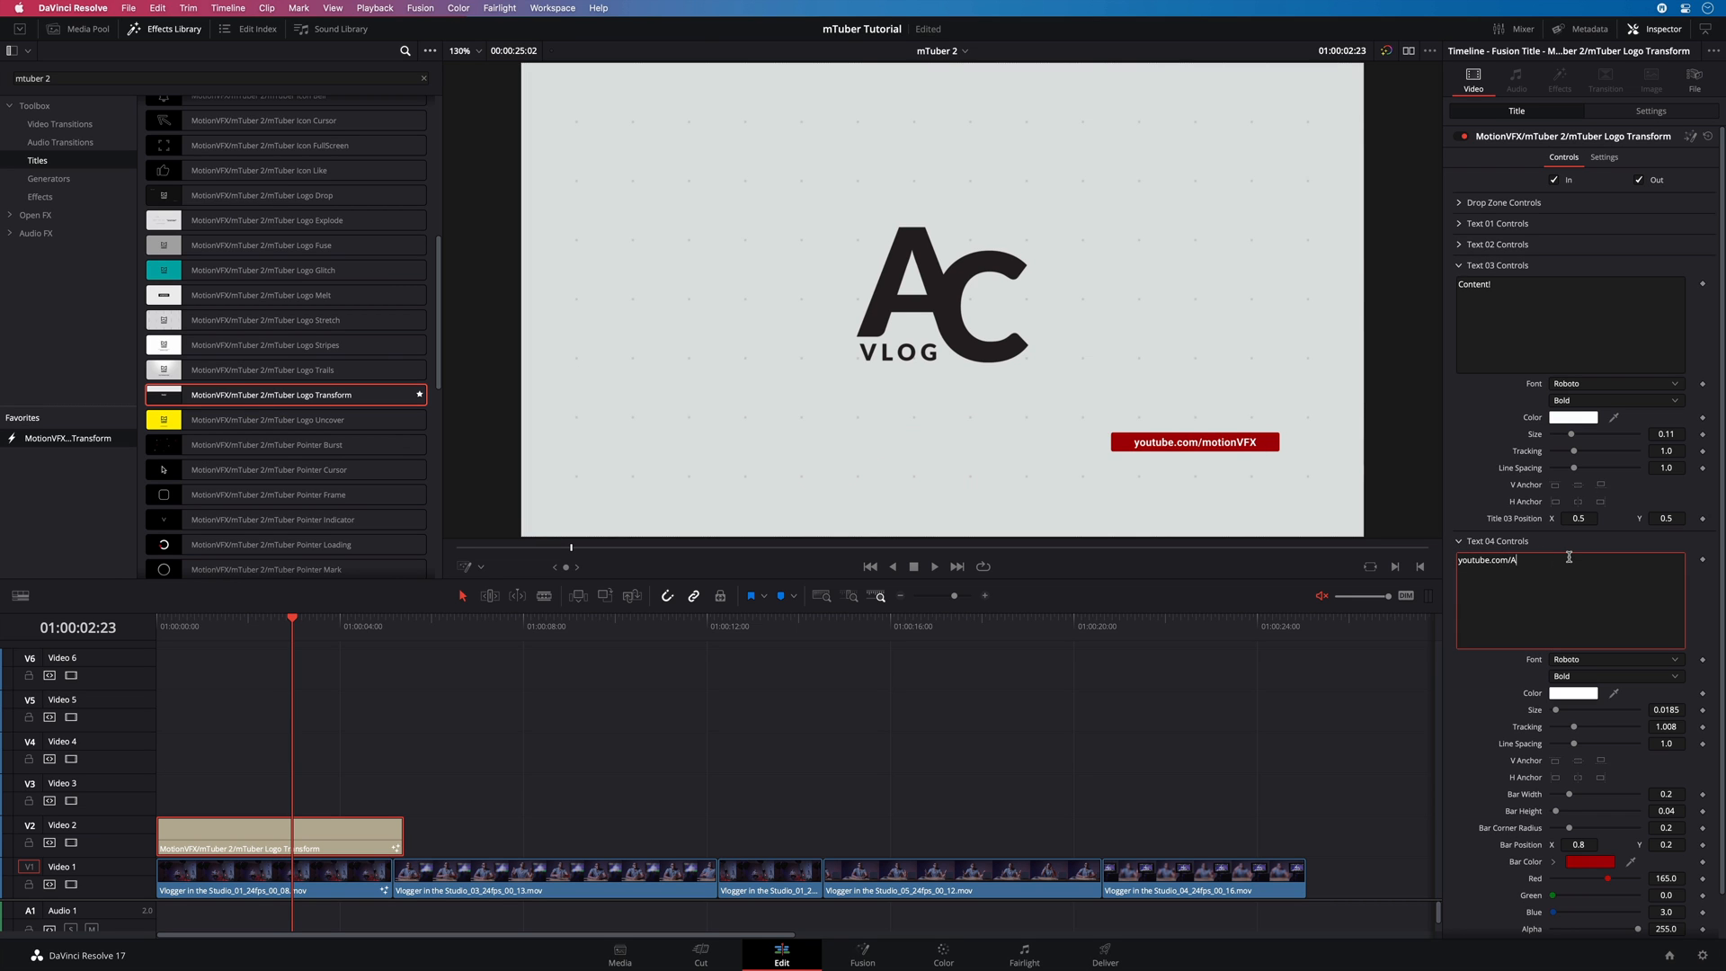
text(ntCoopVlog)
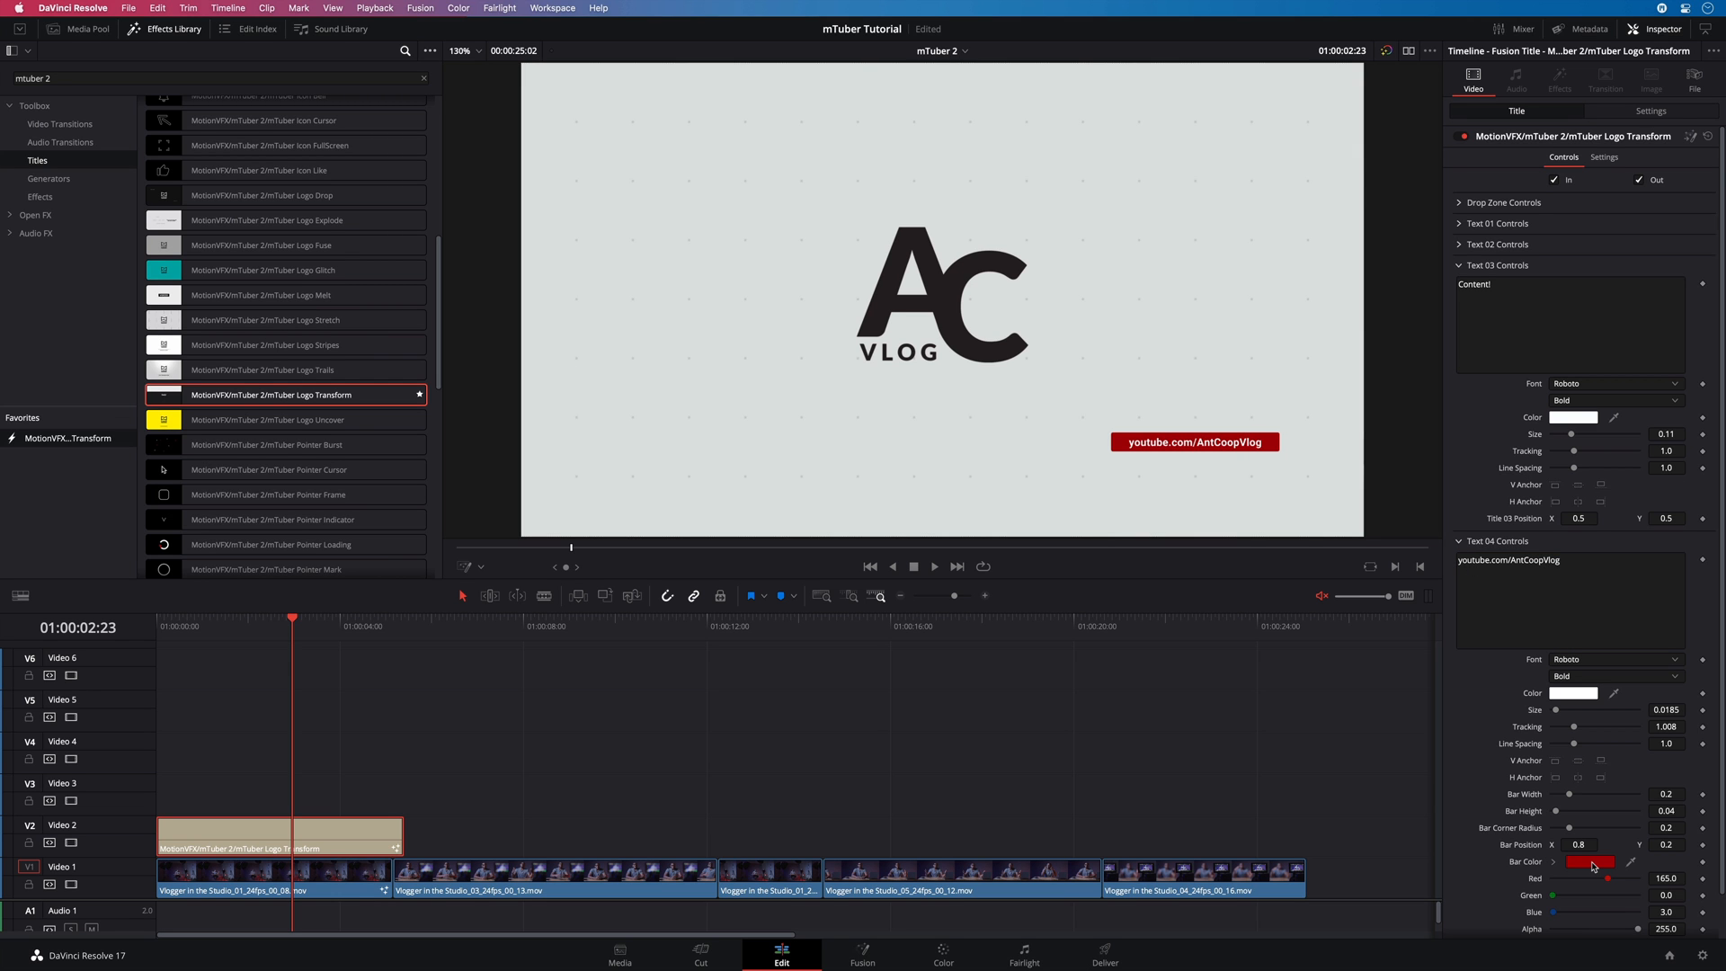
- Set the URL Bar Color to purple and scroll down to the Shapes and Background controls
click(1590, 862)
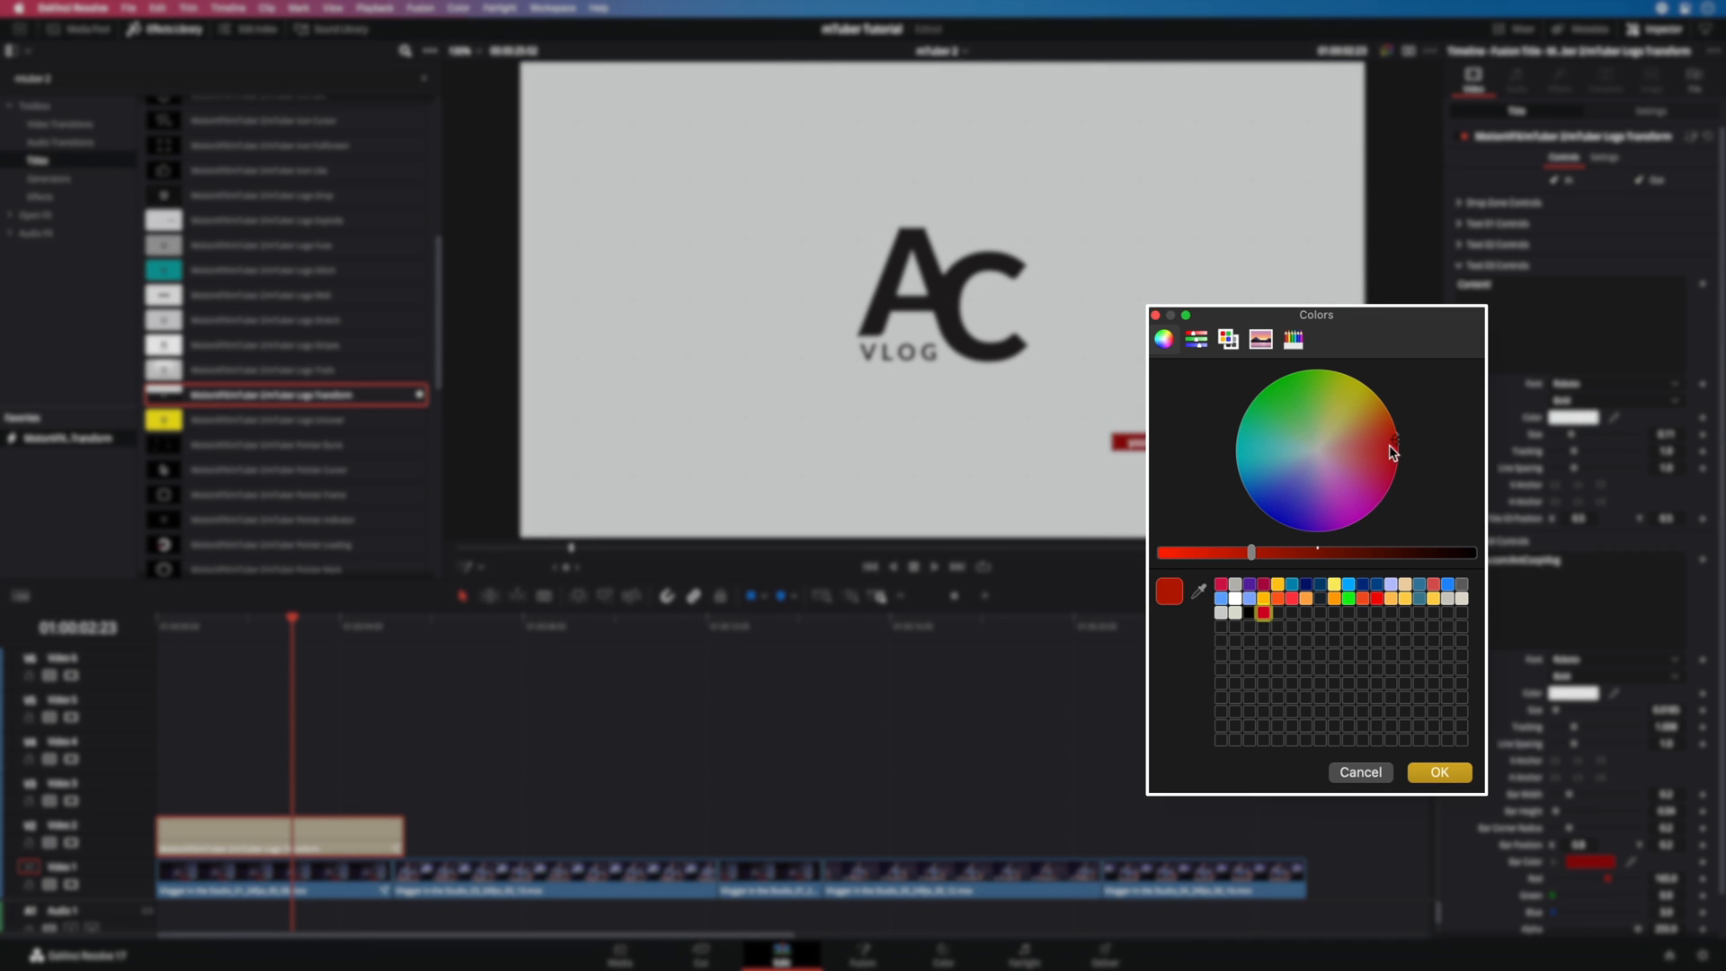
click(1349, 495)
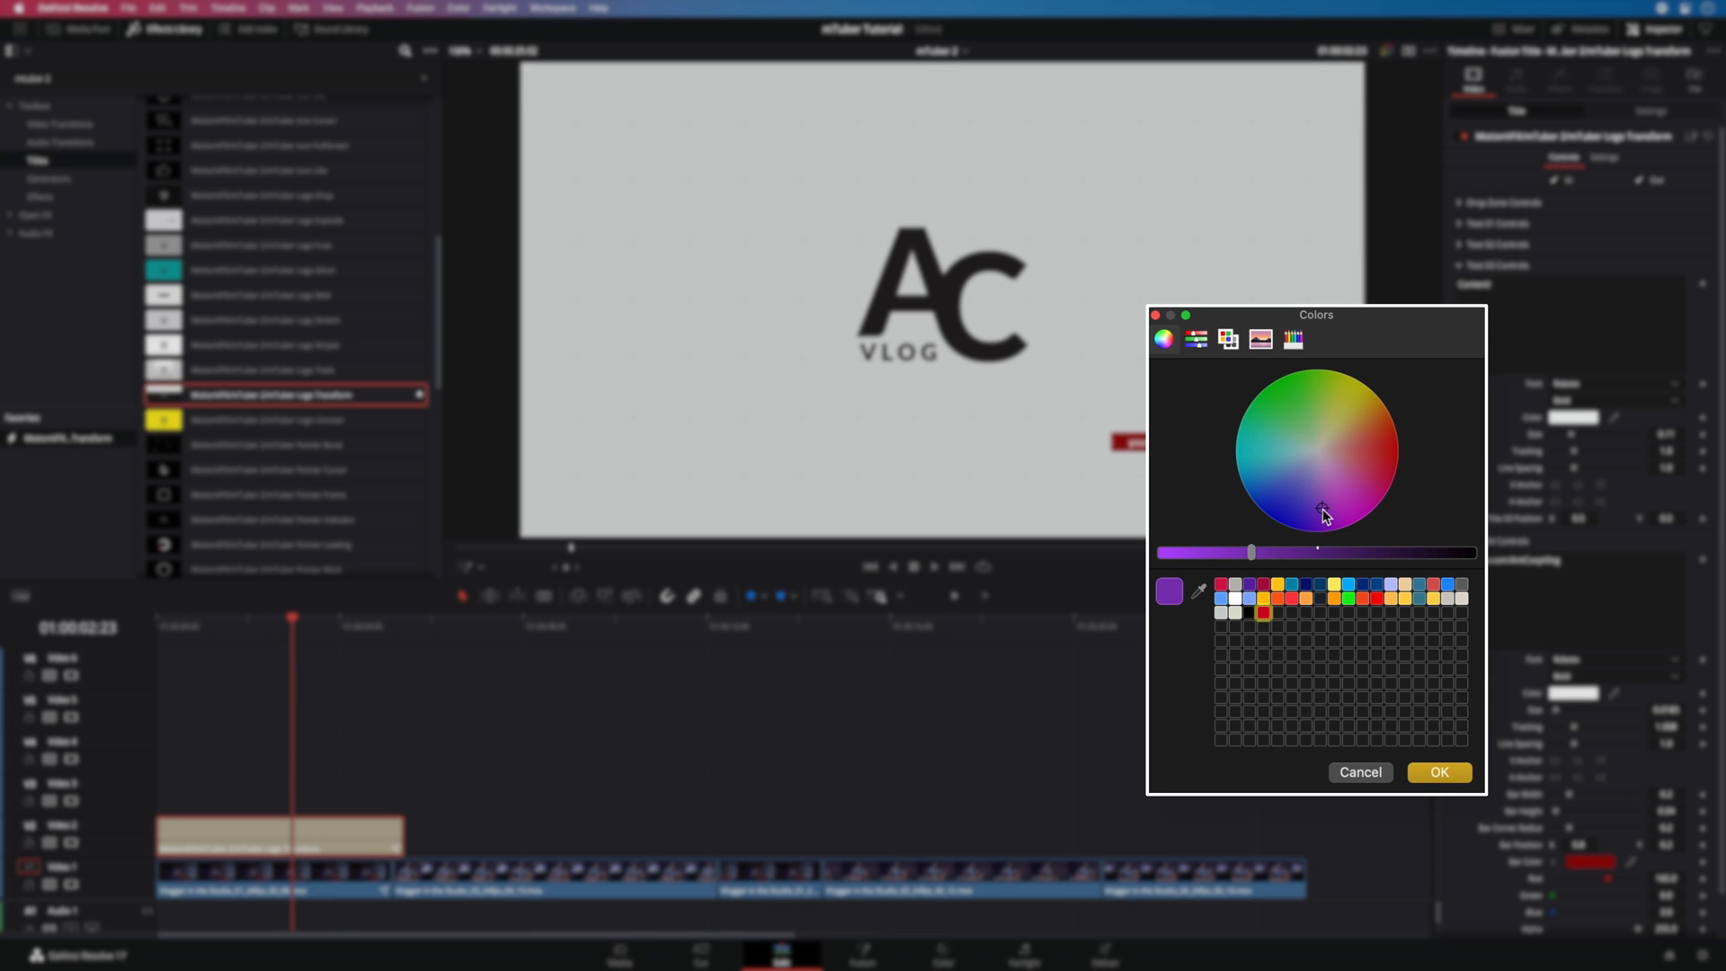
click(1195, 339)
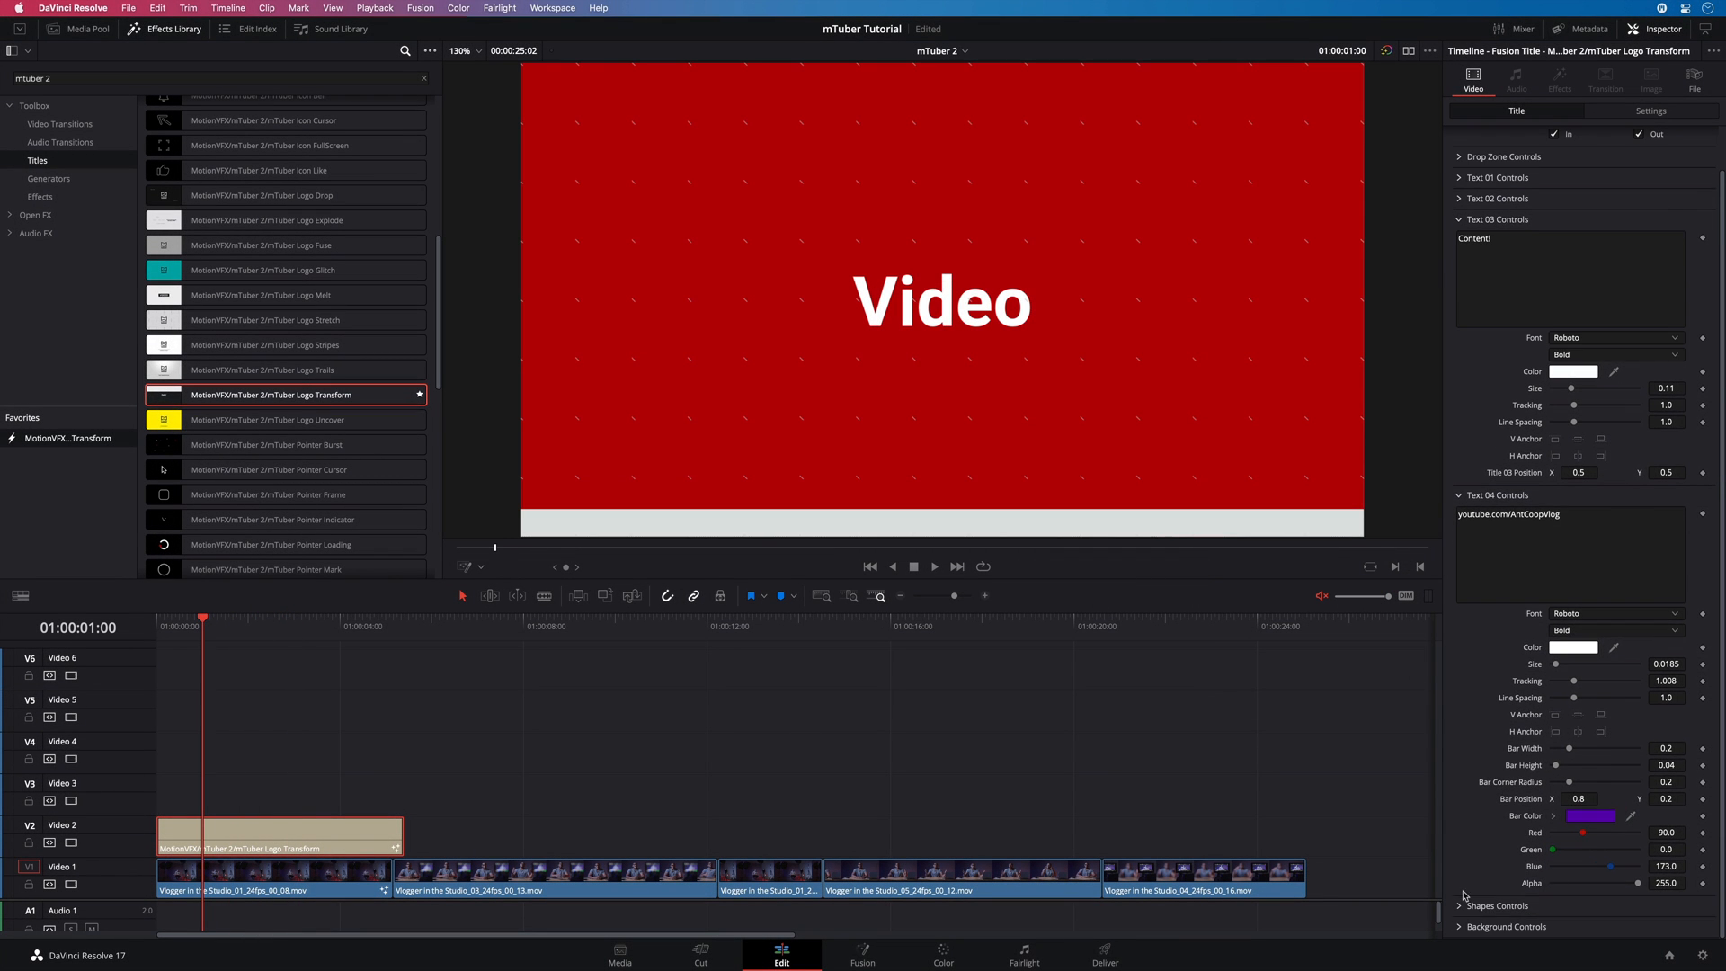
scroll(down, 3)
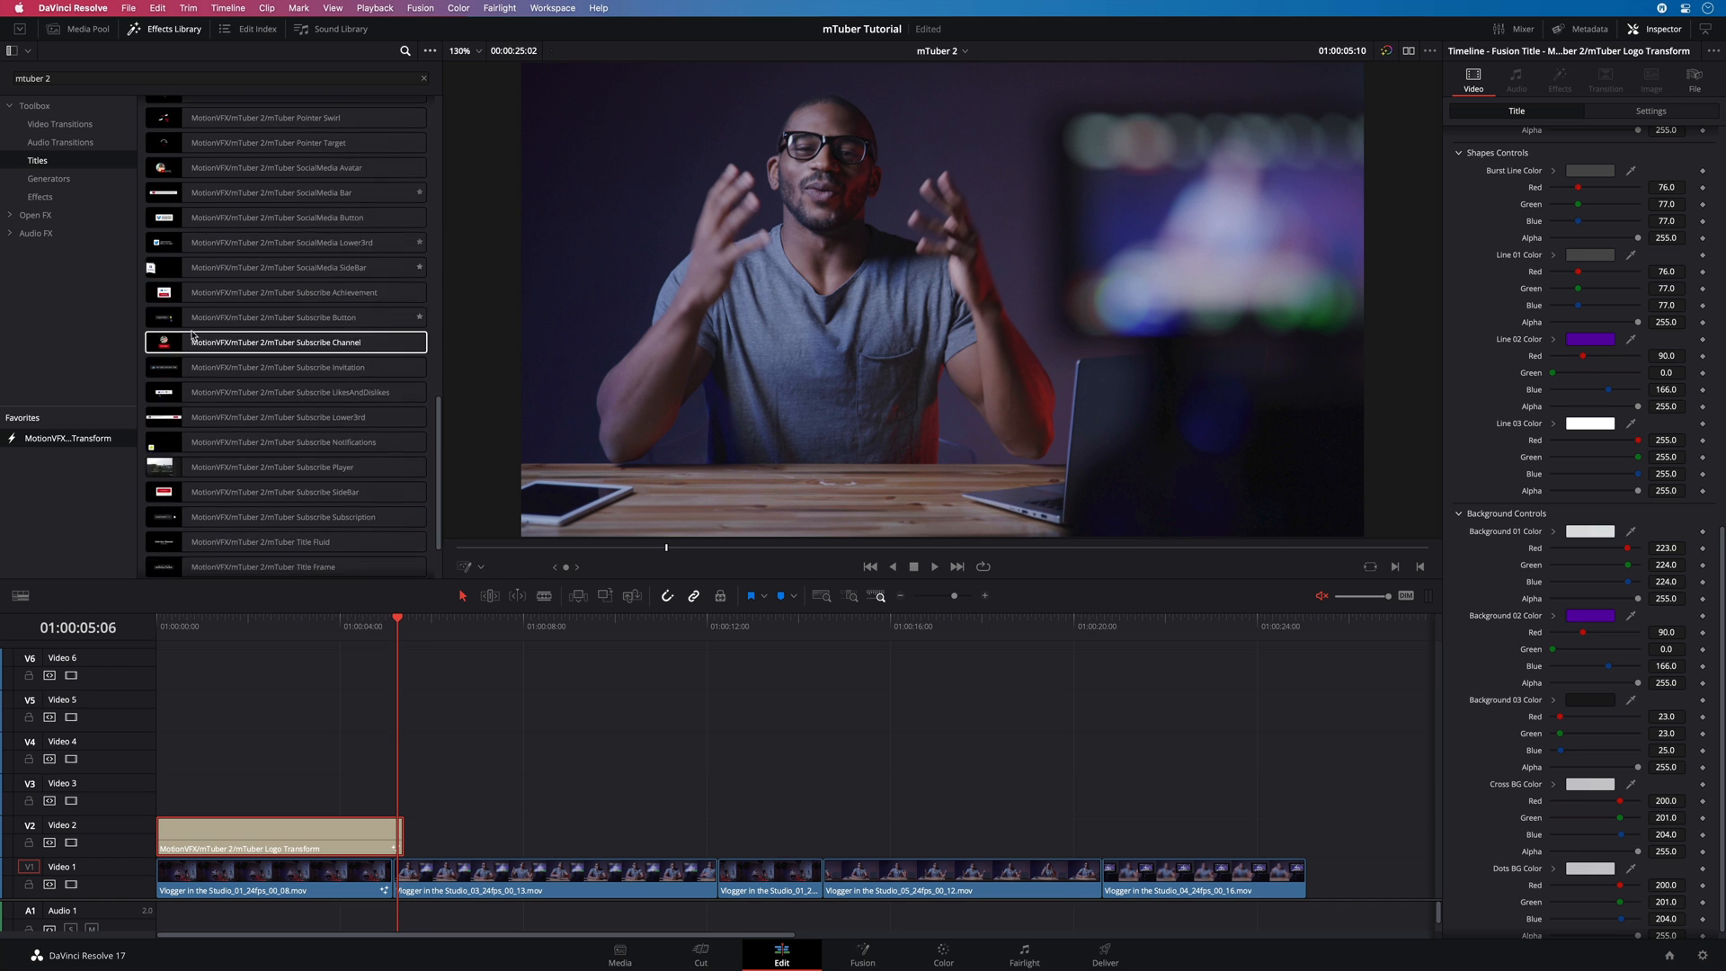
- Place mTuber Title Name on Video 3 reading 'Anthony Cooper' and 'STOCK FOOTAGE ACTOR'
scroll(down, 3)
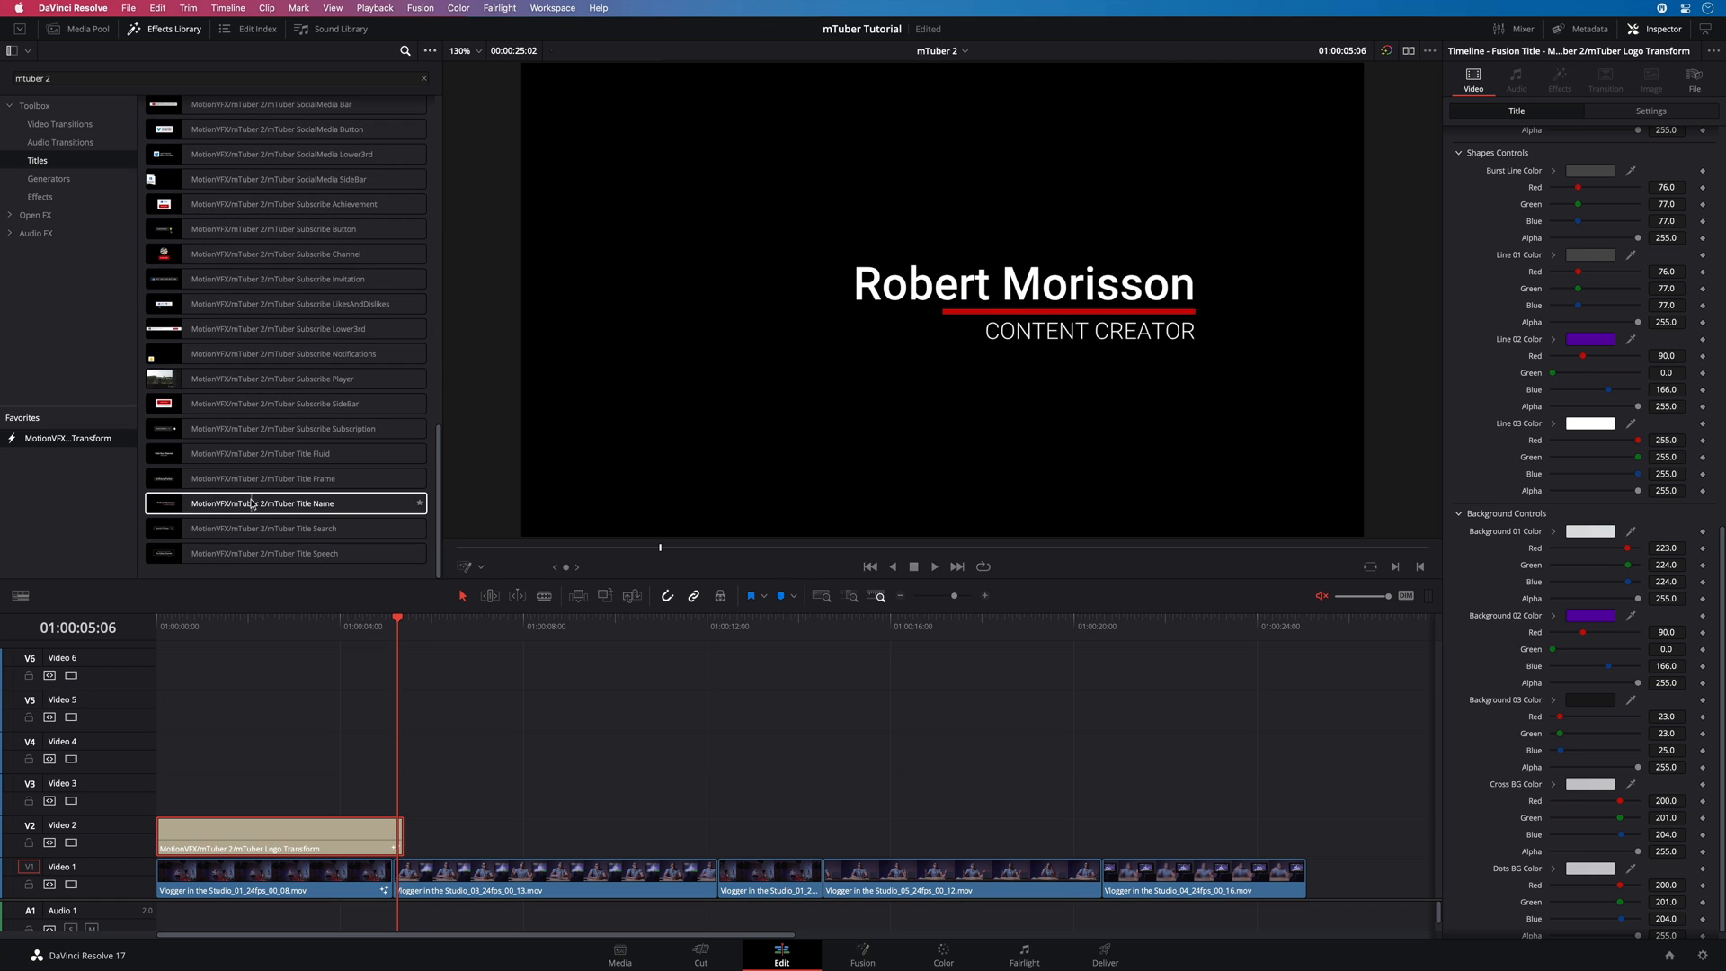
drag(284, 503, 510, 794)
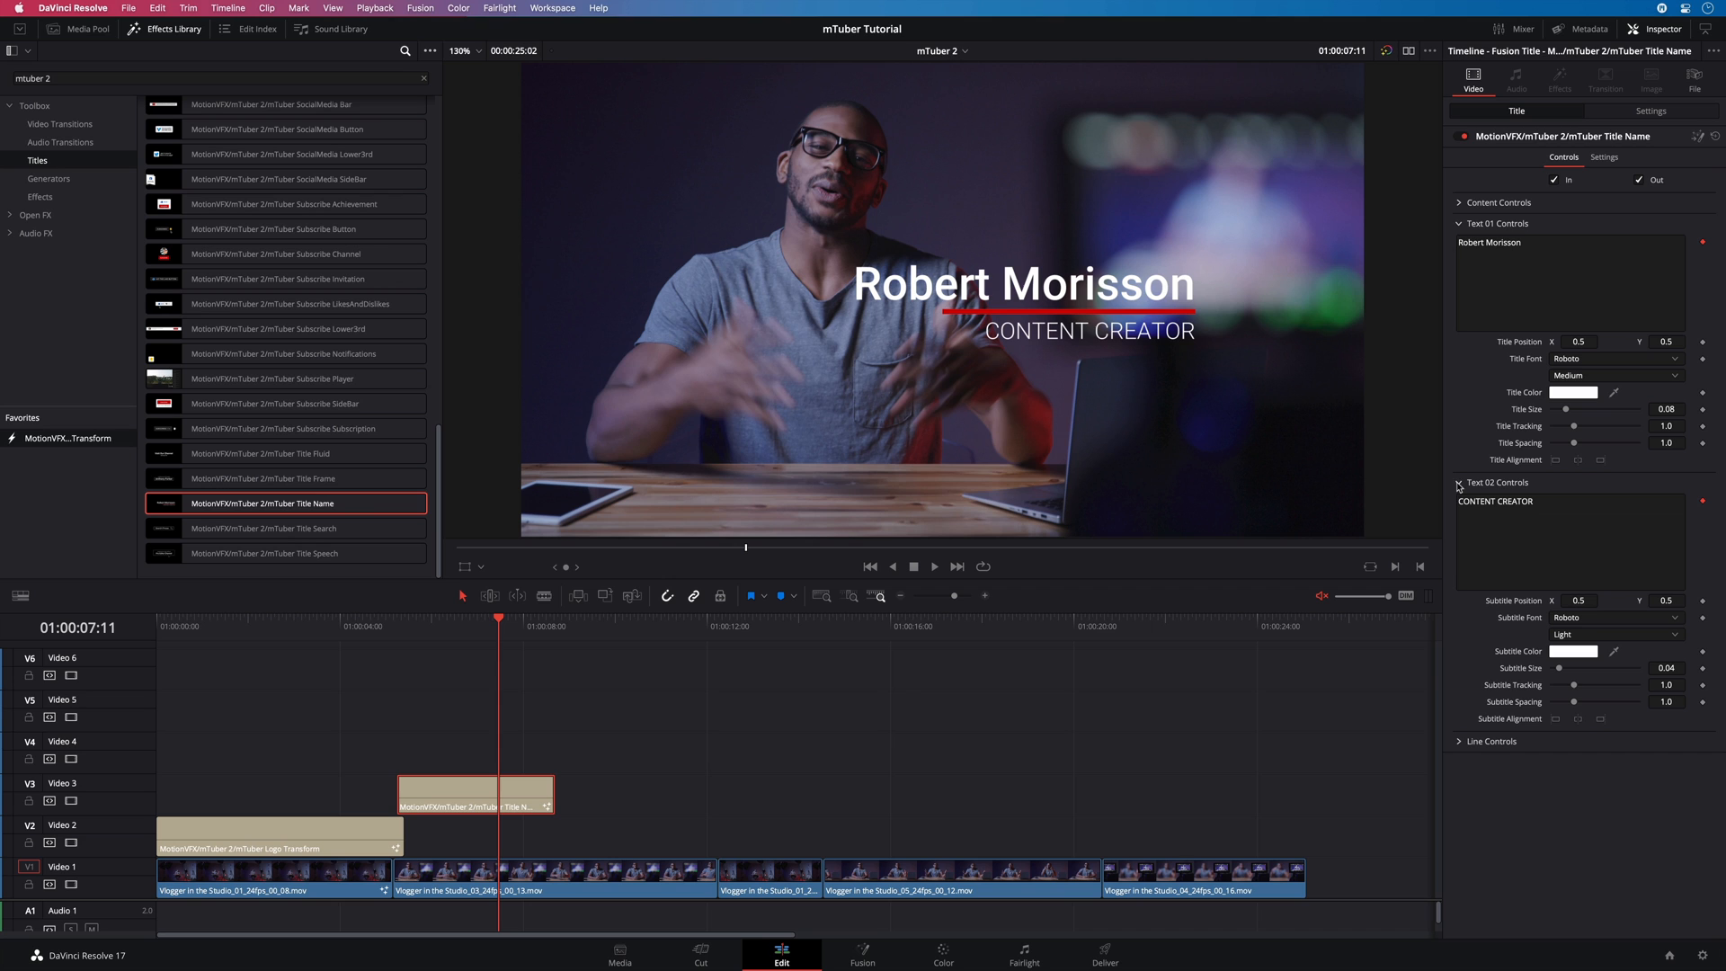
text(Anthony Cooper)
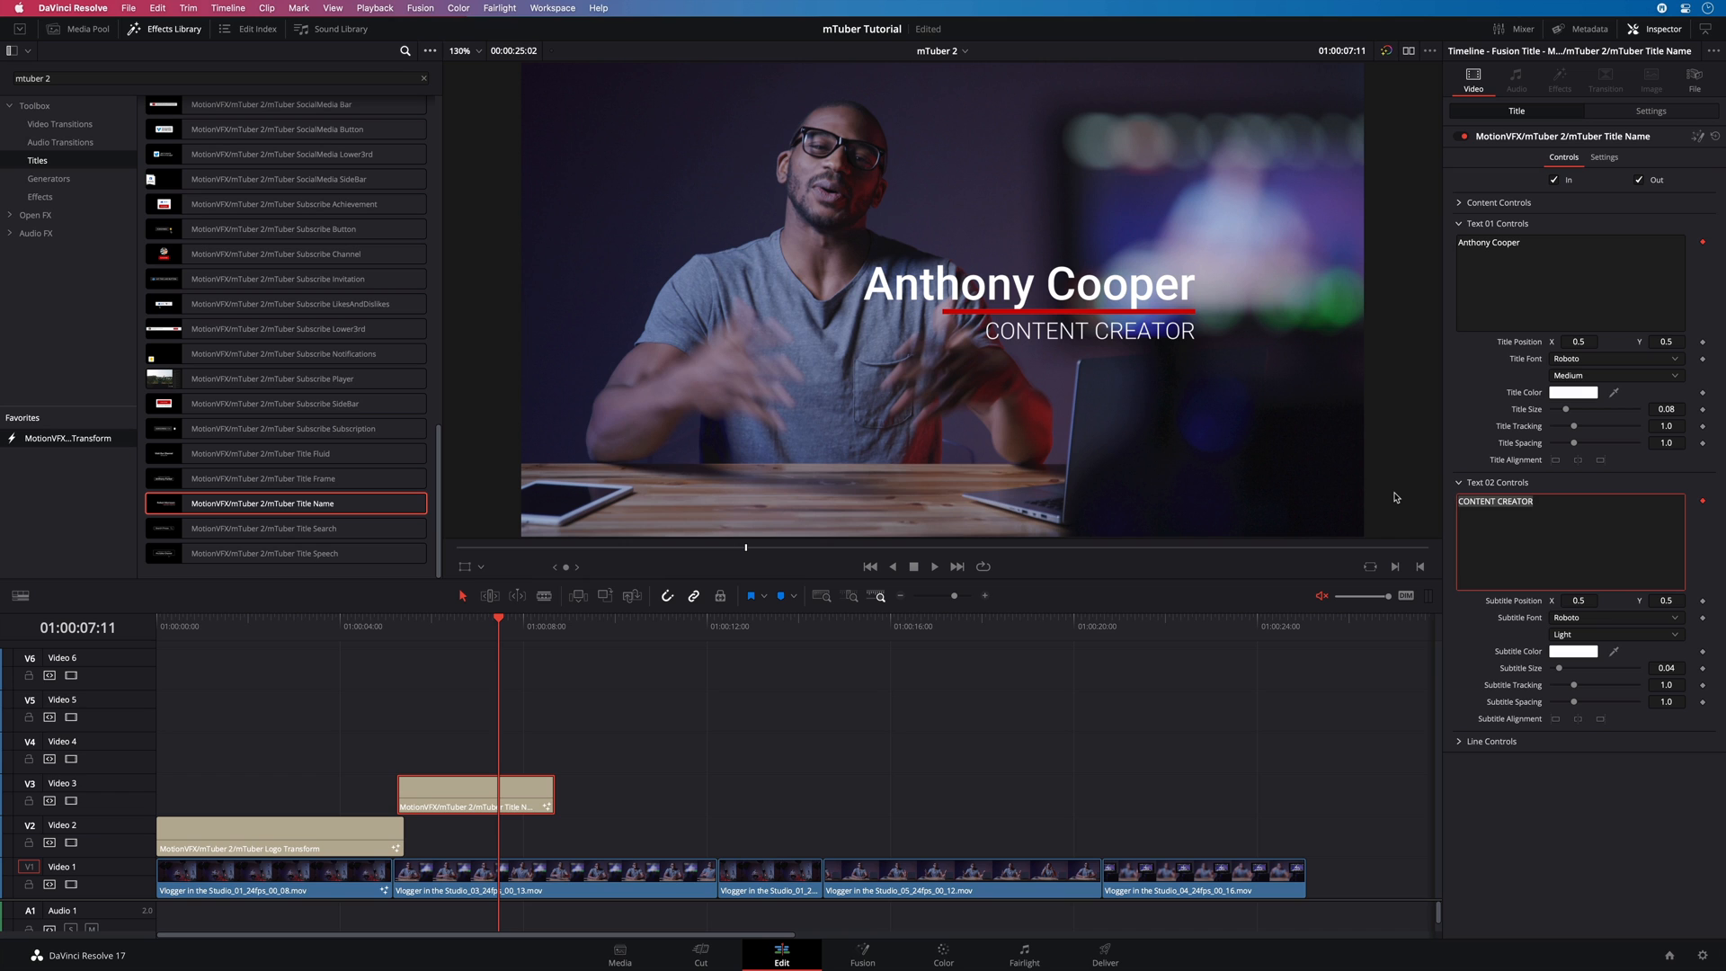
text(STOCK FOOTAG)
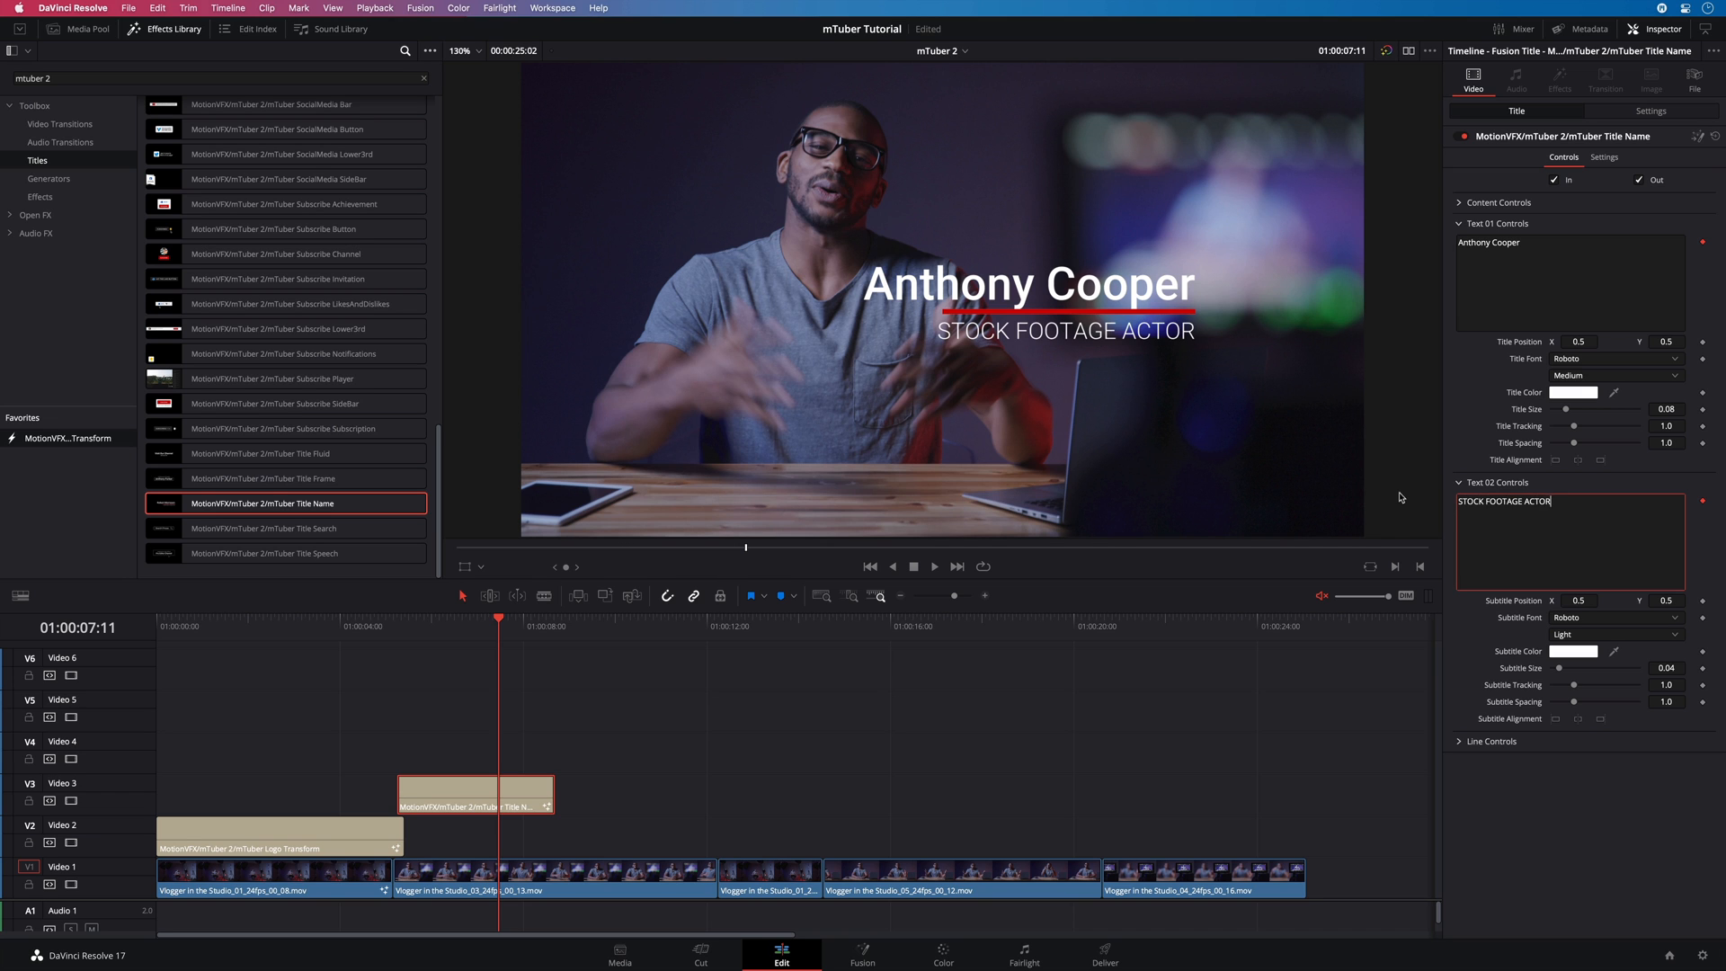
- Shift the name title right with Content Position values 0.82 and 0.695
click(1459, 224)
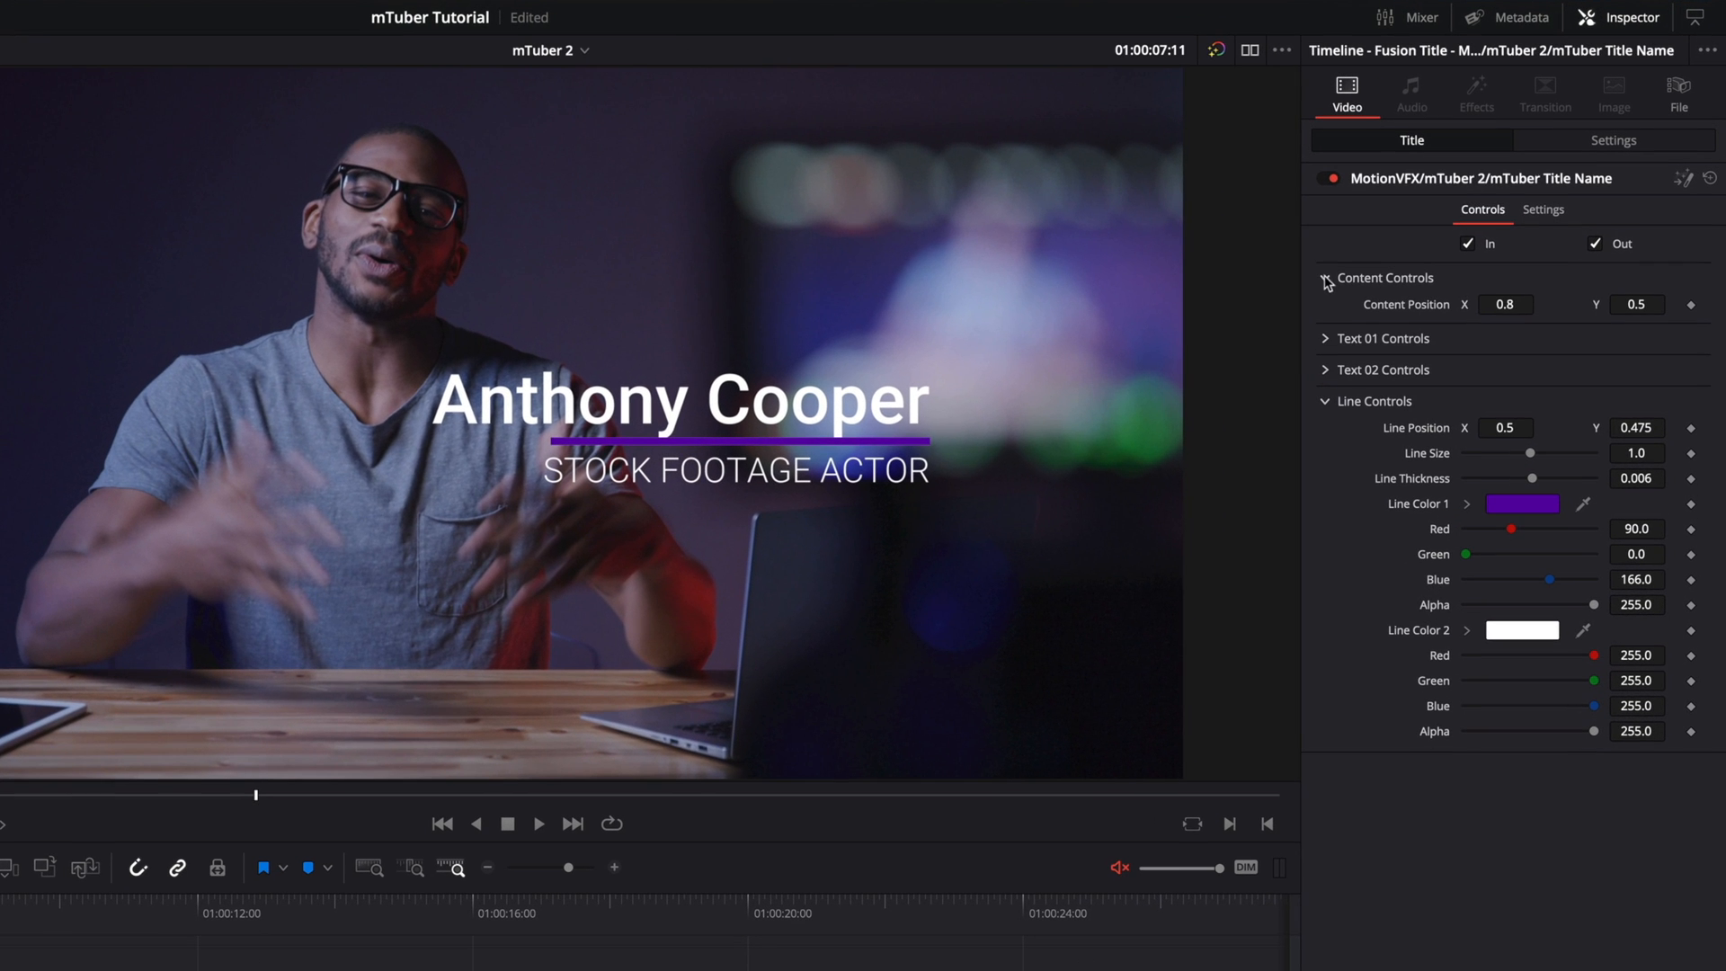
text(0.82)
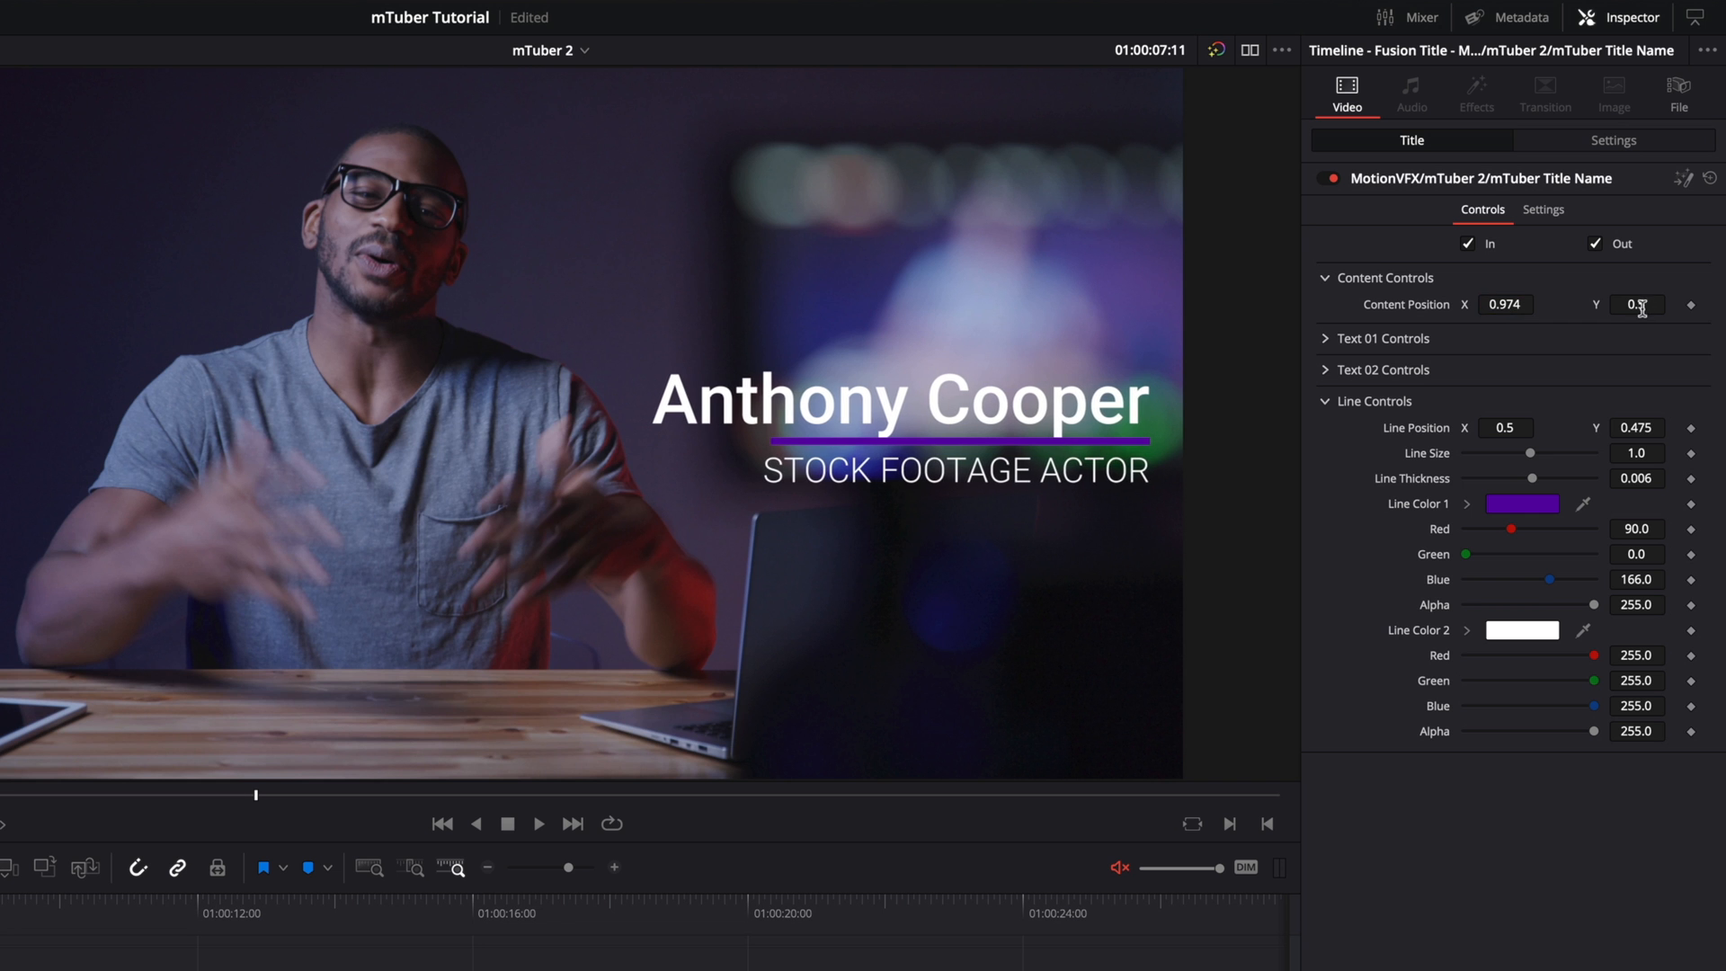
text(0.695)
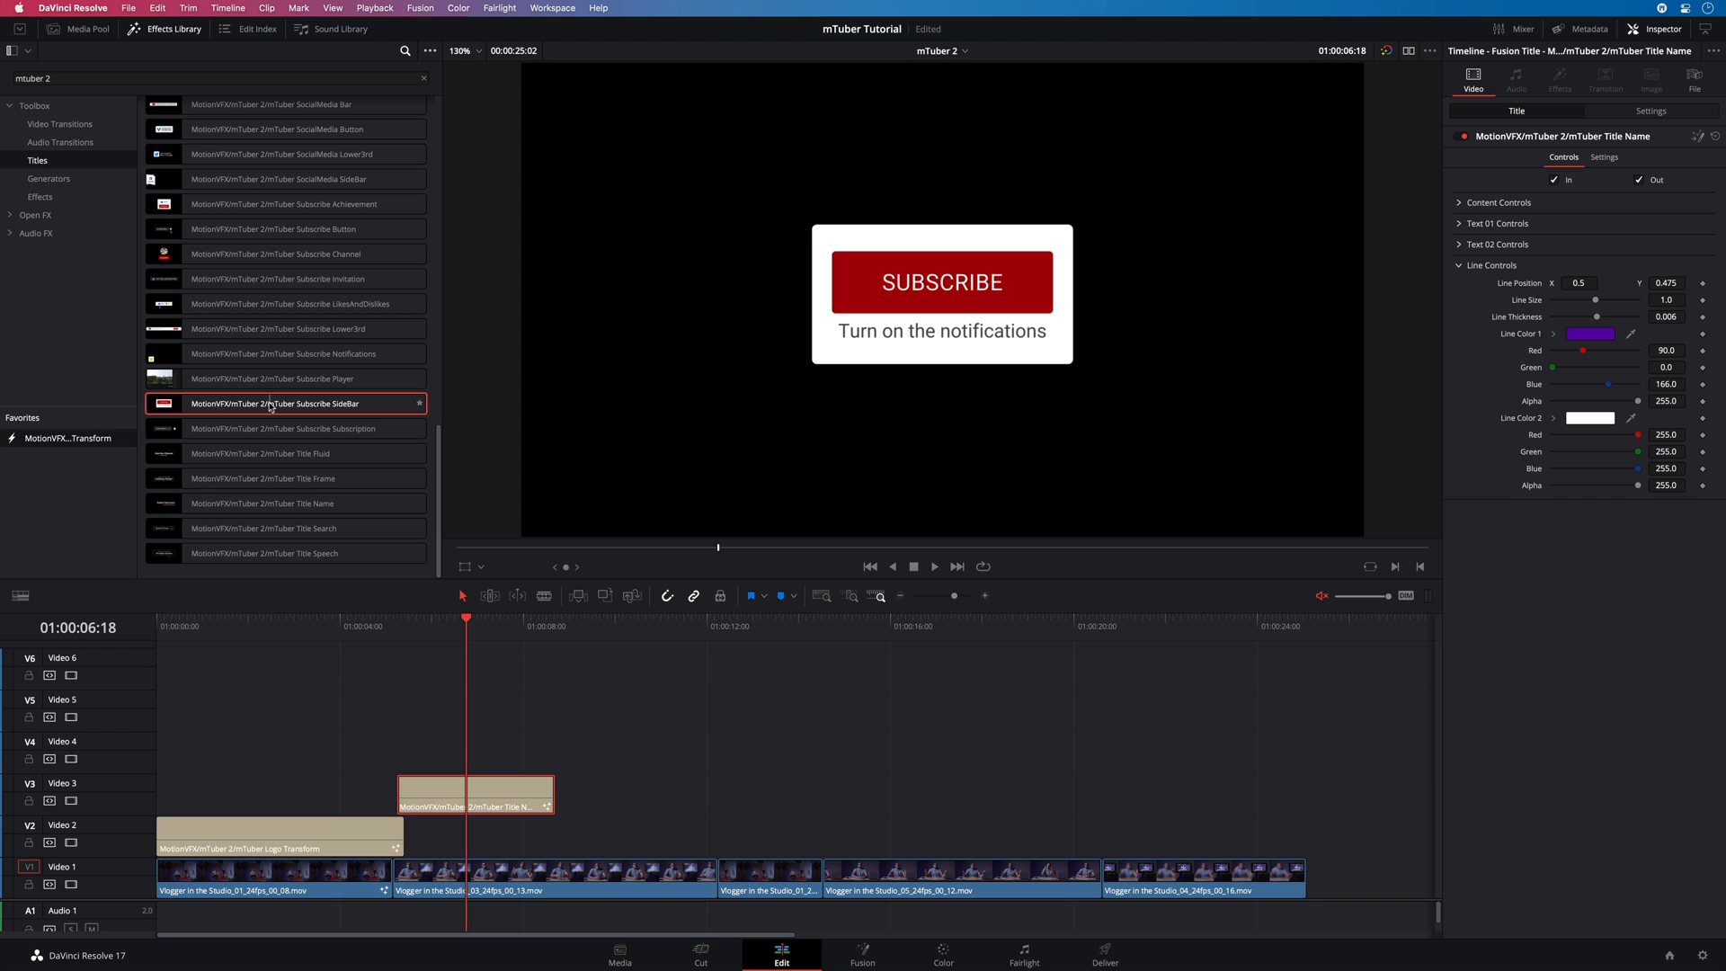
- Place Subscribe SideBar on Video 4 above the name title and shorten its clip
drag(285, 402, 474, 749)
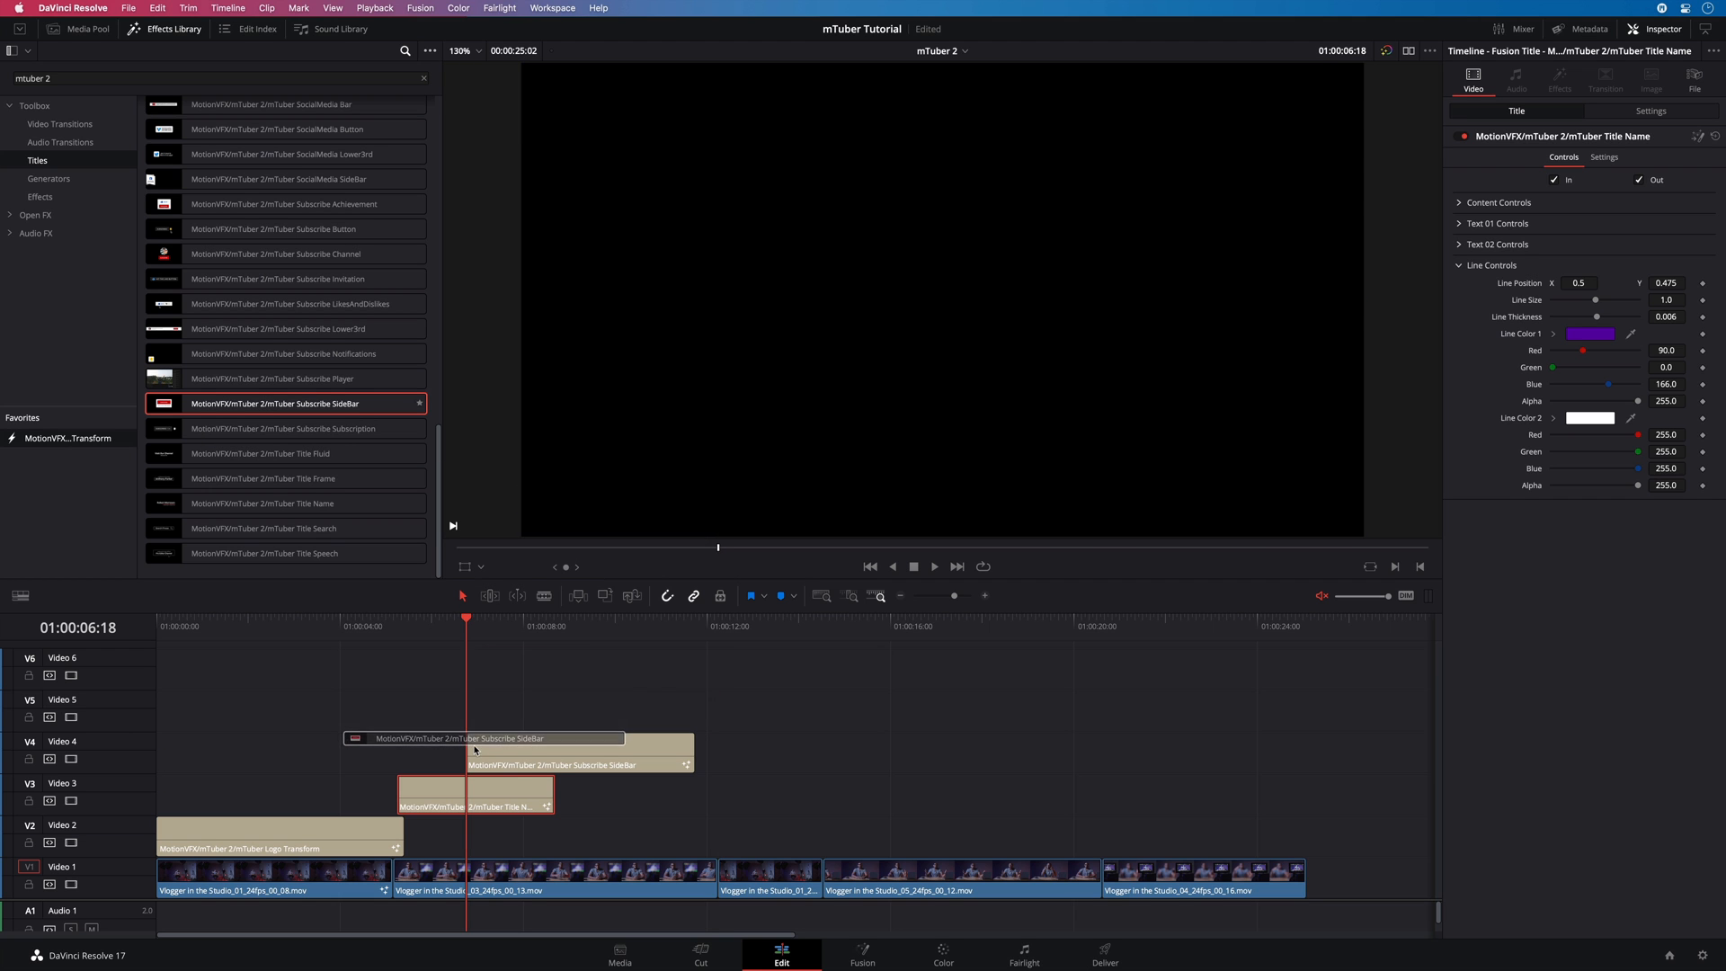
click(518, 617)
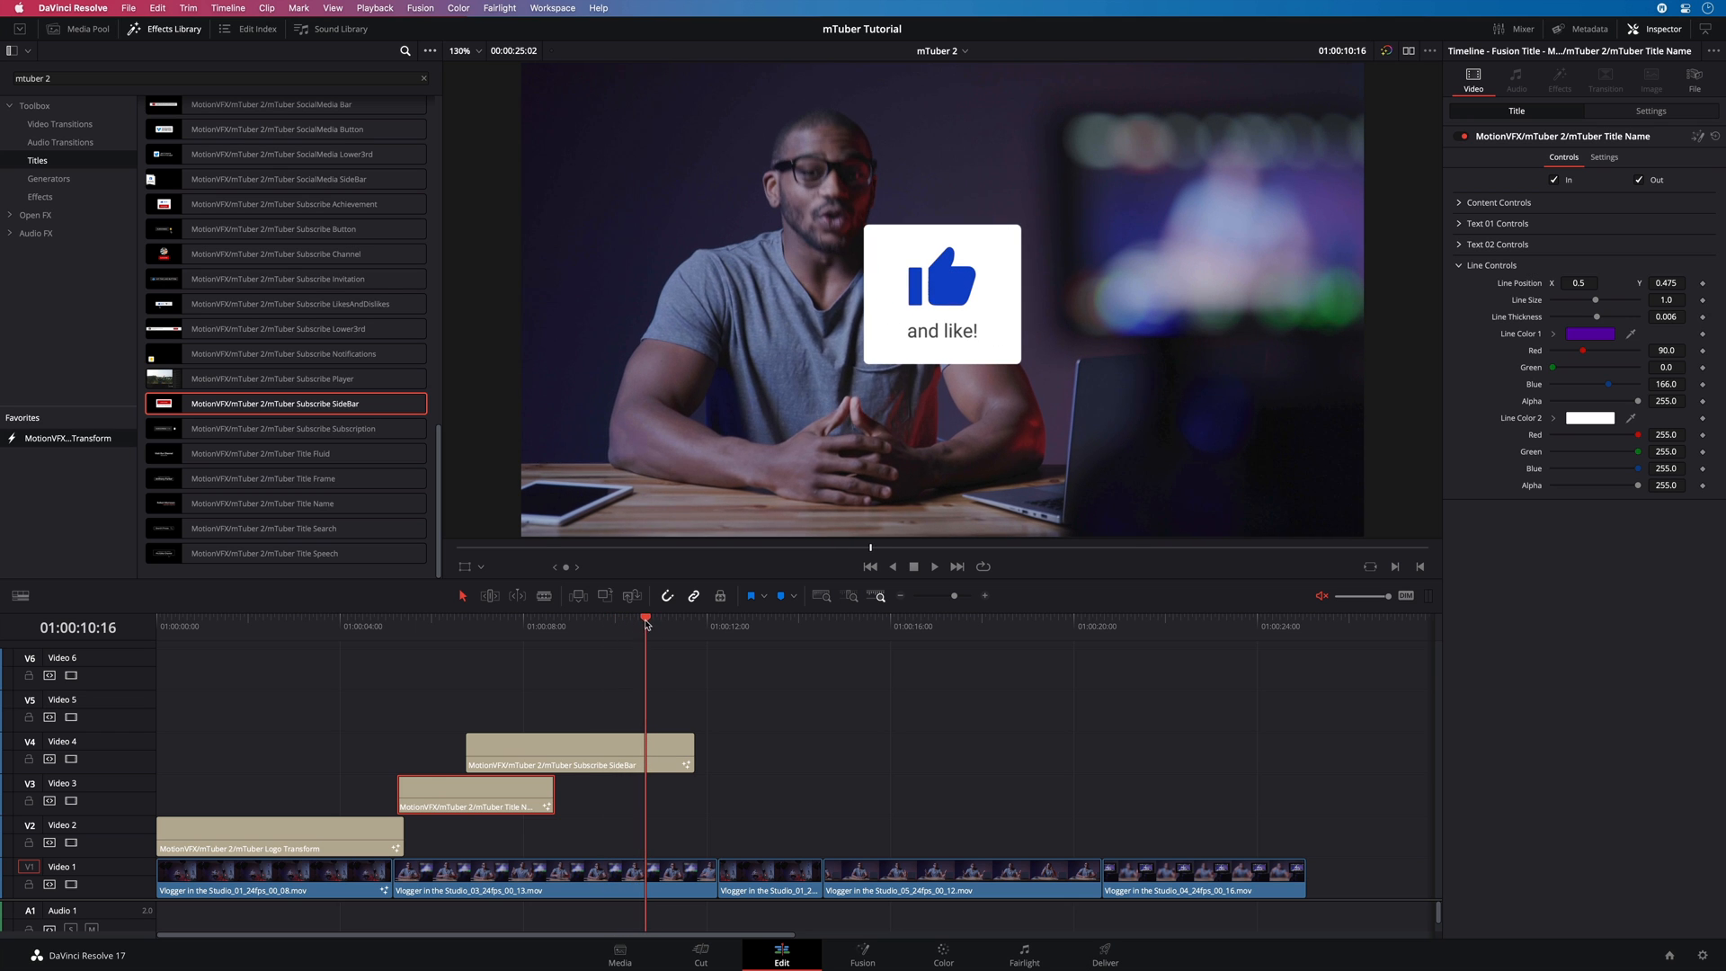
drag(692, 748, 644, 749)
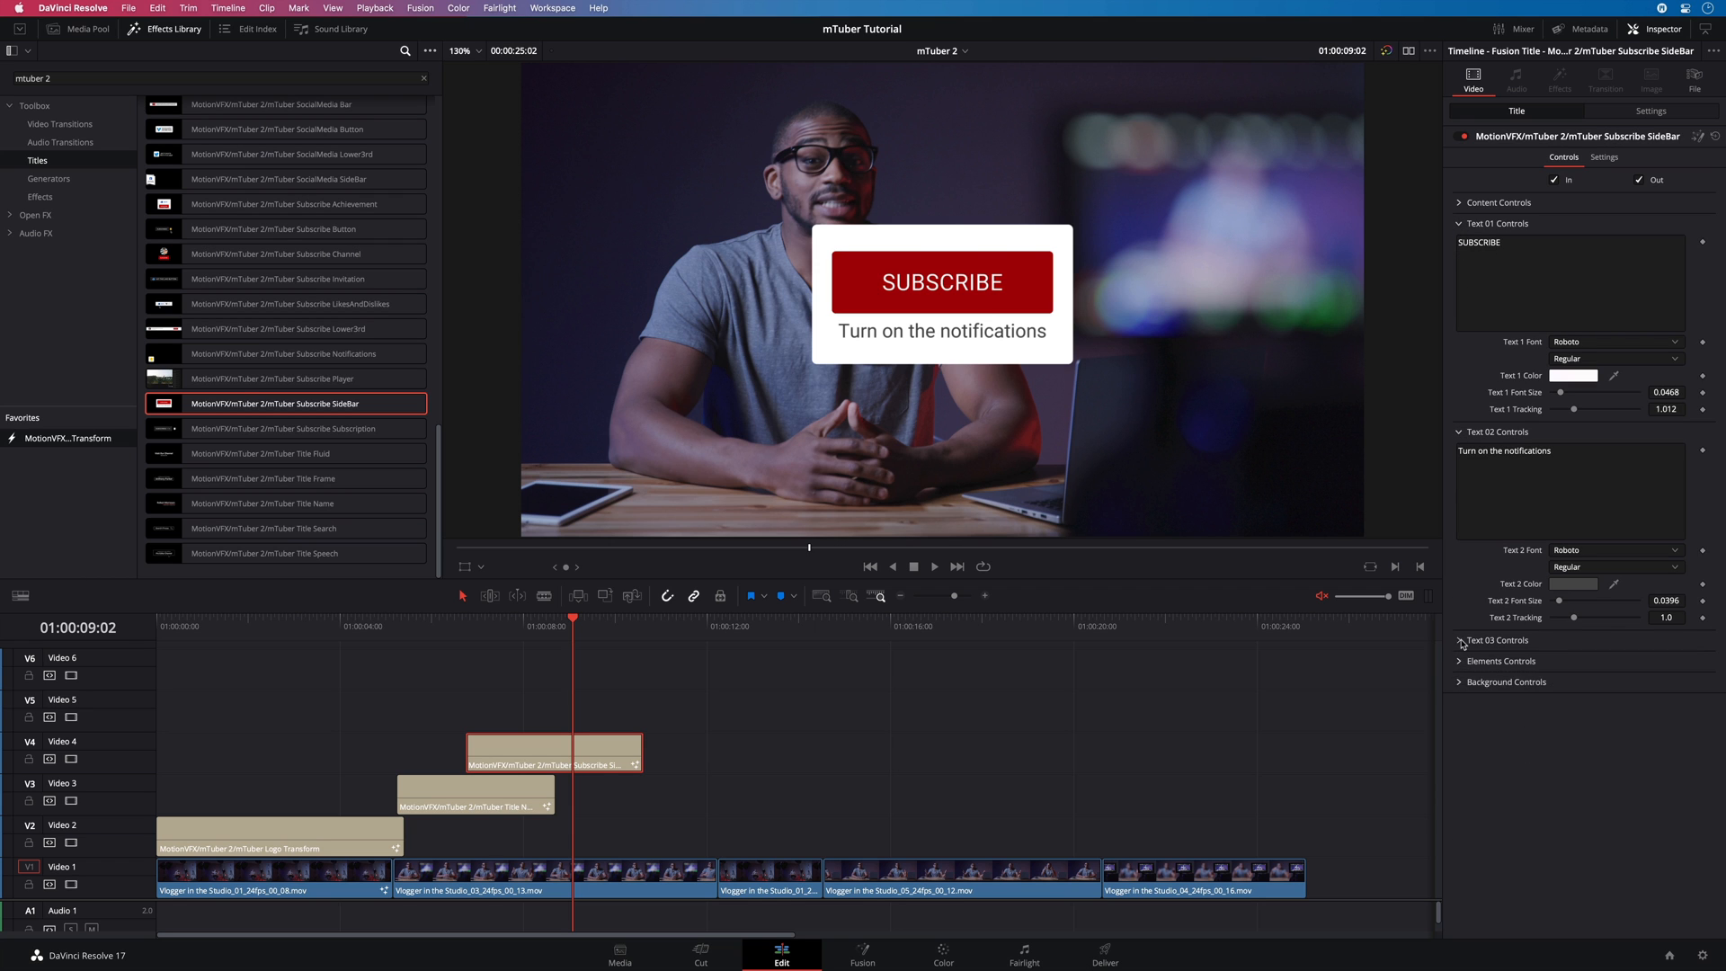
- Collapse the sidebar's text settings and scrub to check its lower-left placement
click(615, 619)
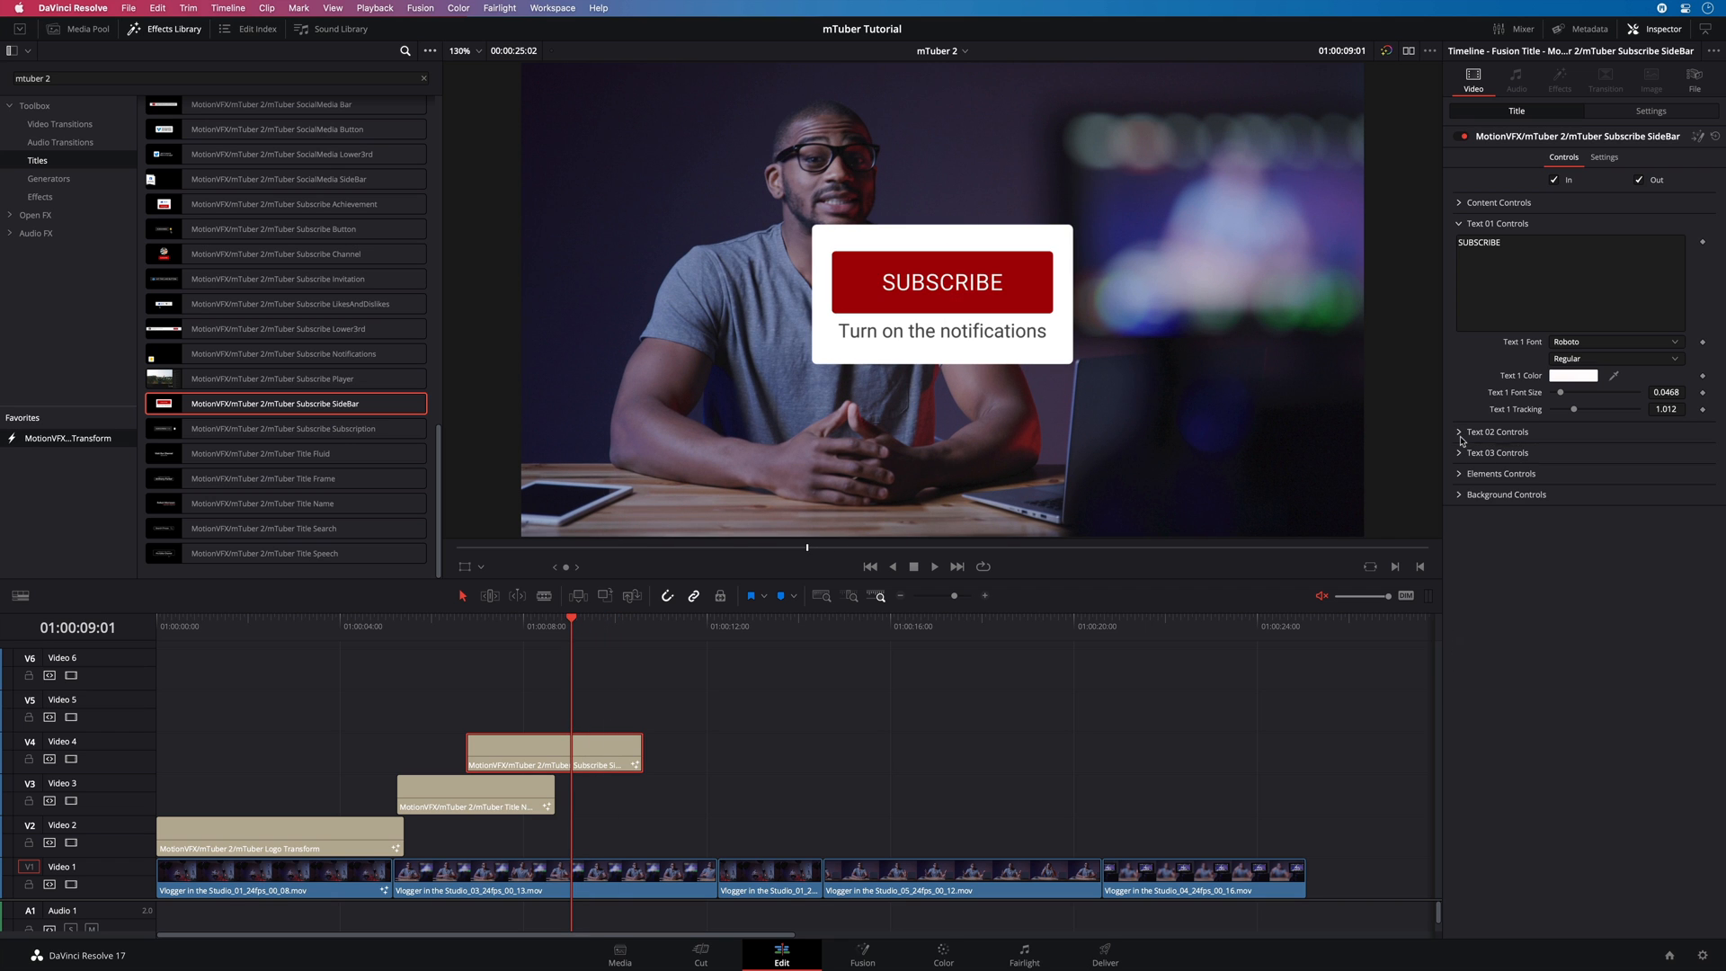
click(1458, 202)
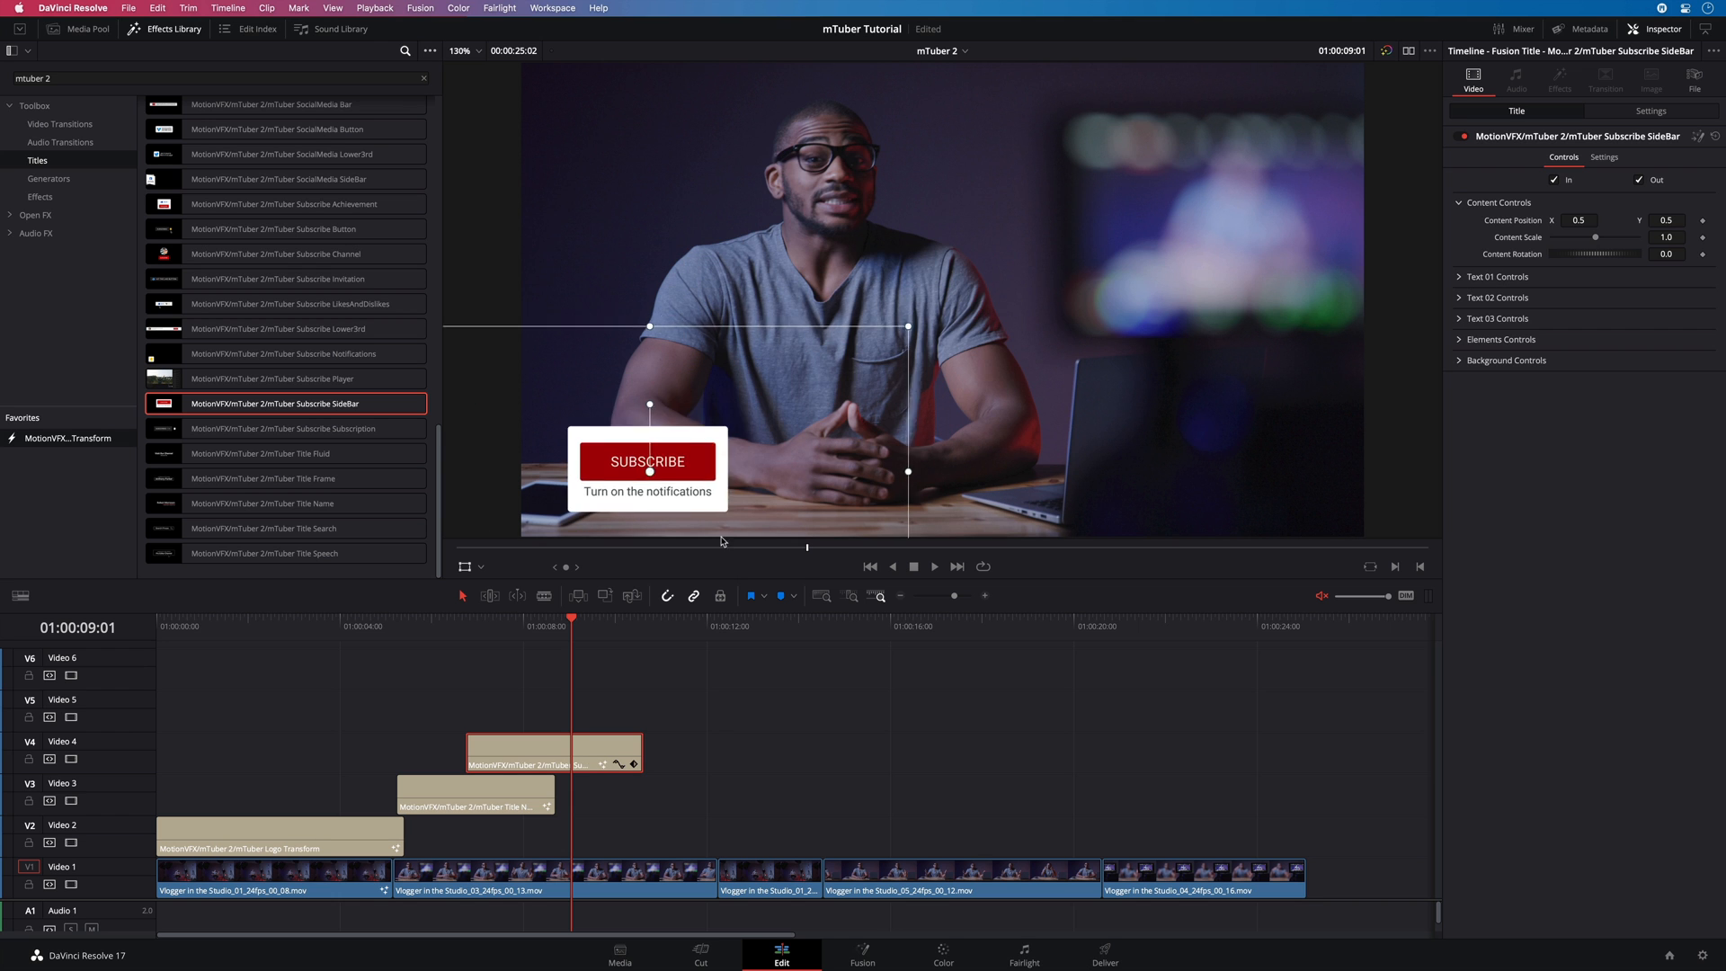
click(538, 618)
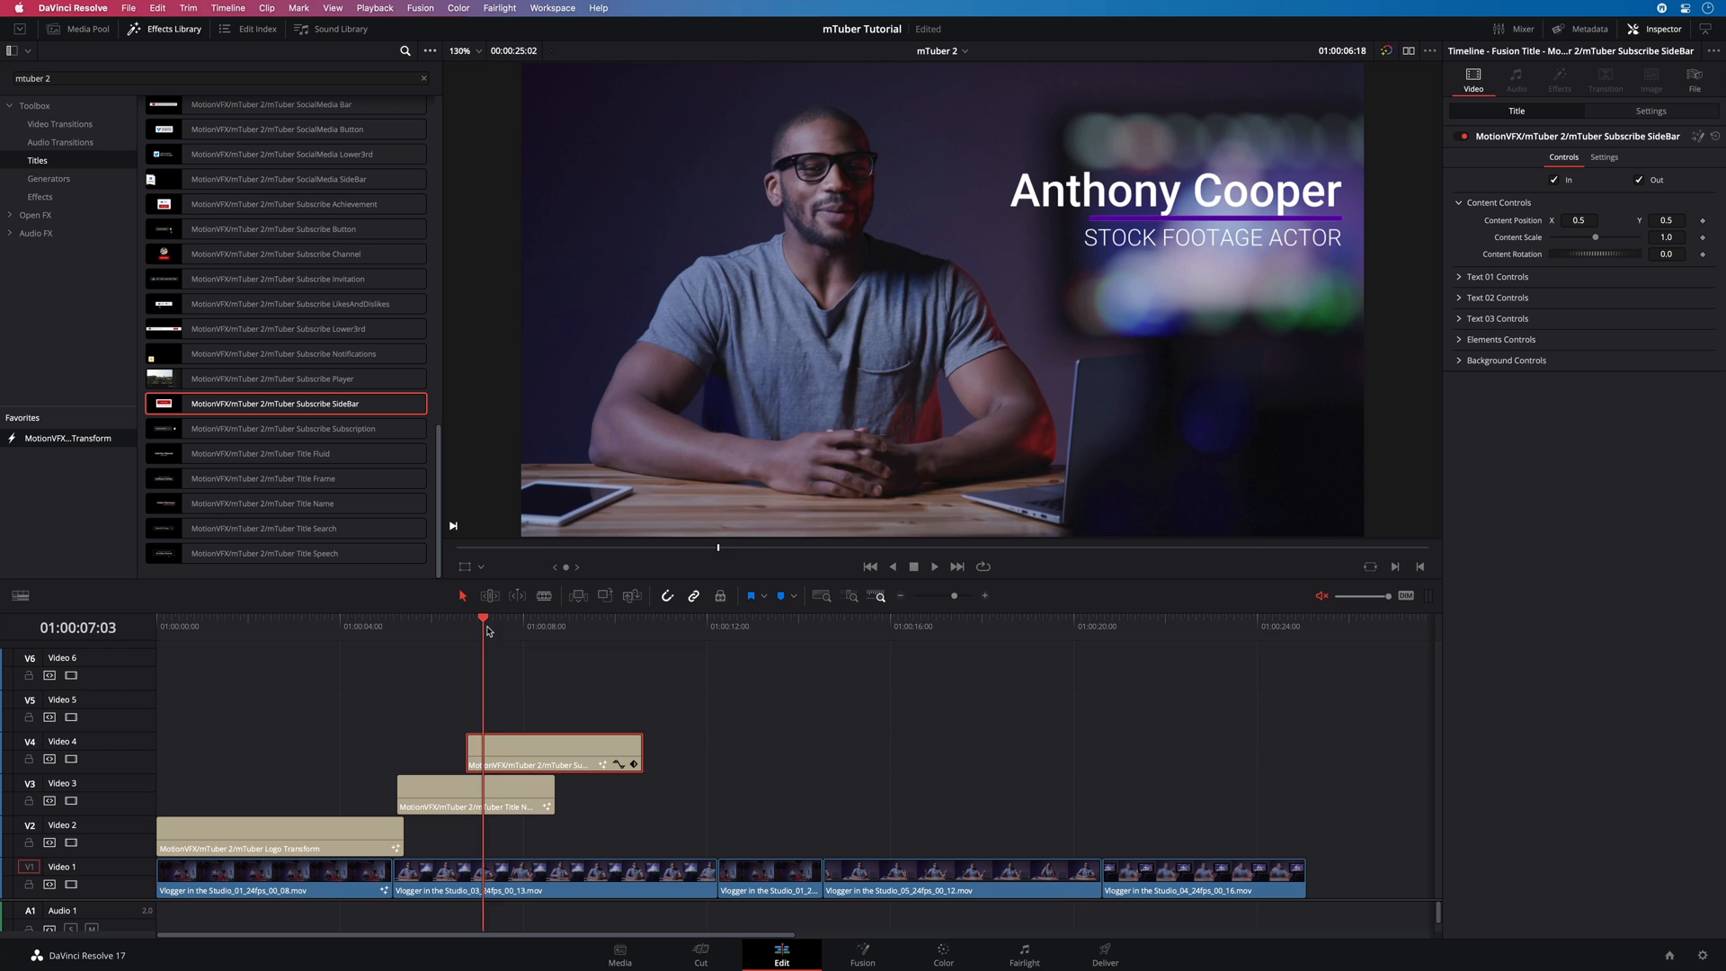
click(631, 627)
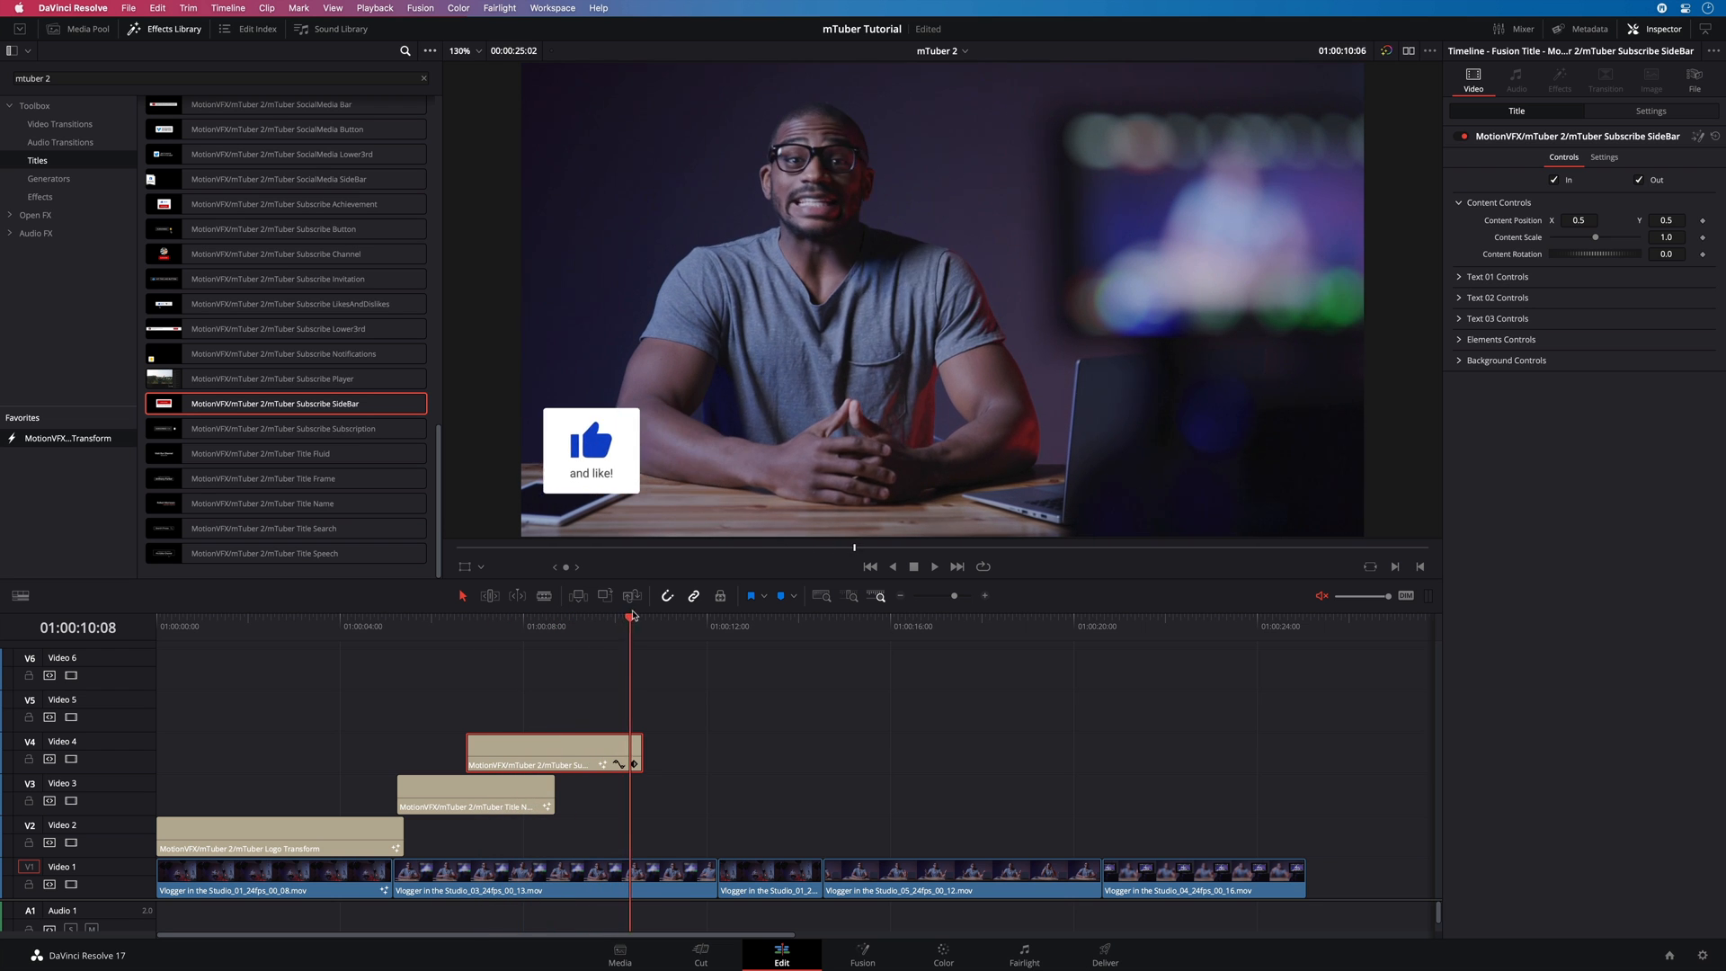
click(555, 615)
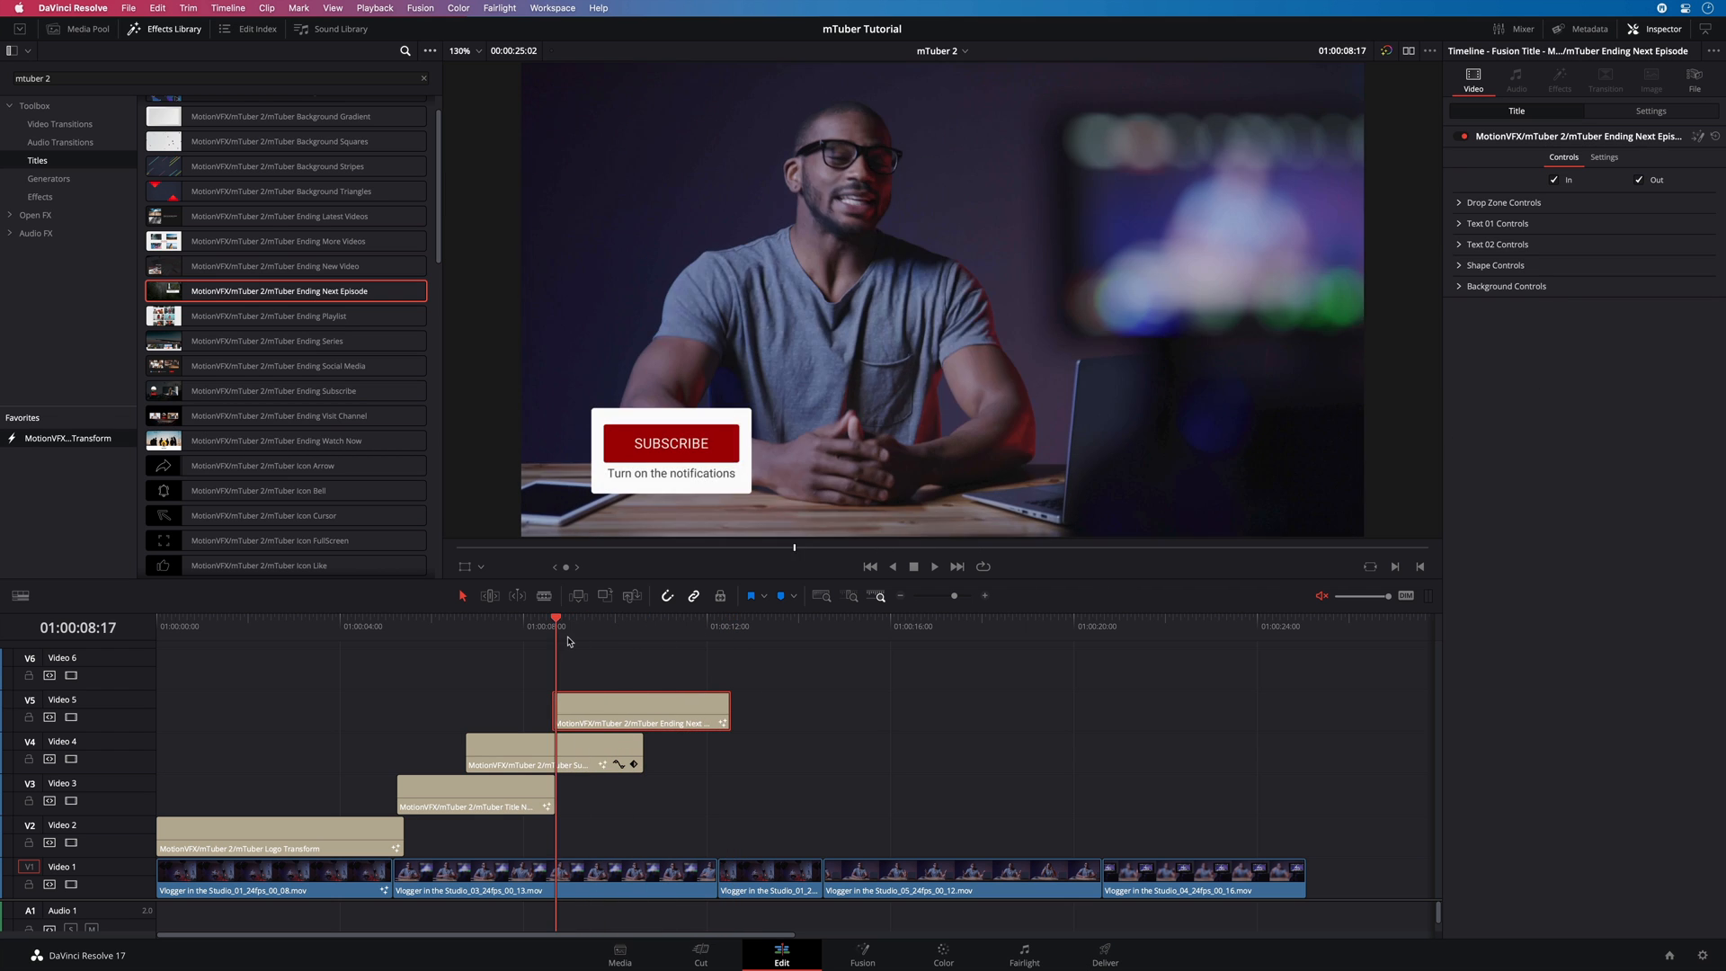
- Jump to the ending card and choose an image for its drop zone
click(627, 620)
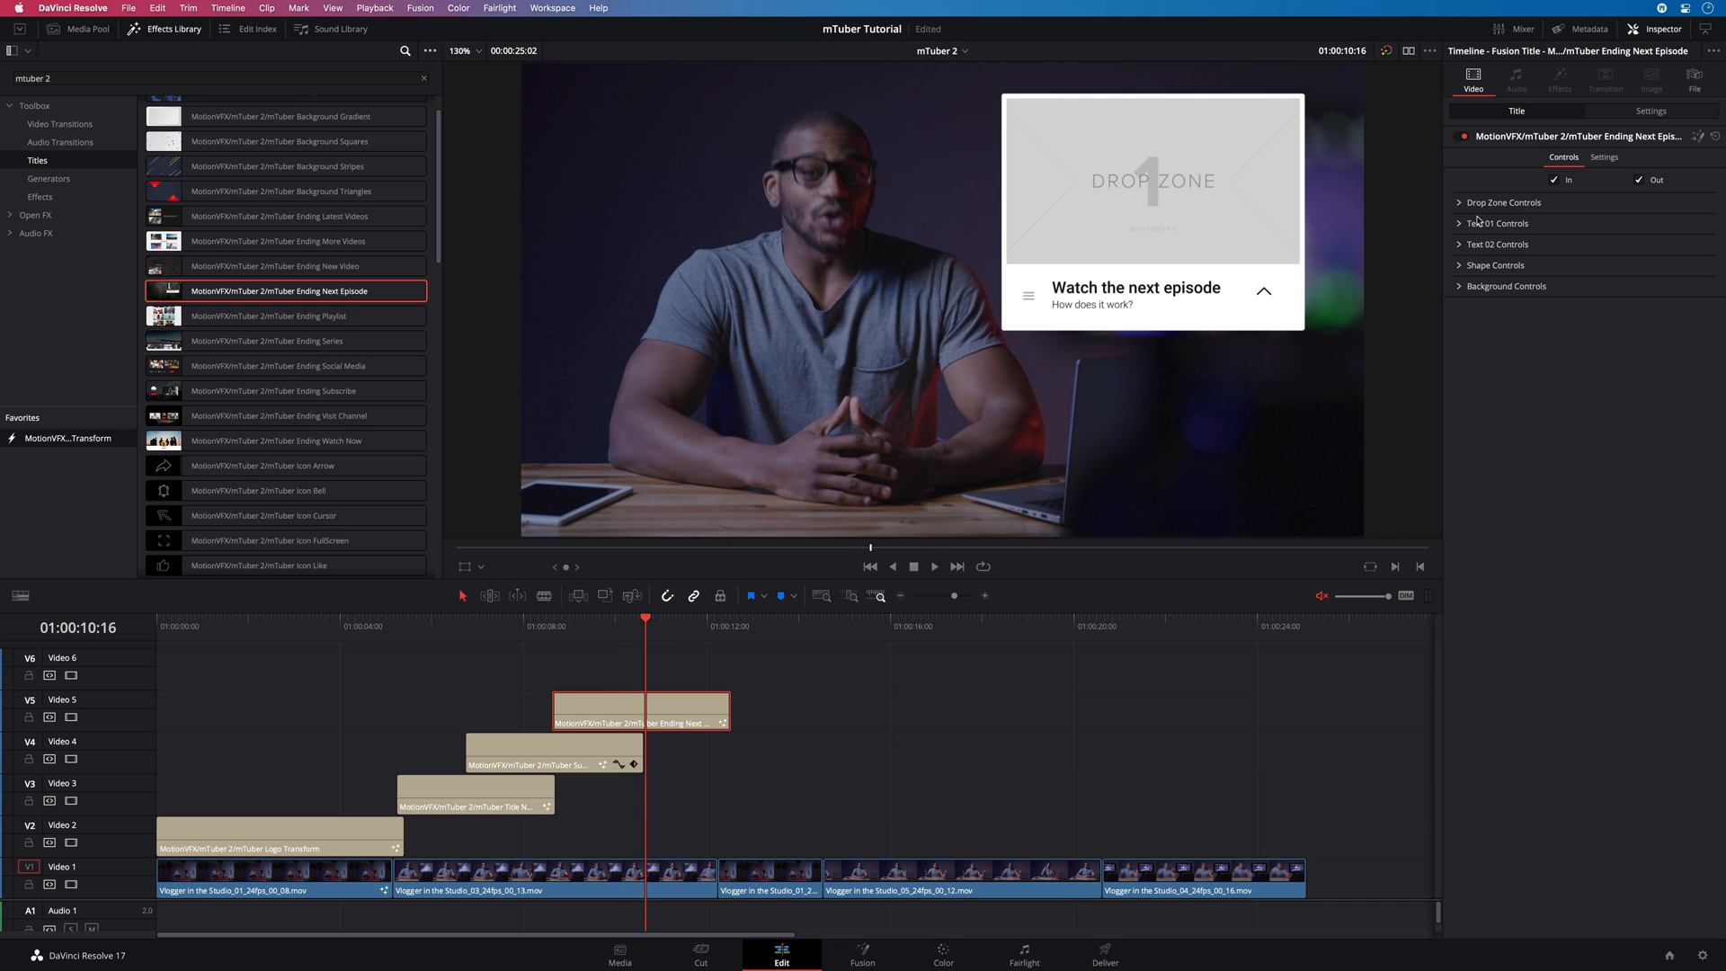
click(1579, 236)
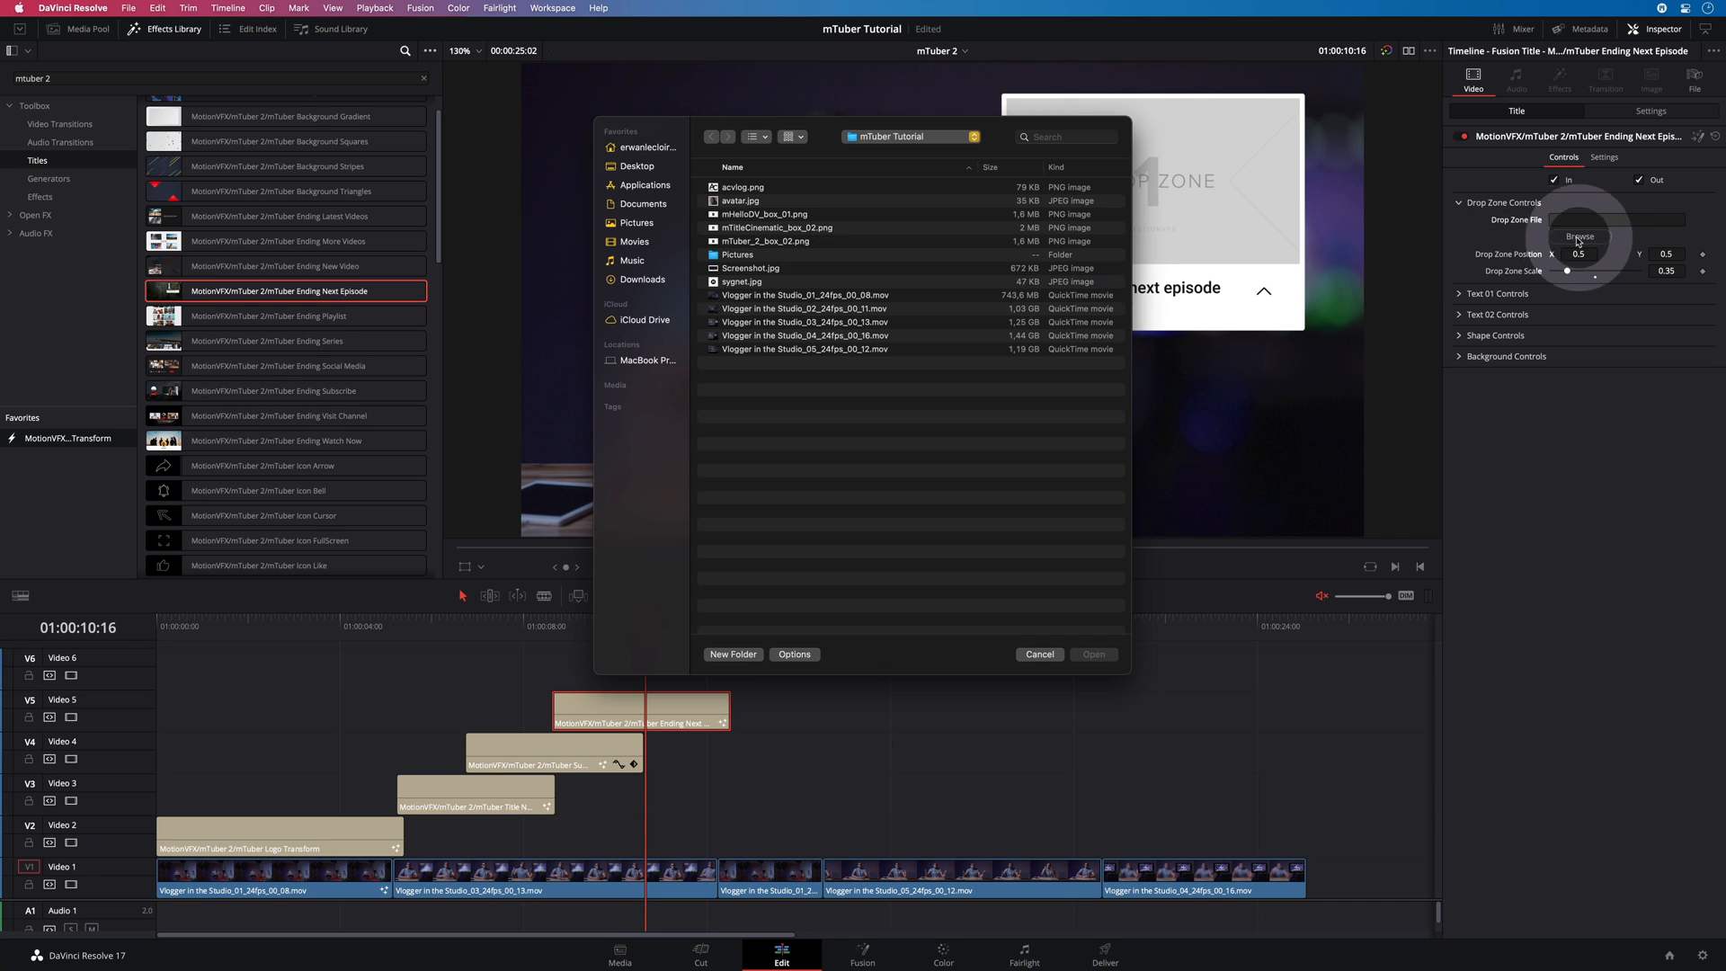
click(752, 268)
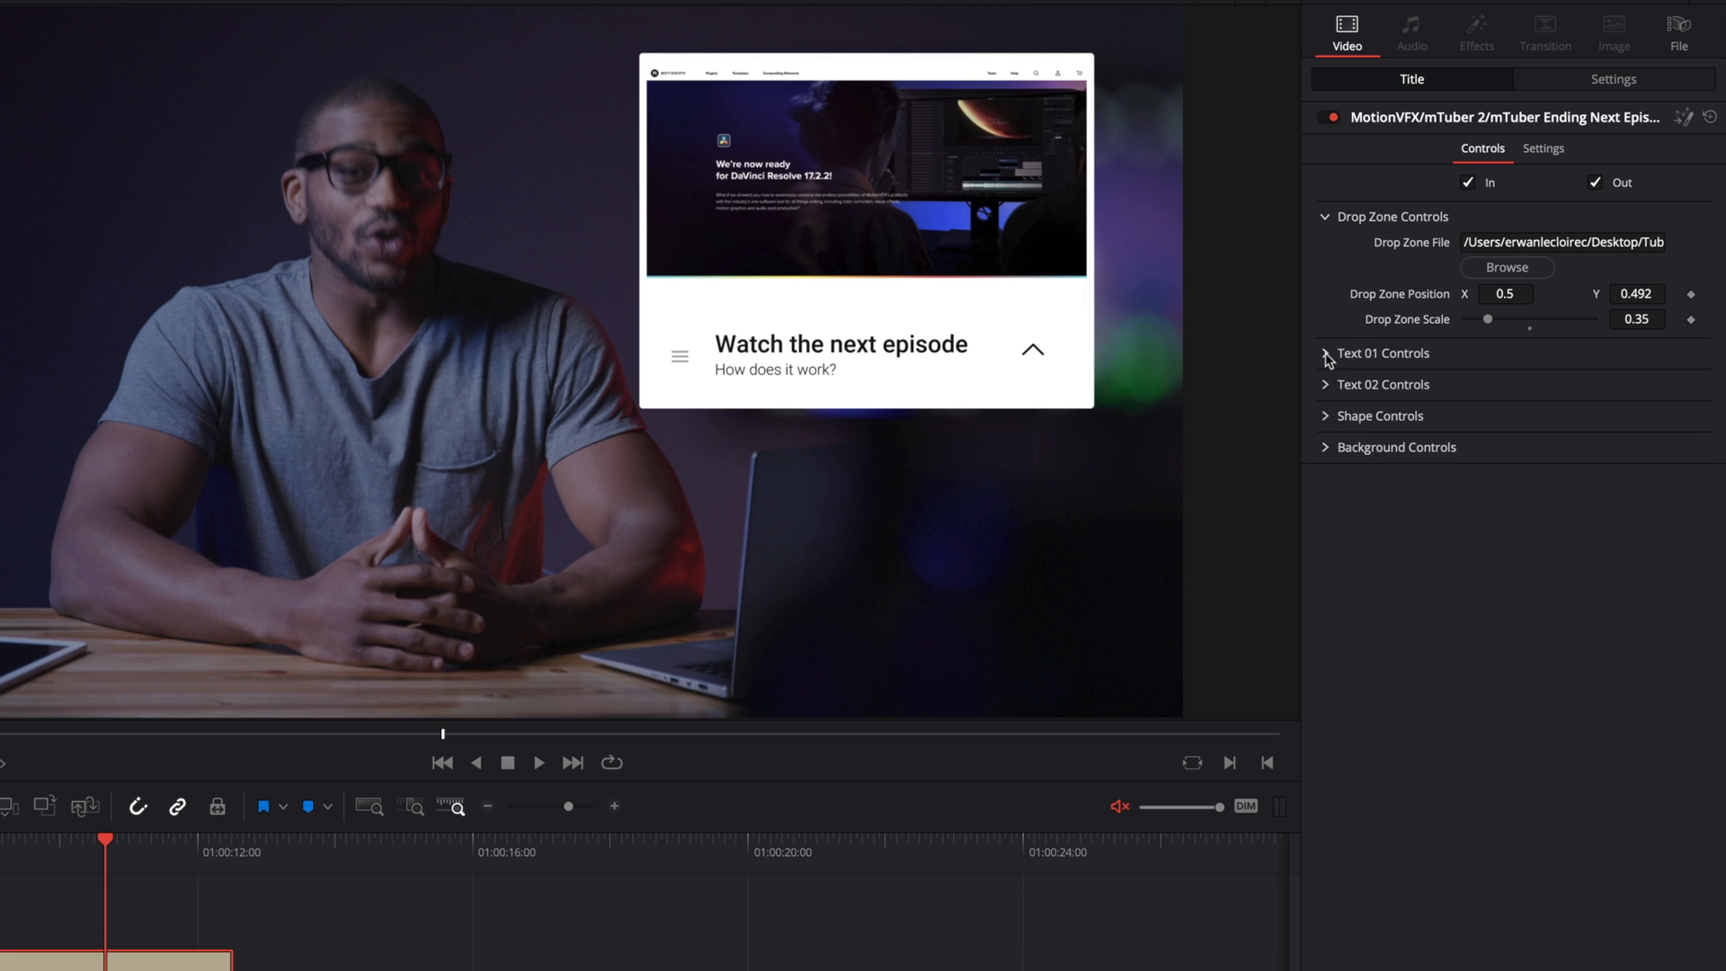
- Enter 'MotionVFX goes DaVinci?' and 'How's that a Video Editing gamechanger', lowering background alpha
click(1329, 353)
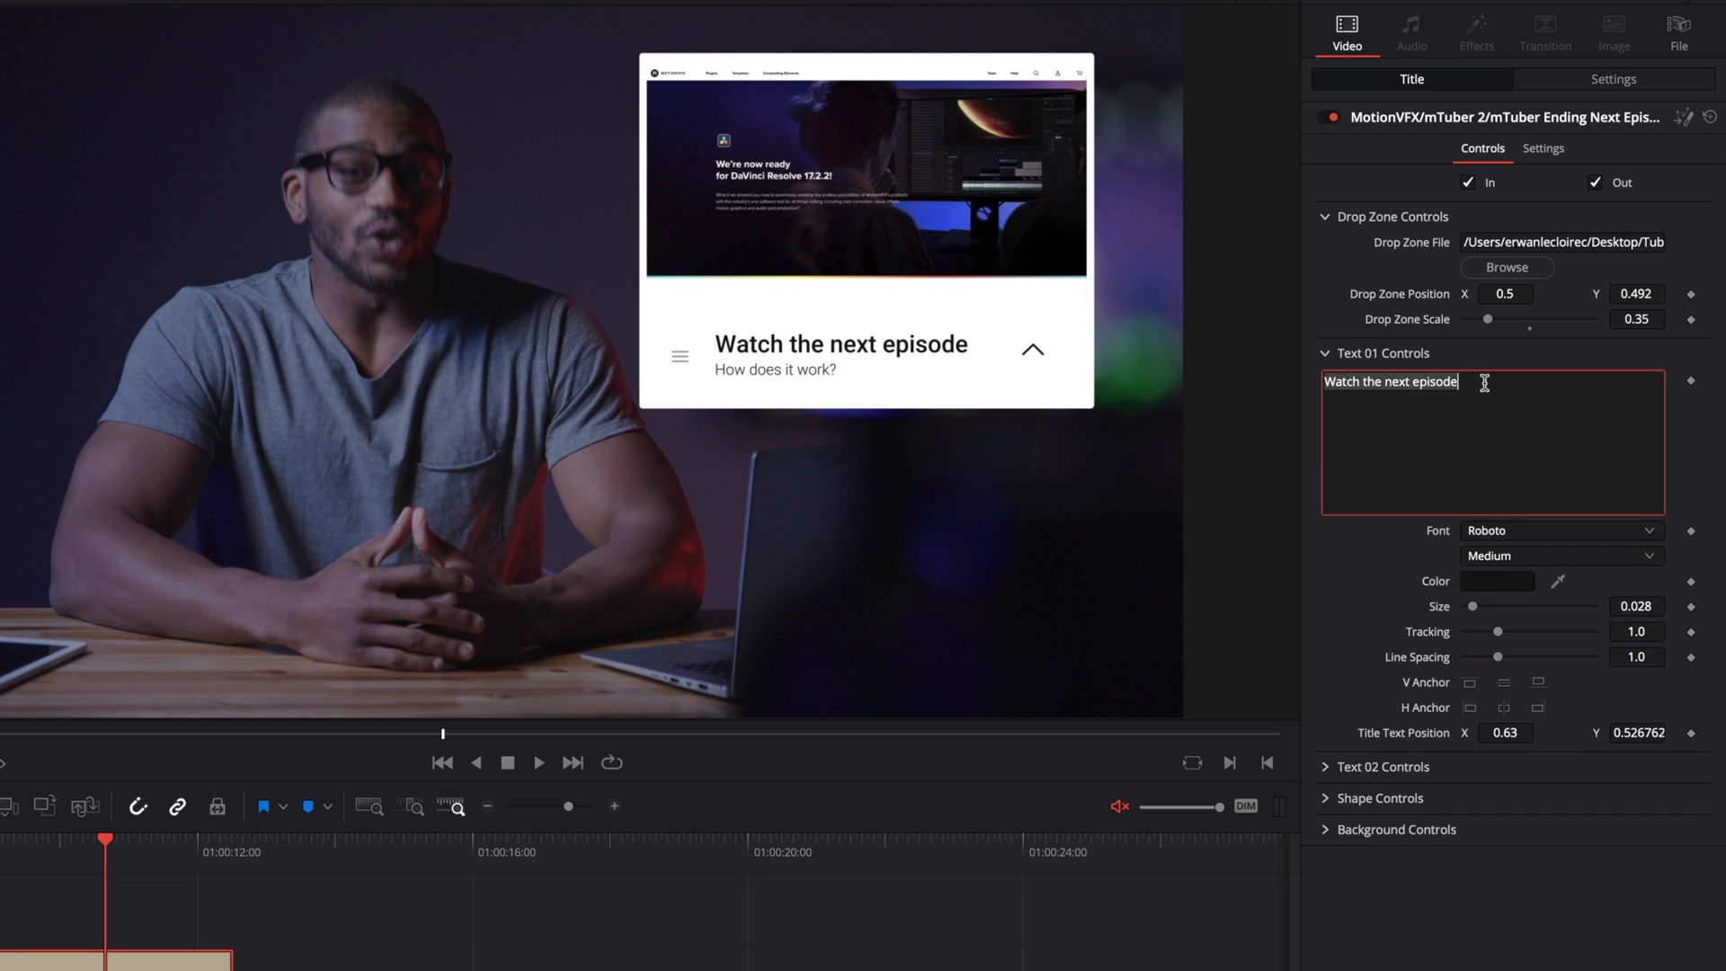
text(MotionVFX goes DaVinci)
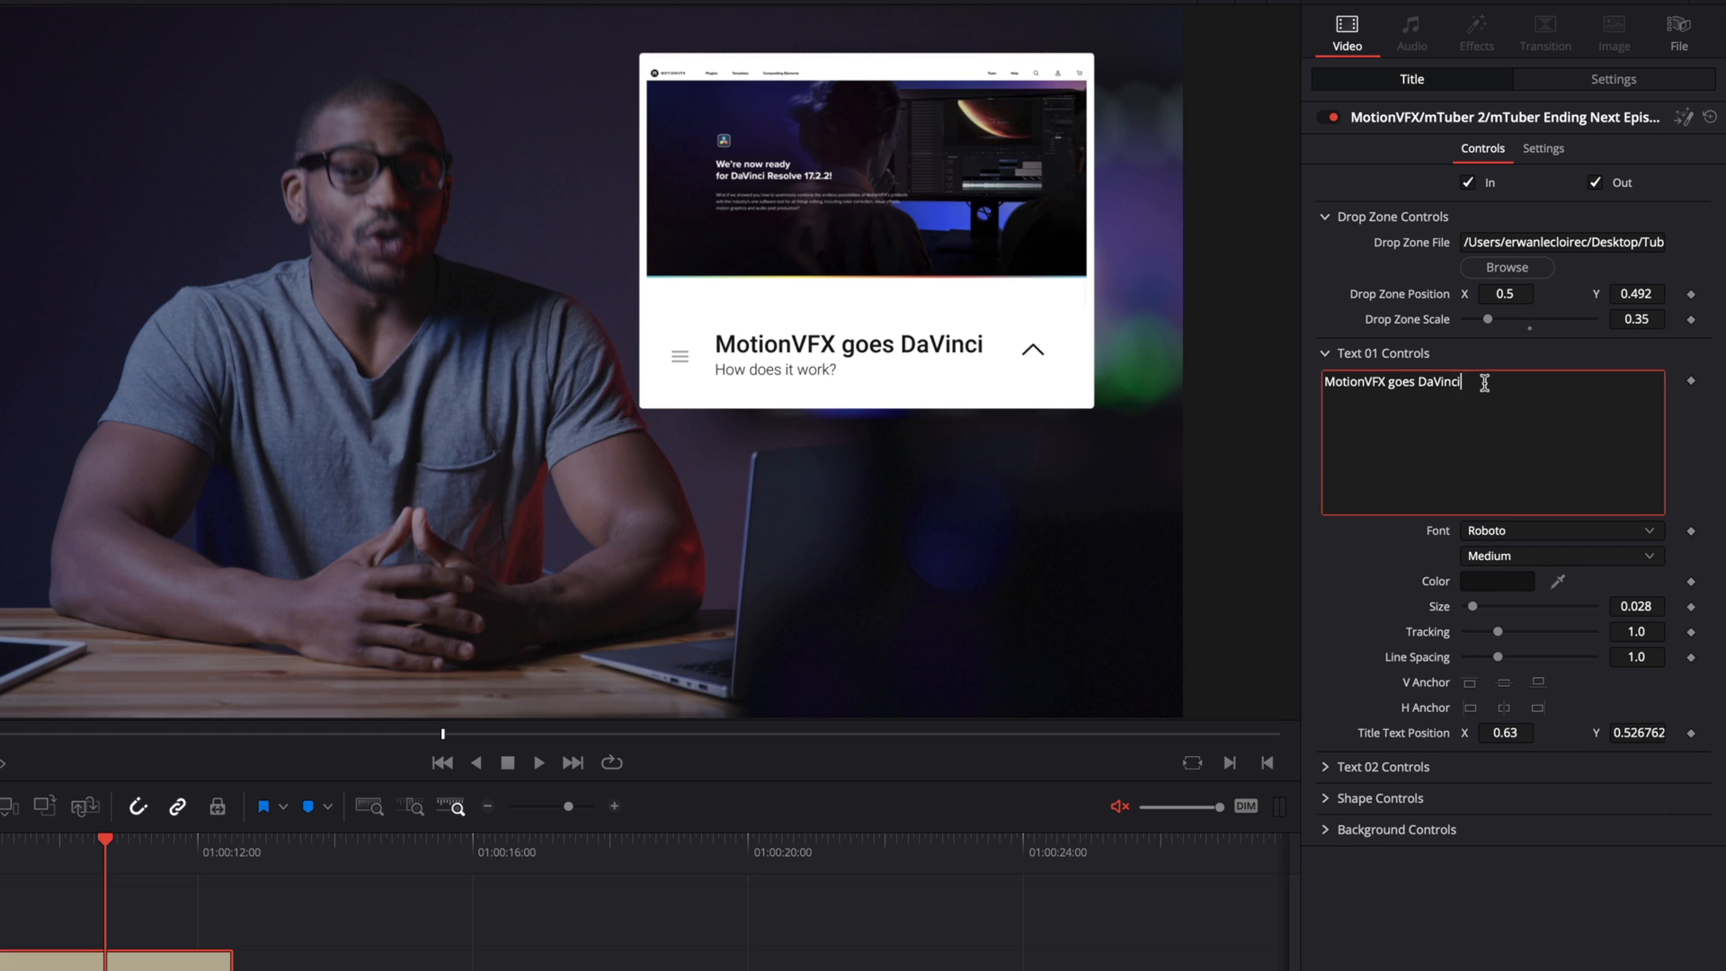
text(?)
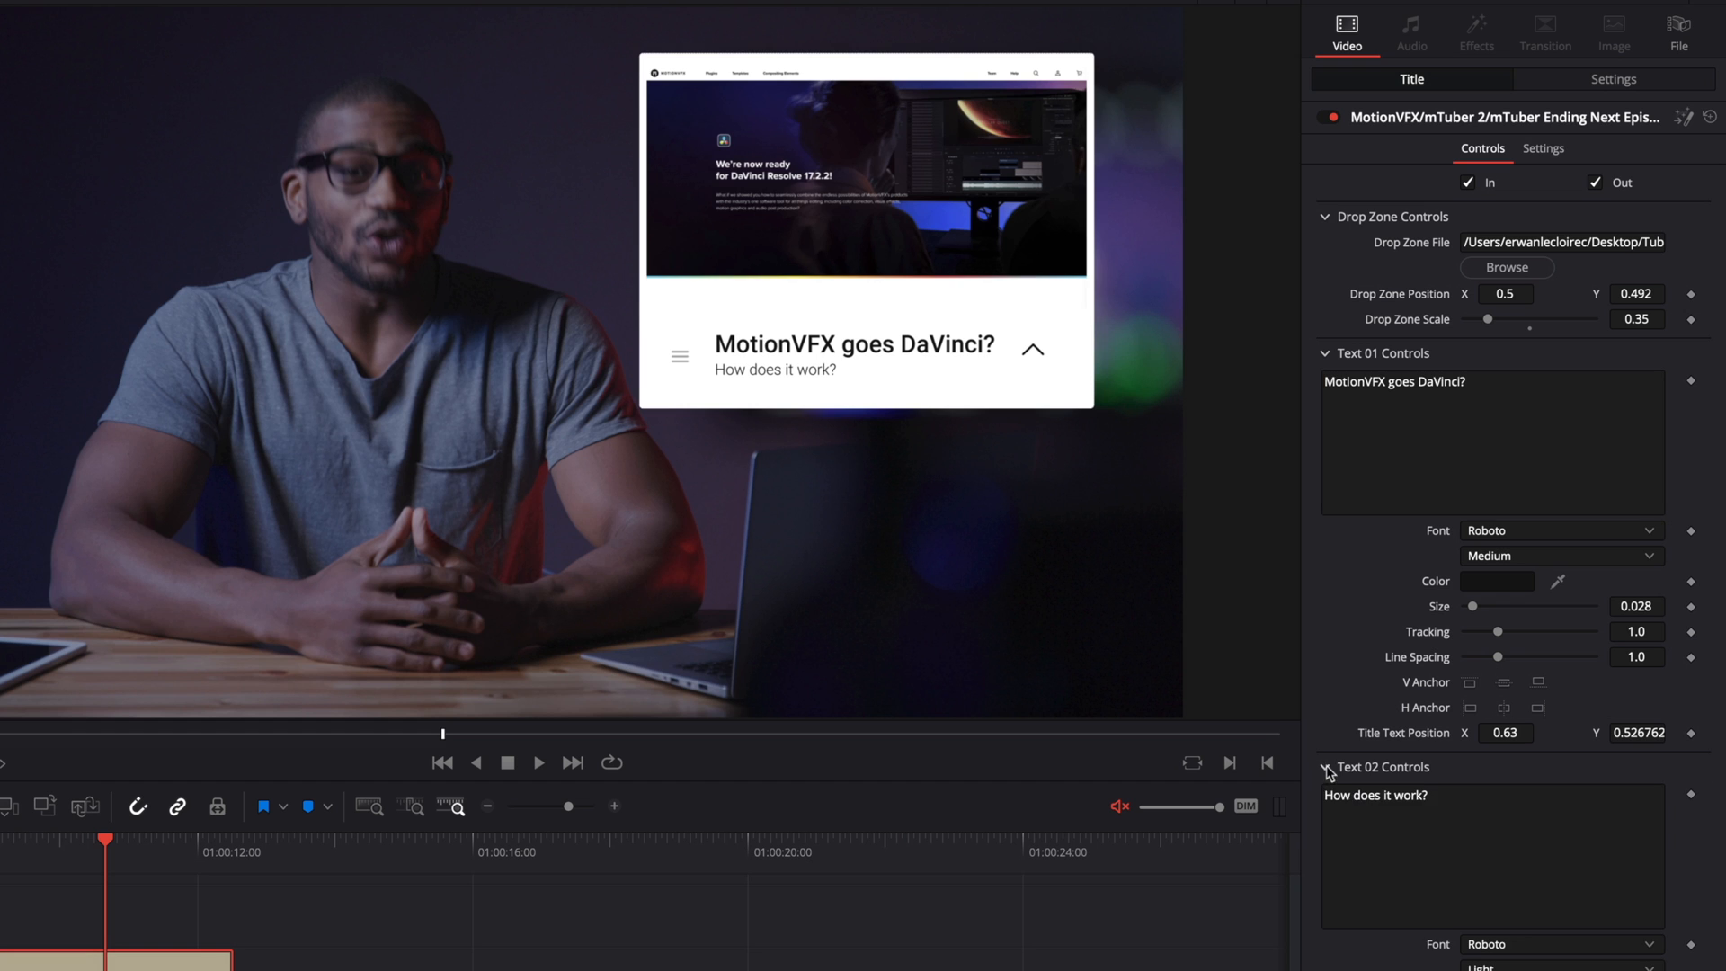
text(How's)
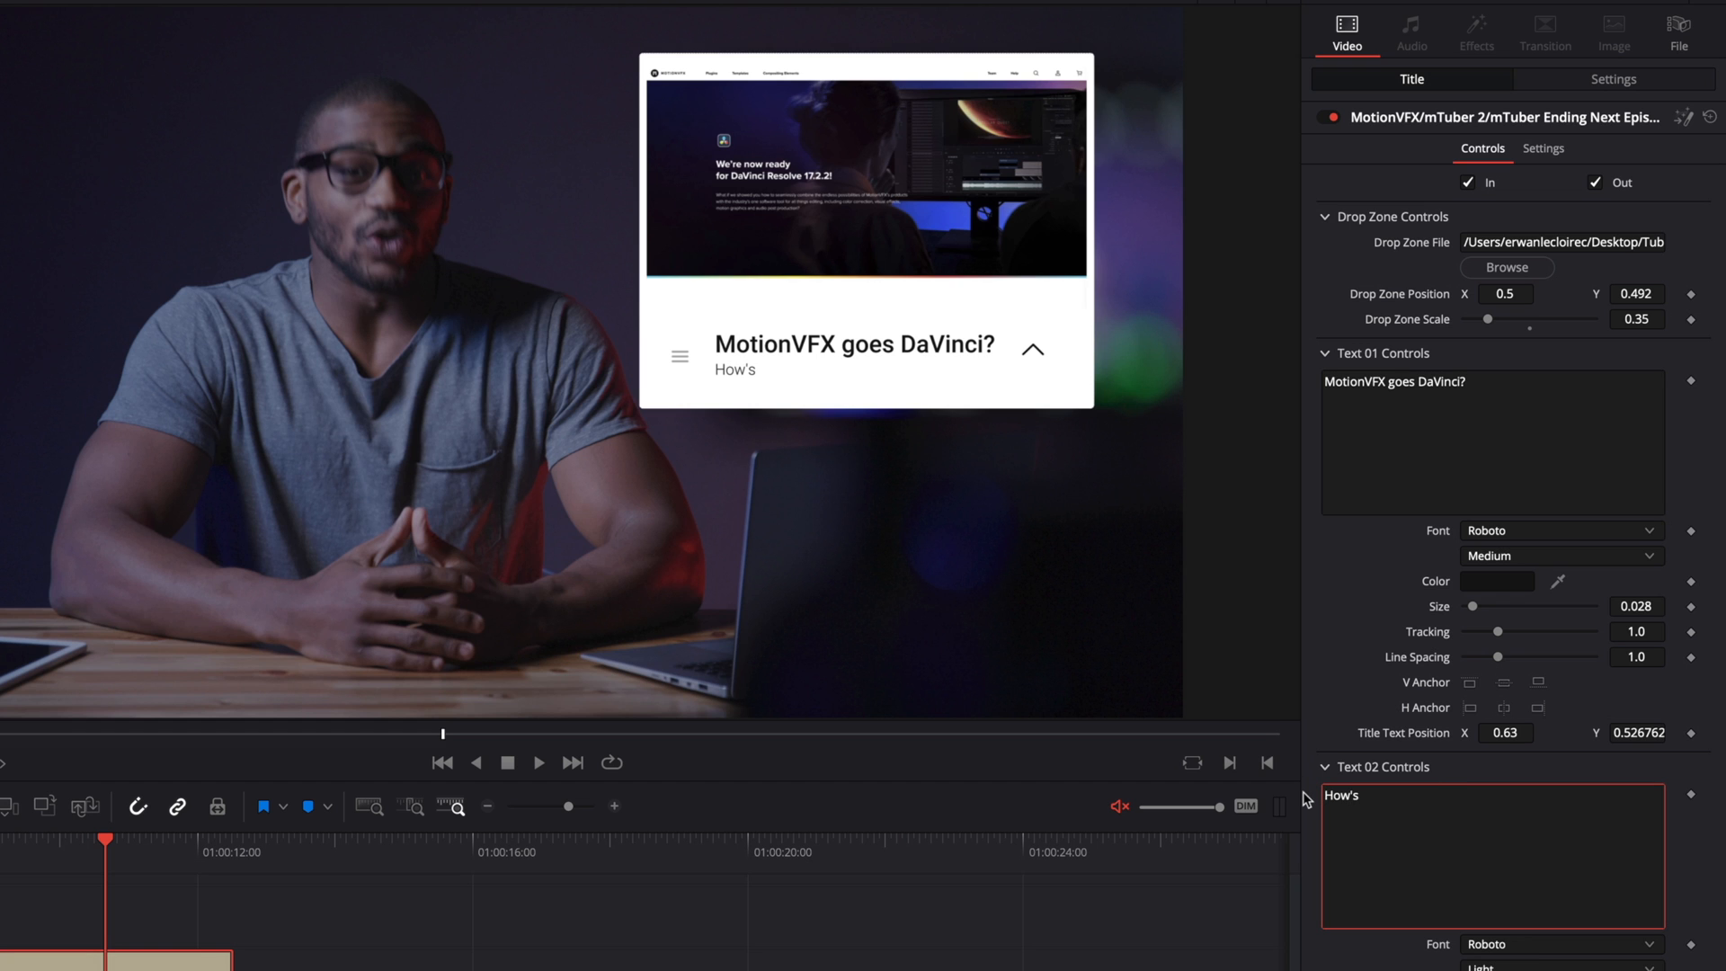
text(that a)
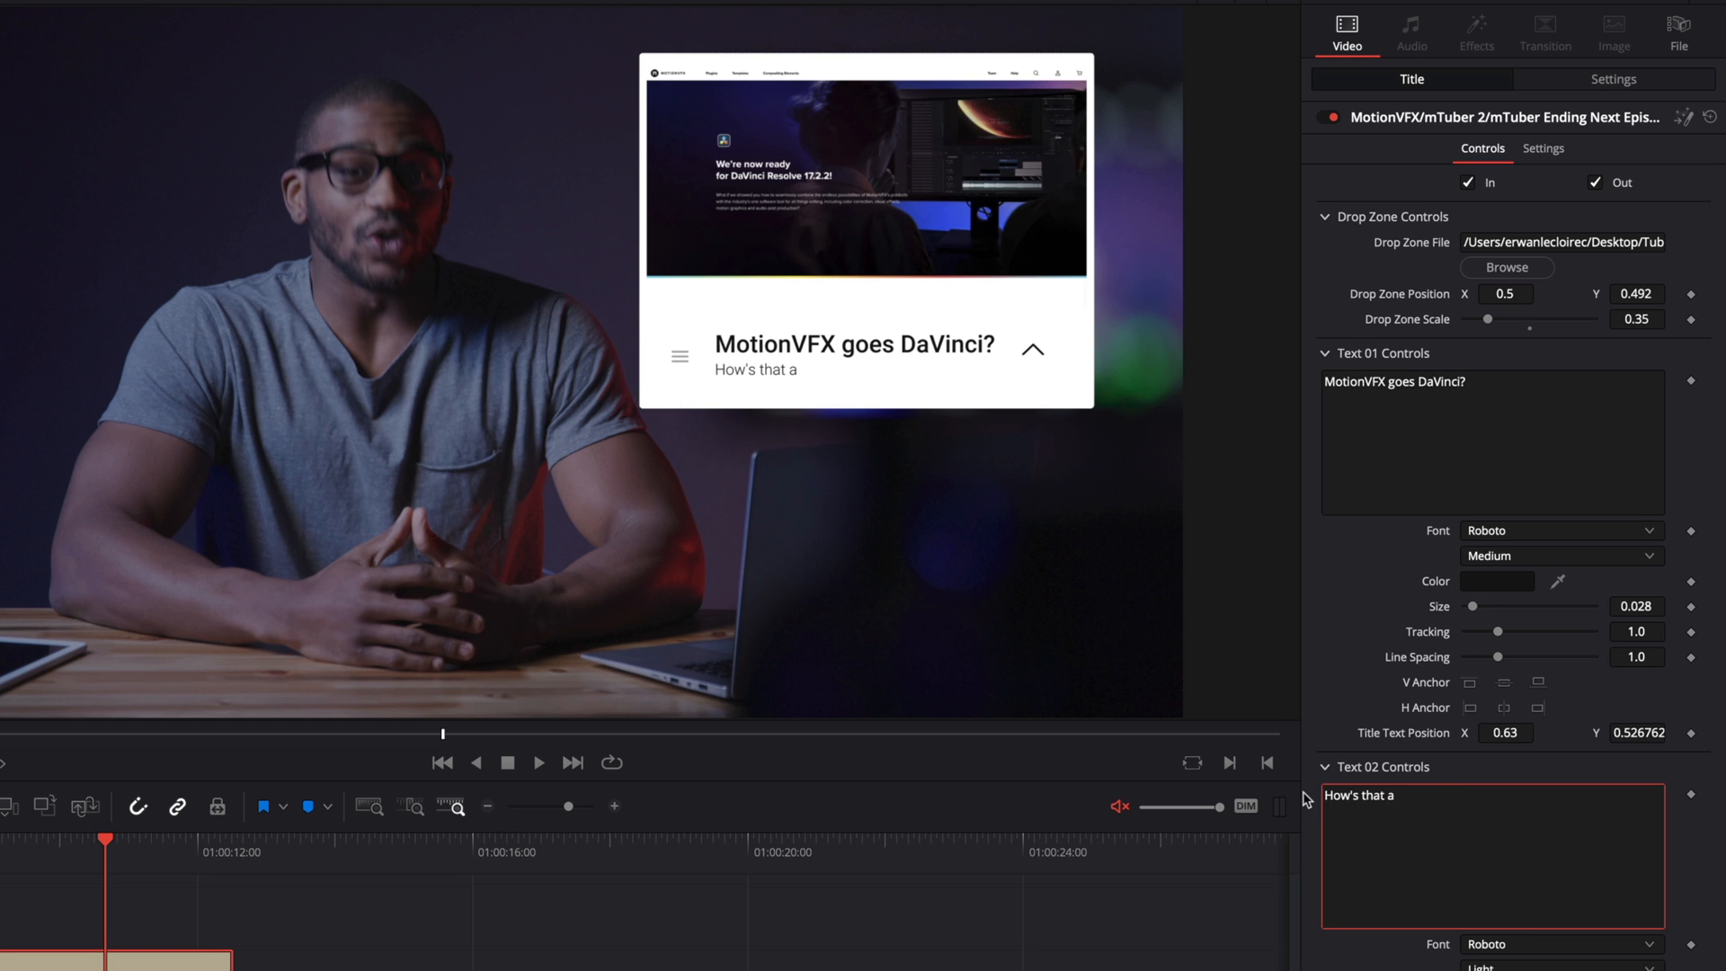
text(Video Editing gamechanger)
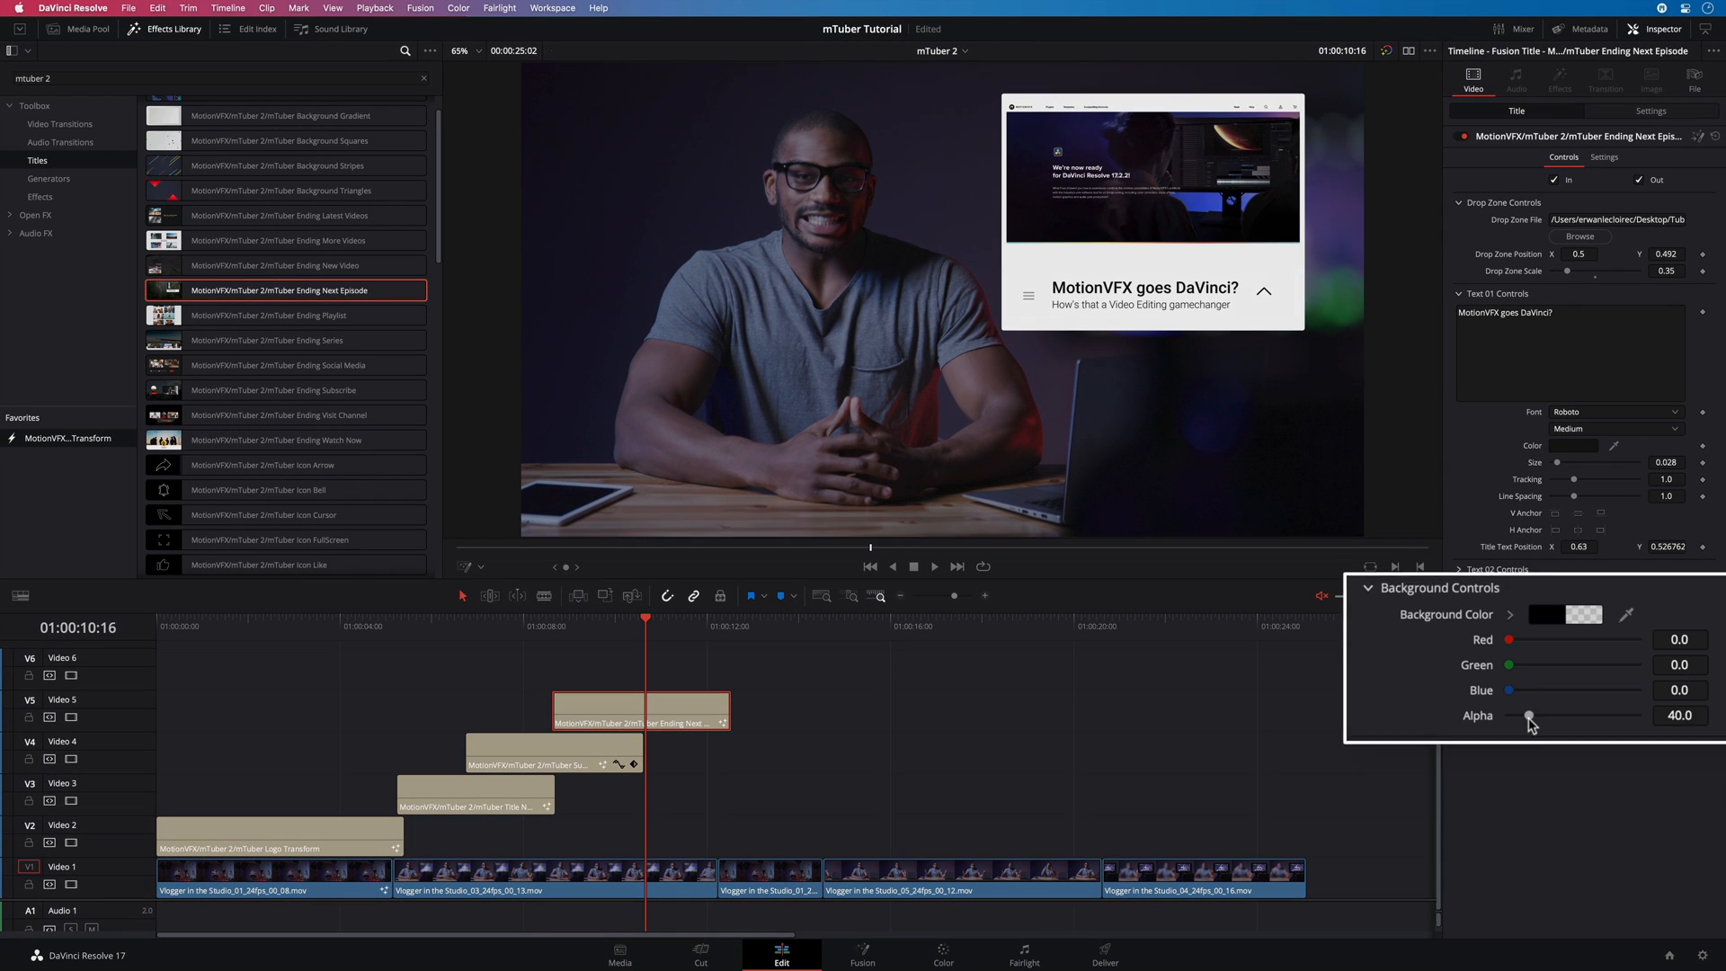
drag(1528, 715, 1491, 716)
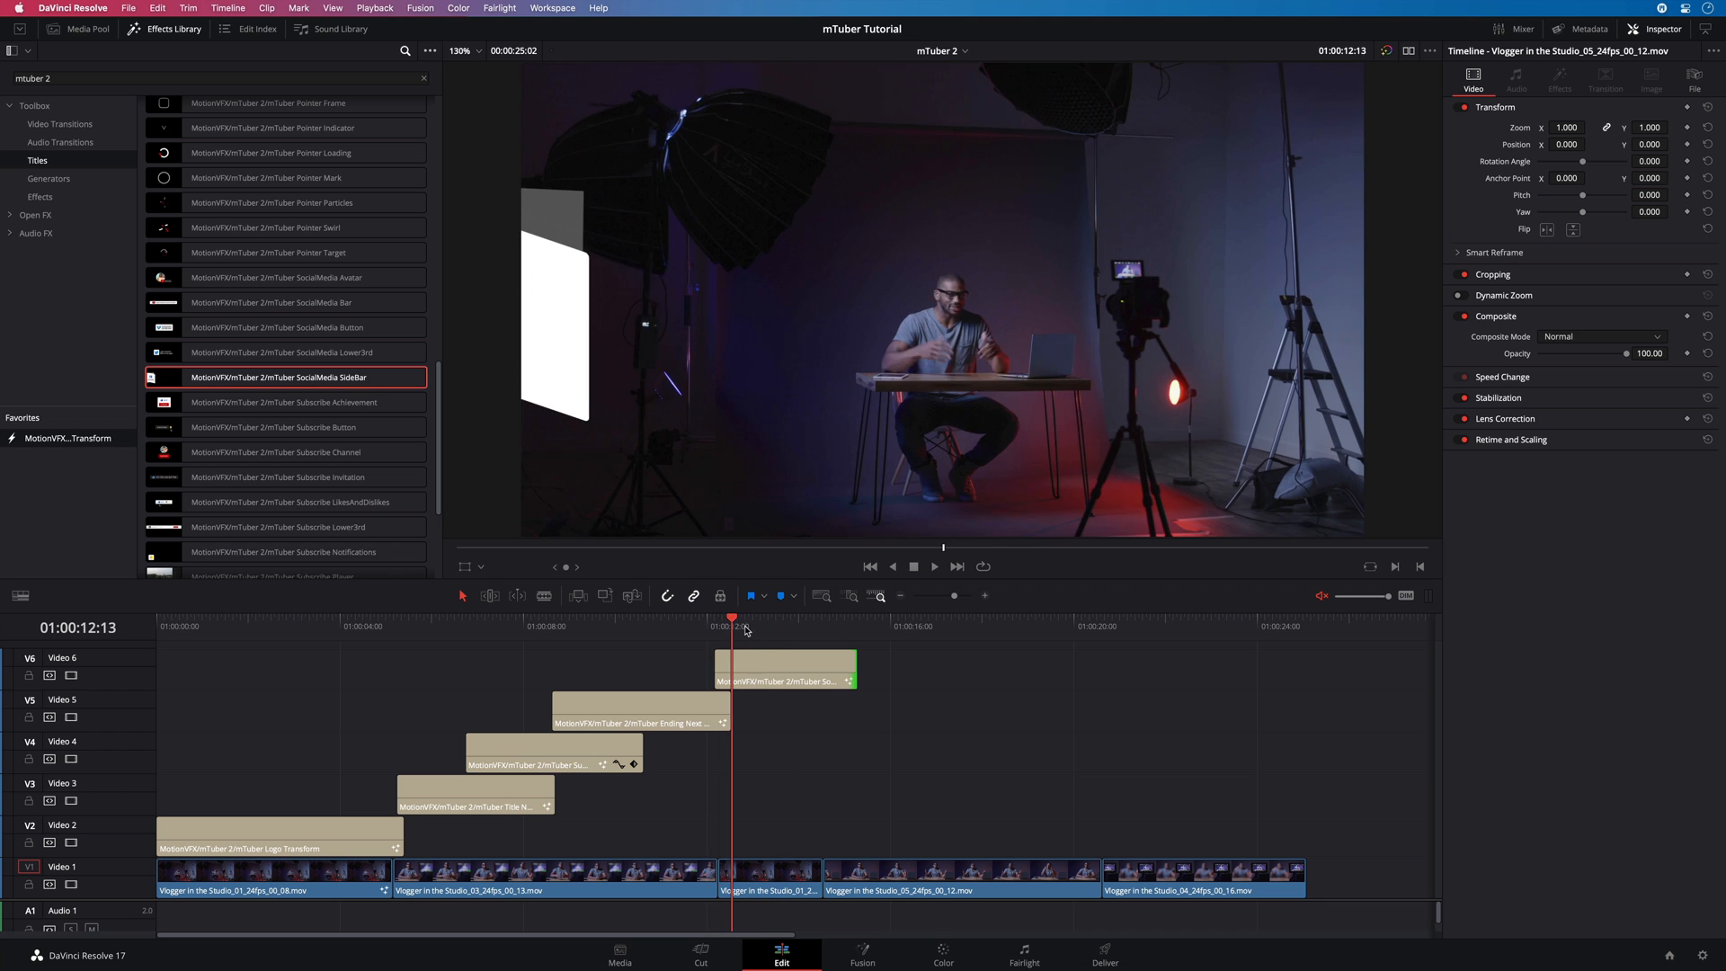
- Switch the SocialMedia SideBar's logo type to Twitter
click(784, 668)
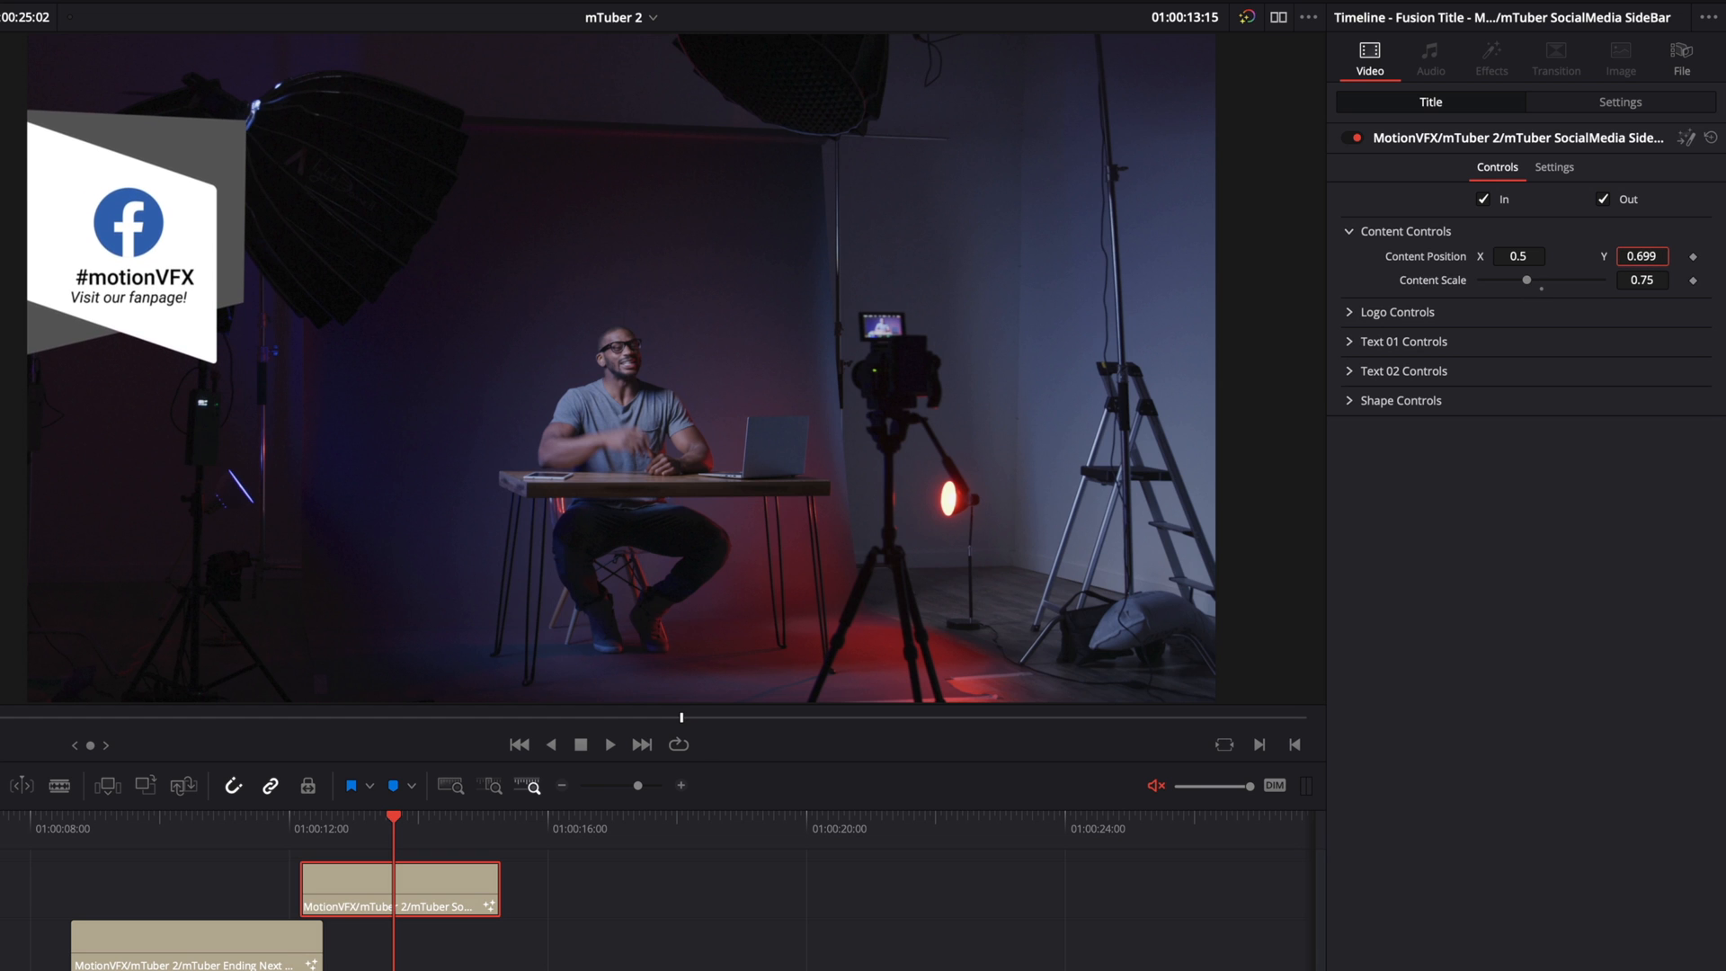
click(1397, 312)
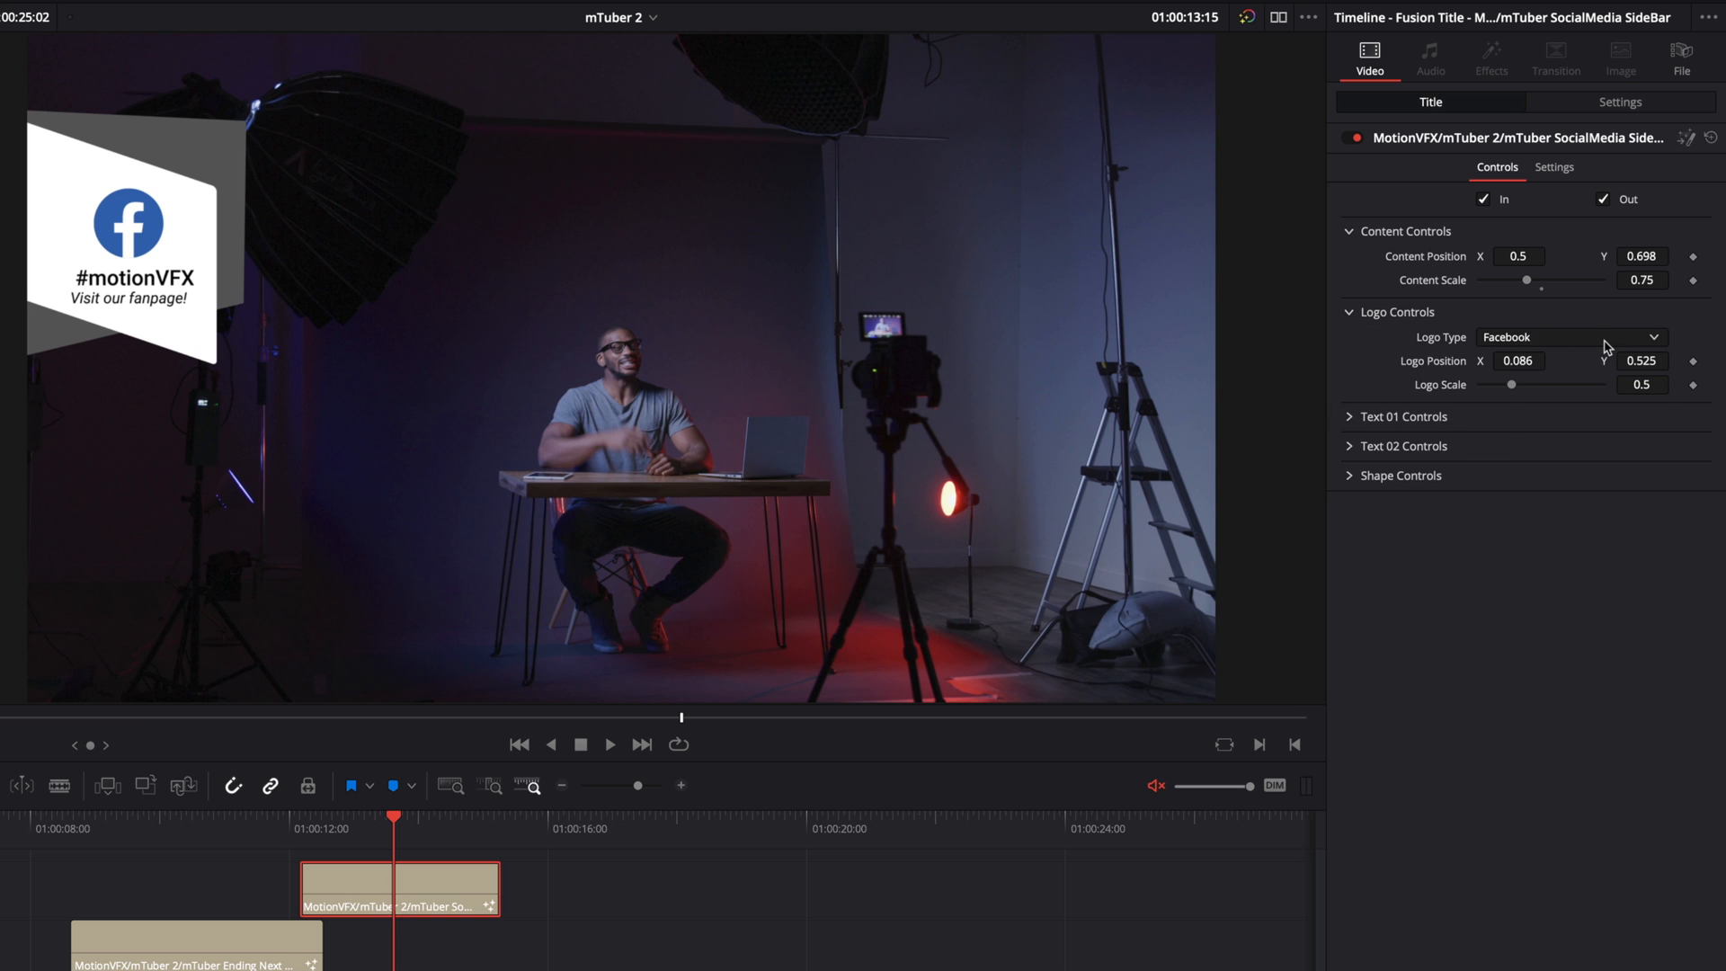
click(1569, 337)
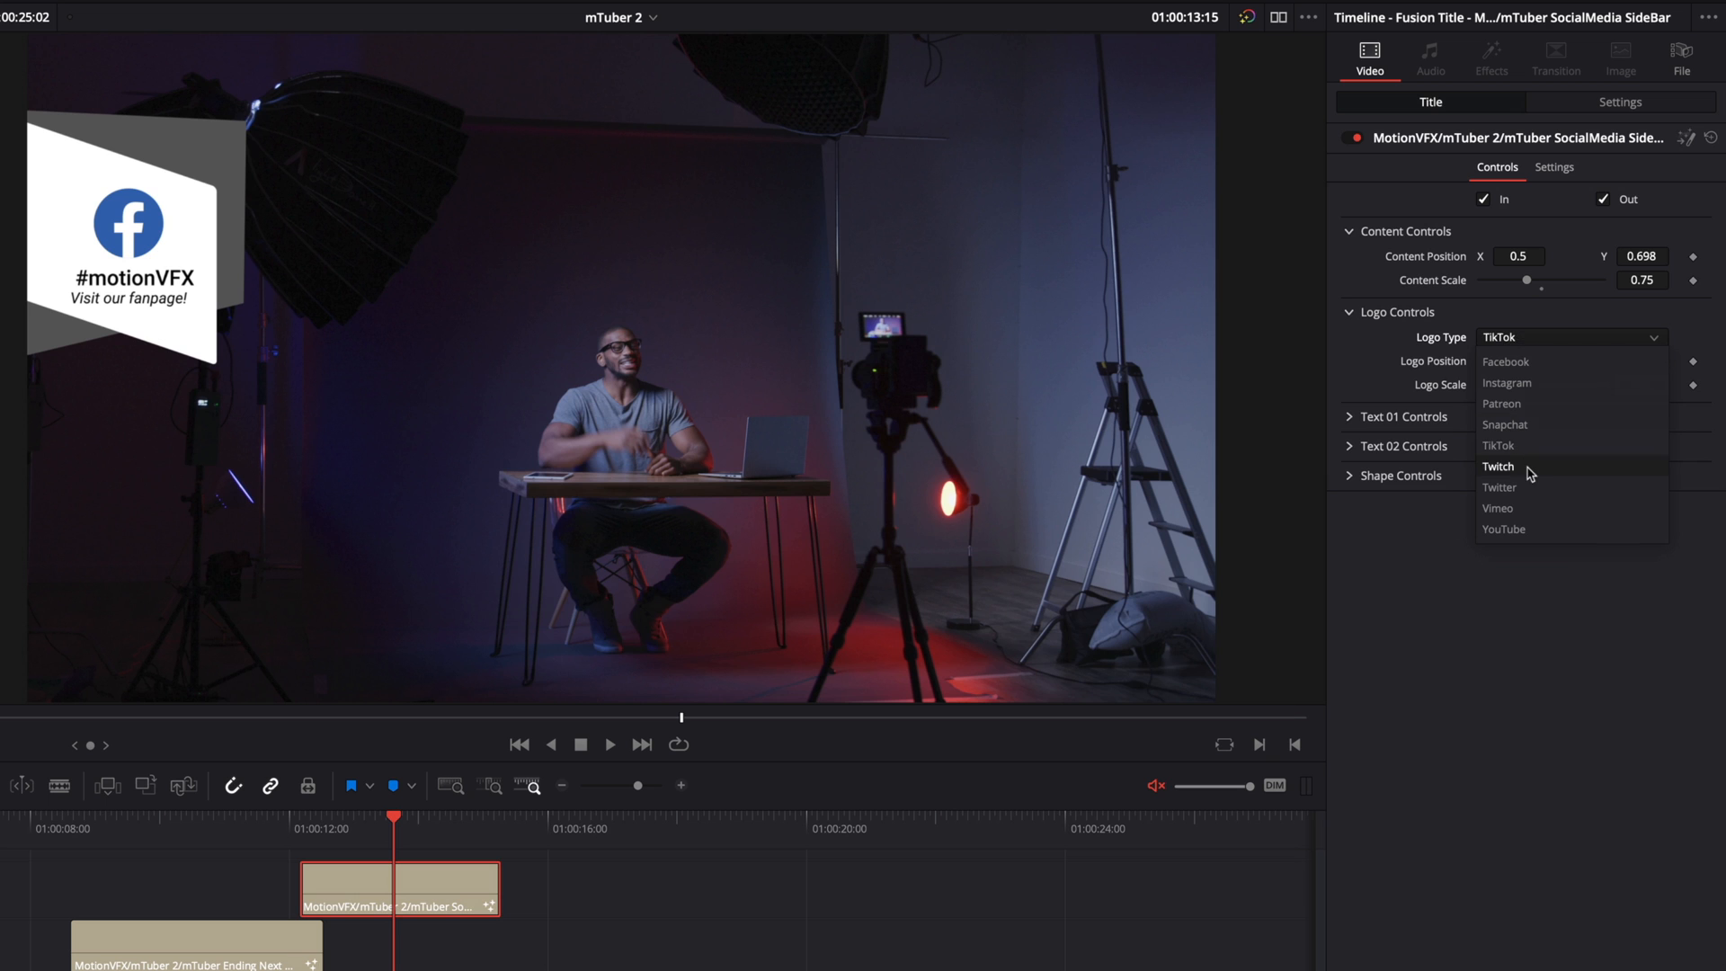
click(1499, 487)
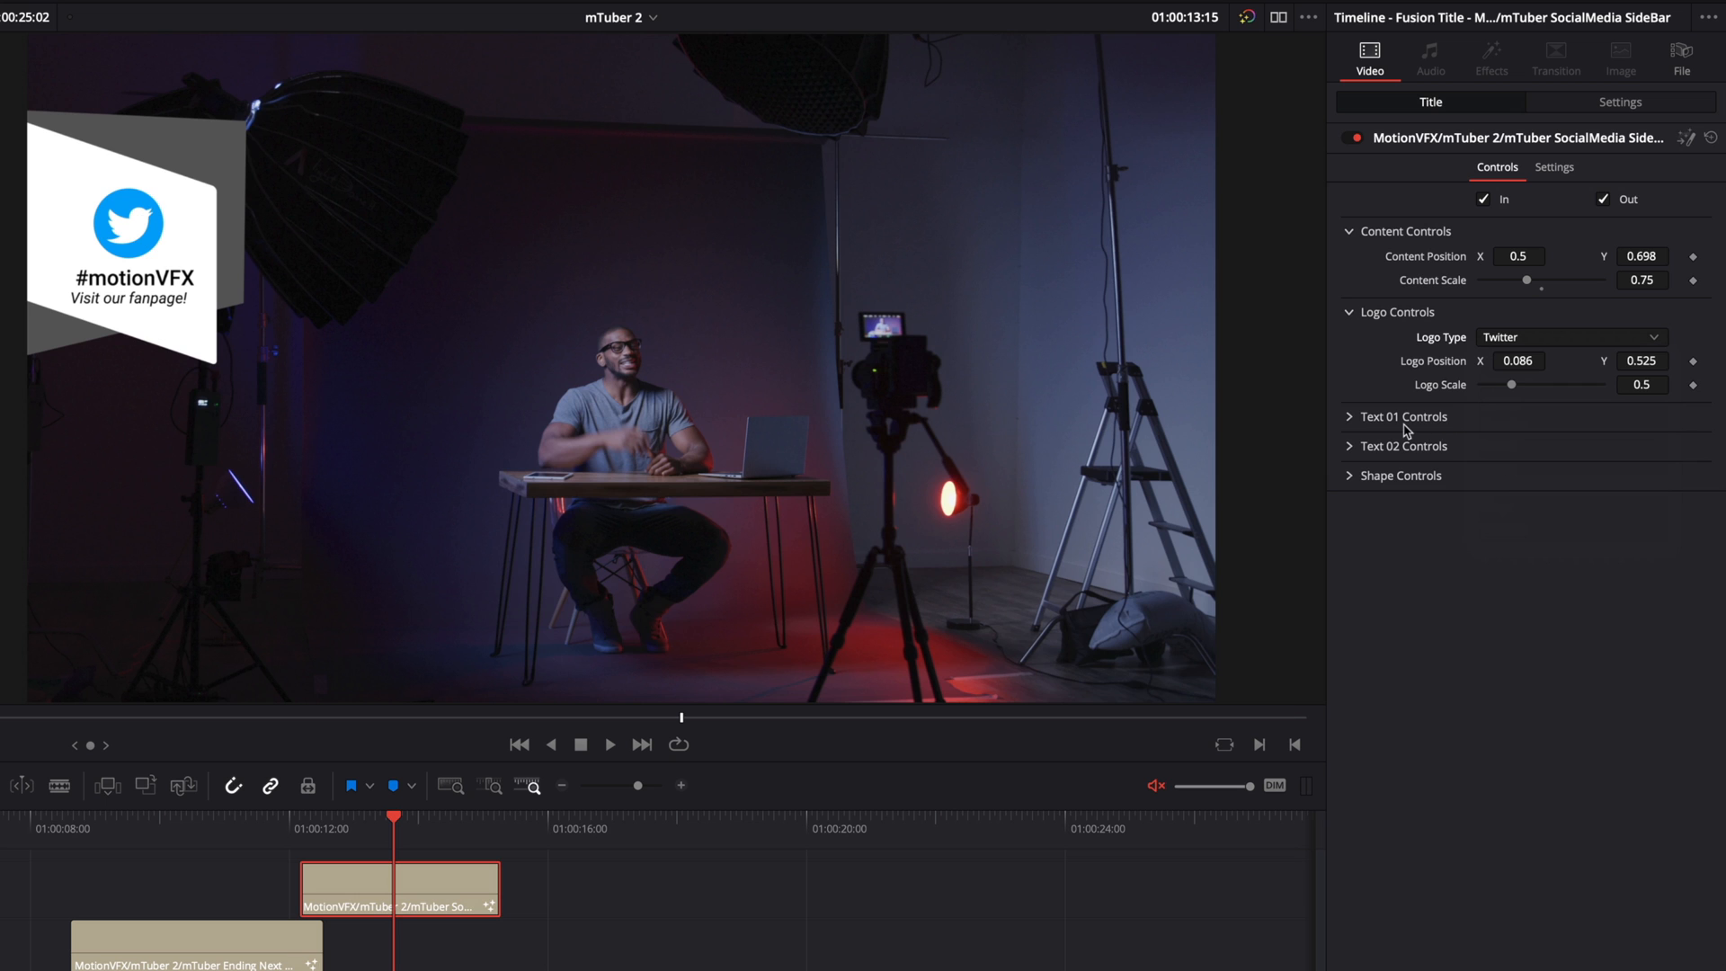
- Set the sidebar's first text to '#AntCoop' and make its shape purple
click(1403, 416)
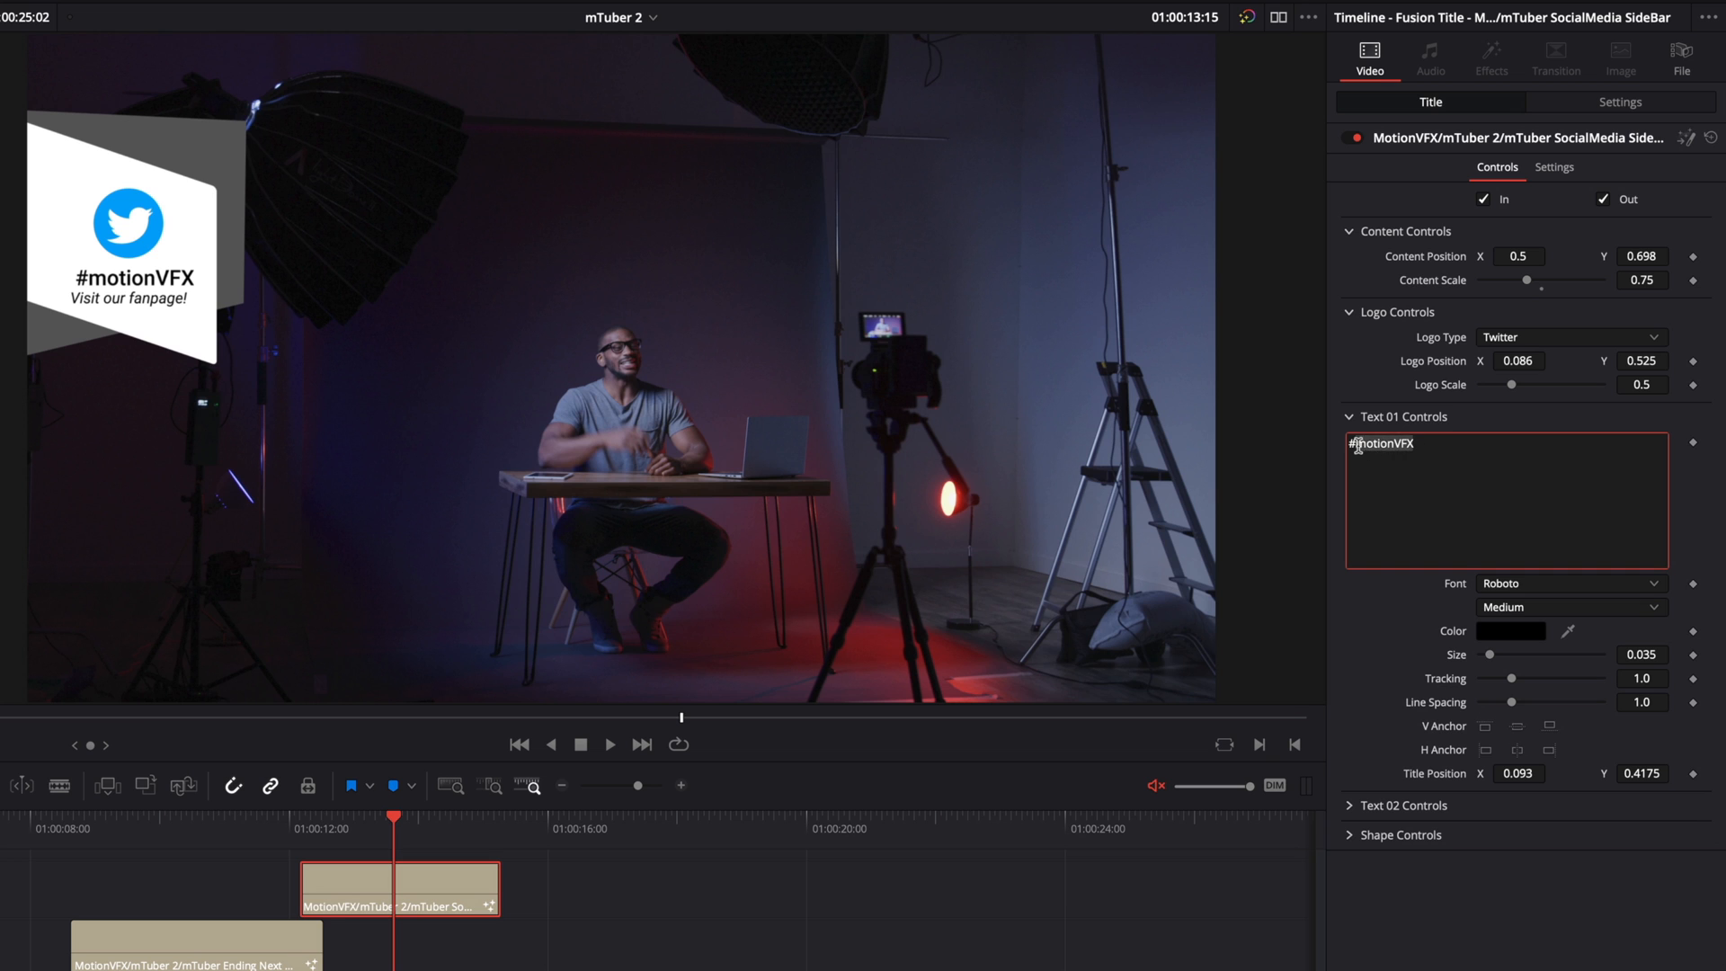
text(#AntCoop)
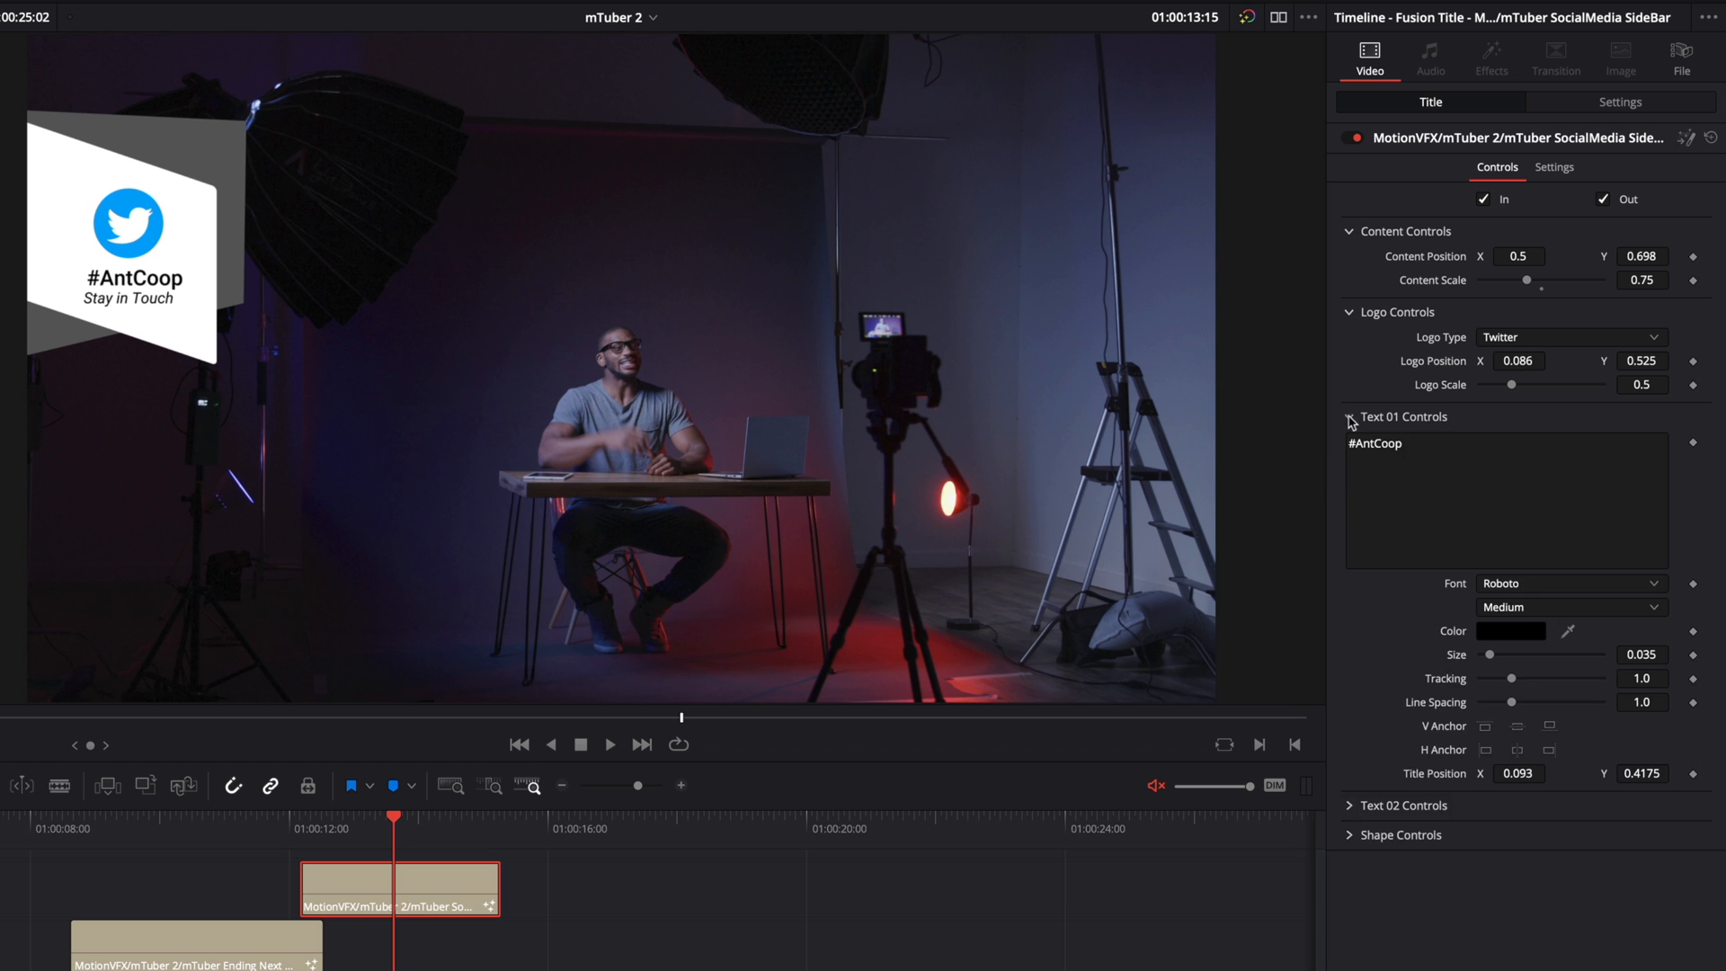
click(1350, 416)
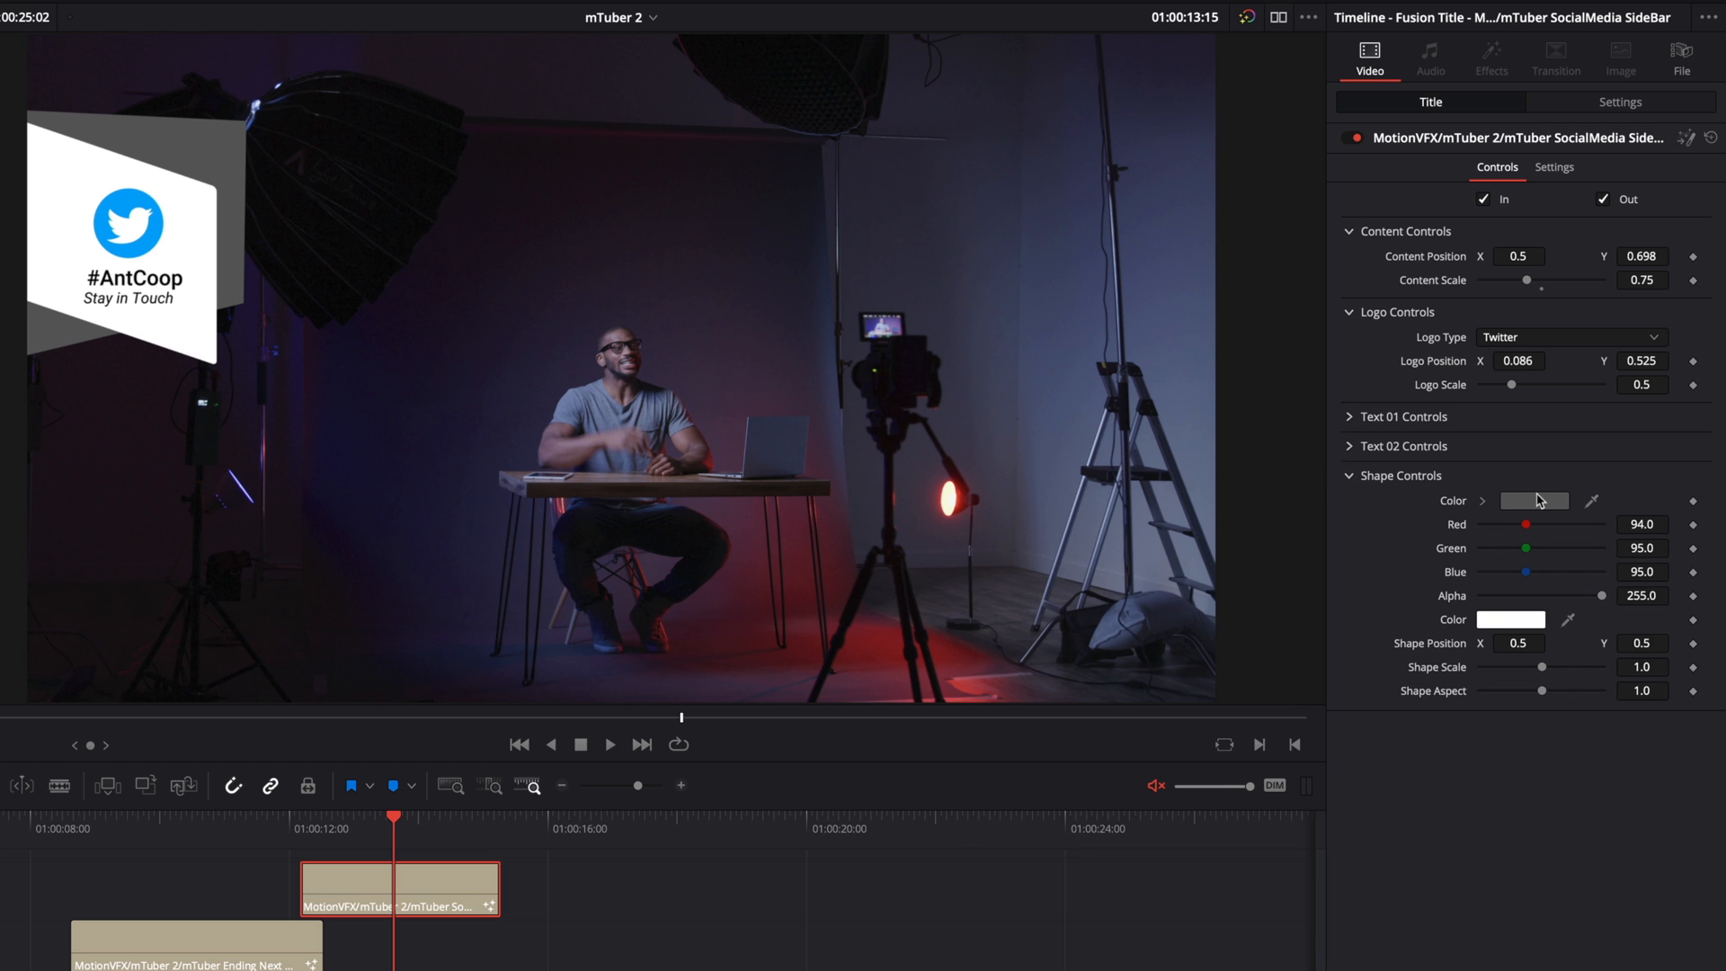
click(1534, 501)
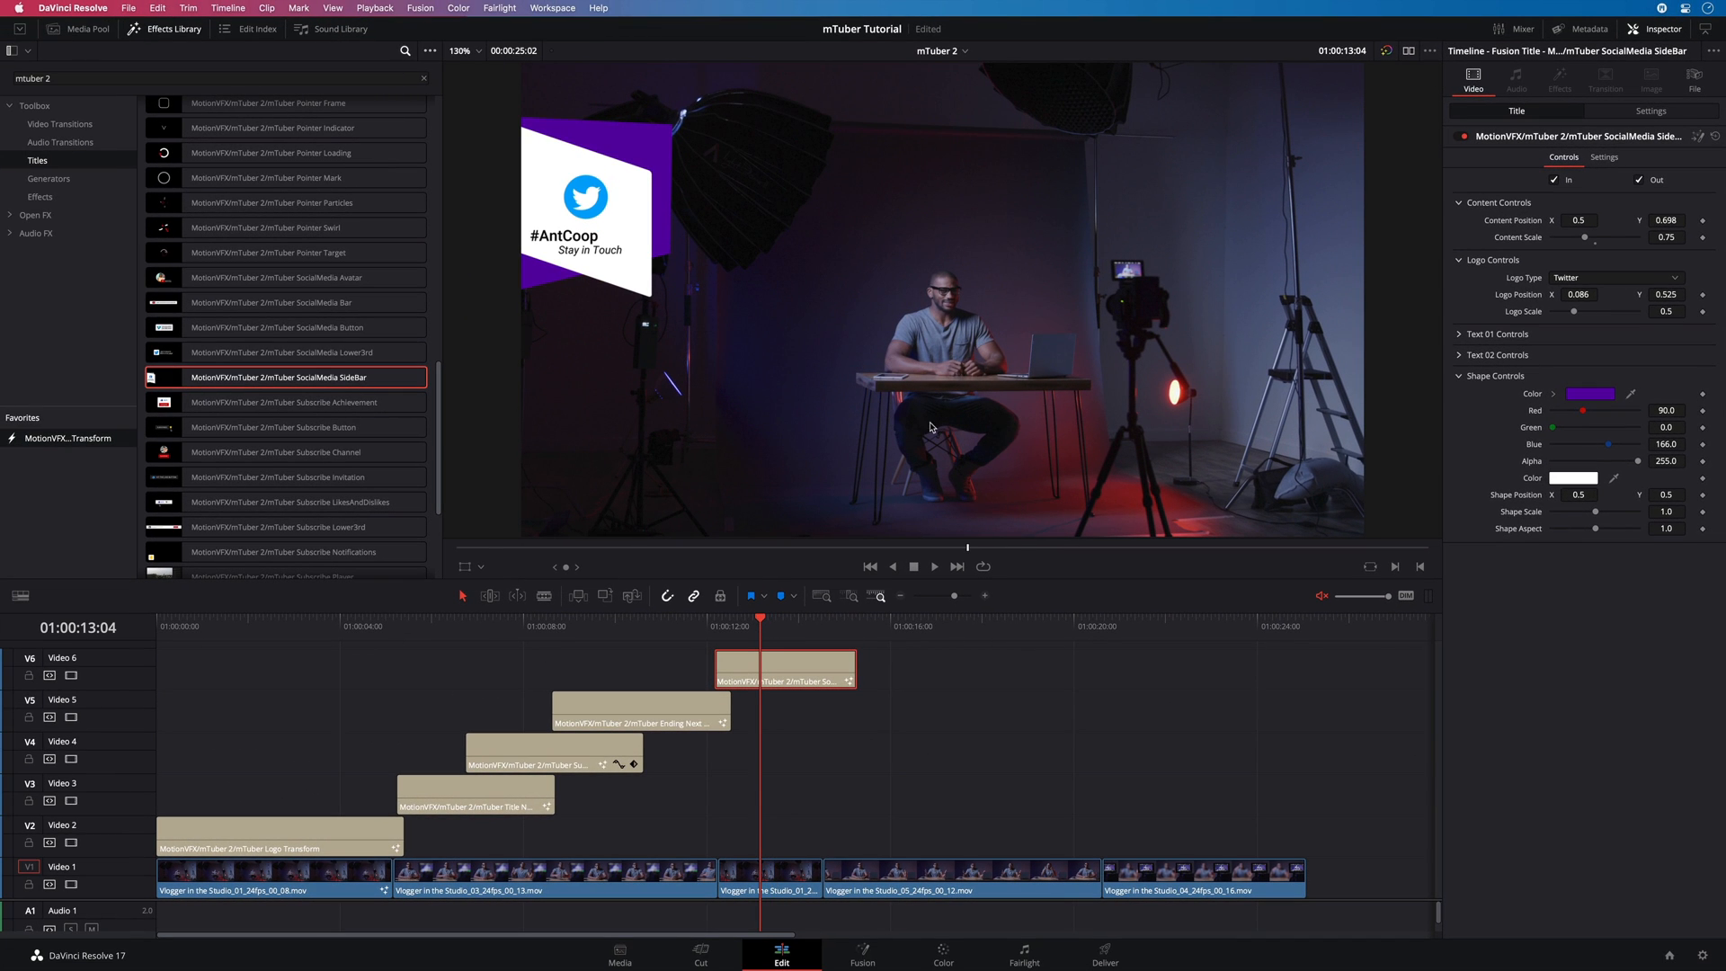
mouse_move(923, 416)
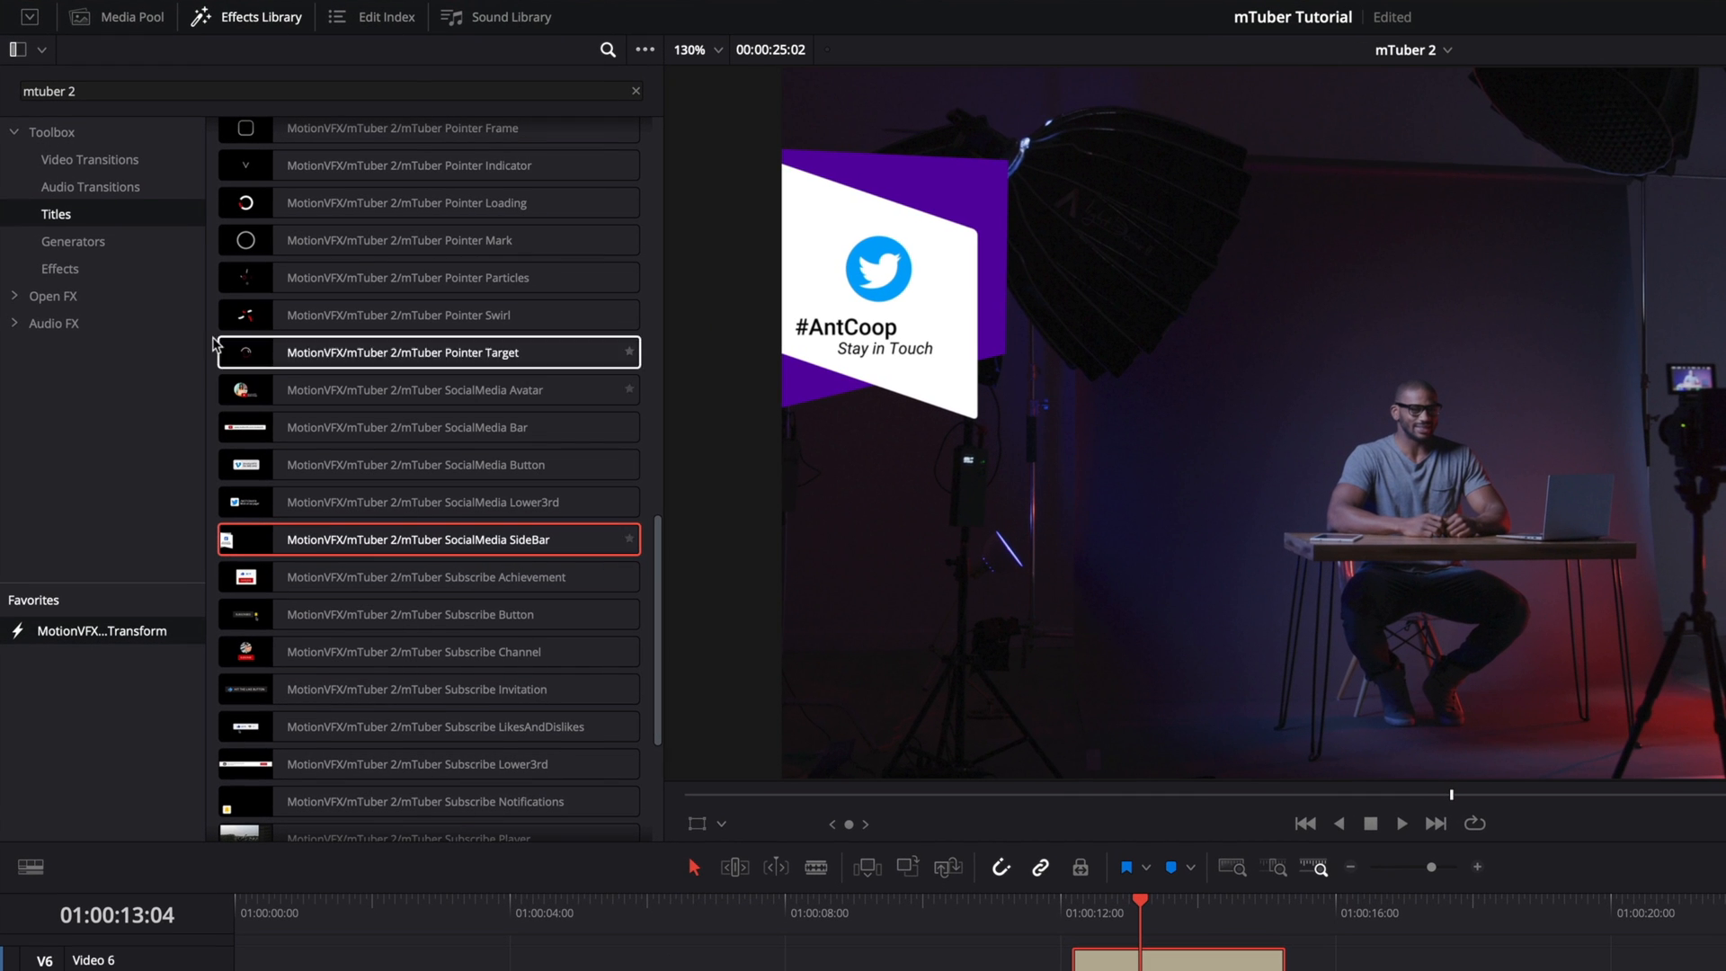
- Tune the Magnifying Glass effect on the vlogger clip, entering 0.744 in its settings
click(60, 269)
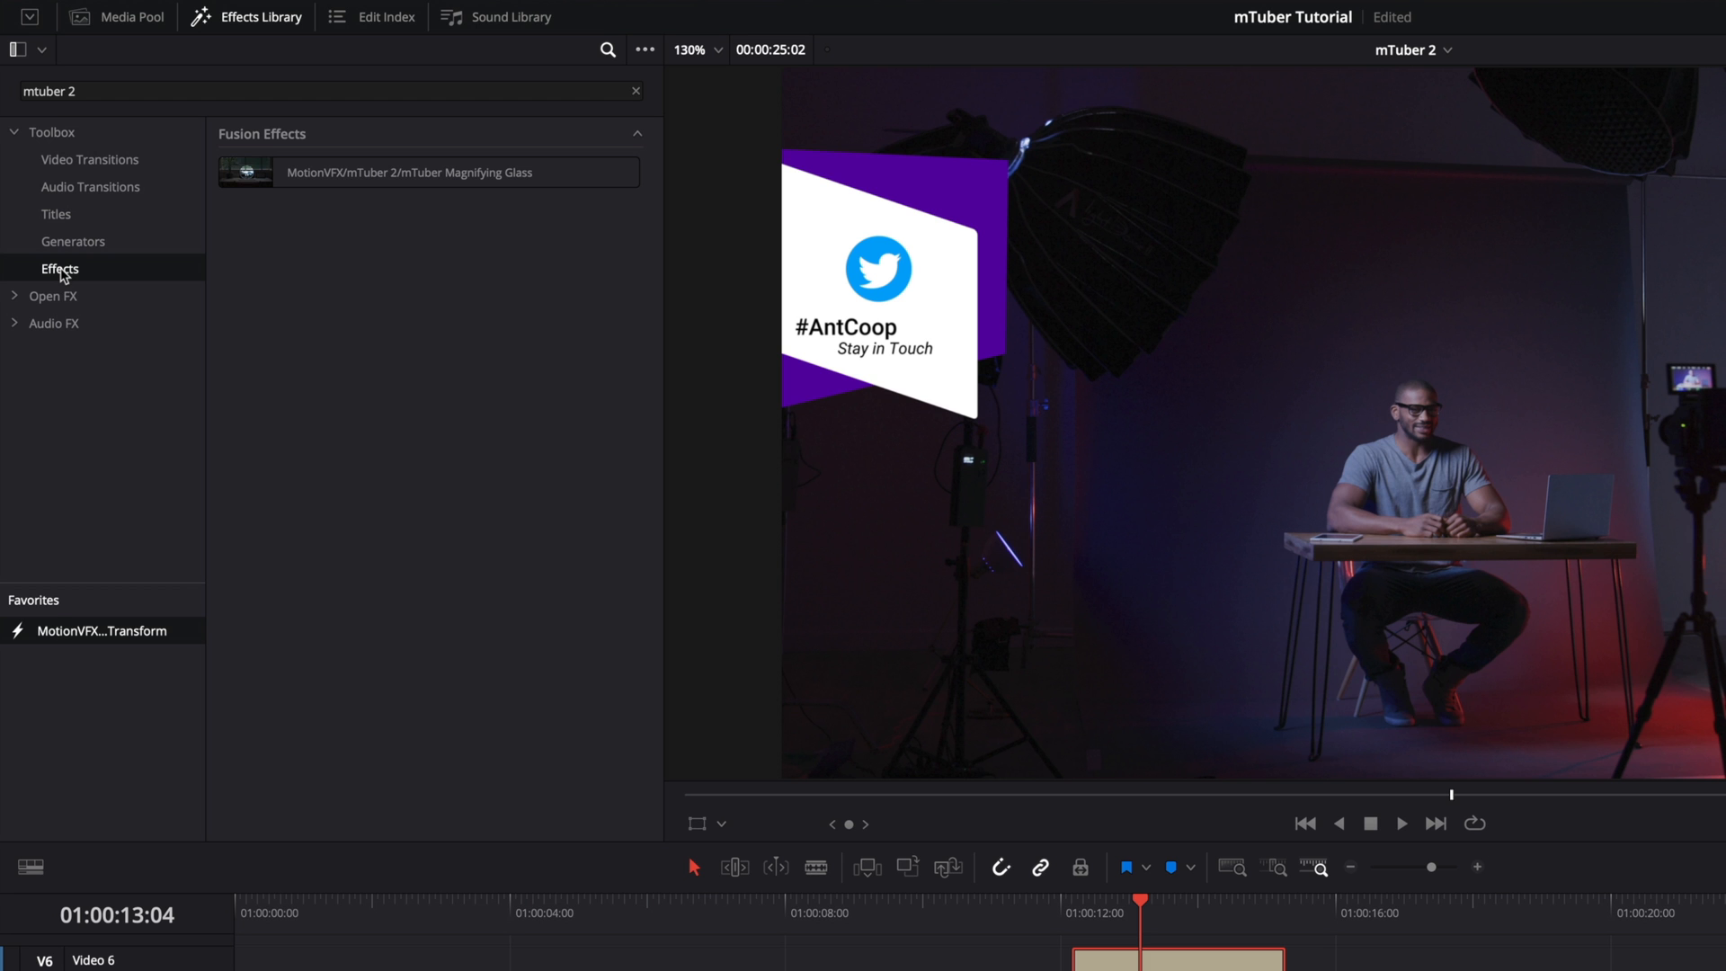
mouse_move(323, 191)
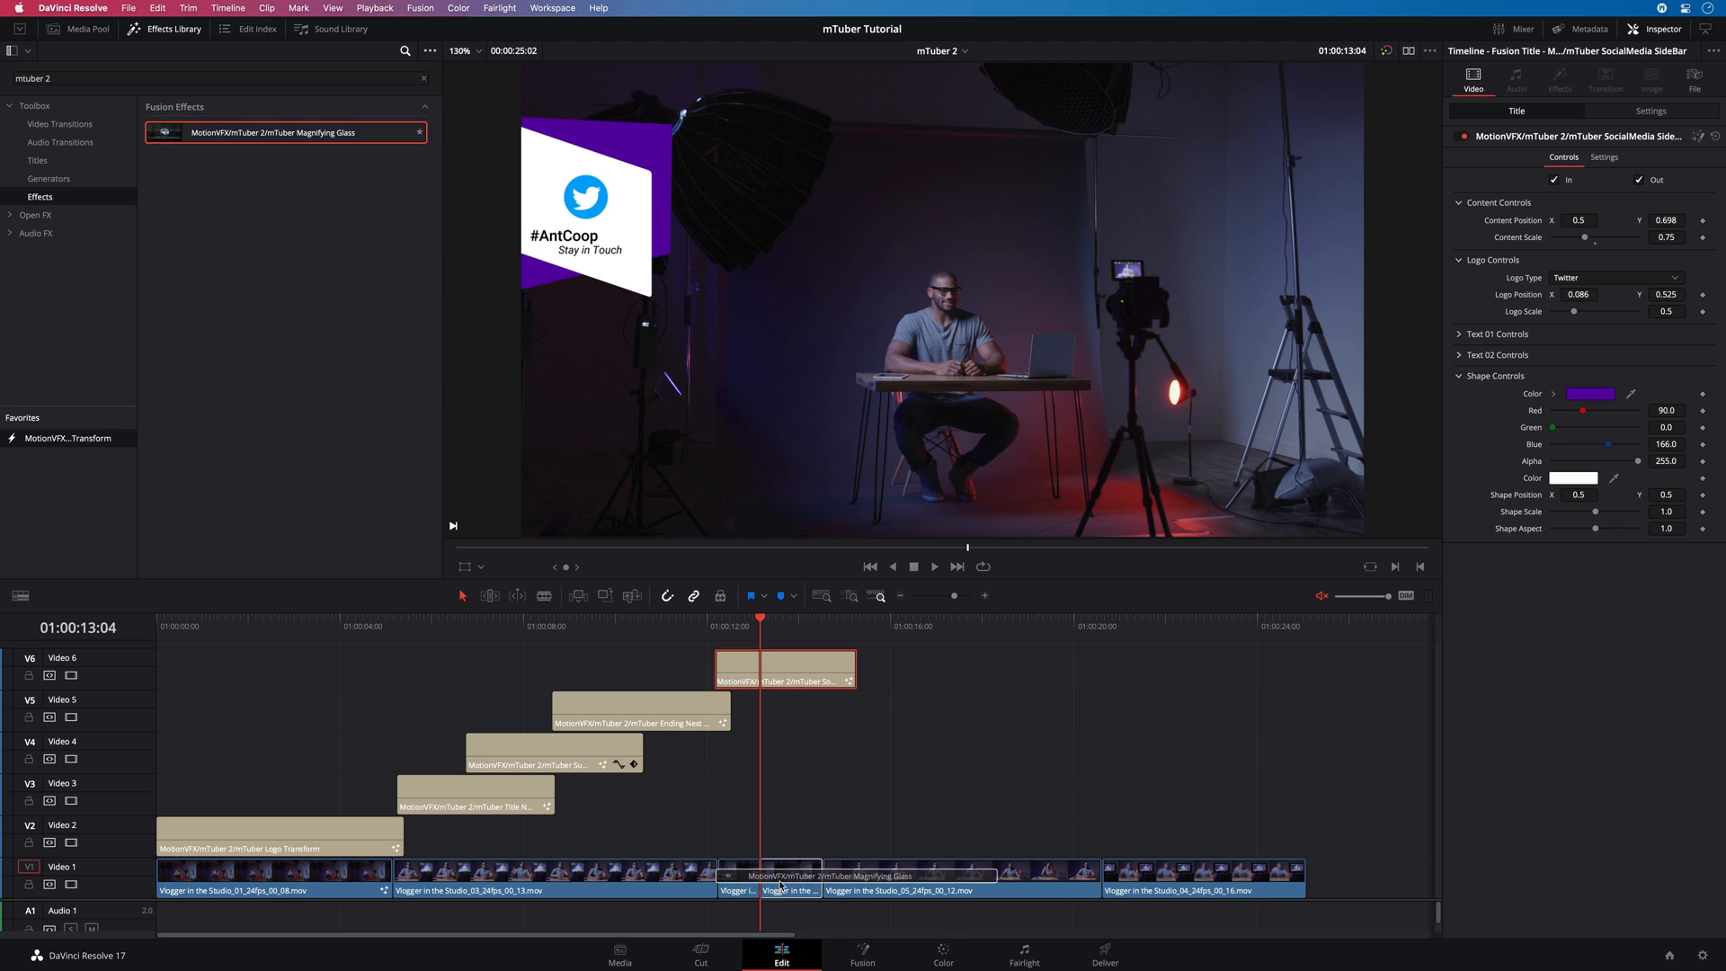
click(759, 622)
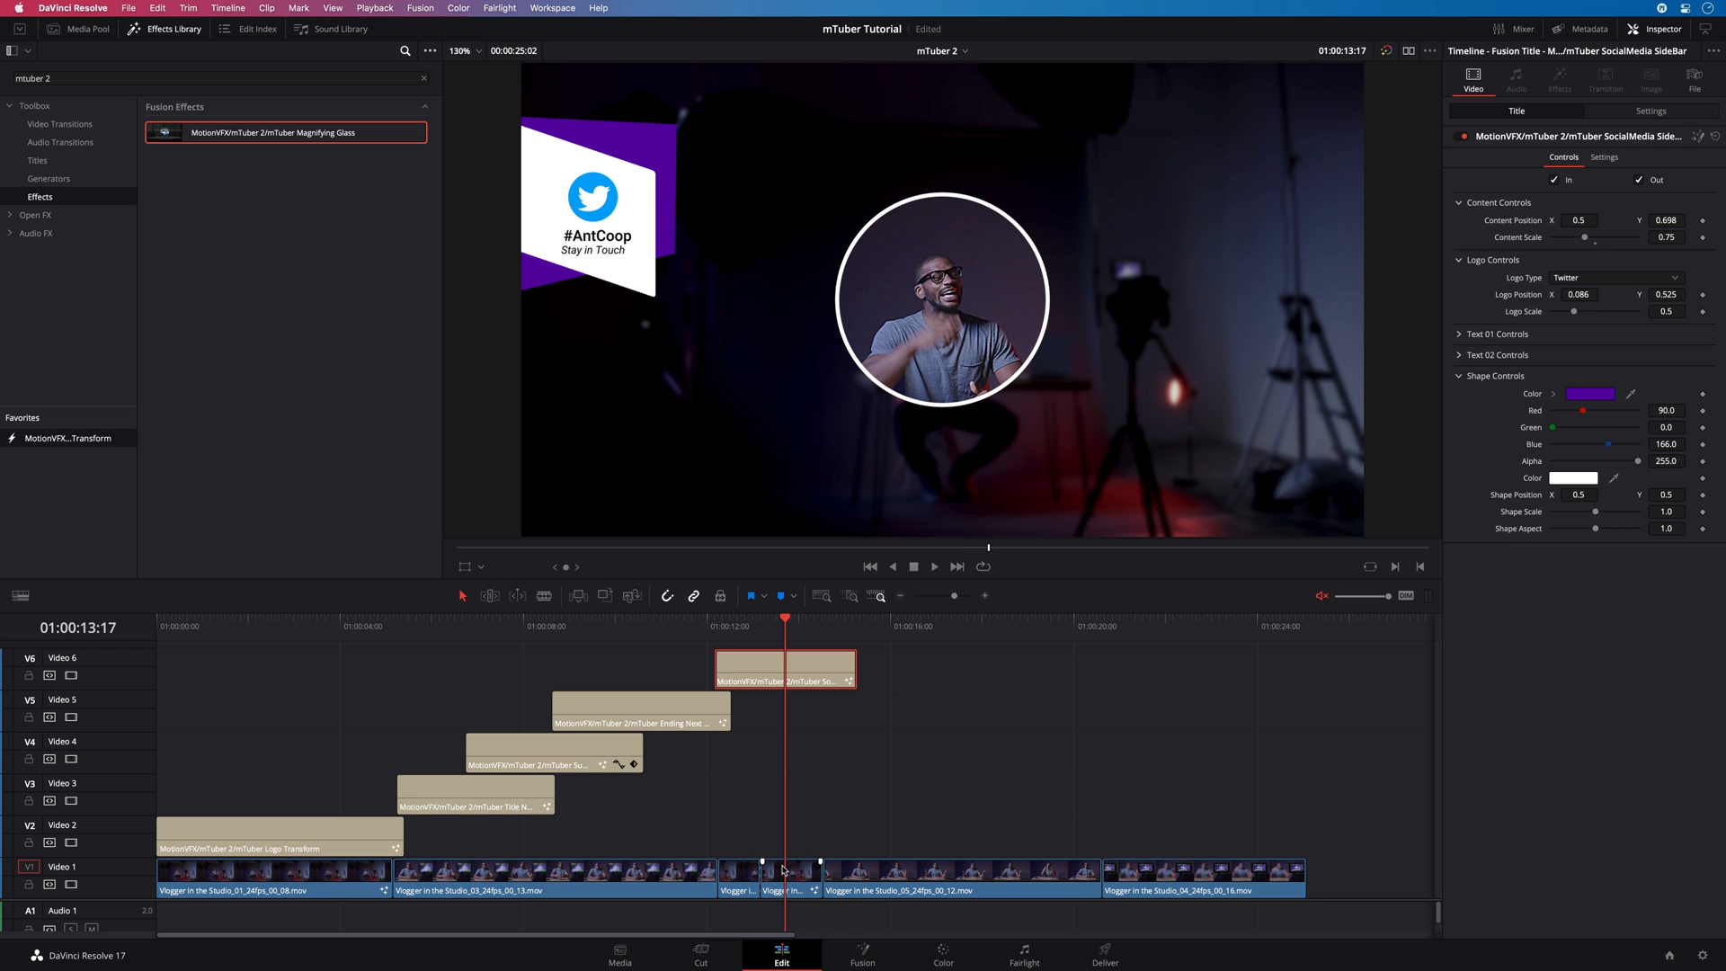
click(770, 881)
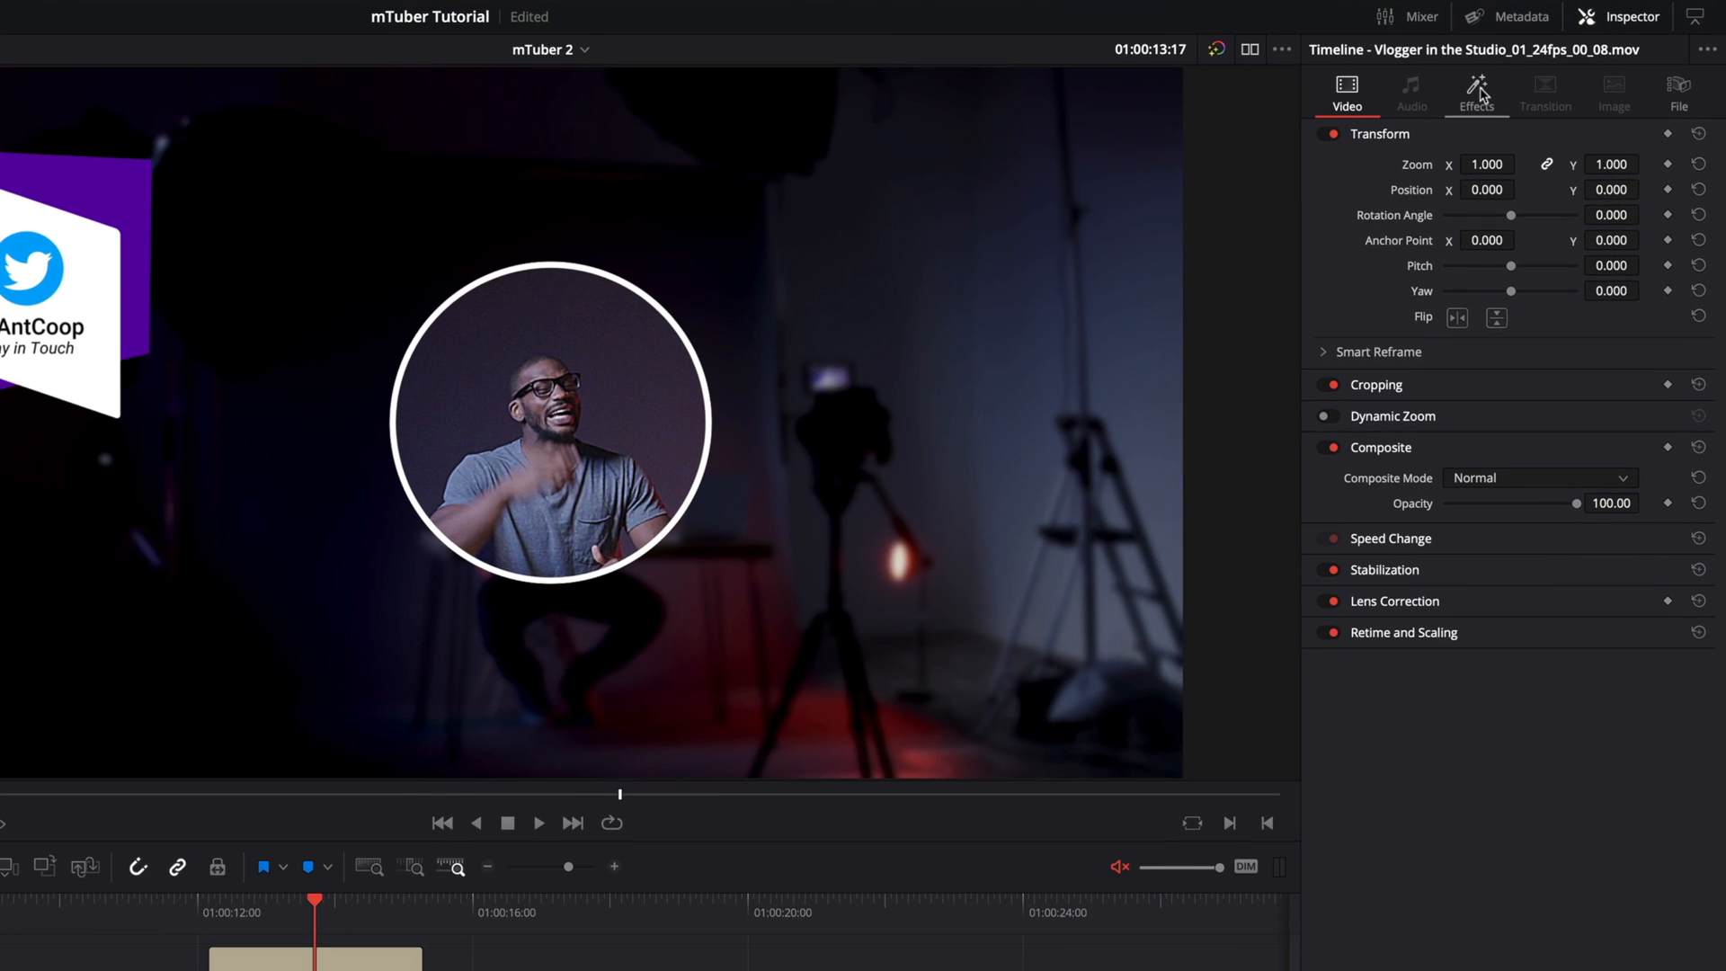
click(1476, 92)
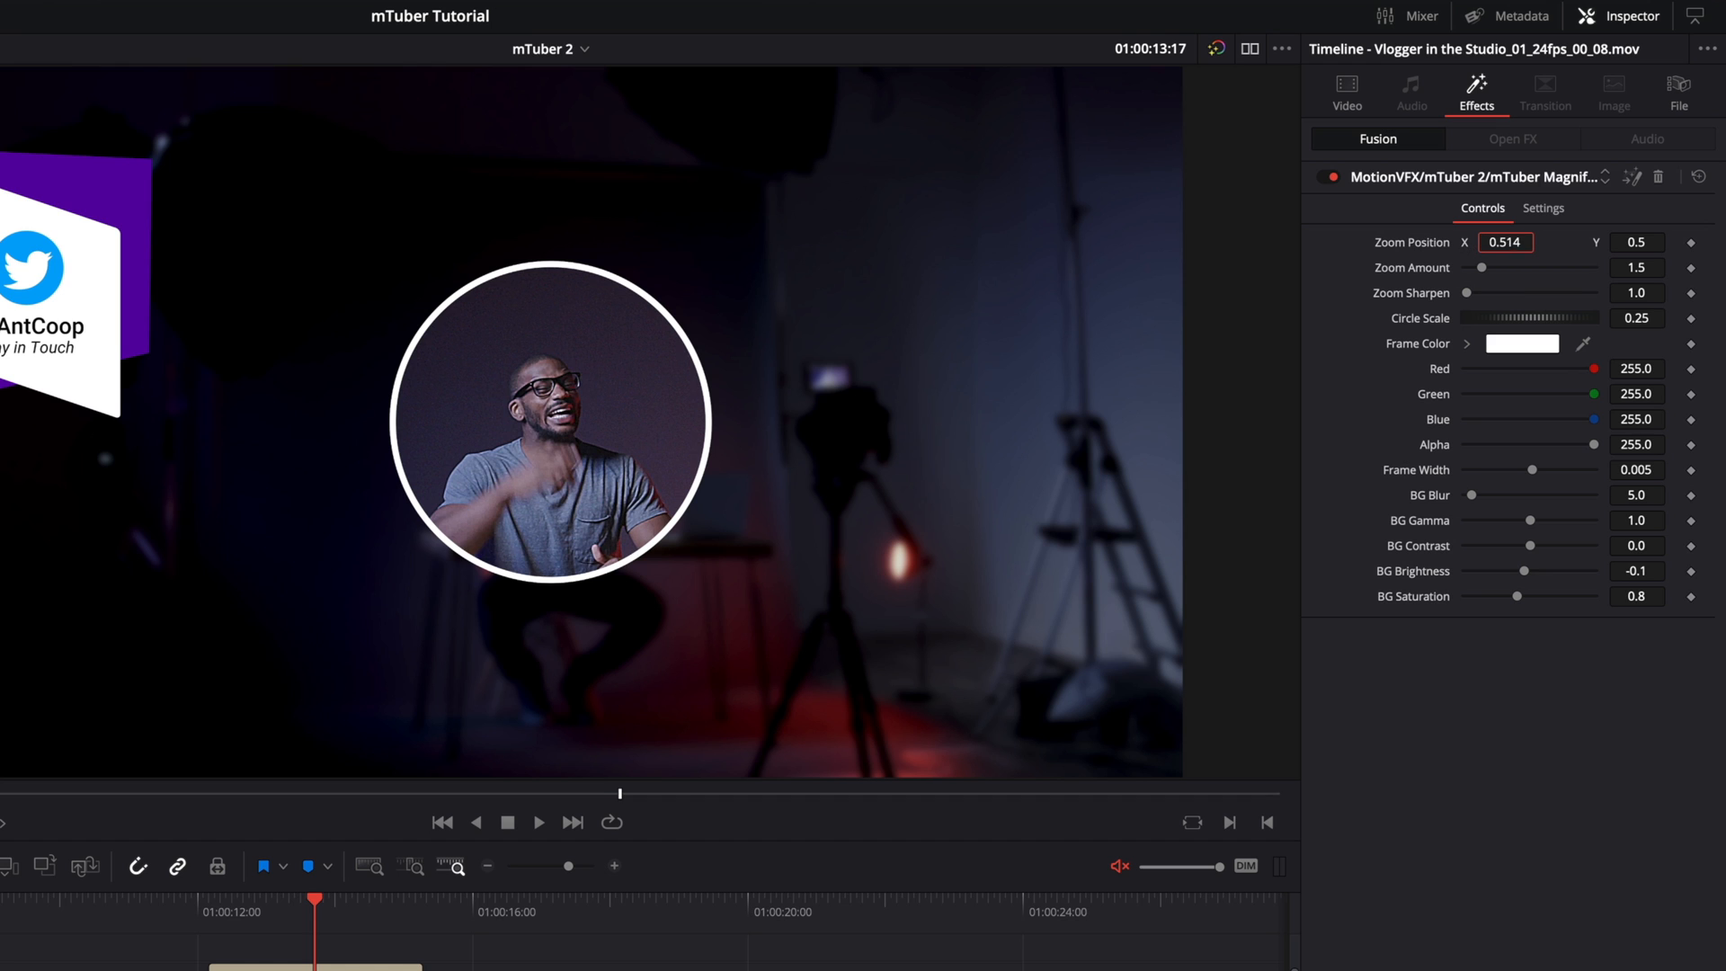
text(0.744)
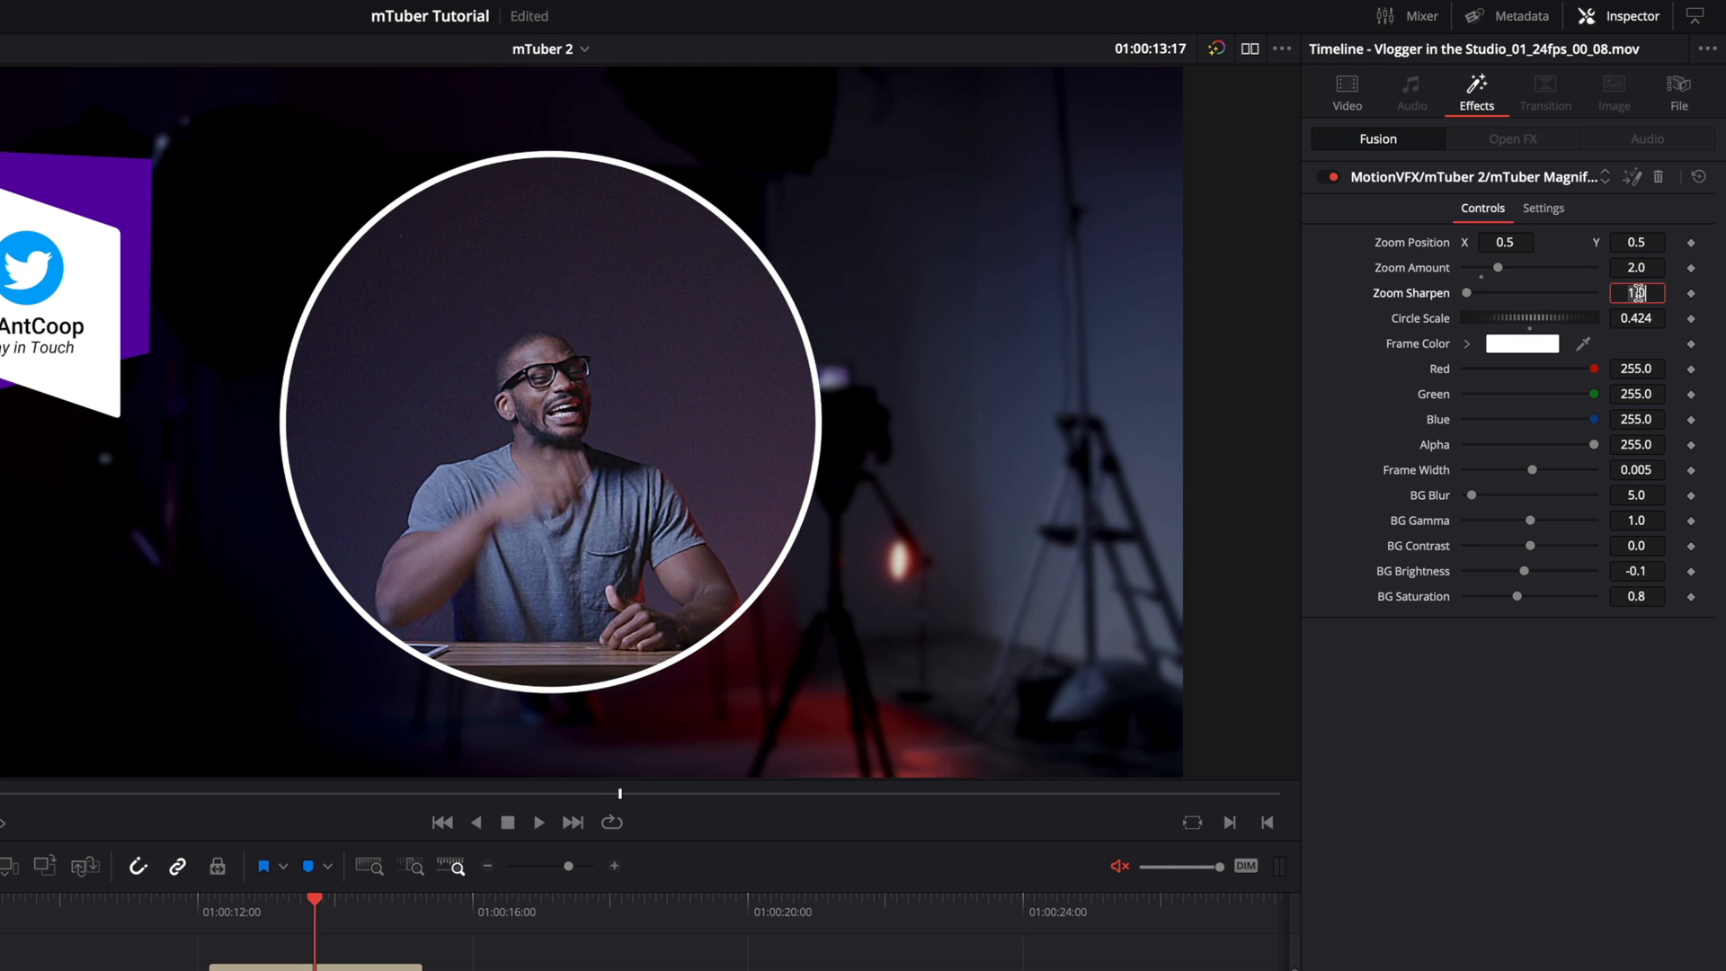
click(1636, 470)
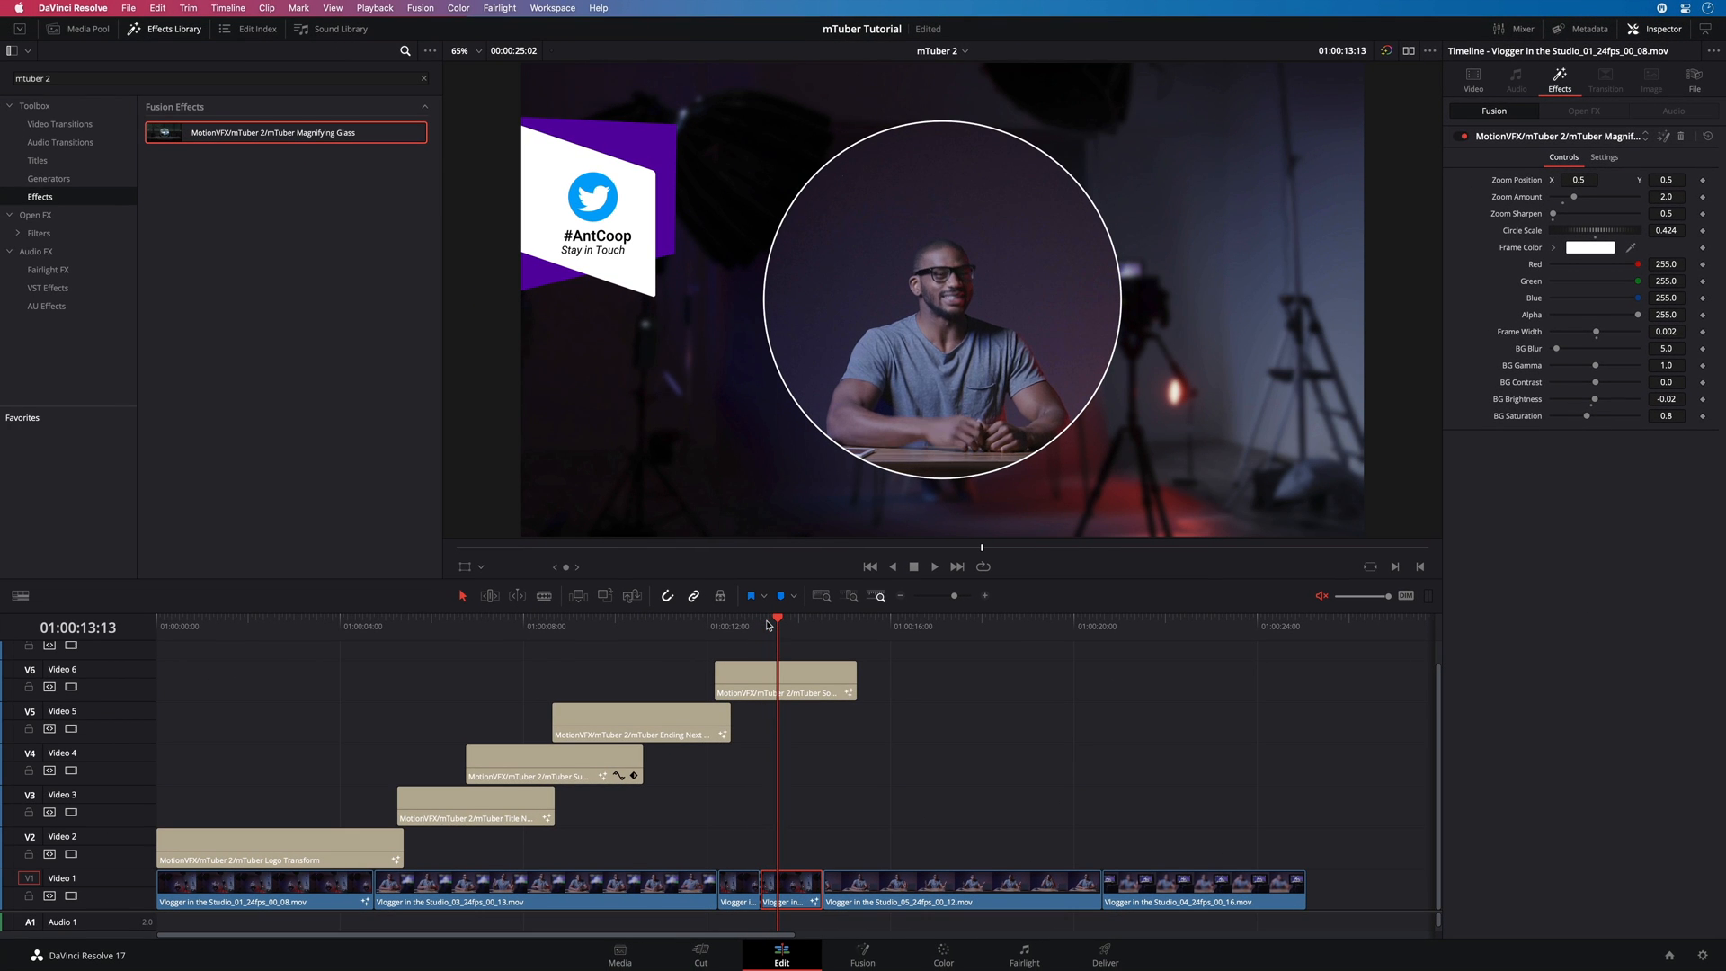
click(933, 566)
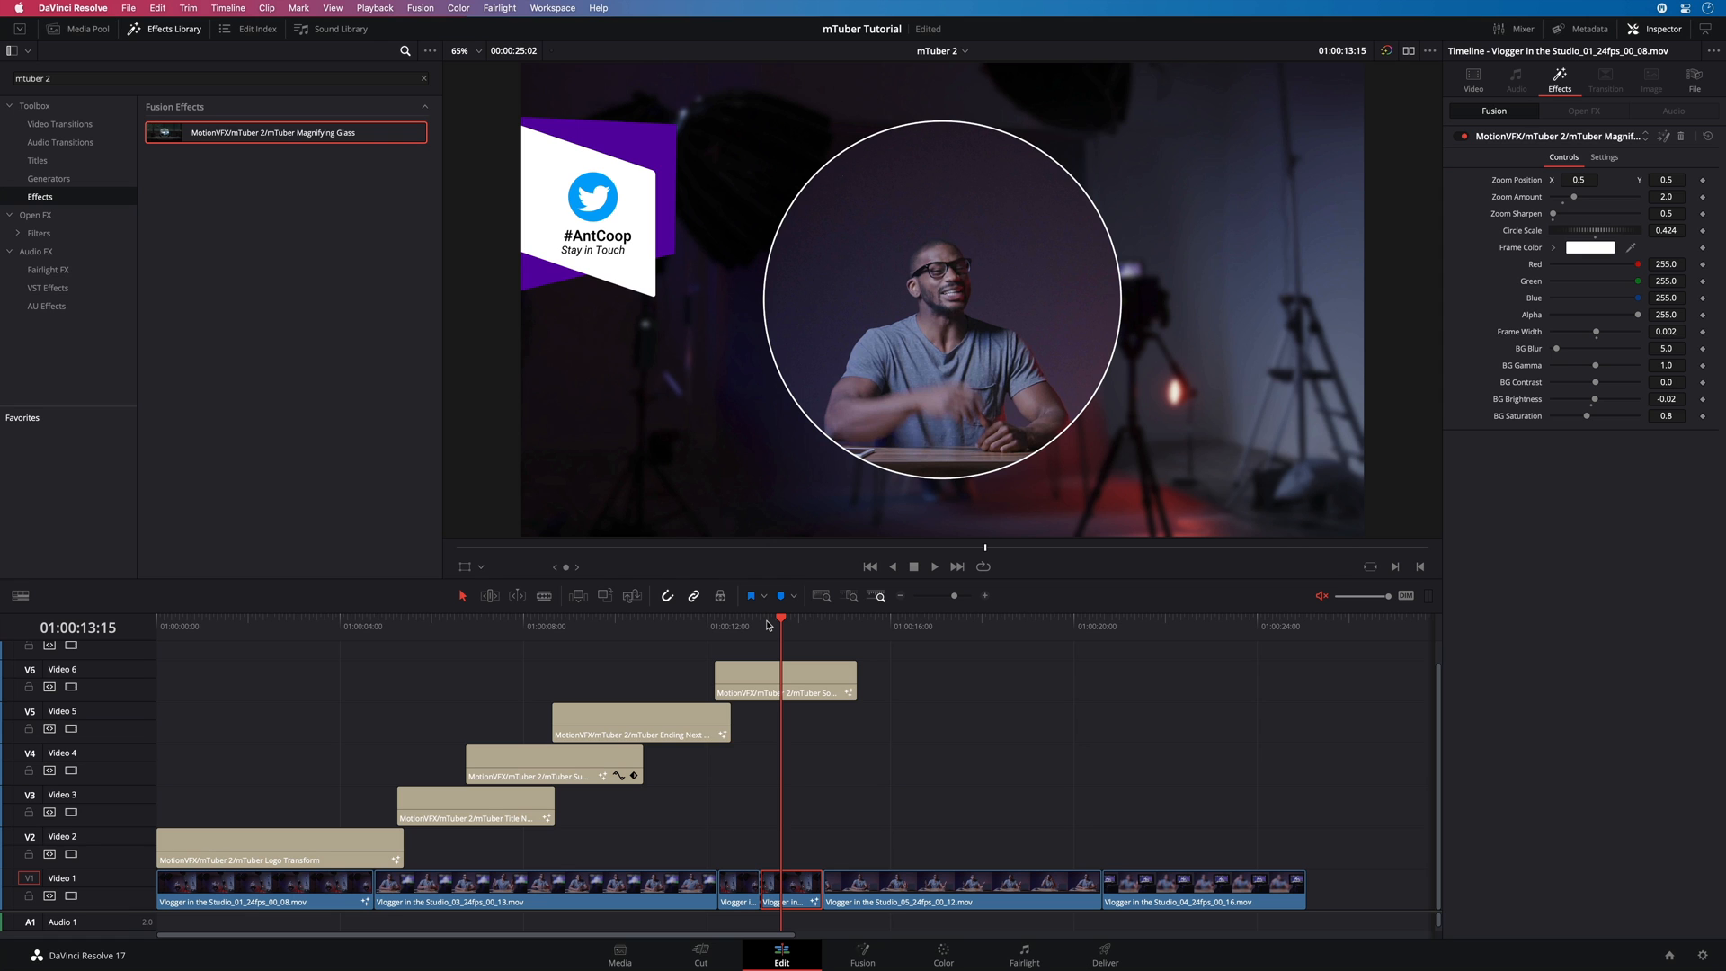
- Place mTuber Pointer Particles above the magnified clip and shrink it to about 0.63 scale
click(37, 160)
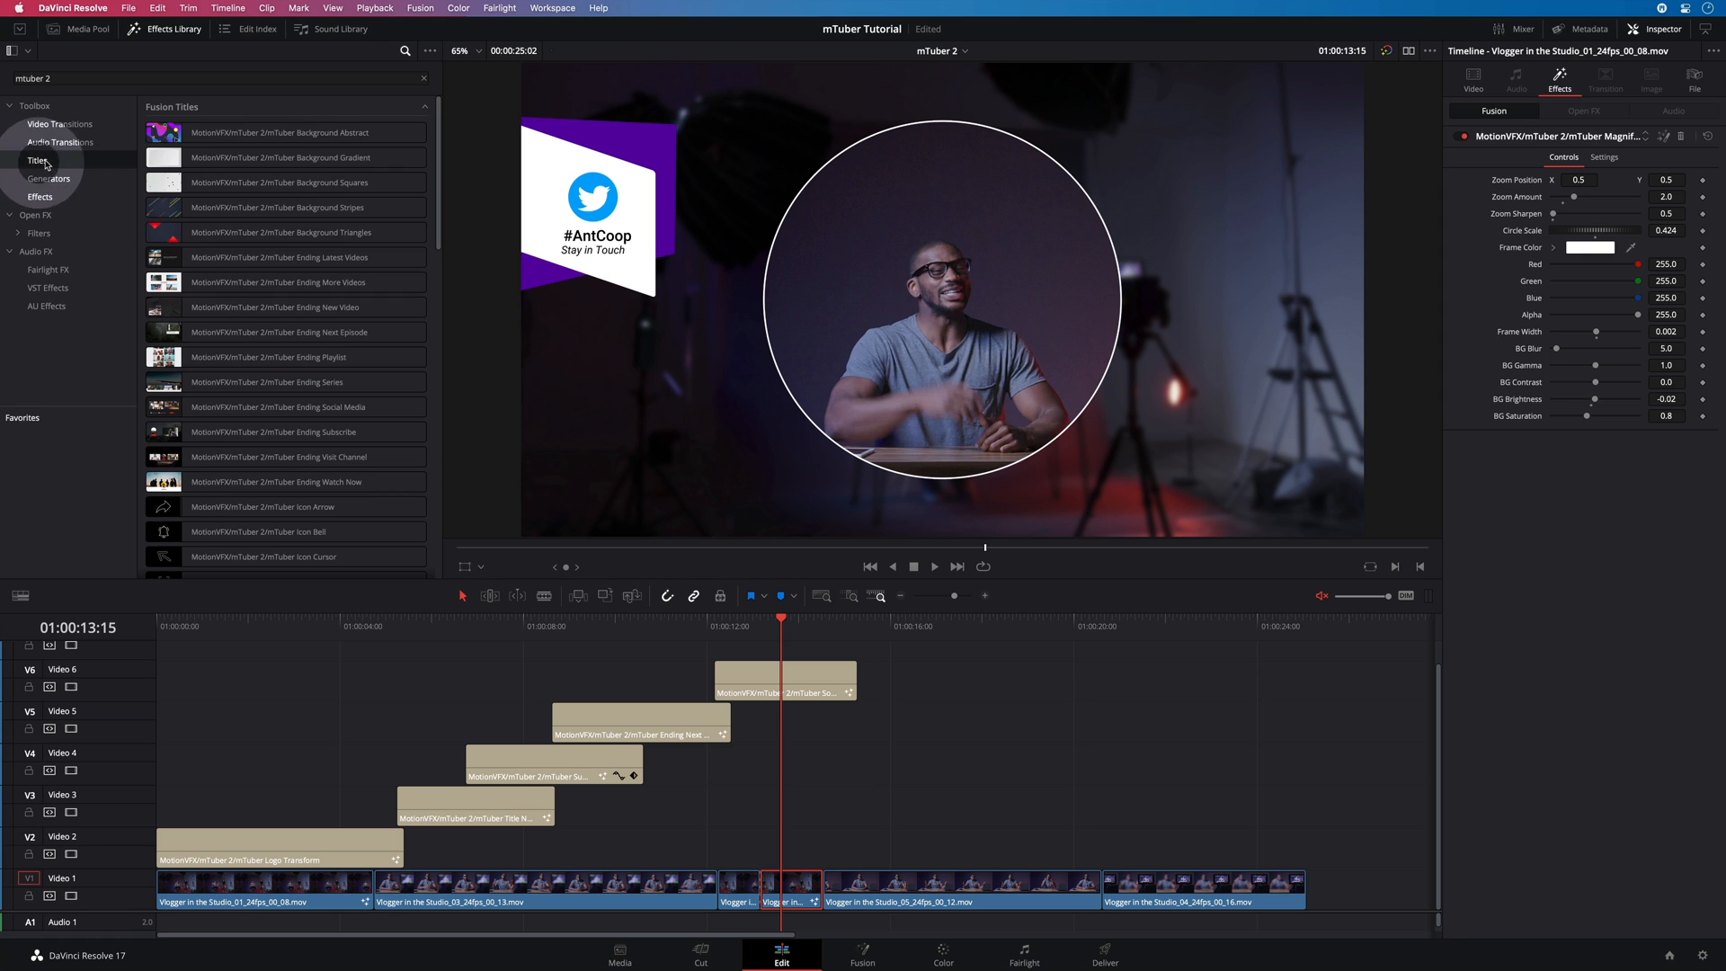
scroll(down, 3)
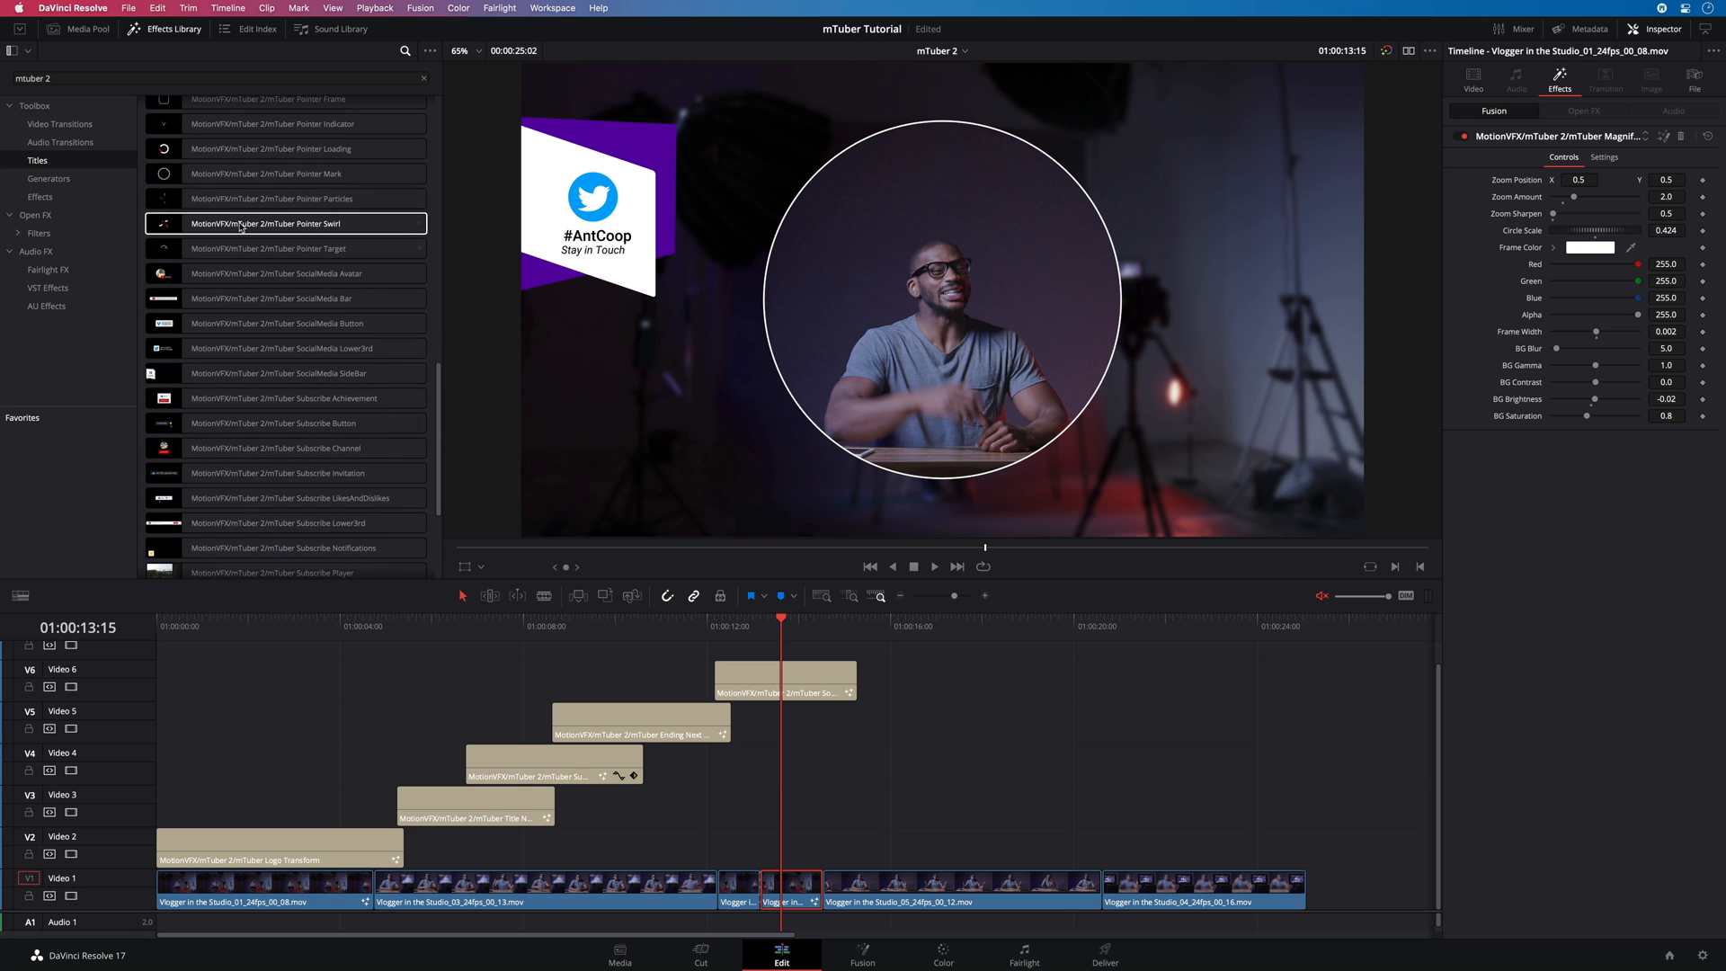
drag(285, 198, 895, 848)
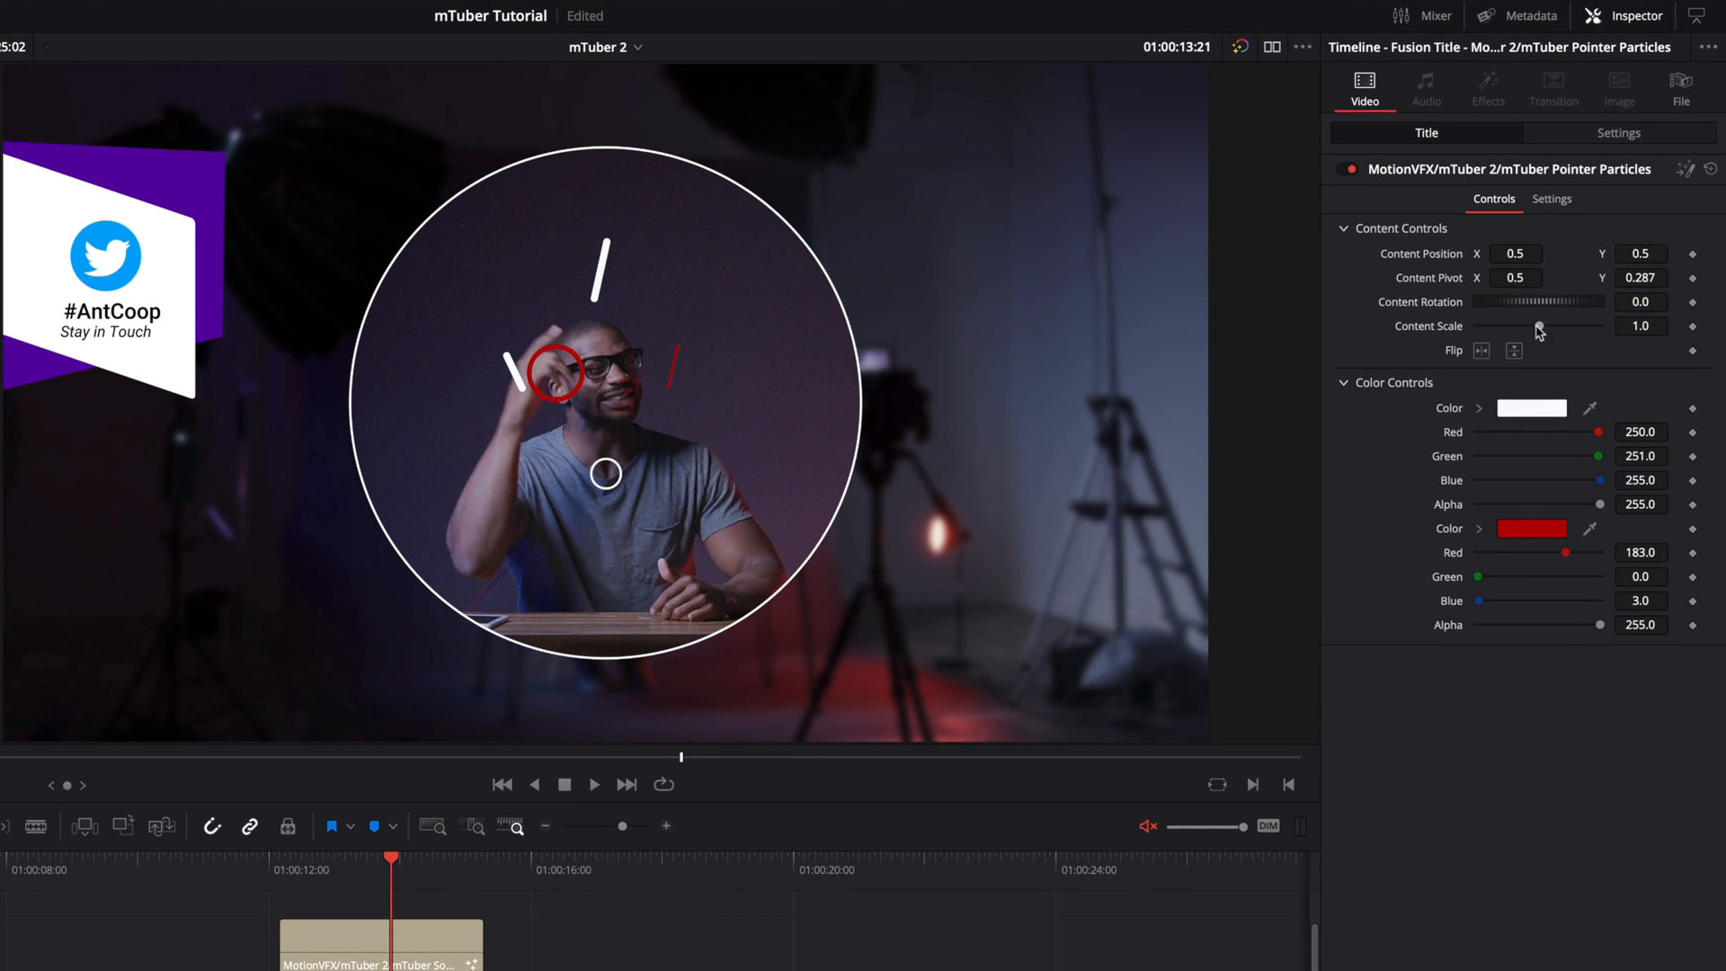
drag(1539, 327, 1517, 327)
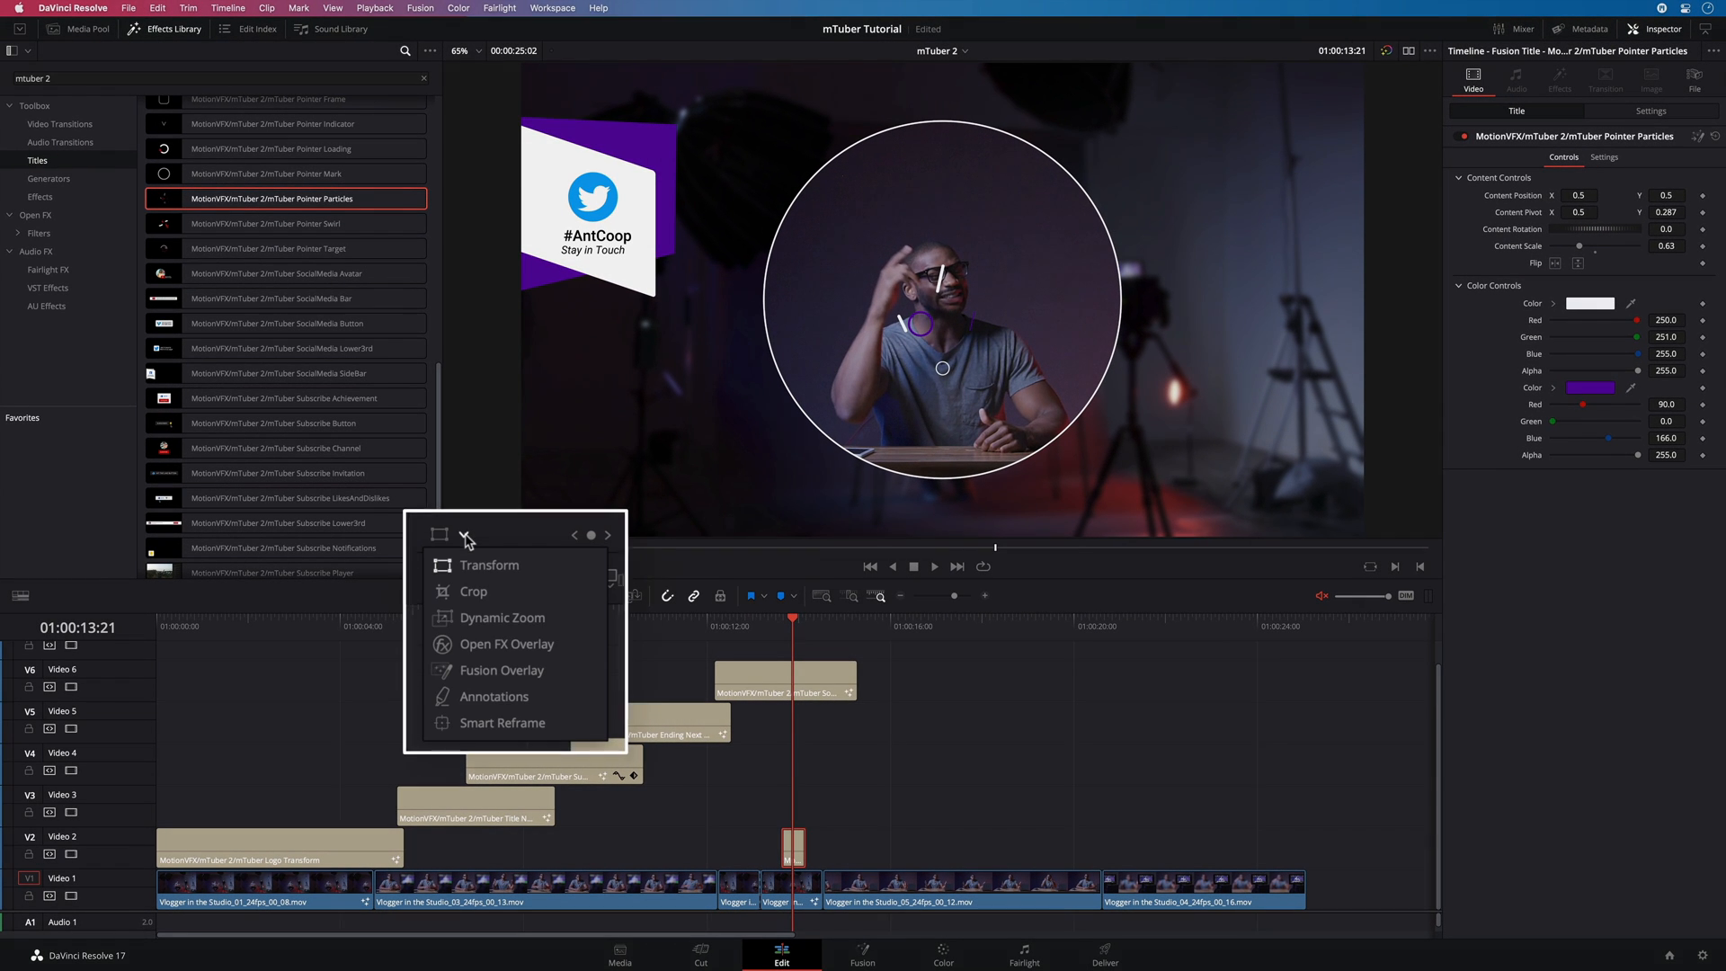
click(489, 565)
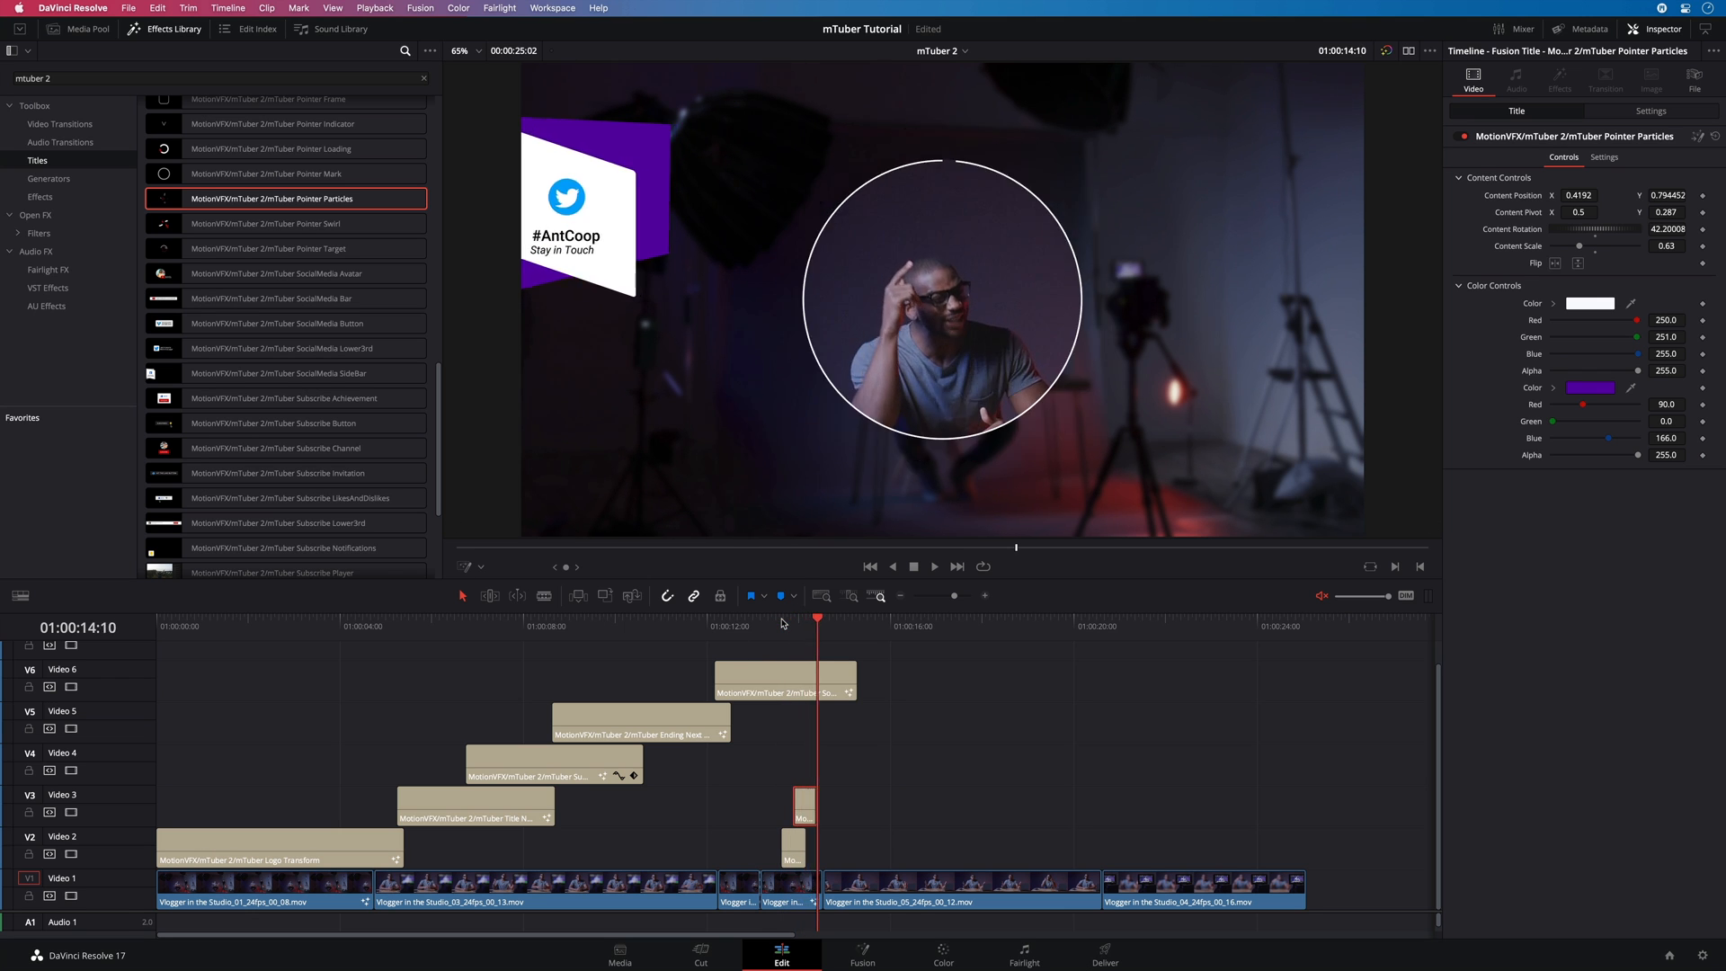
click(933, 565)
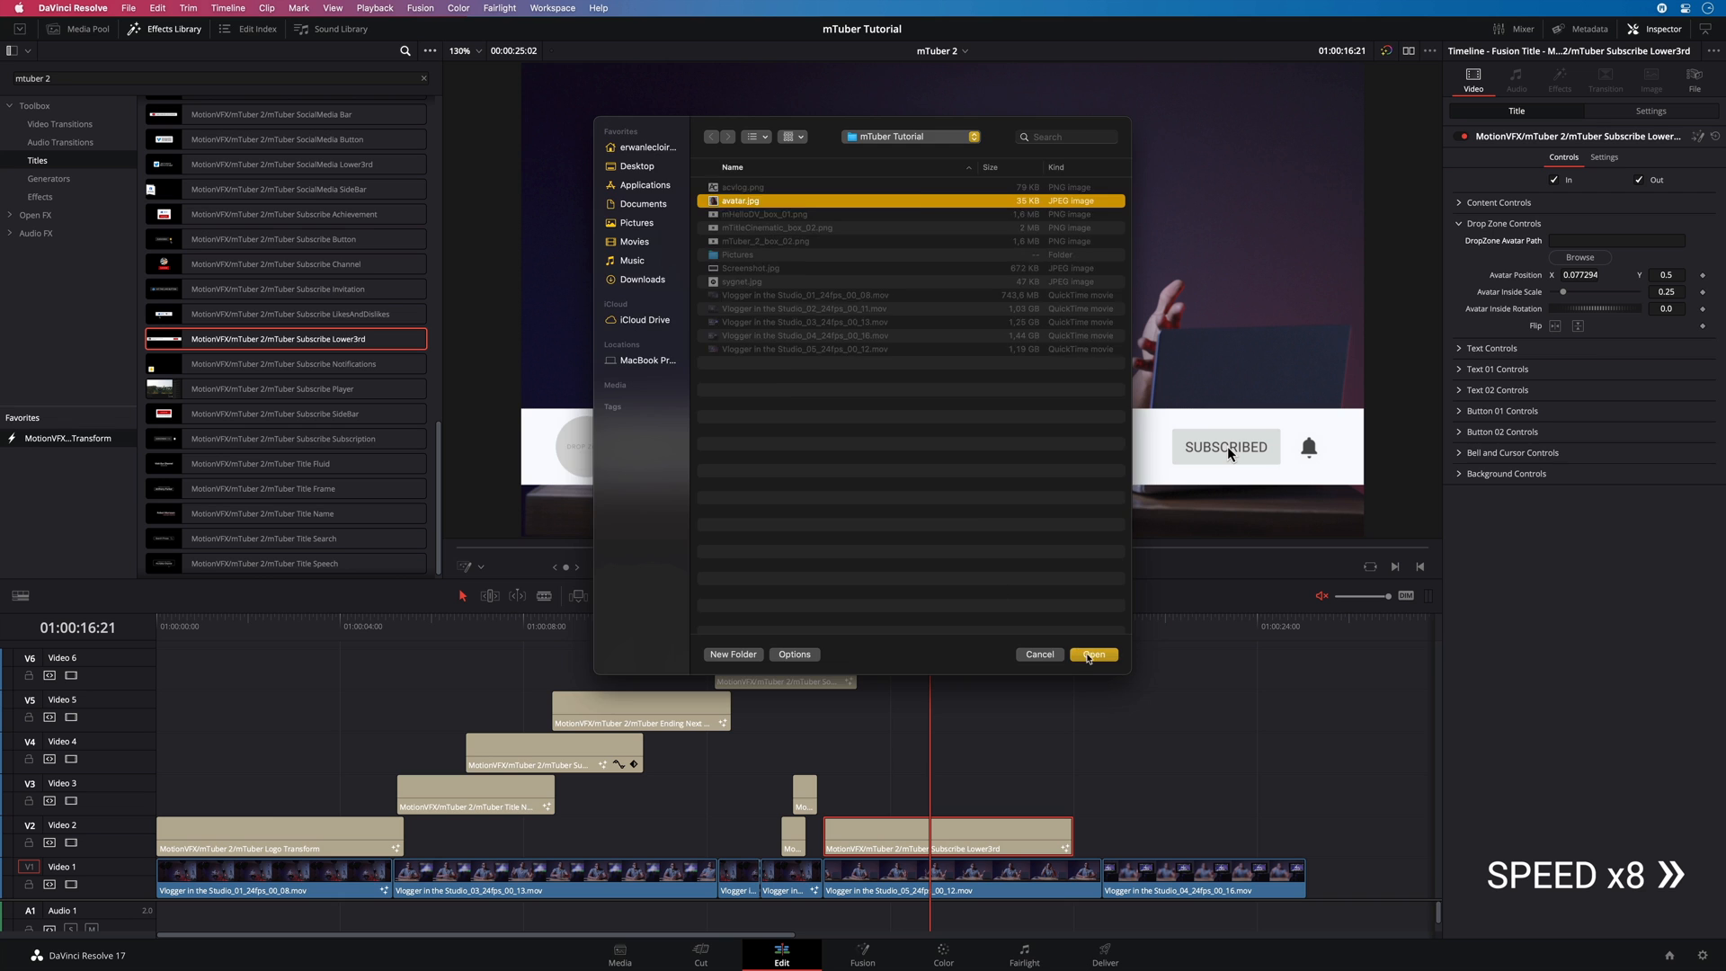
- Confirm avatar.jpg as the Subscribe Lower3rd's avatar photo
click(1093, 653)
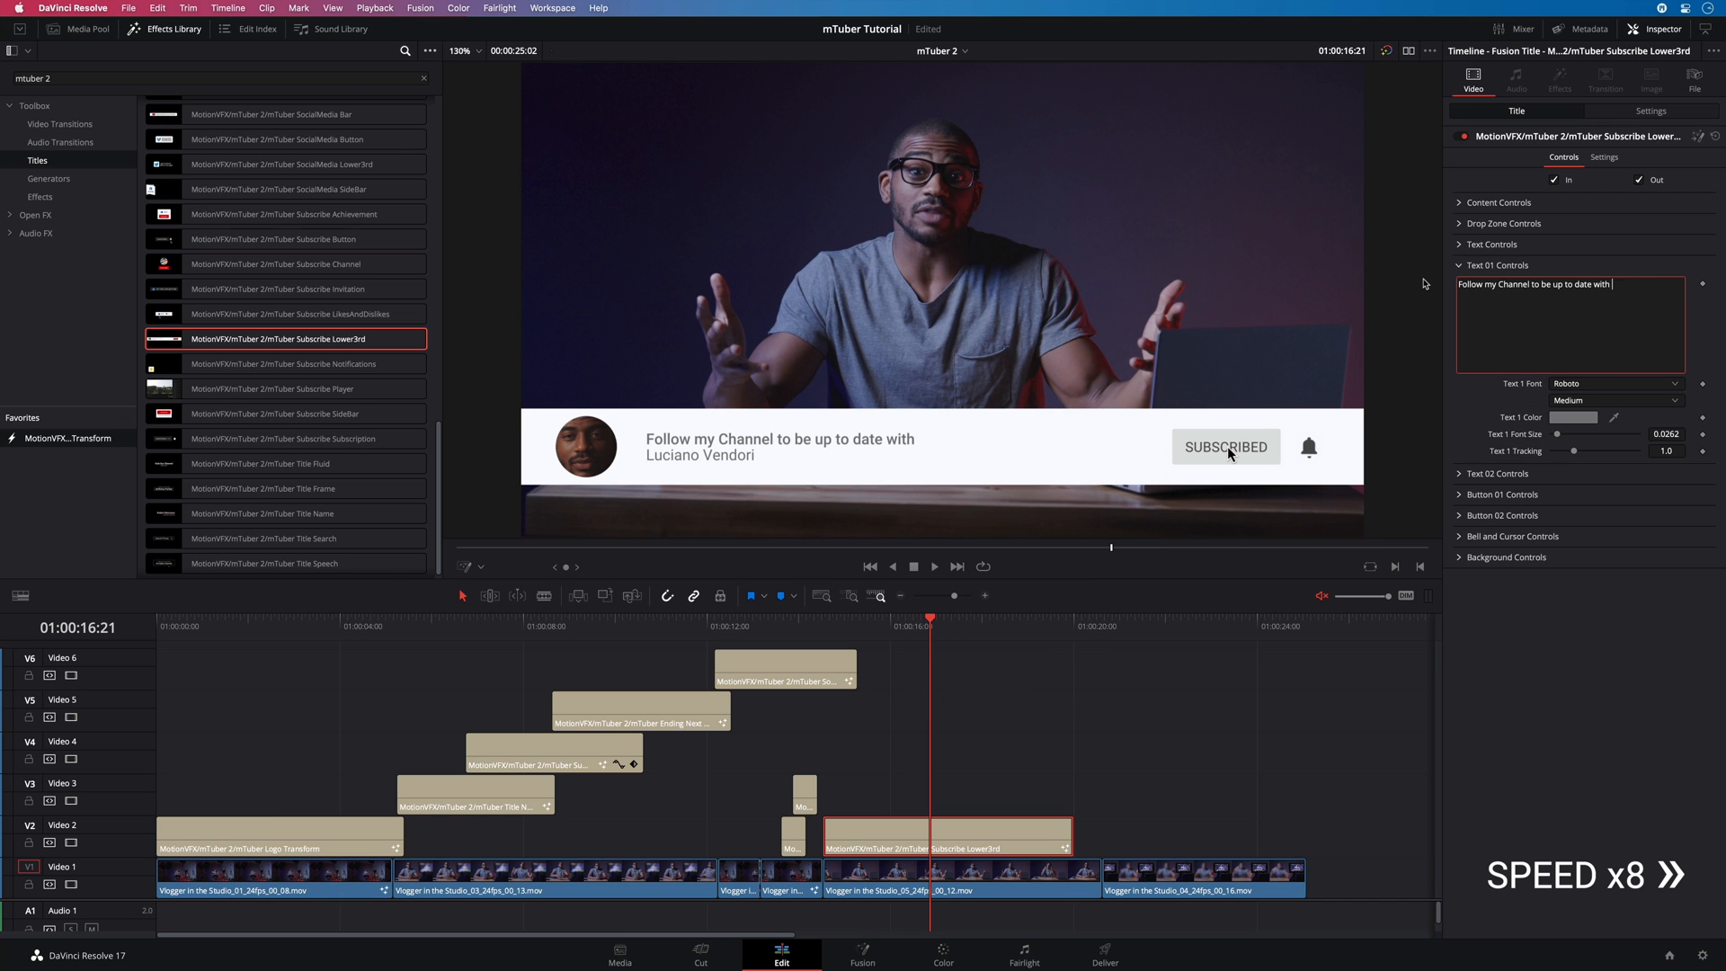